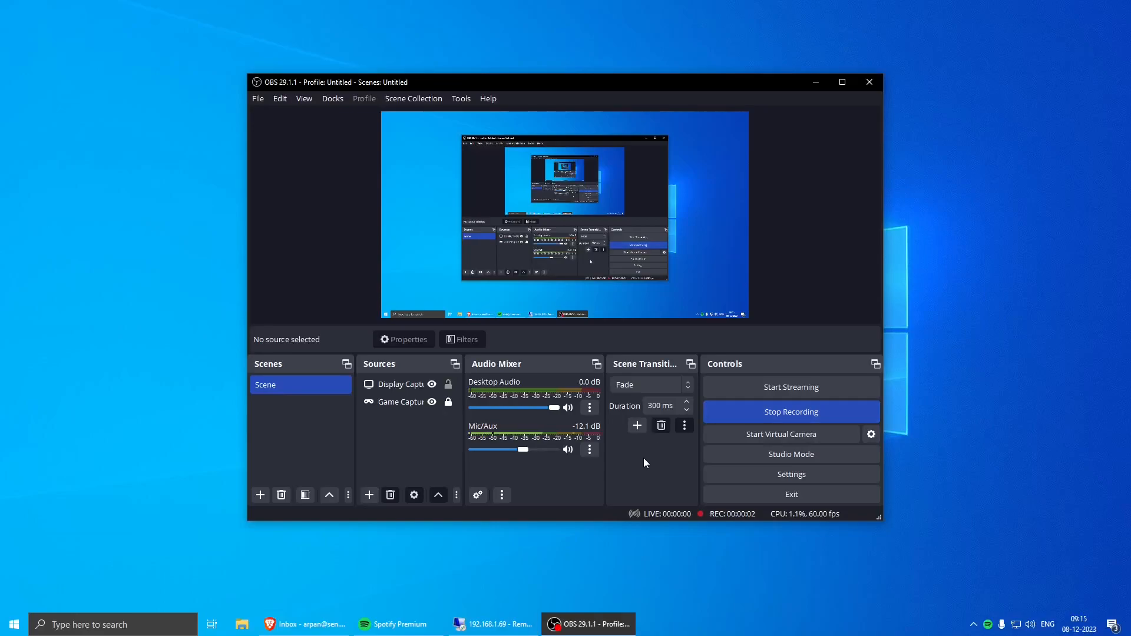
pyautogui.moveTo(566, 542)
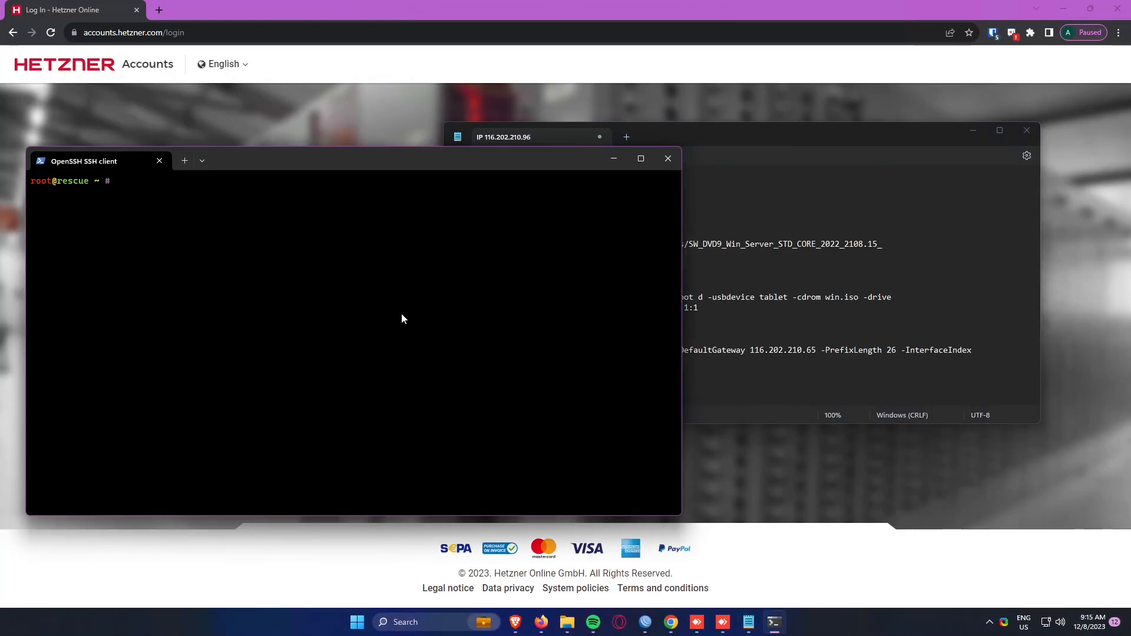
pyautogui.moveTo(421, 304)
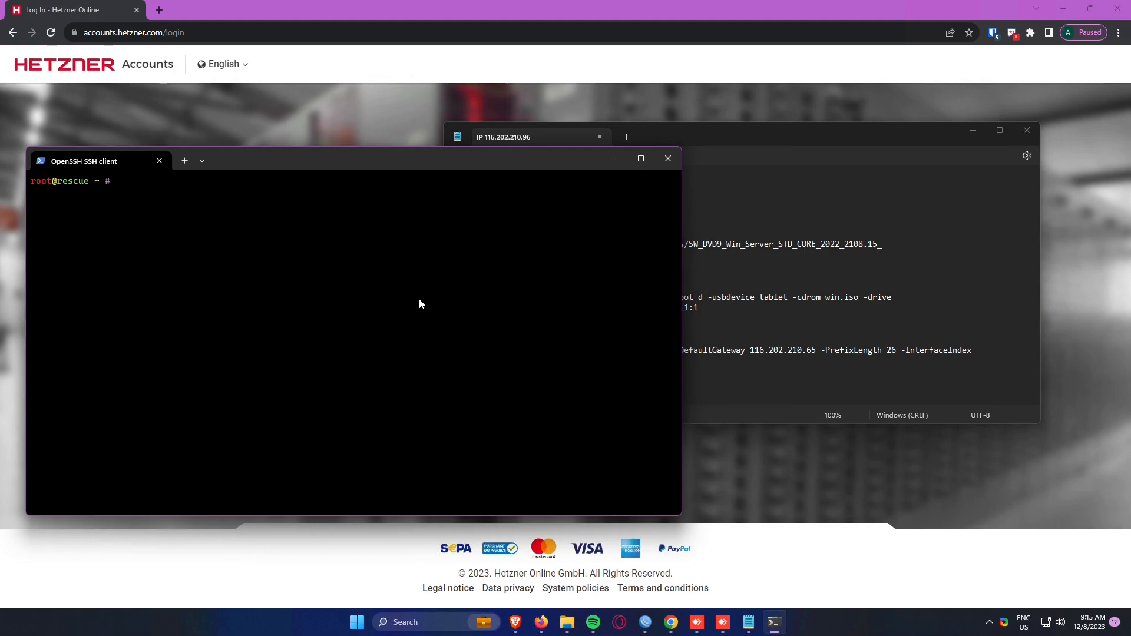
pyautogui.moveTo(450, 288)
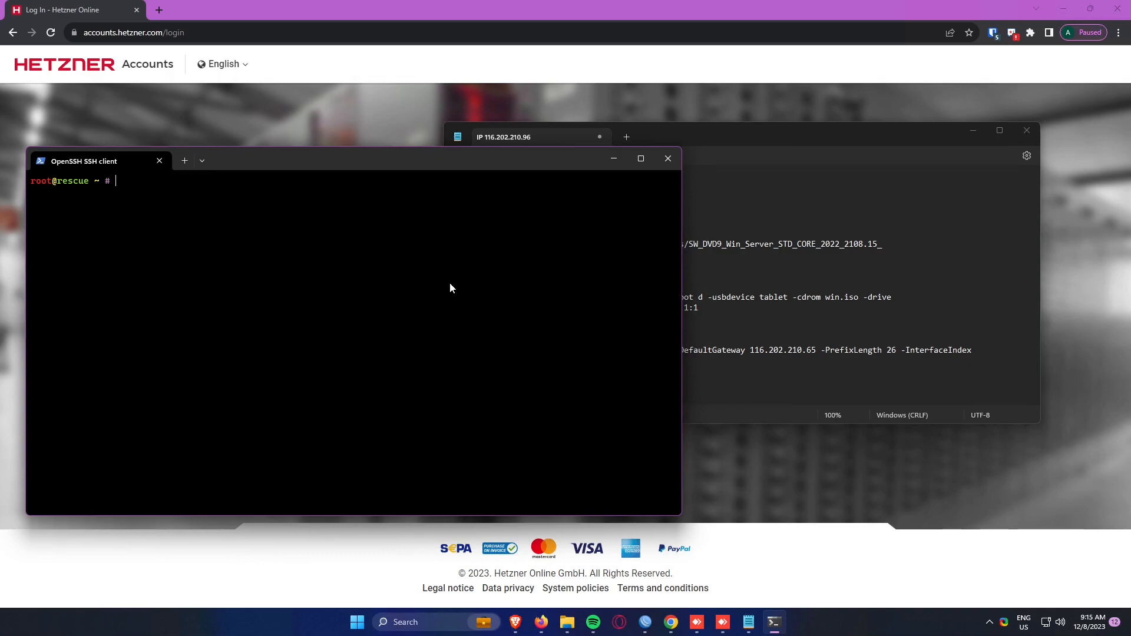
pyautogui.moveTo(577, 251)
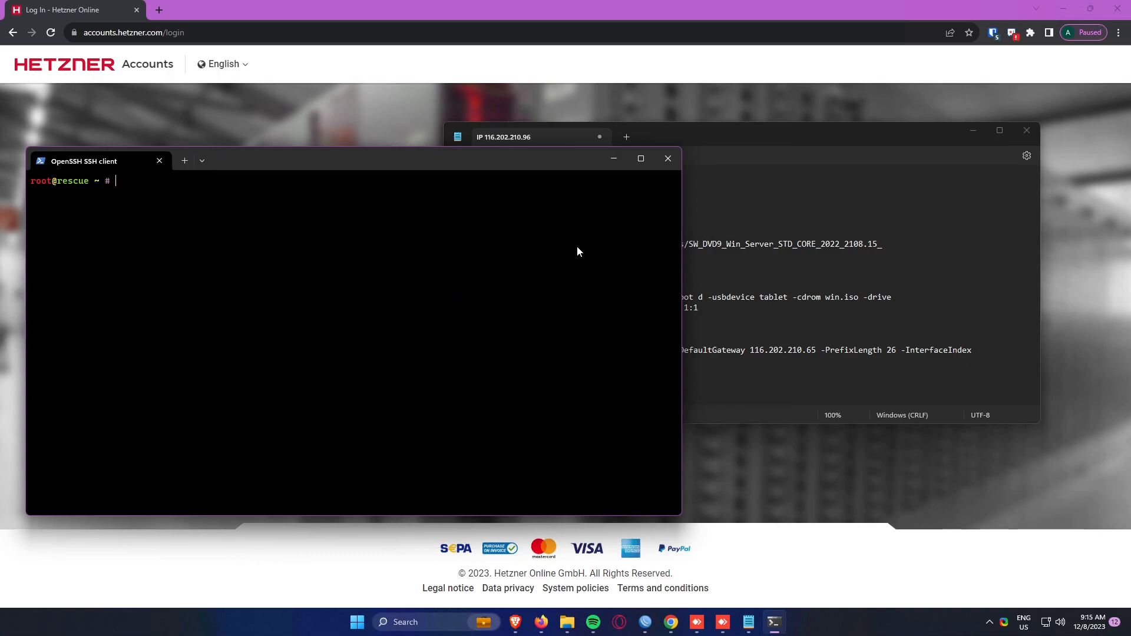
# - Start a wget command at a fresh rescue shell prompt to fetch the ISO
pyautogui.press('Return')
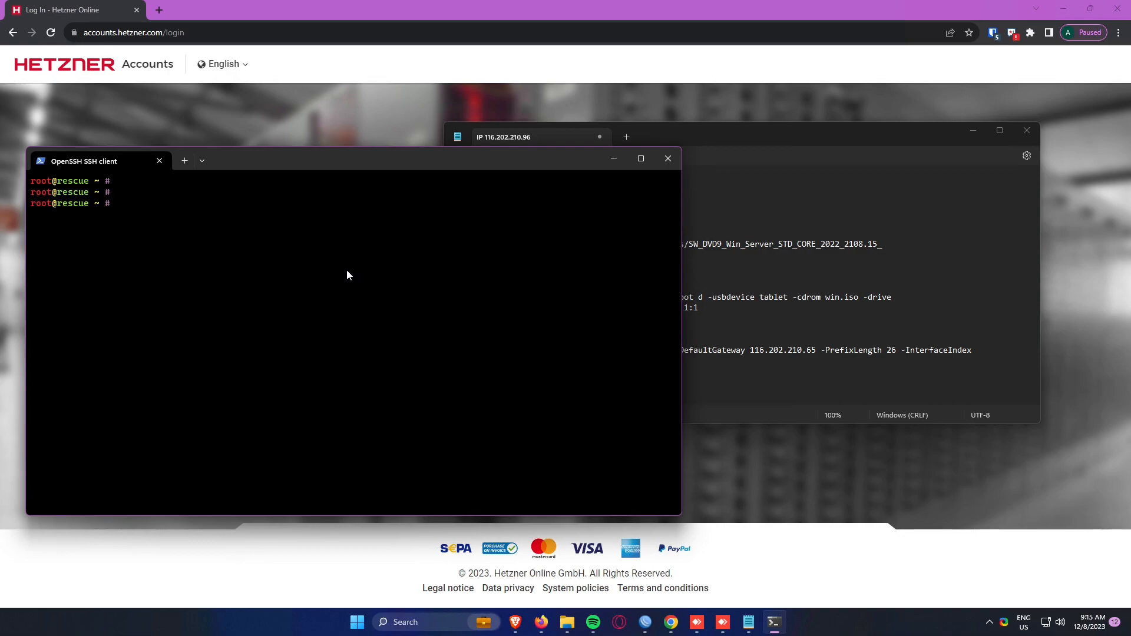
pyautogui.write('wget')
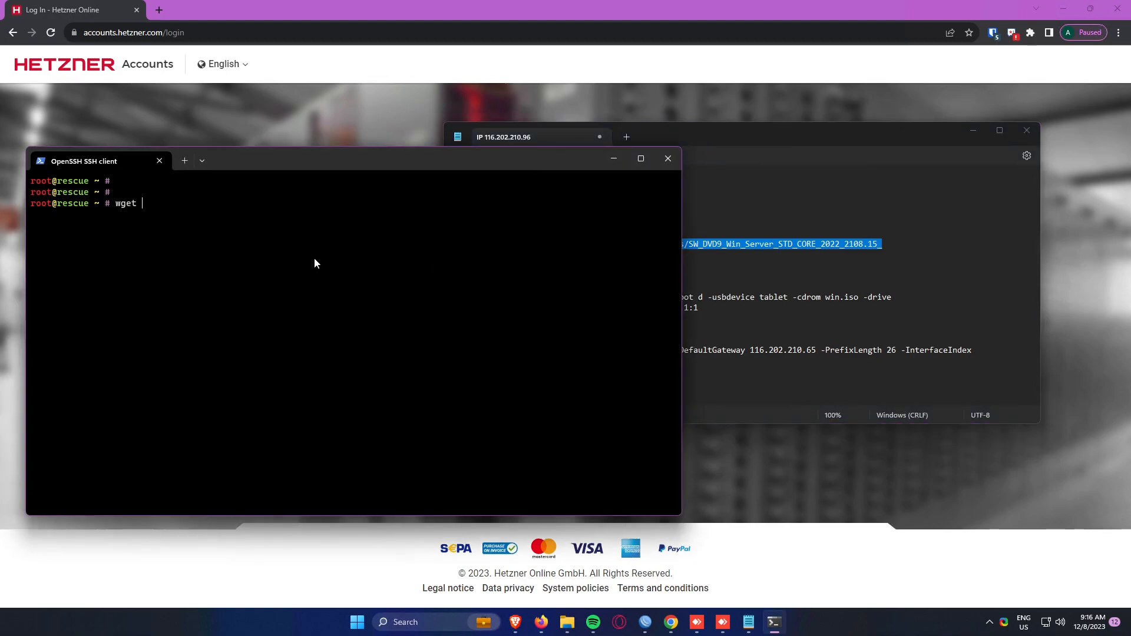
pyautogui.moveTo(261, 242)
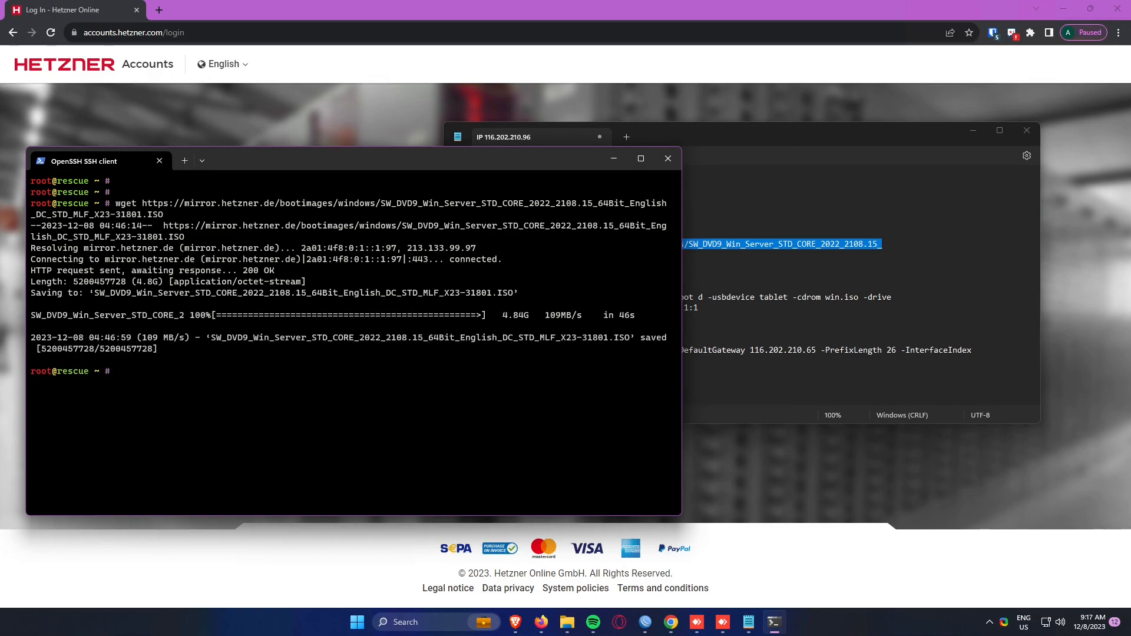
pyautogui.moveTo(195, 231)
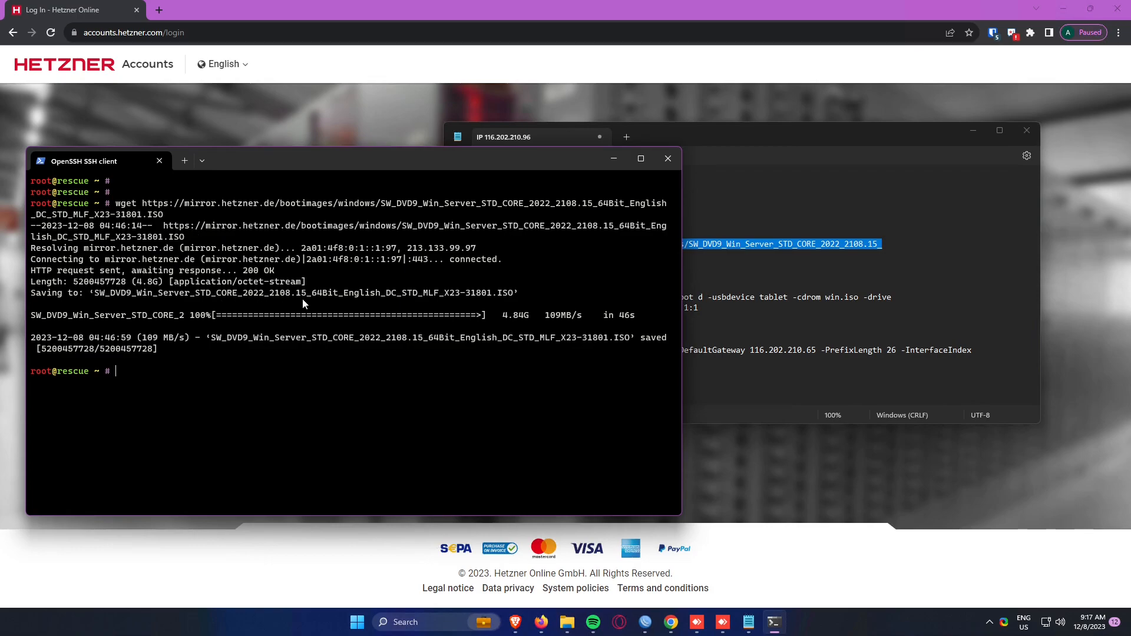
# - Rename the downloaded Windows Server 2022 ISO to win.iso
pyautogui.write('mv')
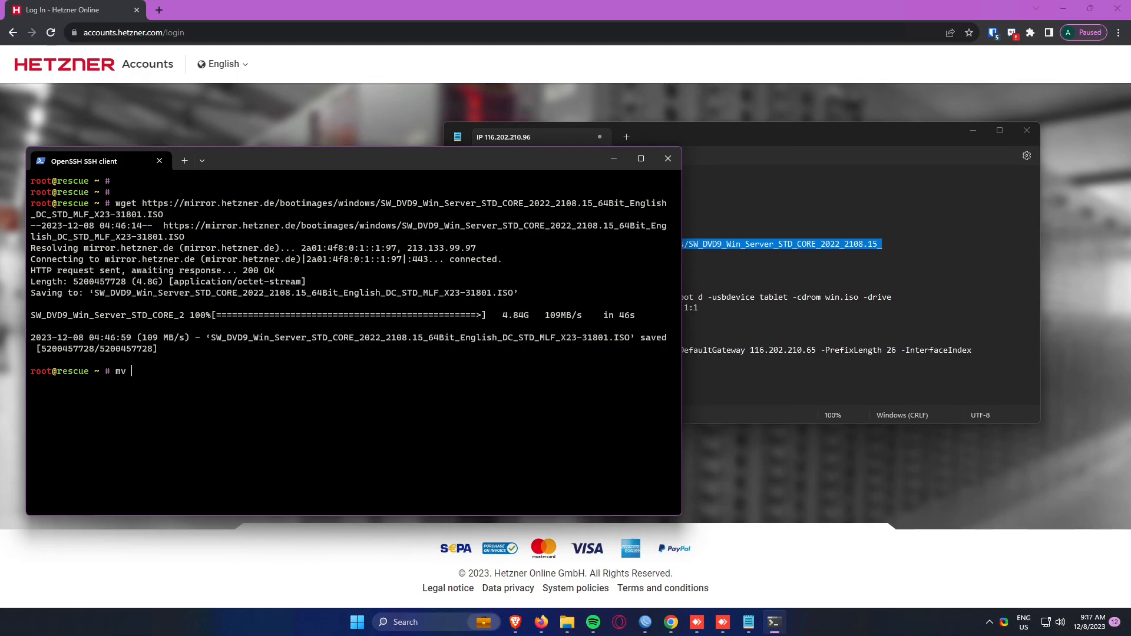
pyautogui.write('SW_DVD9_Win_Server_STD_CORE_2022_2108.15_64Bit_English_DC_STD_MLF_X23-31801.ISO')
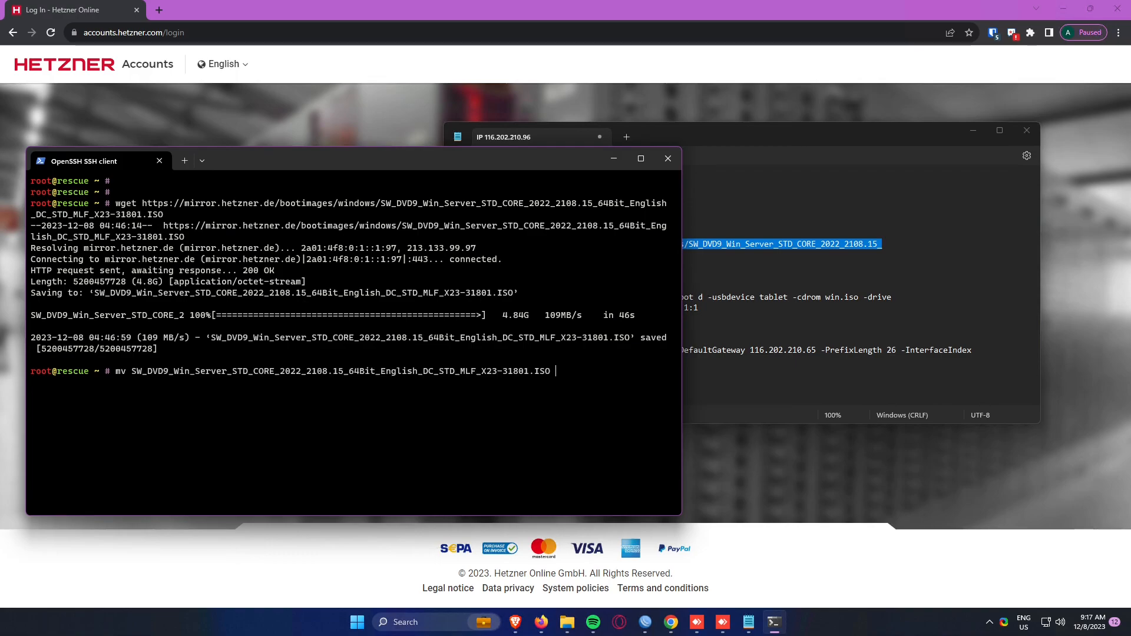
pyautogui.write('win.iso')
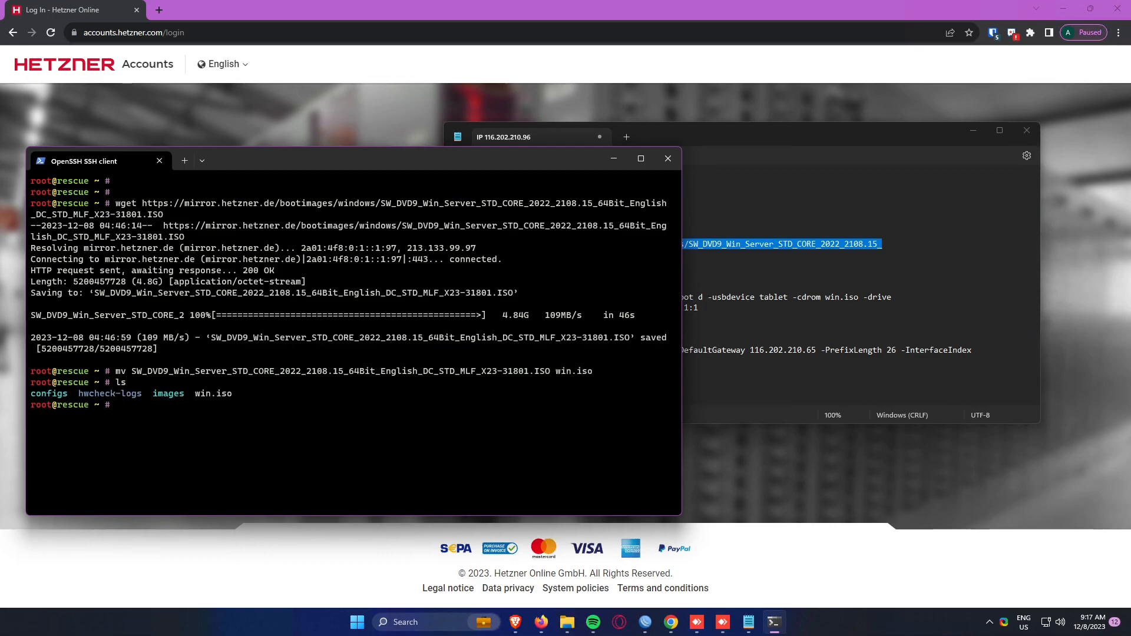
# - Run apt update, then install qemu-kvm after apt install qemu fails
pyautogui.write('apt u')
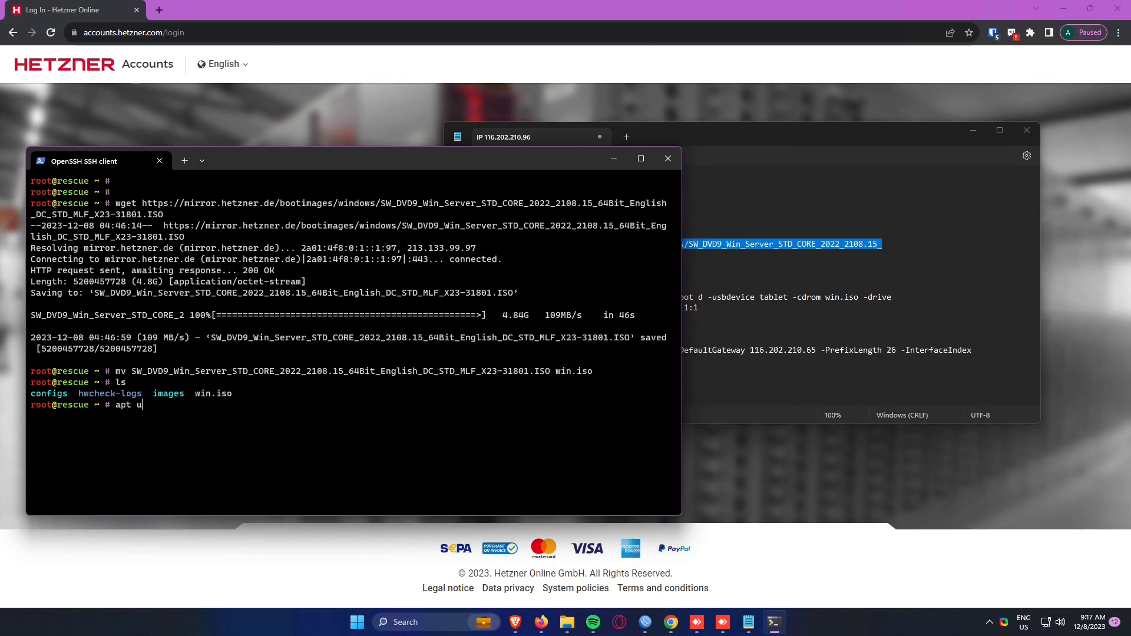
pyautogui.press('Return')
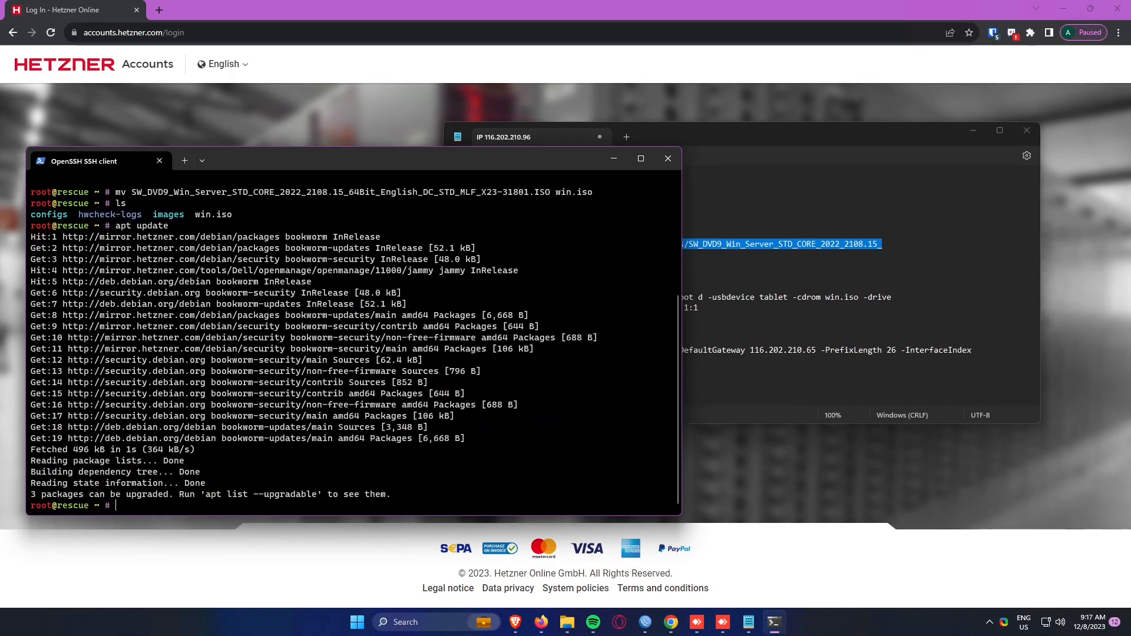
pyautogui.write('apt install qemu')
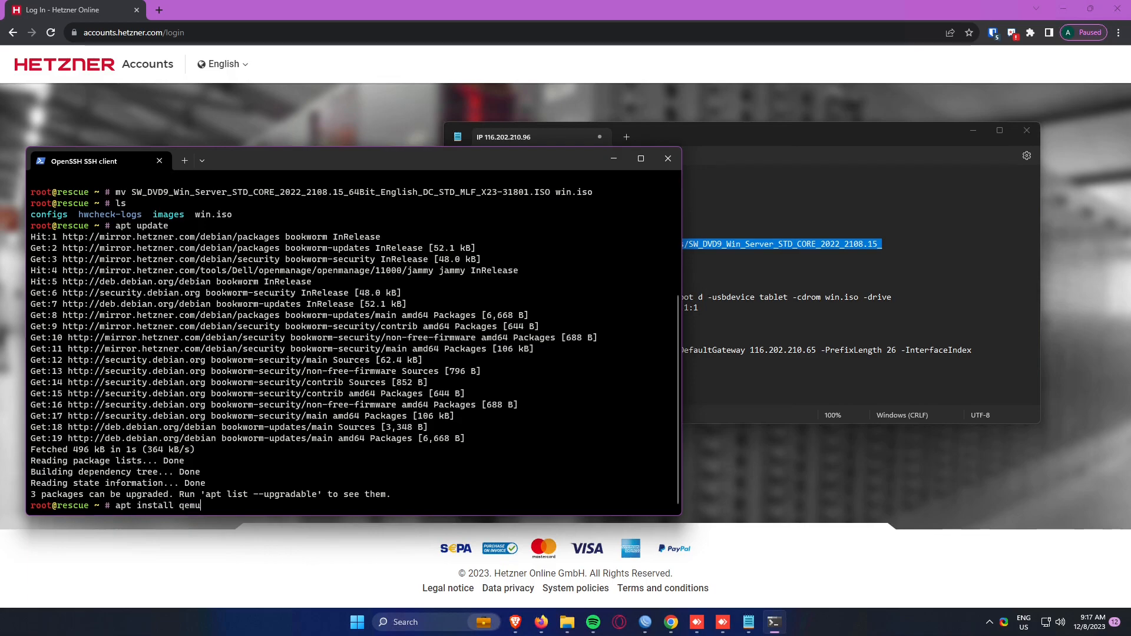
pyautogui.press('Return')
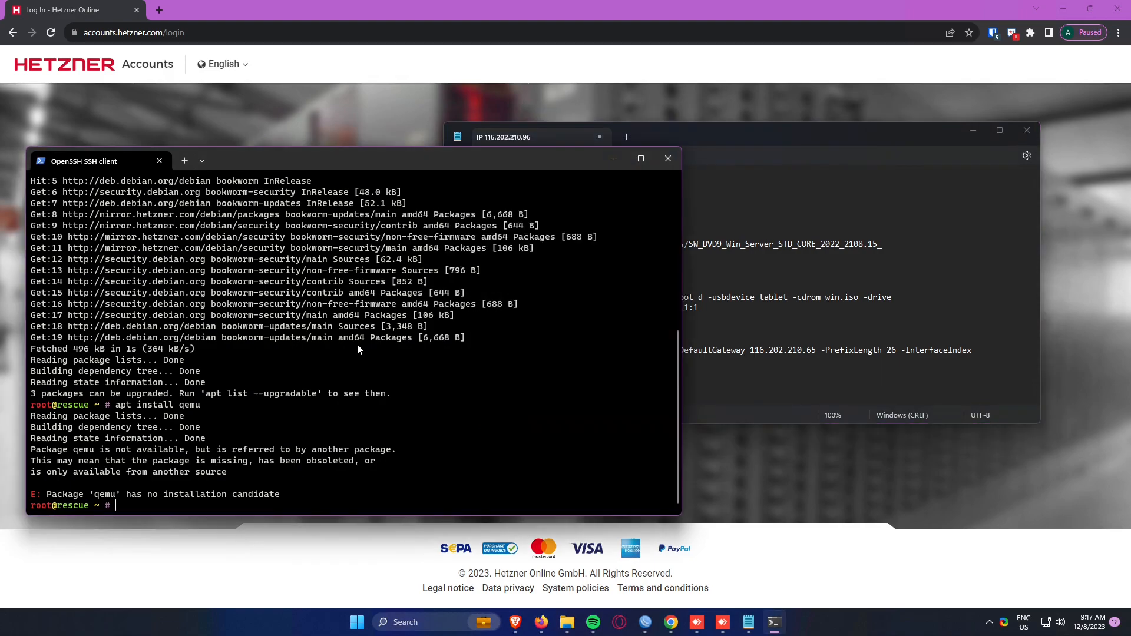
pyautogui.write('apt install qemu-')
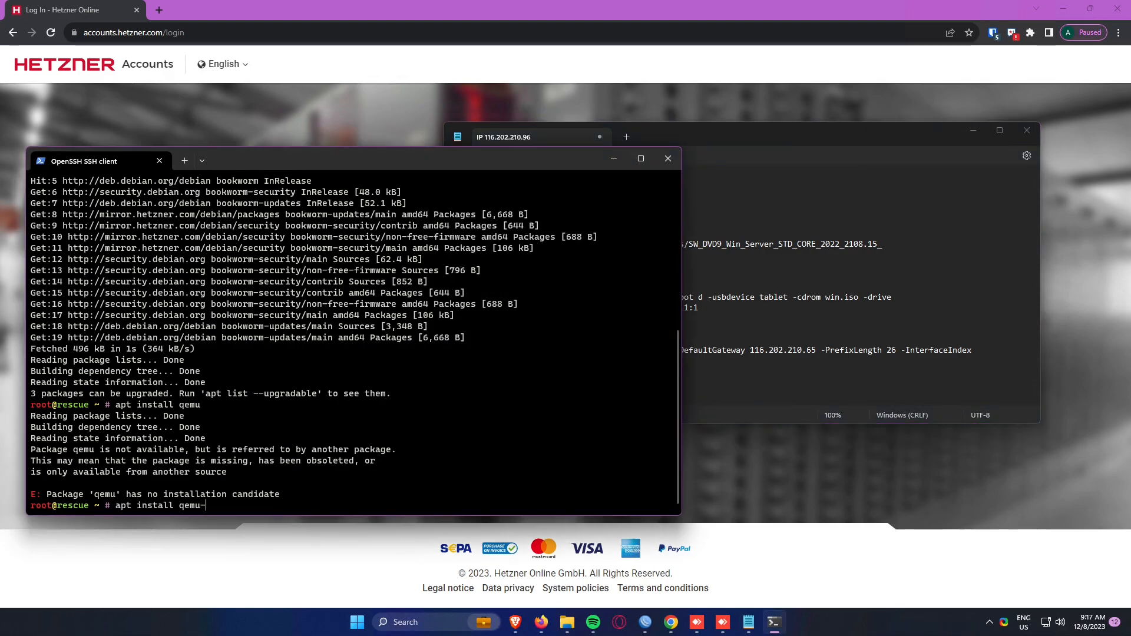
pyautogui.press('Return')
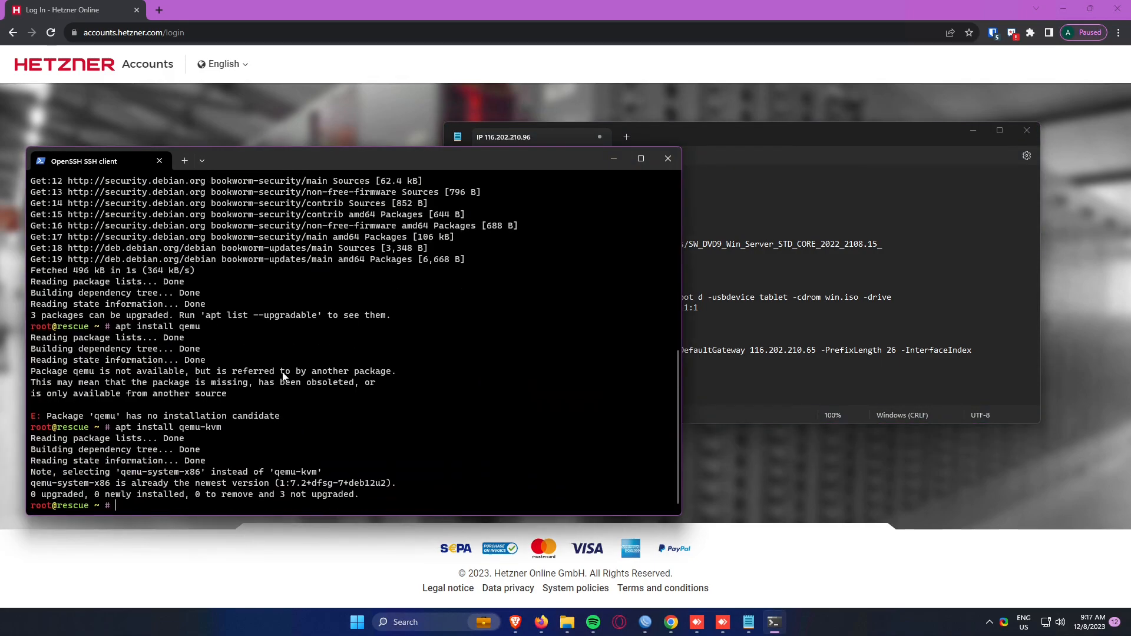
pyautogui.moveTo(677, 322)
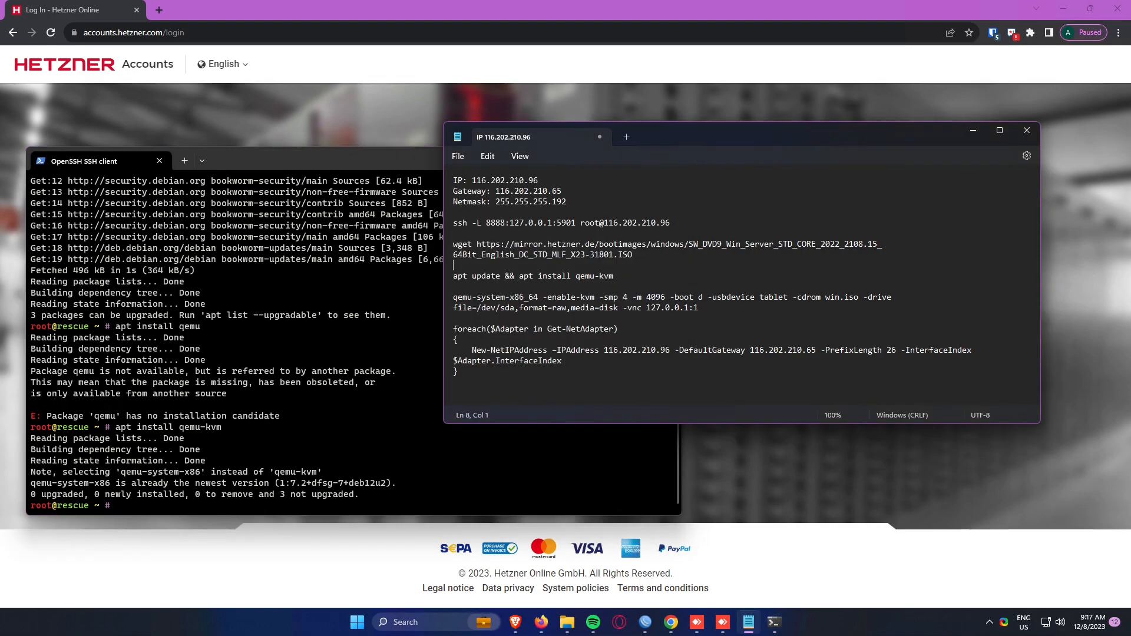
pyautogui.moveTo(435, 294)
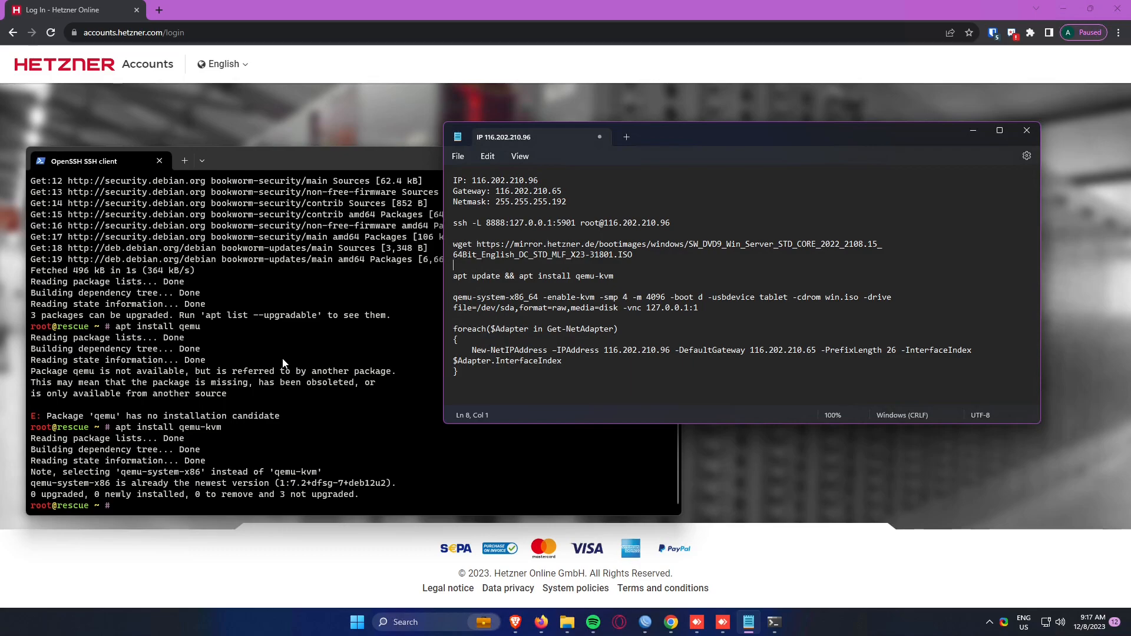
pyautogui.write('exit')
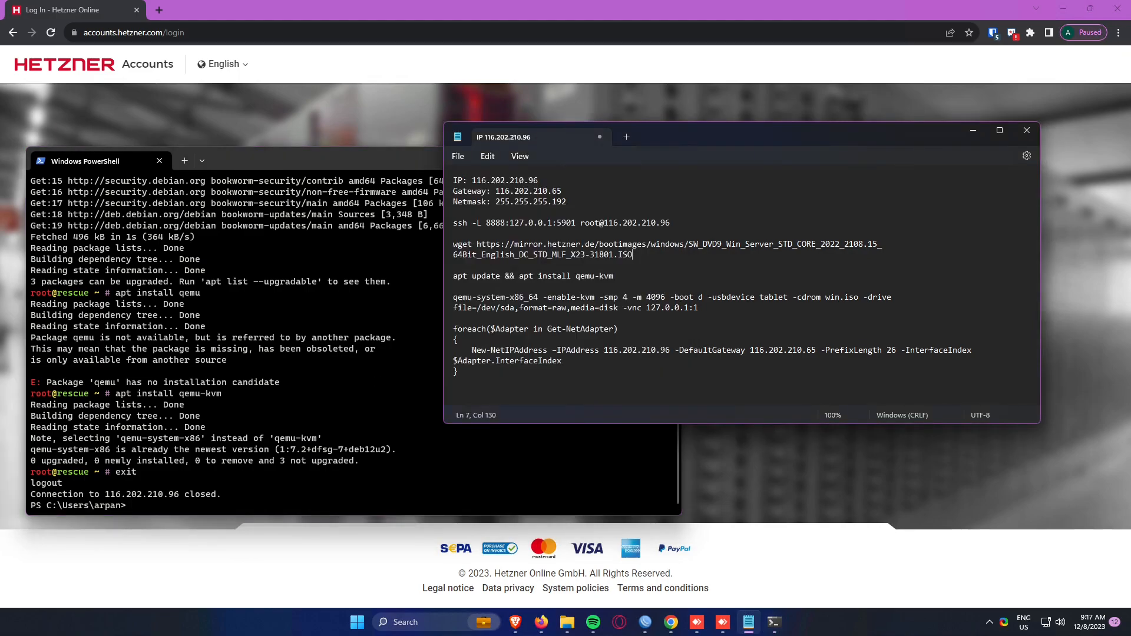
pyautogui.tripleClick(560, 223)
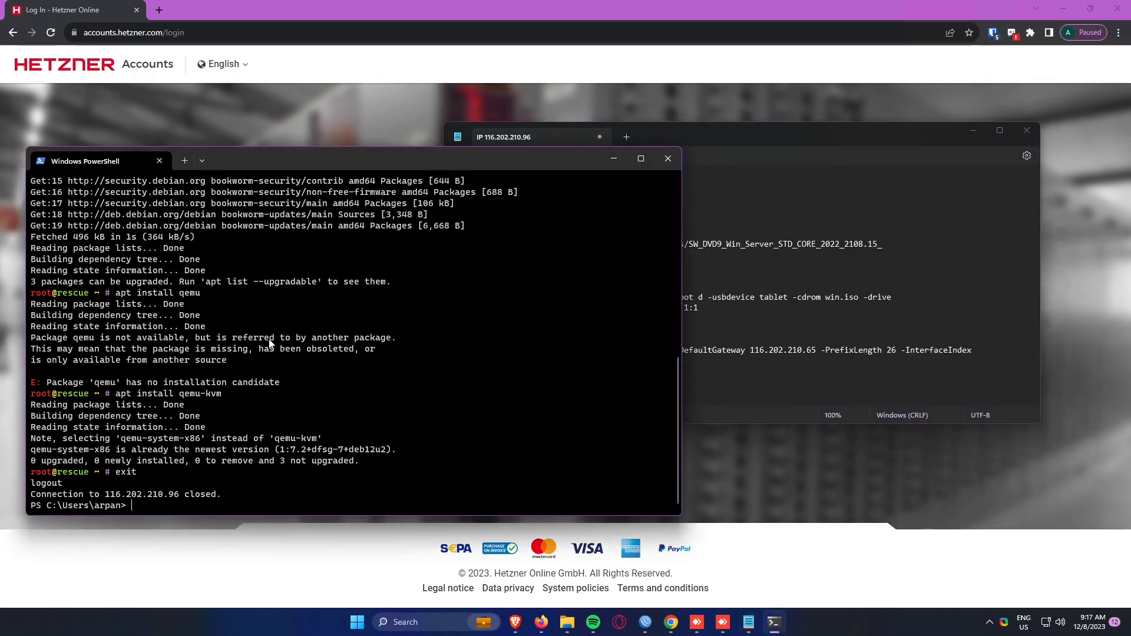
pyautogui.write('ssh -L 8888:127.0.0.1:5901 root@116.202.210.96')
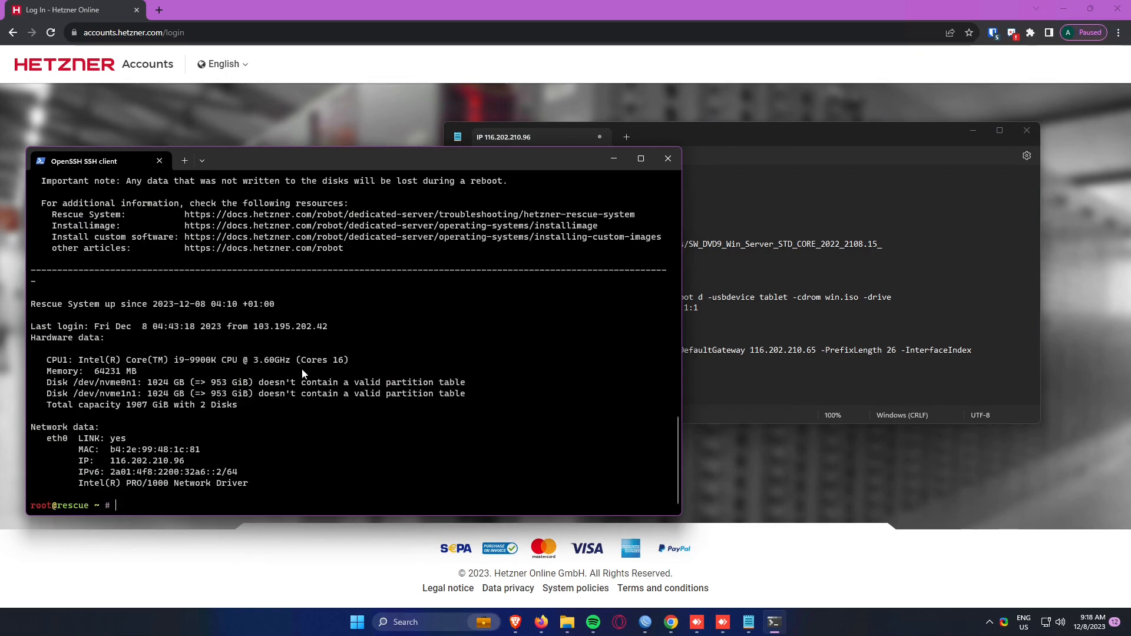
pyautogui.moveTo(502, 363)
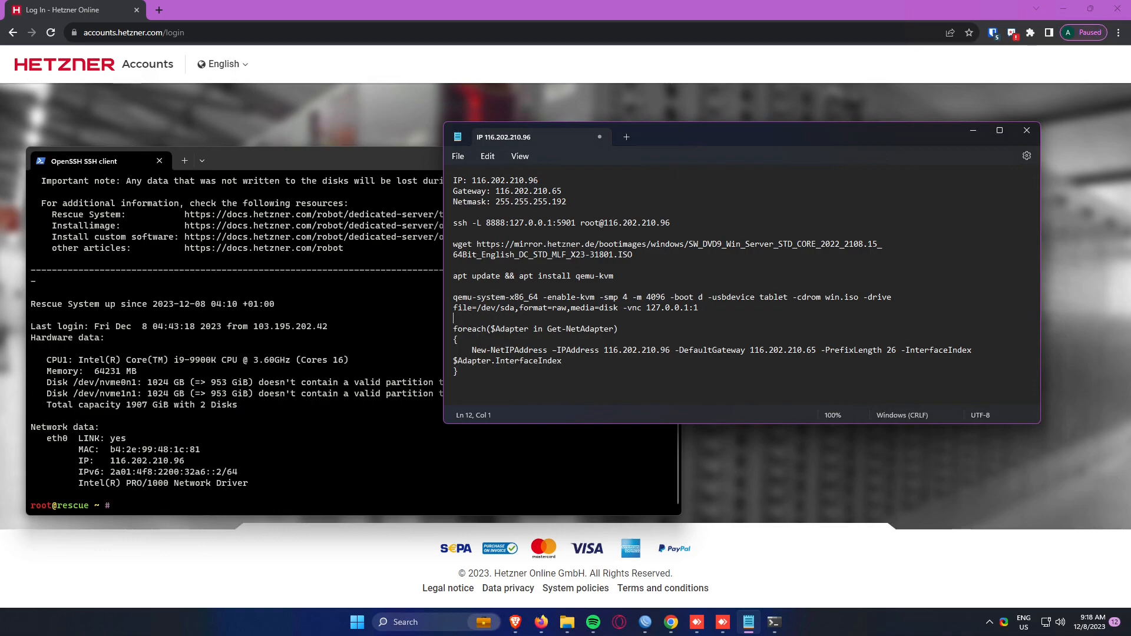
pyautogui.moveTo(276, 372)
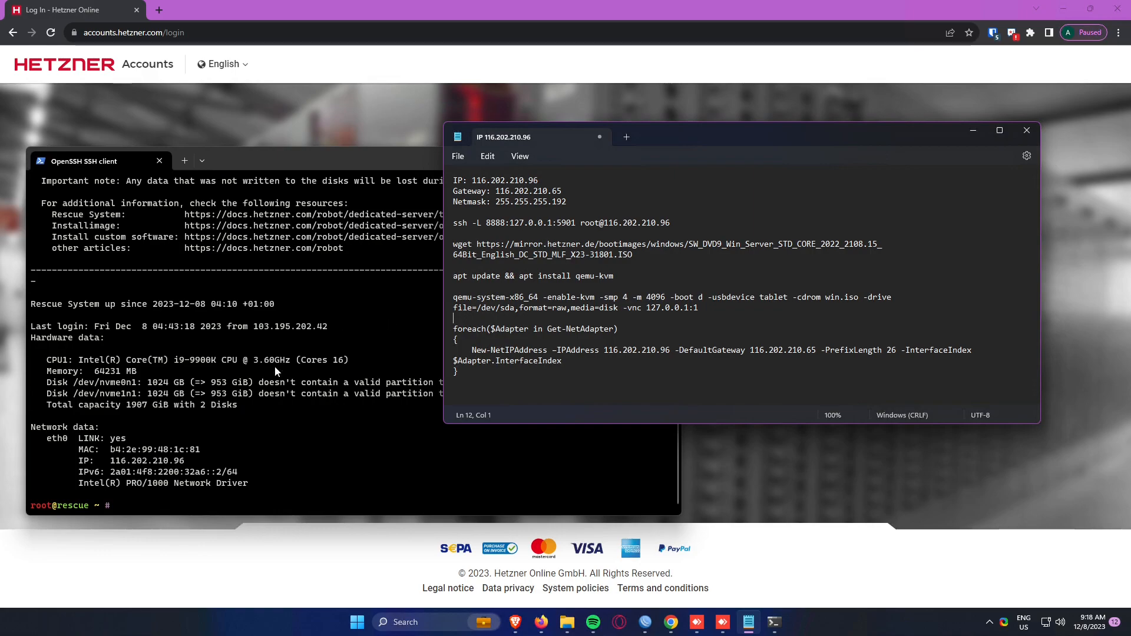
pyautogui.moveTo(108, 382)
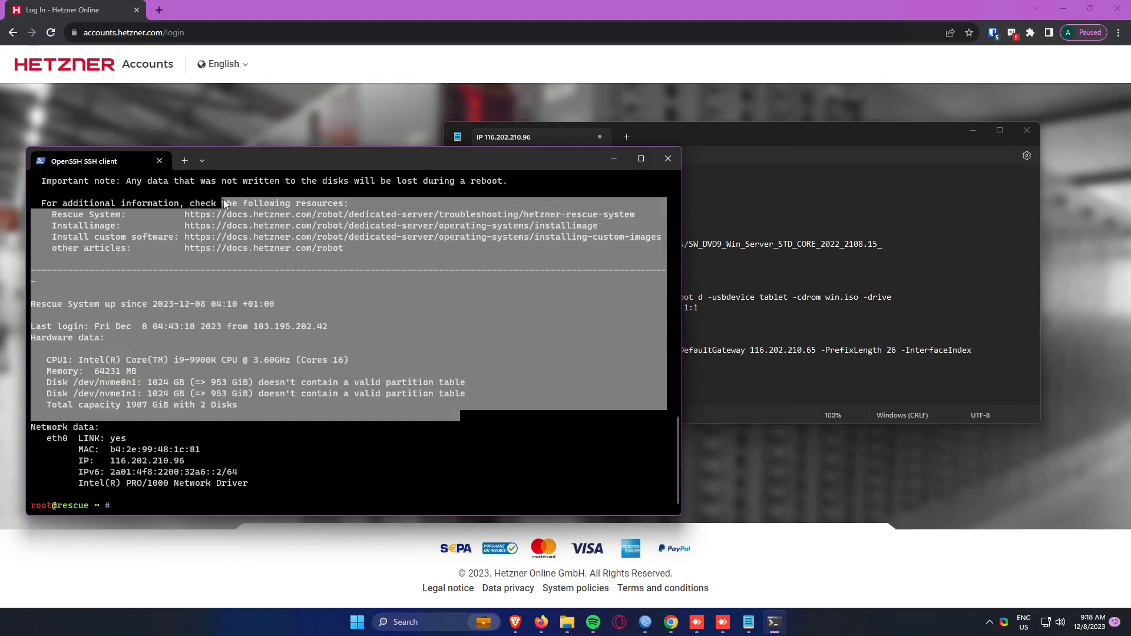
# - Run lsblk and copy the first NVMe disk name, nvme0n1
pyautogui.click(472, 424)
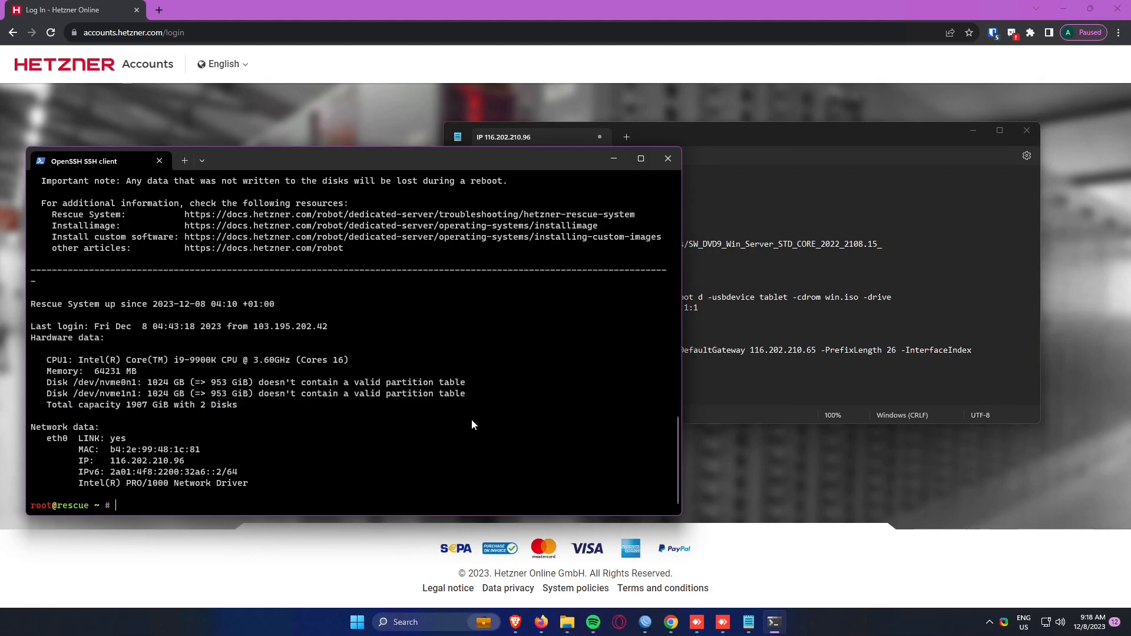
pyautogui.write('lsblk')
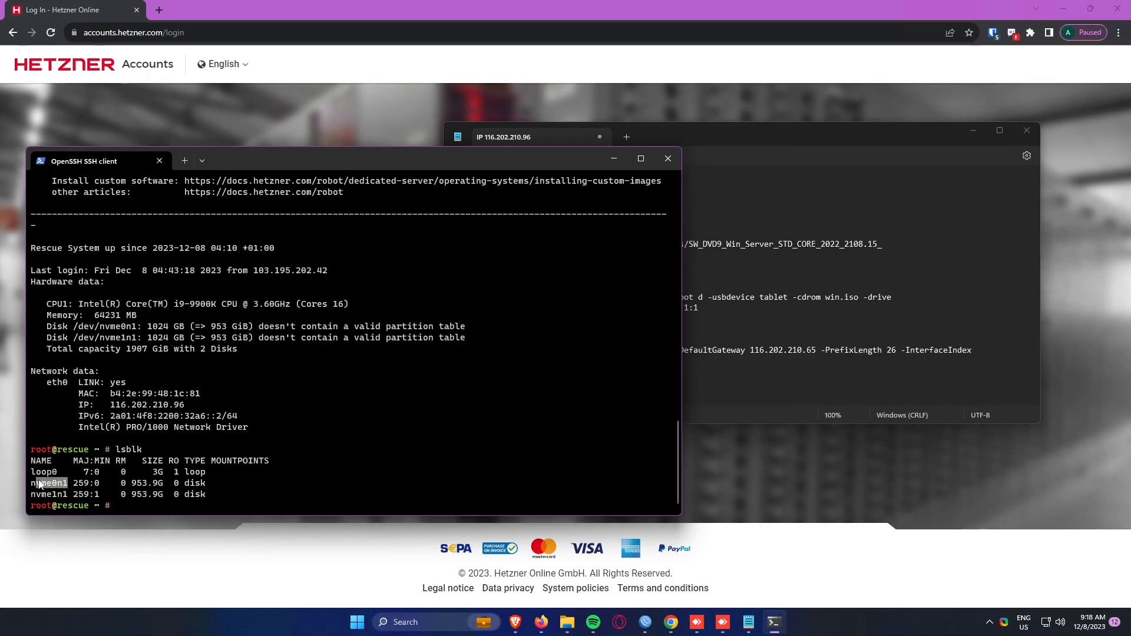
pyautogui.doubleClick(48, 483)
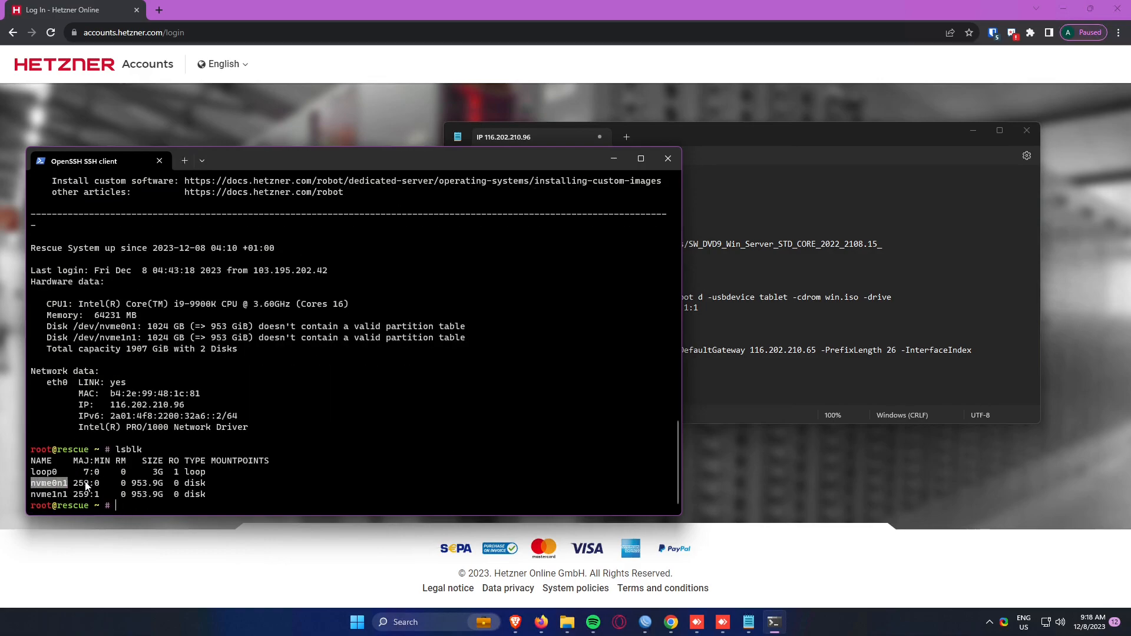
pyautogui.write('/d')
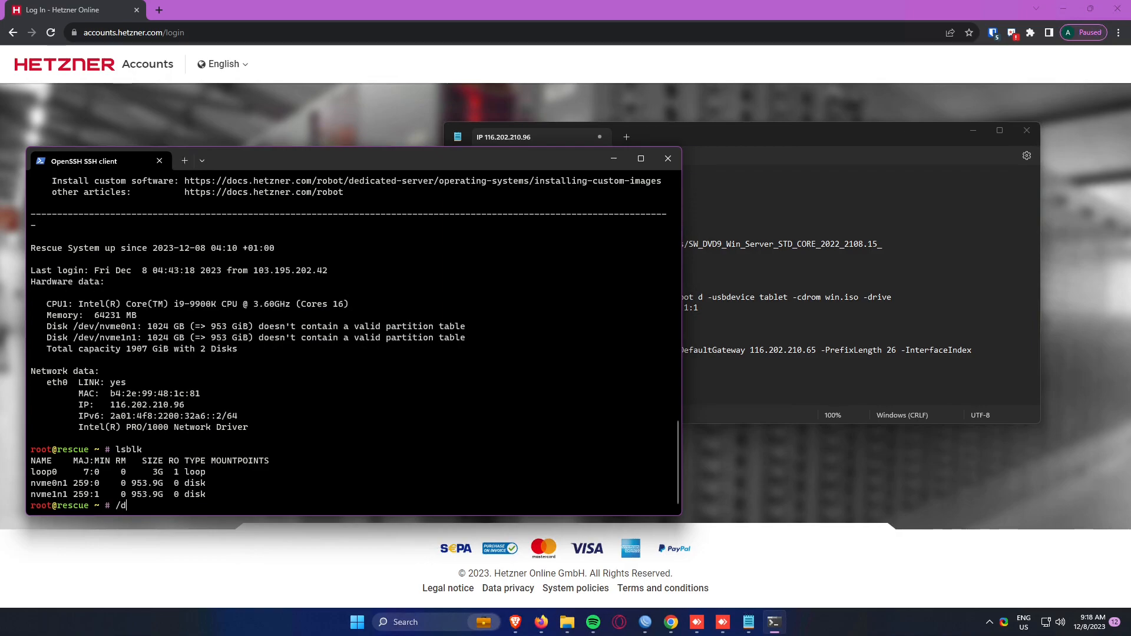
pyautogui.write('ev/')
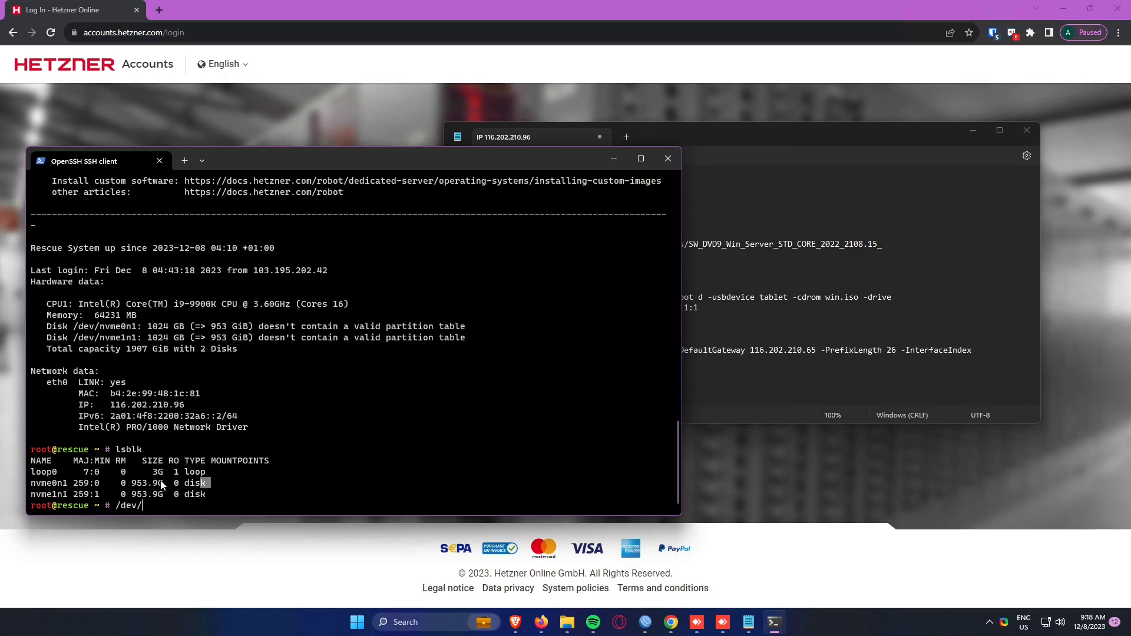
pyautogui.doubleClick(116, 482)
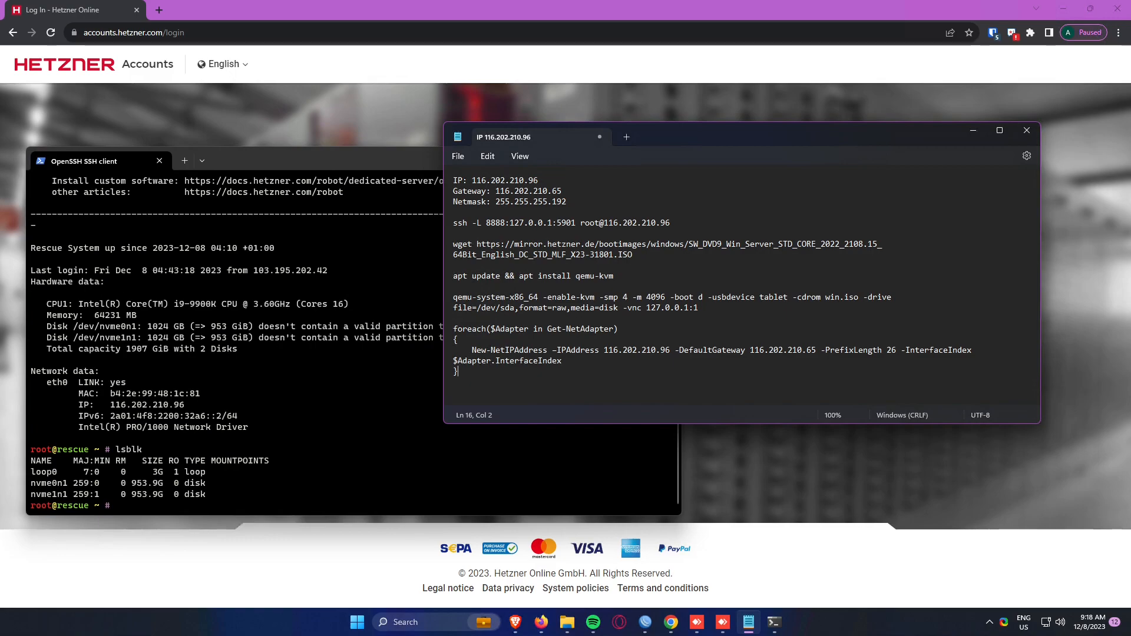
# - Replace sda with nvme0n1 in the Notepad qemu command and copy the command
pyautogui.click(454, 296)
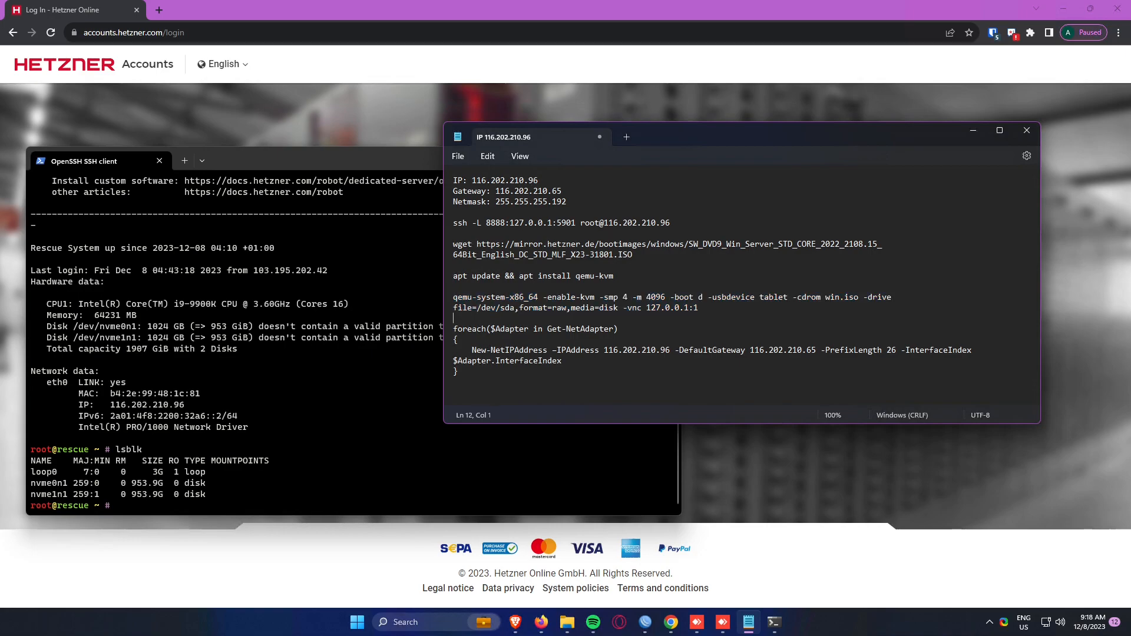
pyautogui.doubleClick(841, 297)
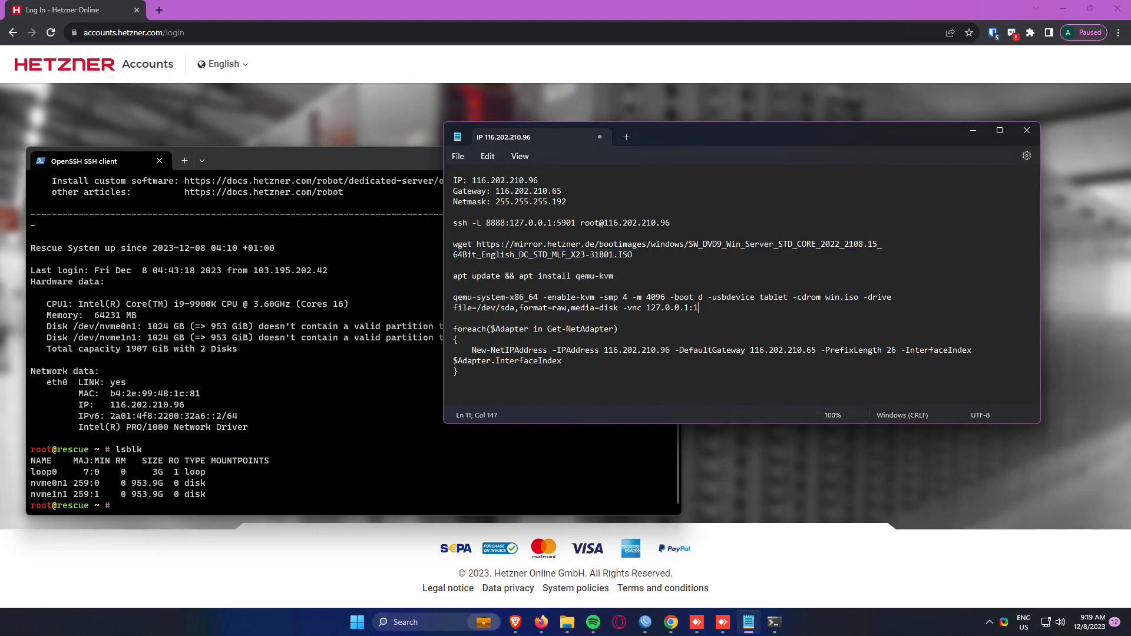
pyautogui.doubleClick(507, 308)
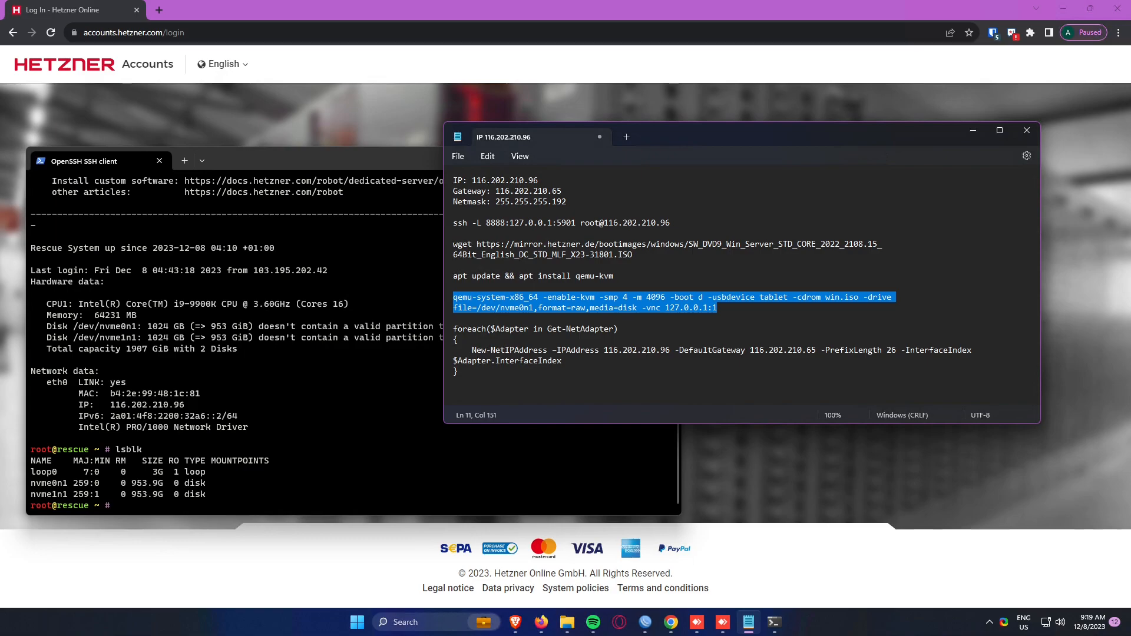
pyautogui.click(487, 308)
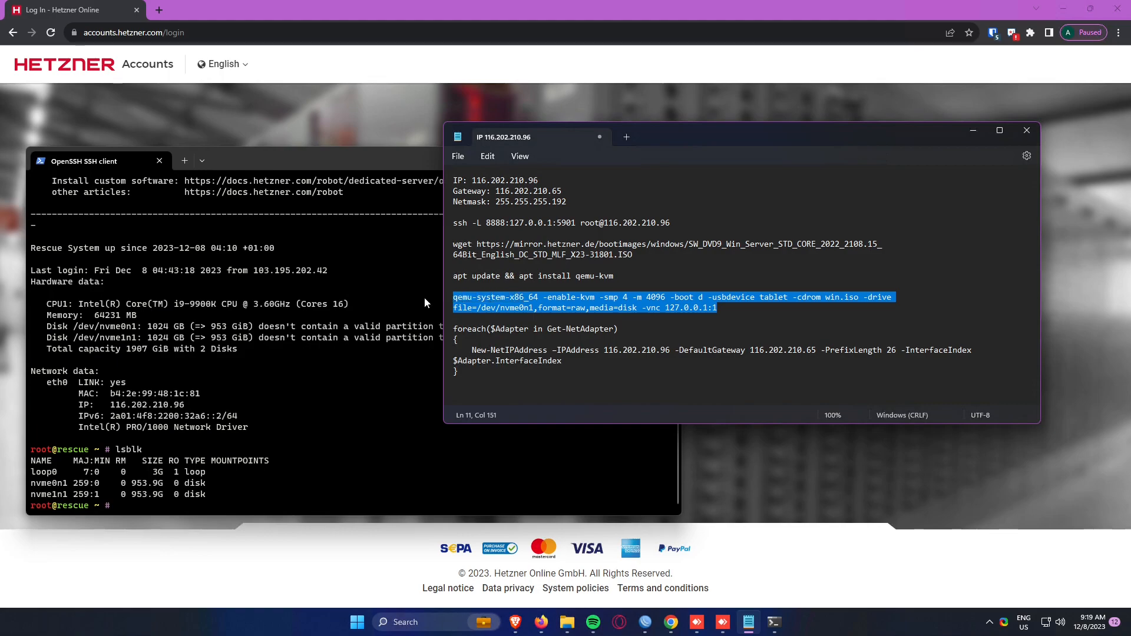
pyautogui.moveTo(316, 337)
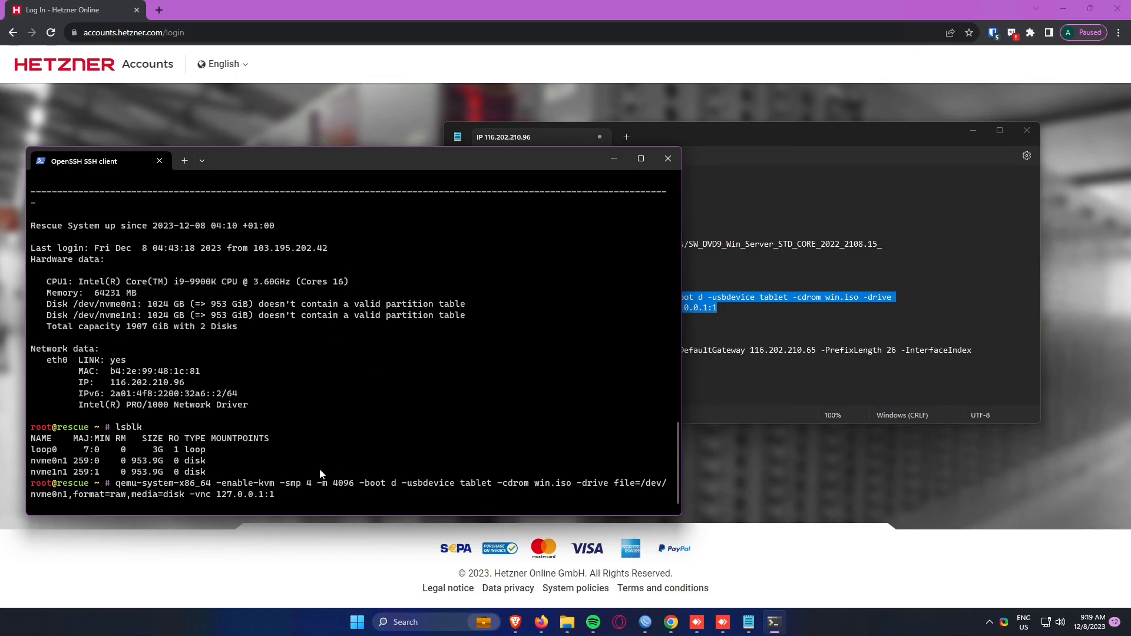
pyautogui.moveTo(383, 498)
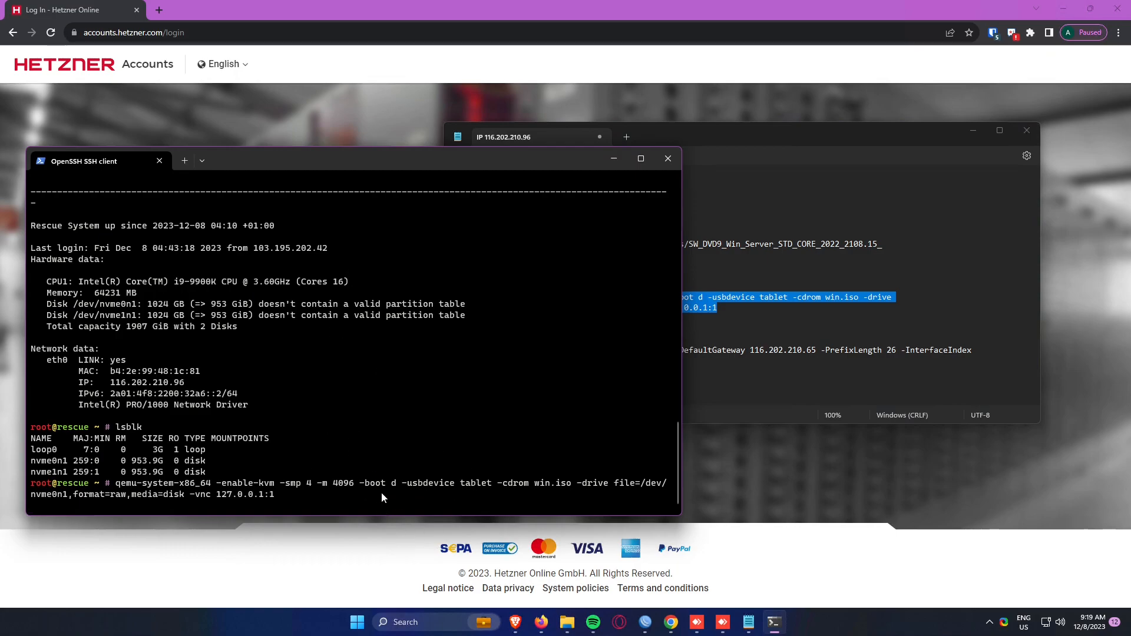
pyautogui.moveTo(232, 505)
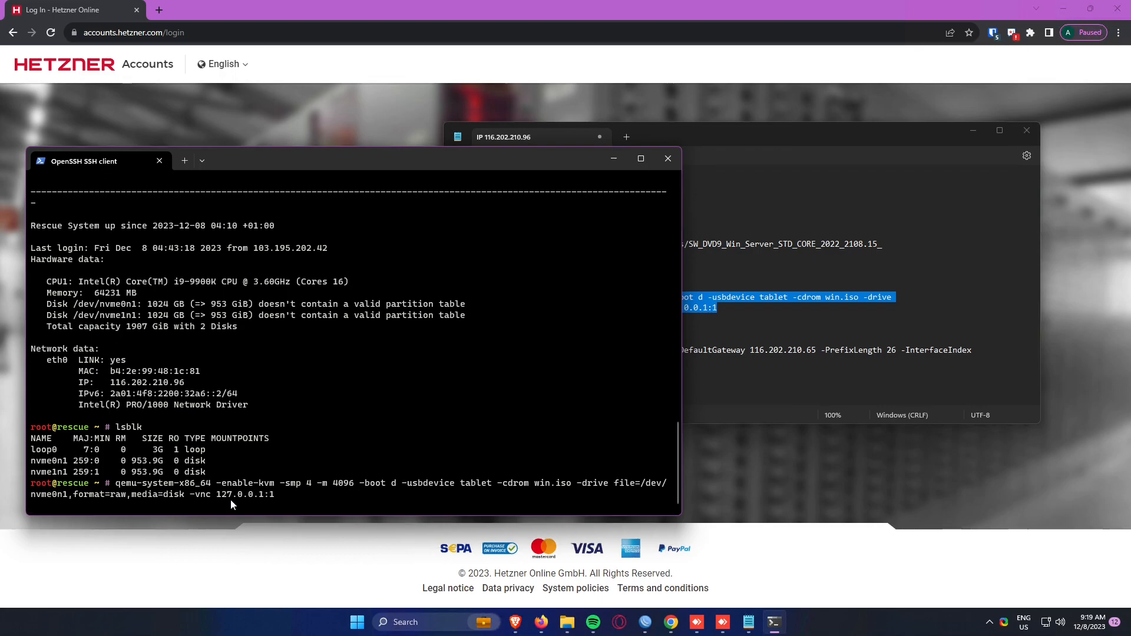
# - Run the qemu-system-x86_64 command booting win.iso onto /dev/nvme0n1
pyautogui.press('Return')
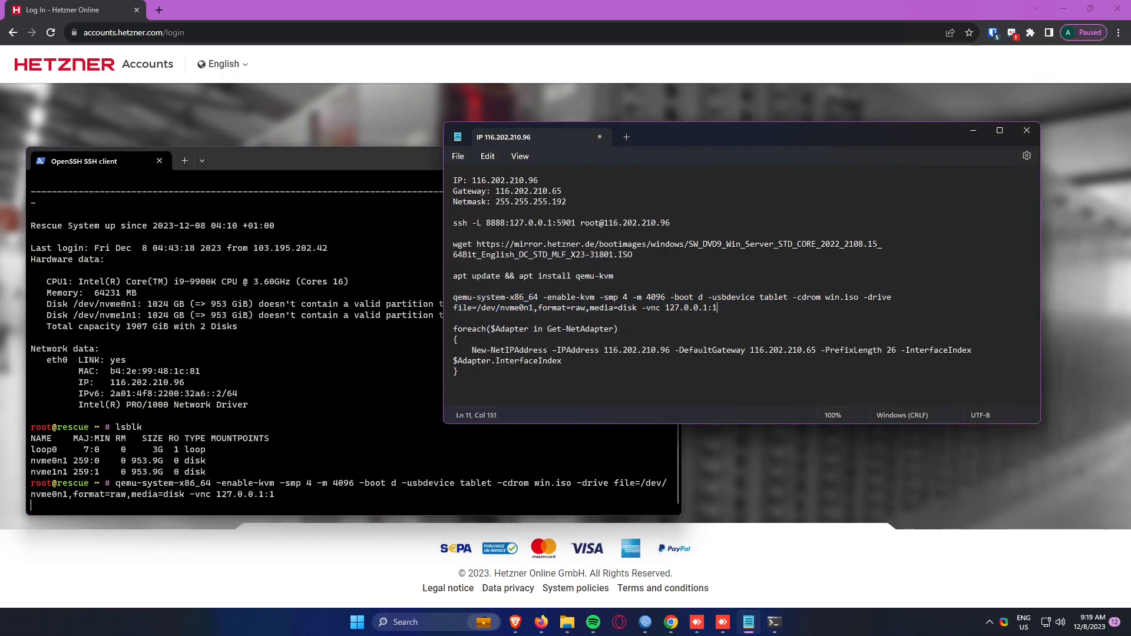
pyautogui.doubleClick(555, 223)
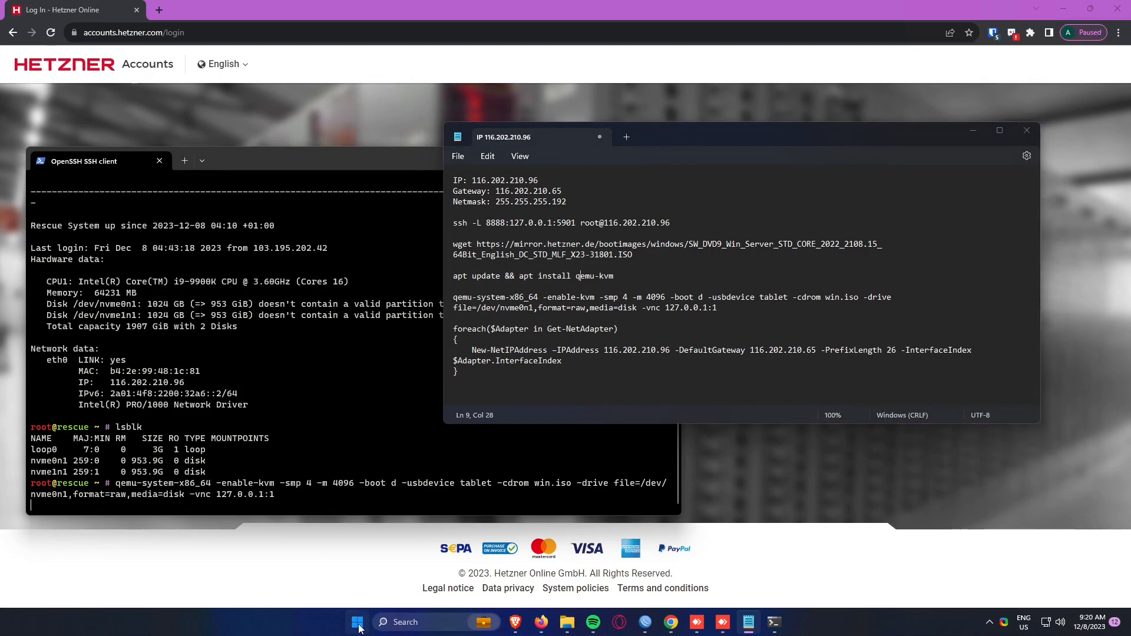
# - Launch VNC Viewer from the Start menu
pyautogui.click(356, 622)
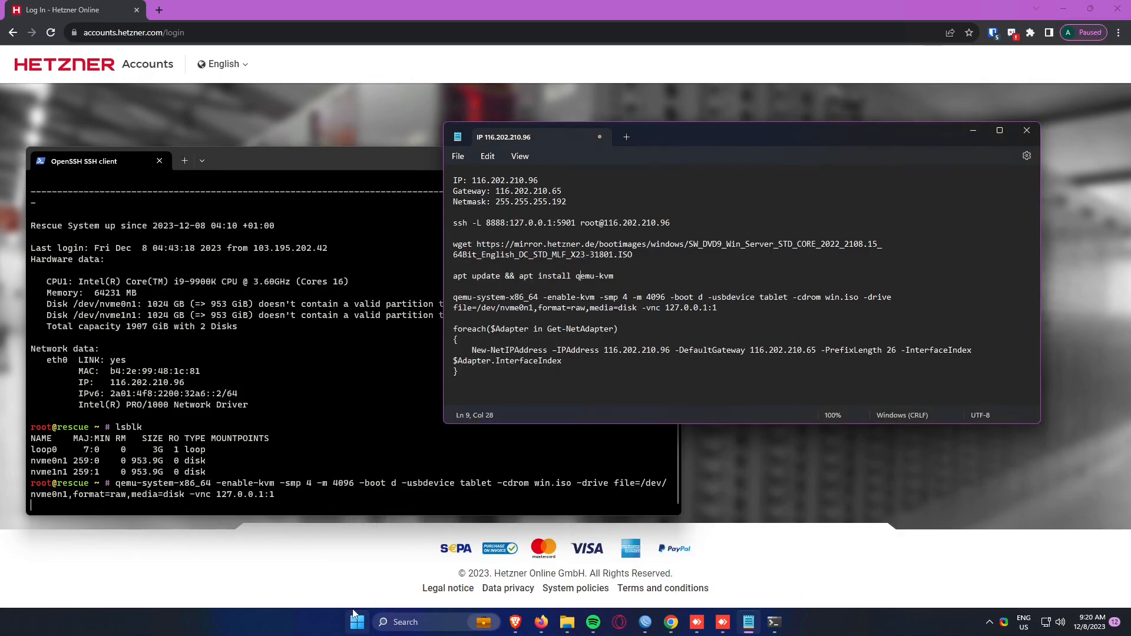
pyautogui.click(773, 622)
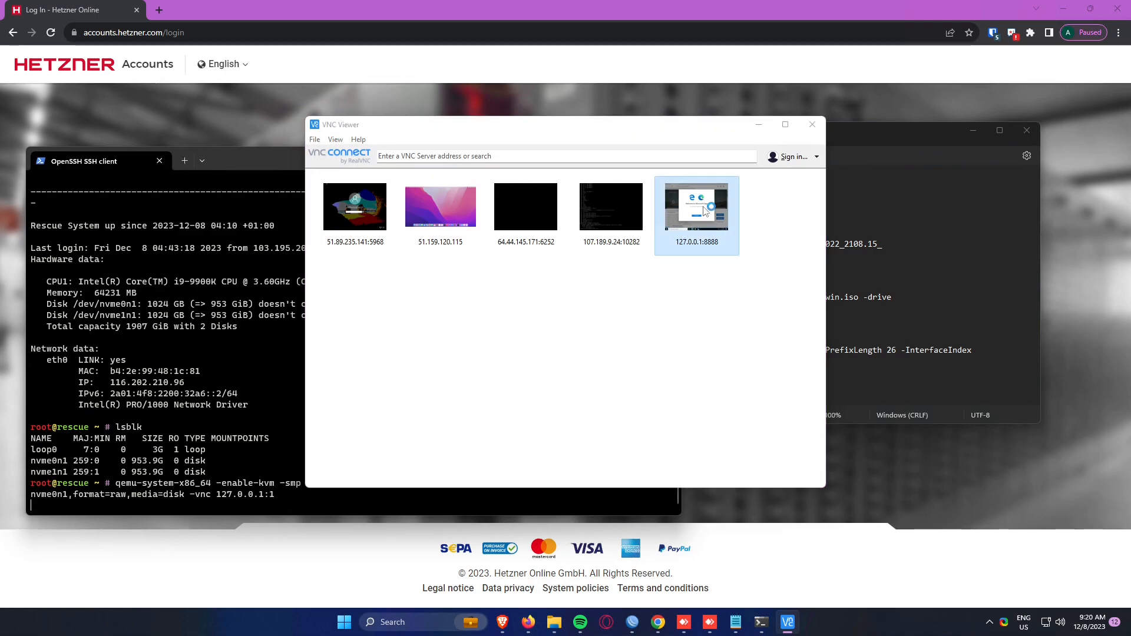
# - Connect to 127.0.0.1:8888 and begin the Windows Server installation with default language
pyautogui.doubleClick(695, 205)
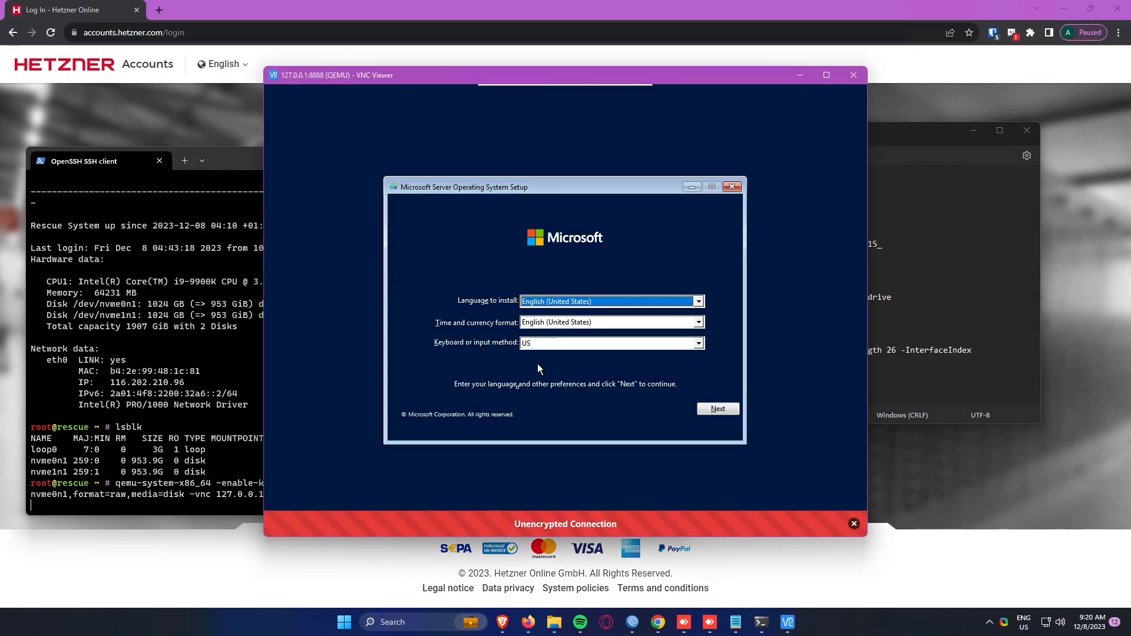
pyautogui.click(854, 523)
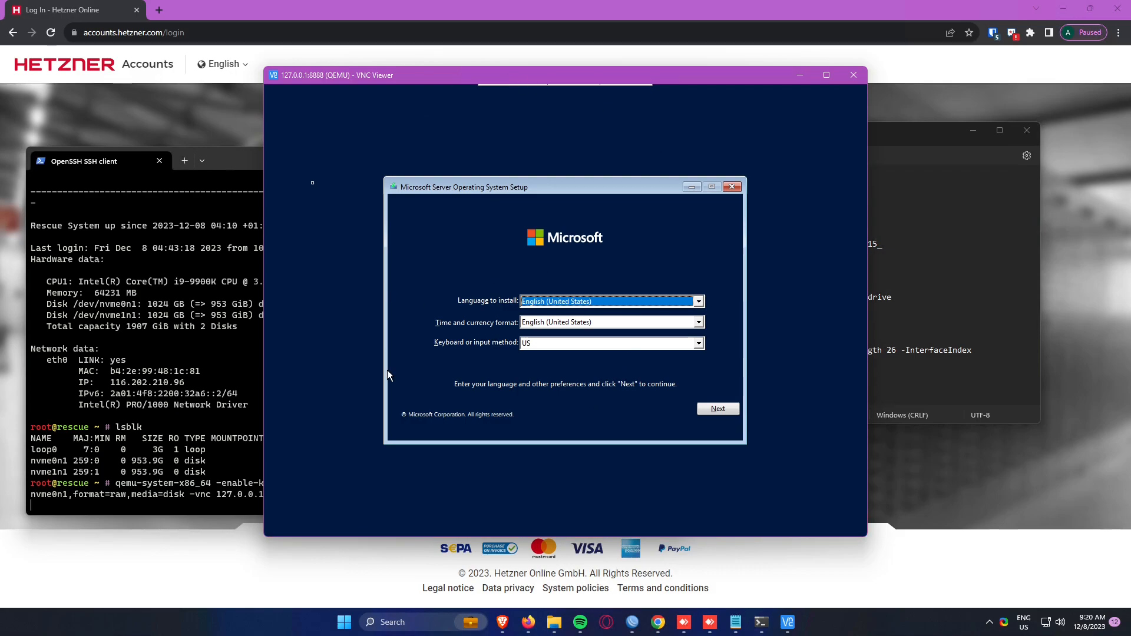
pyautogui.moveTo(577, 229)
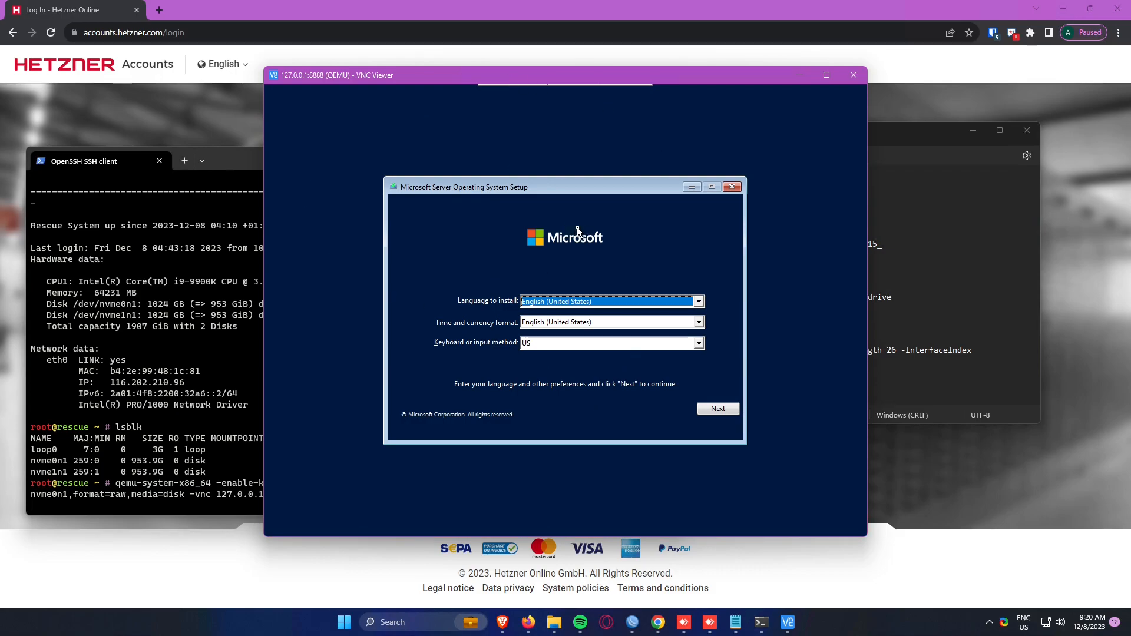
pyautogui.moveTo(712, 363)
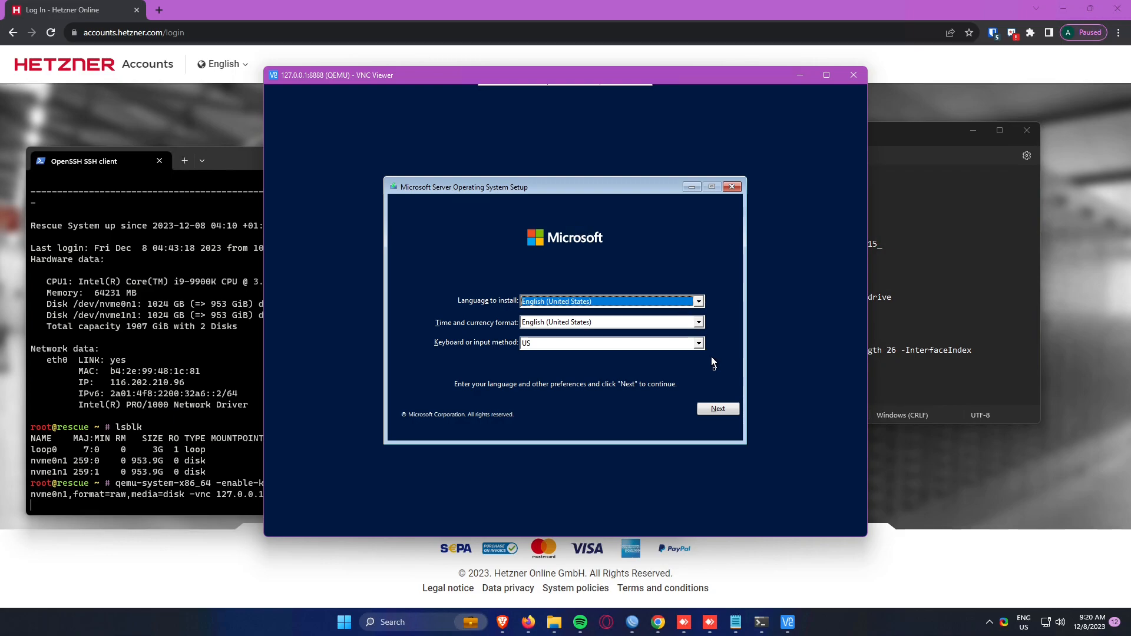
pyautogui.click(717, 409)
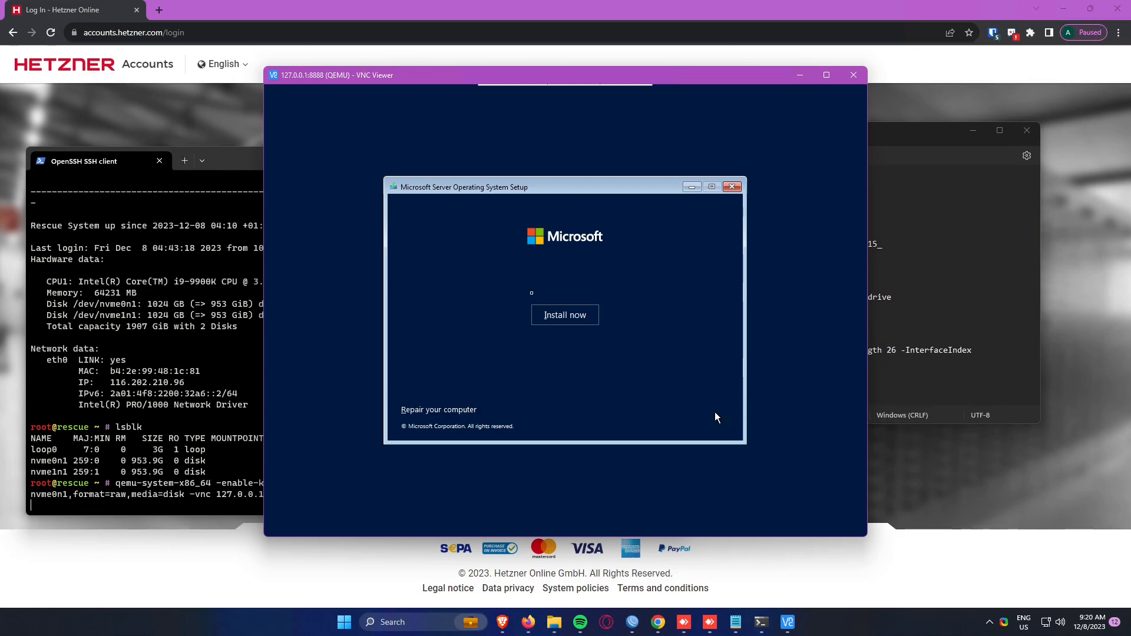
pyautogui.click(565, 315)
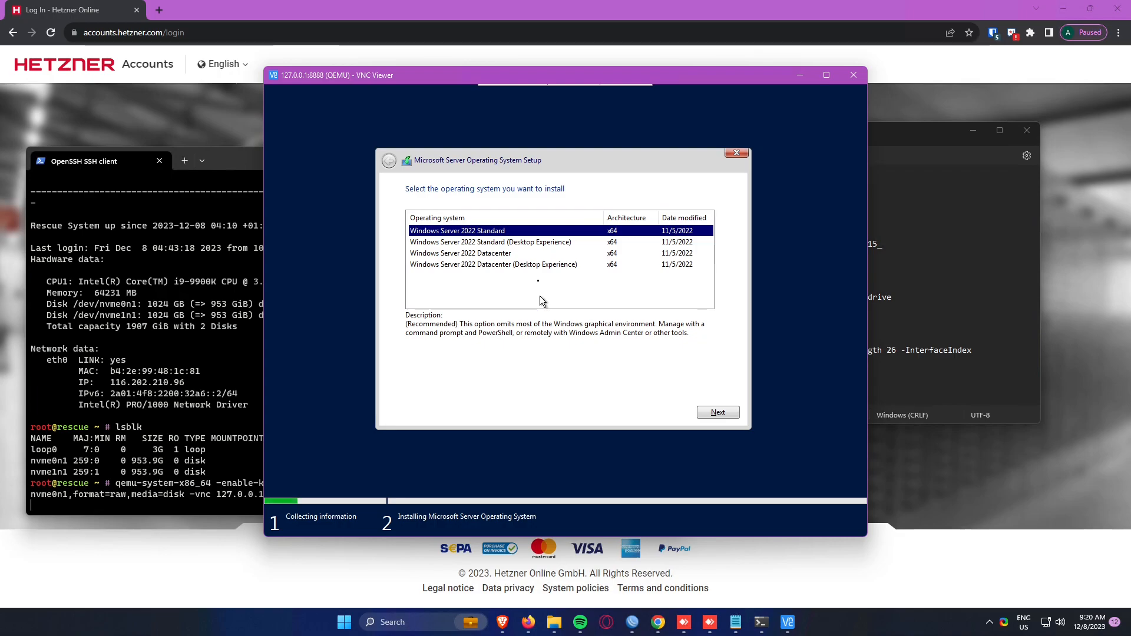
# - Choose Standard (Desktop Experience), accept the license, and custom-install onto Drive 0
pyautogui.click(461, 254)
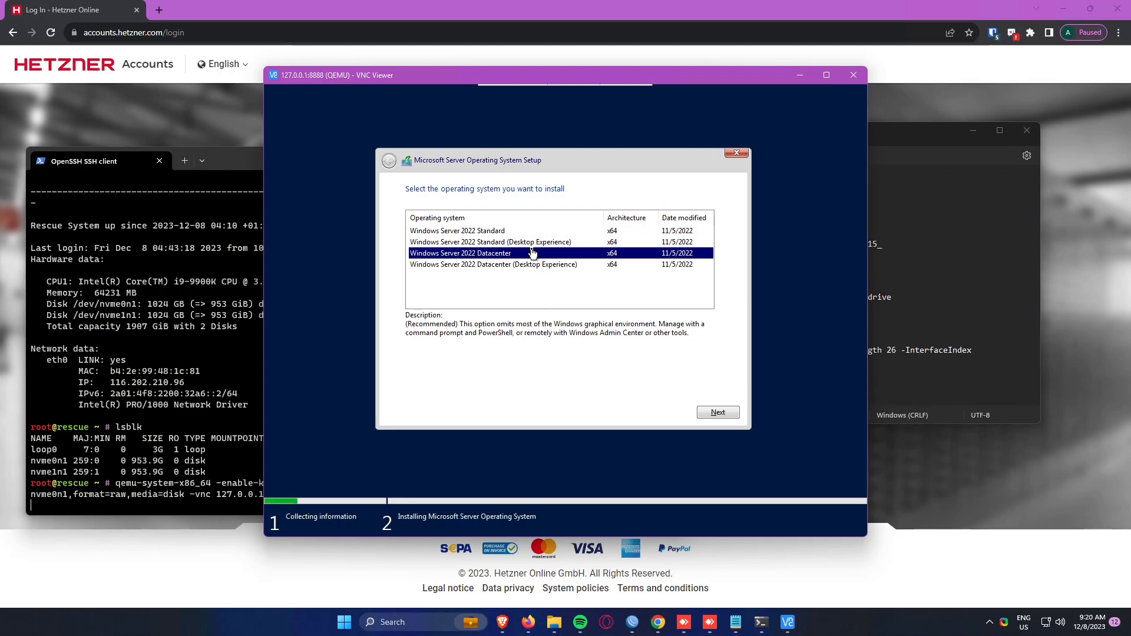
pyautogui.click(491, 242)
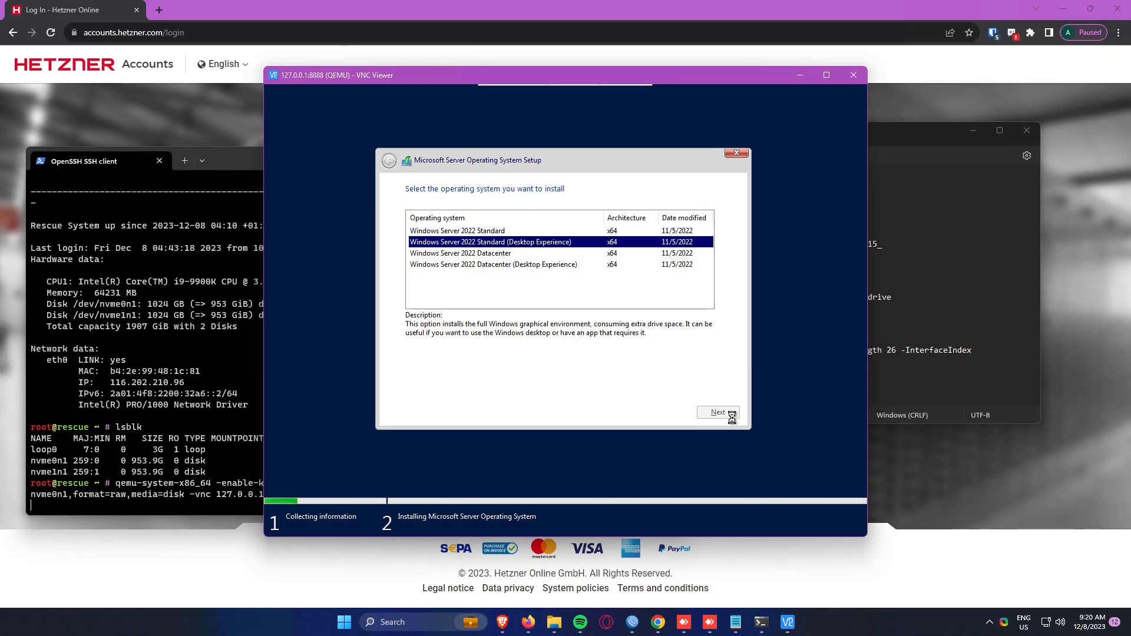
pyautogui.click(717, 412)
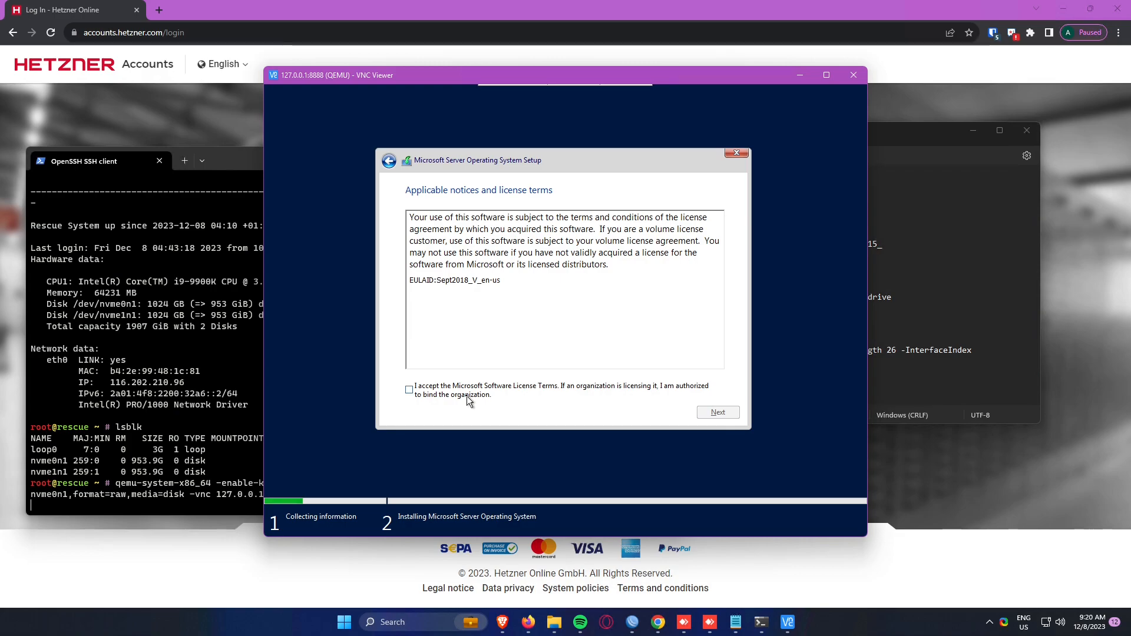
pyautogui.click(716, 411)
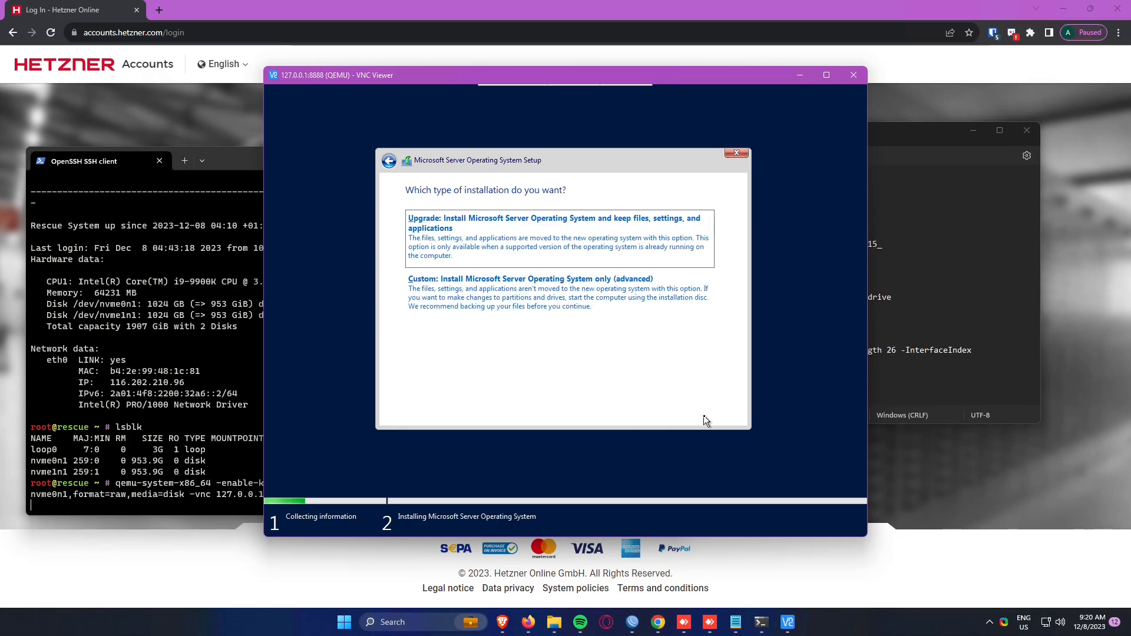
pyautogui.click(527, 279)
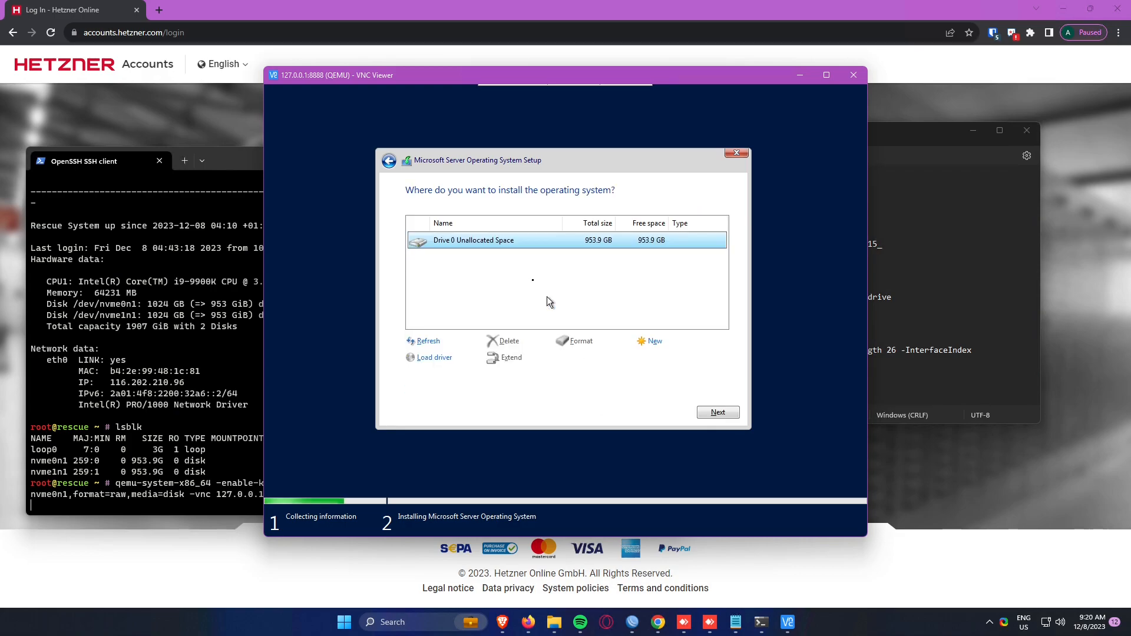
pyautogui.click(717, 412)
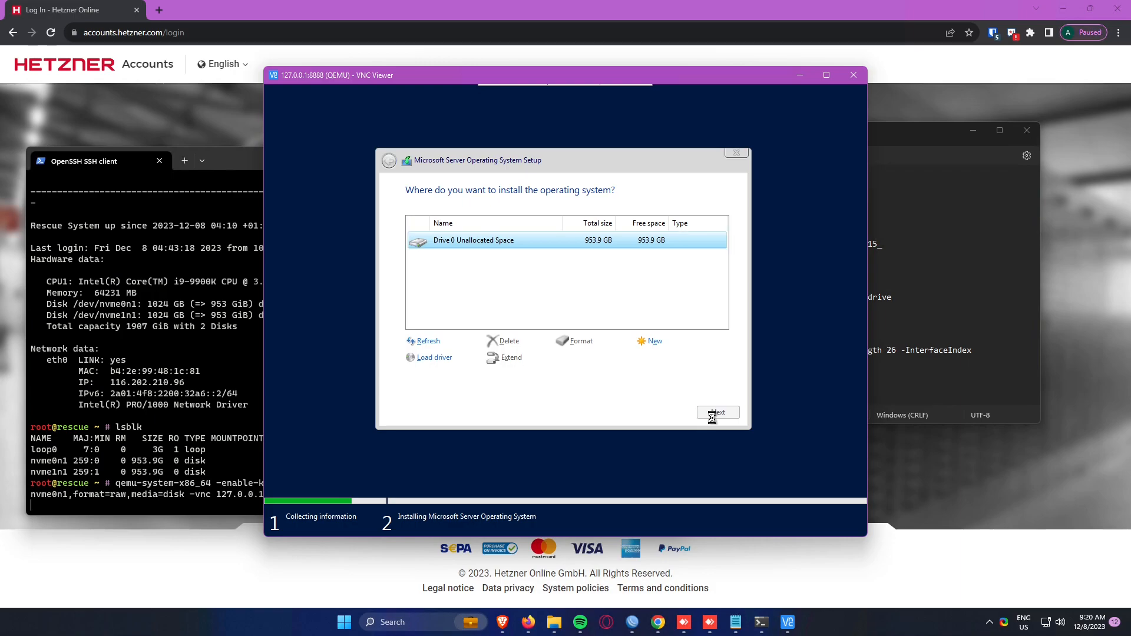
# - Let file copying finish, then restart the VM immediately
pyautogui.click(717, 412)
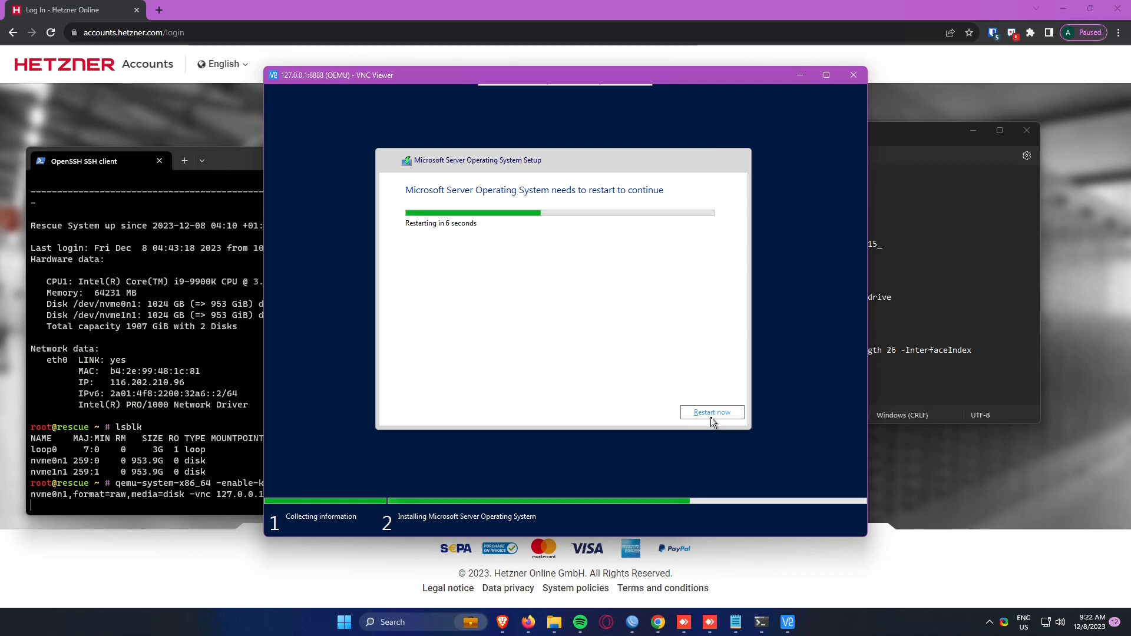
pyautogui.click(712, 411)
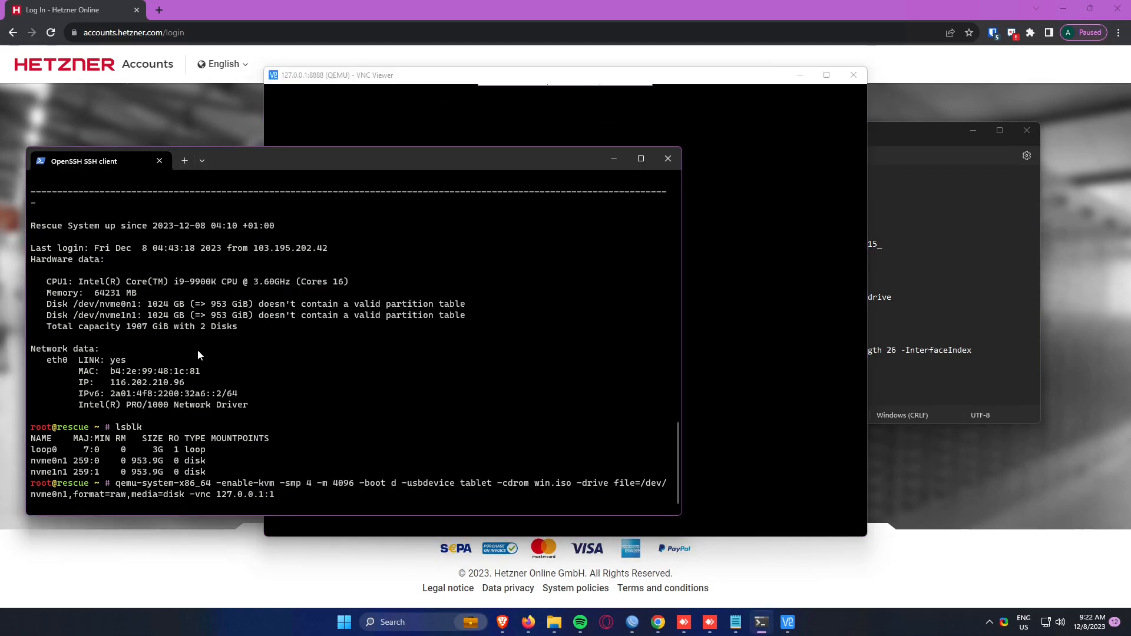
pyautogui.moveTo(326, 430)
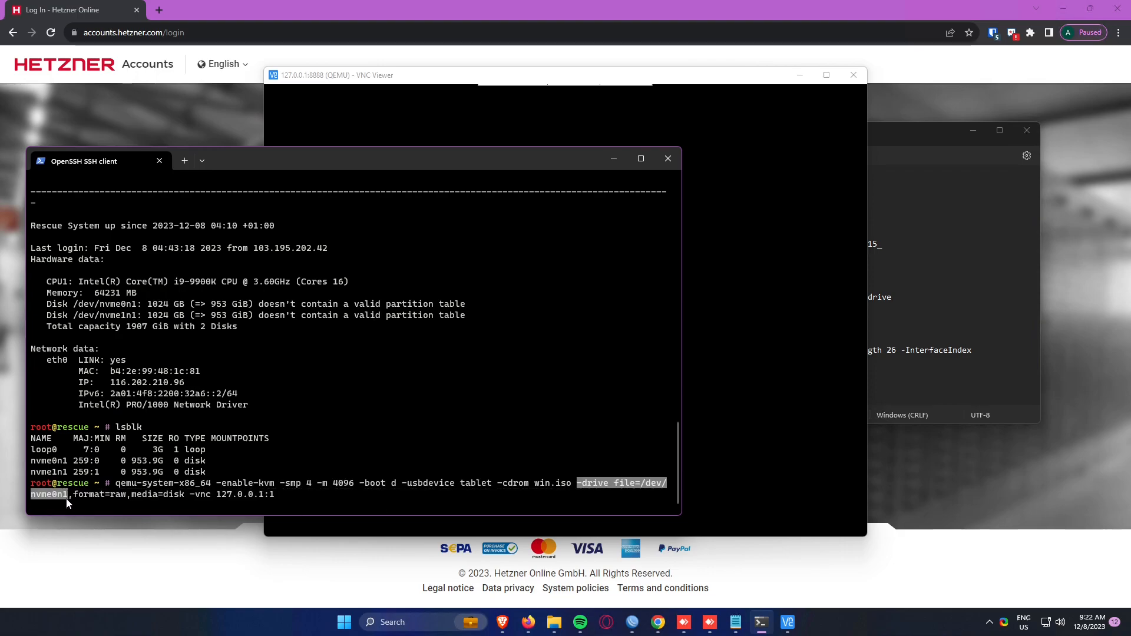
pyautogui.moveTo(604, 473)
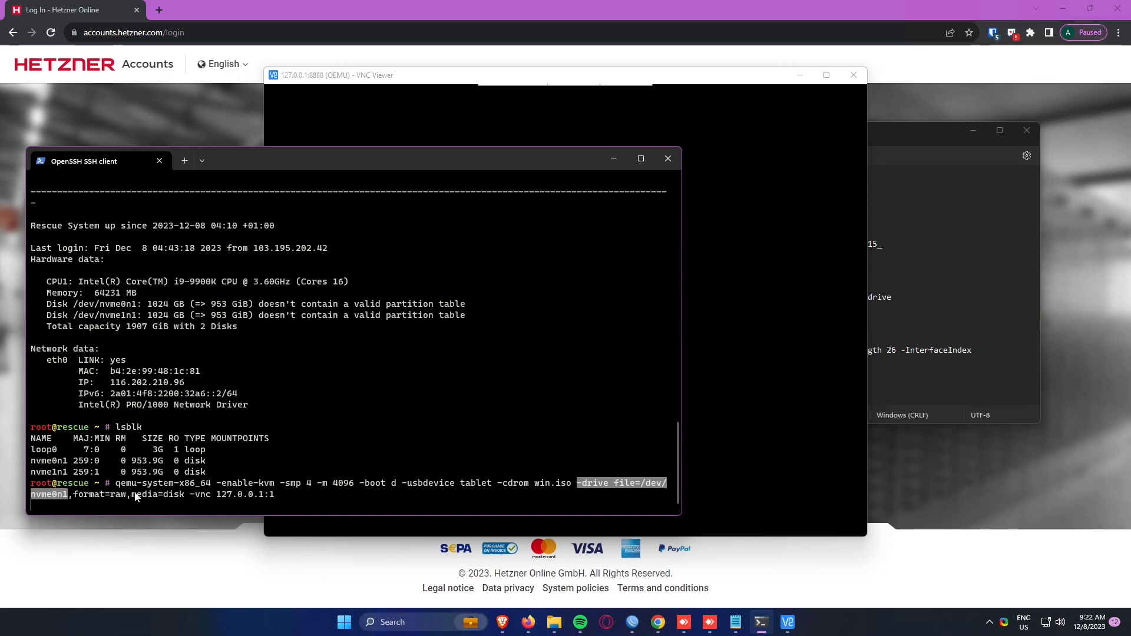
pyautogui.moveTo(340, 494)
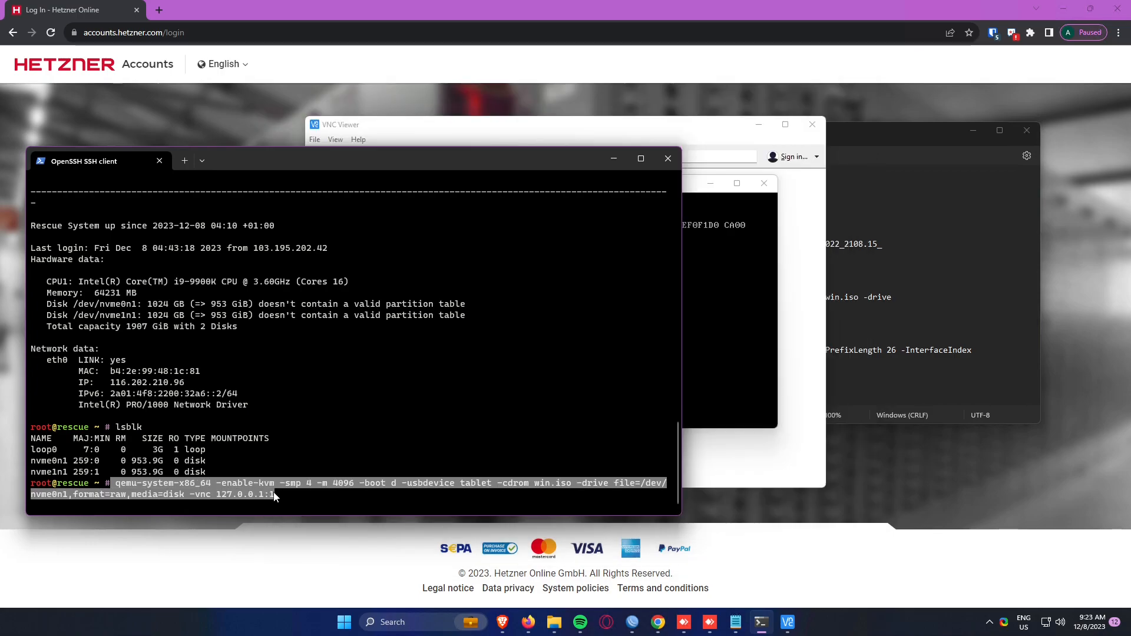
pyautogui.press('Return')
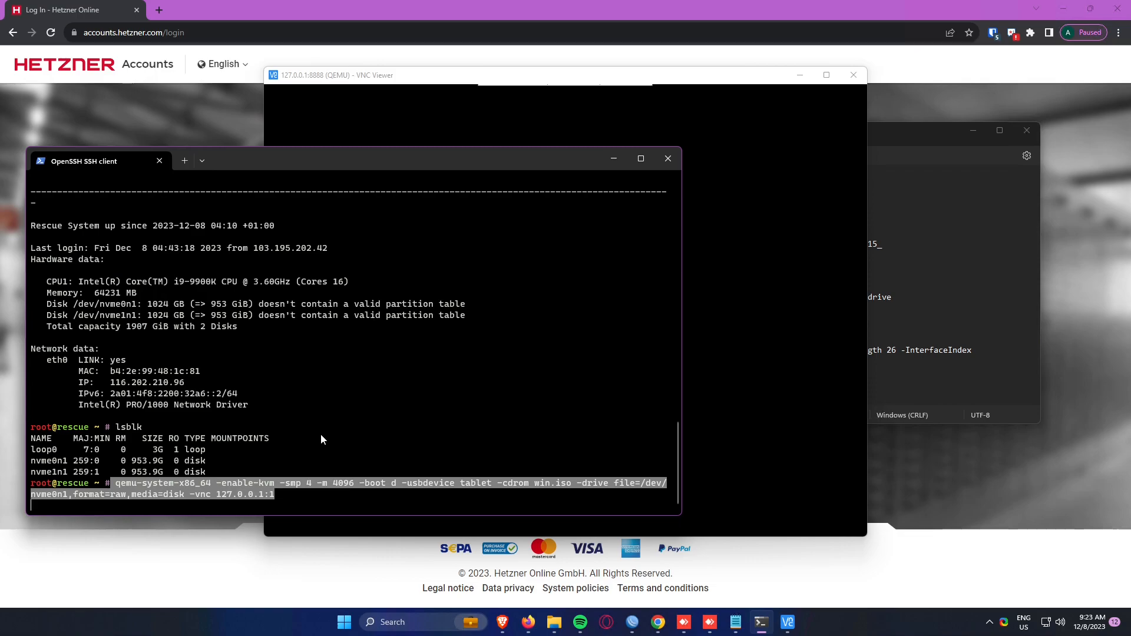
pyautogui.moveTo(261, 485)
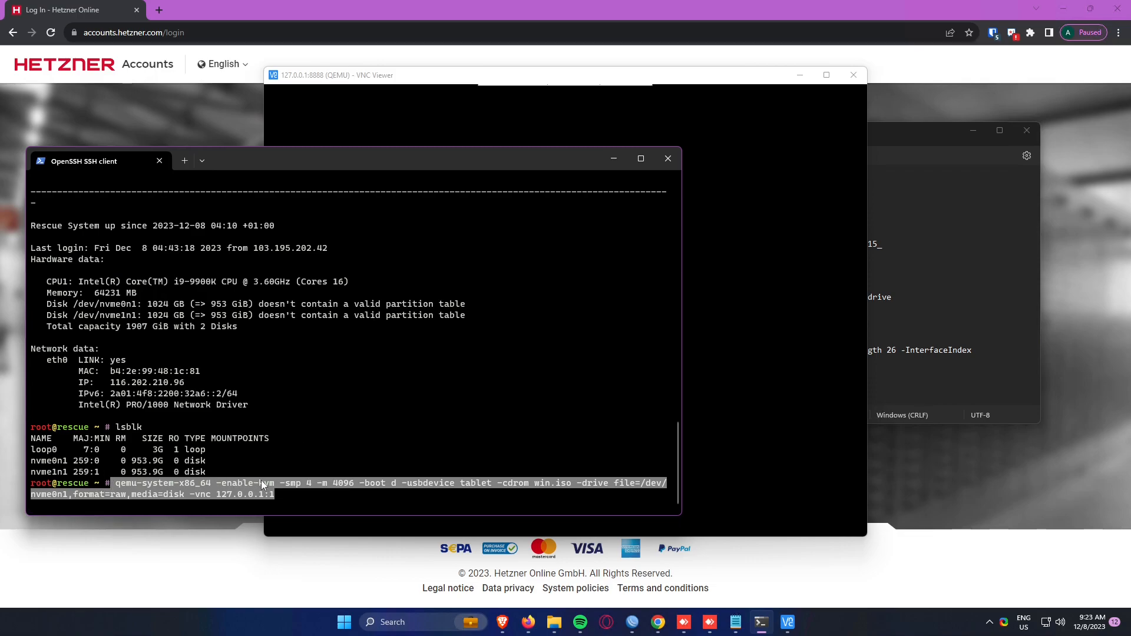
pyautogui.moveTo(232, 462)
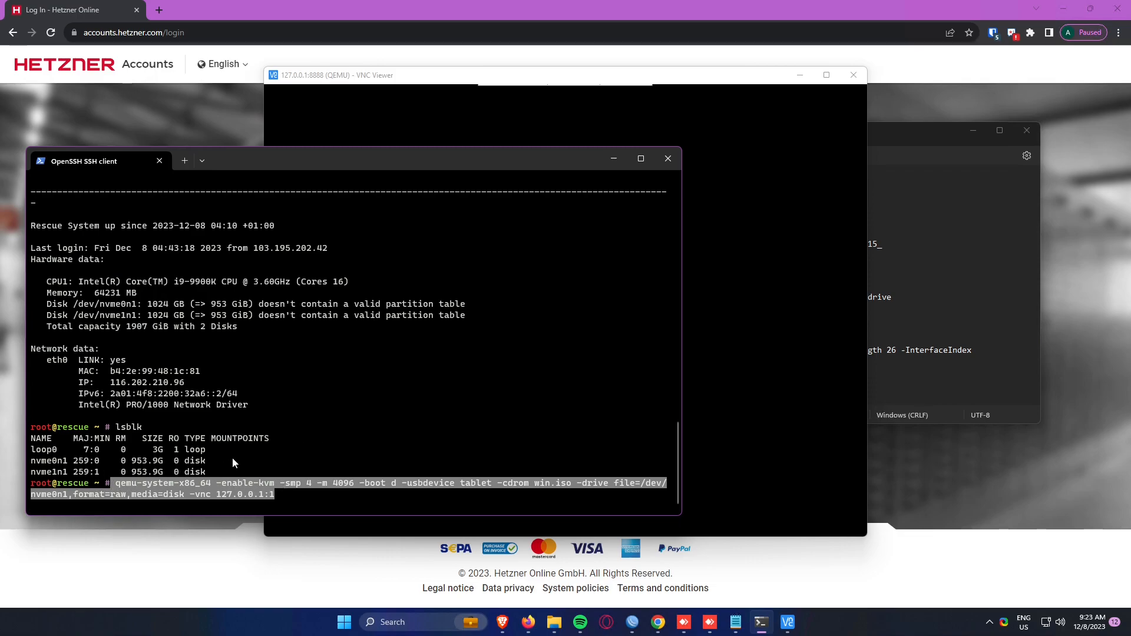
pyautogui.press('Return')
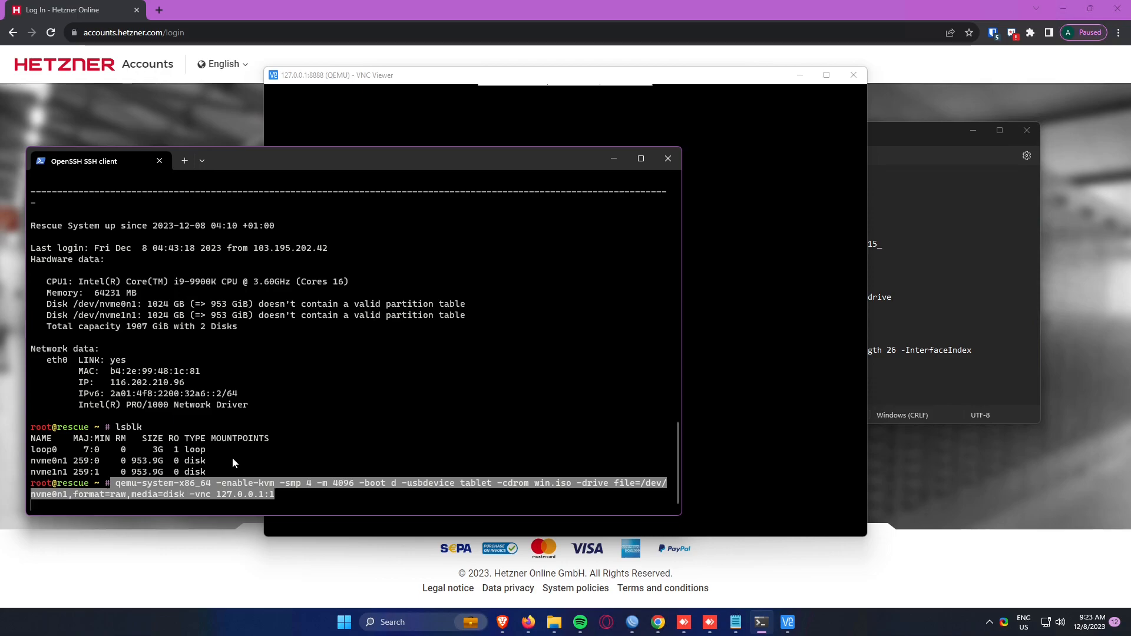
pyautogui.moveTo(517, 325)
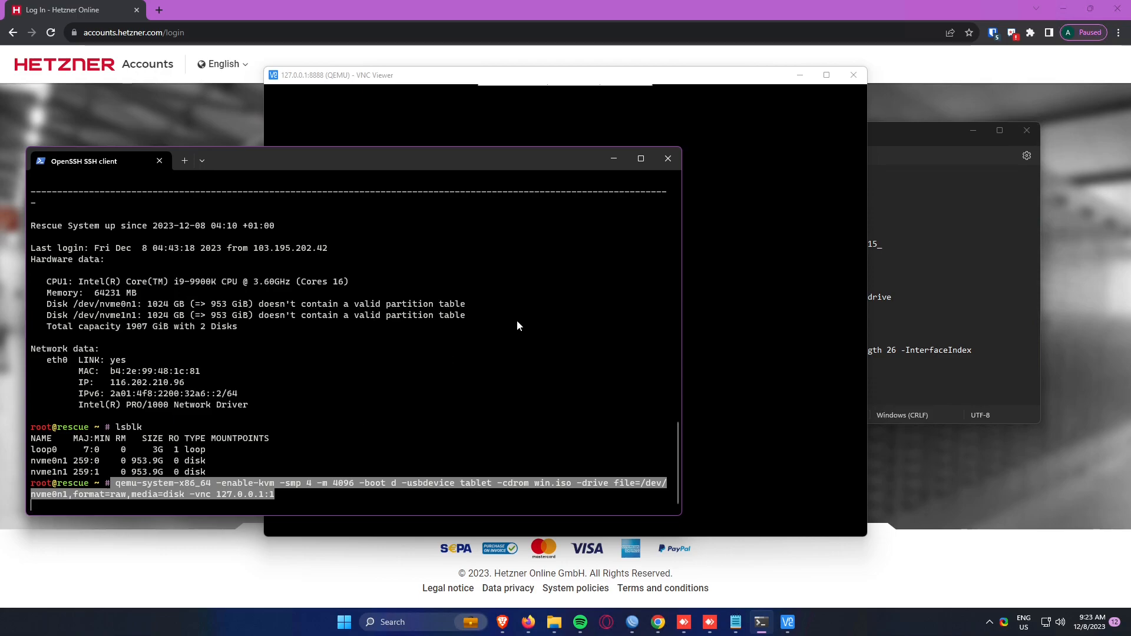
pyautogui.moveTo(555, 312)
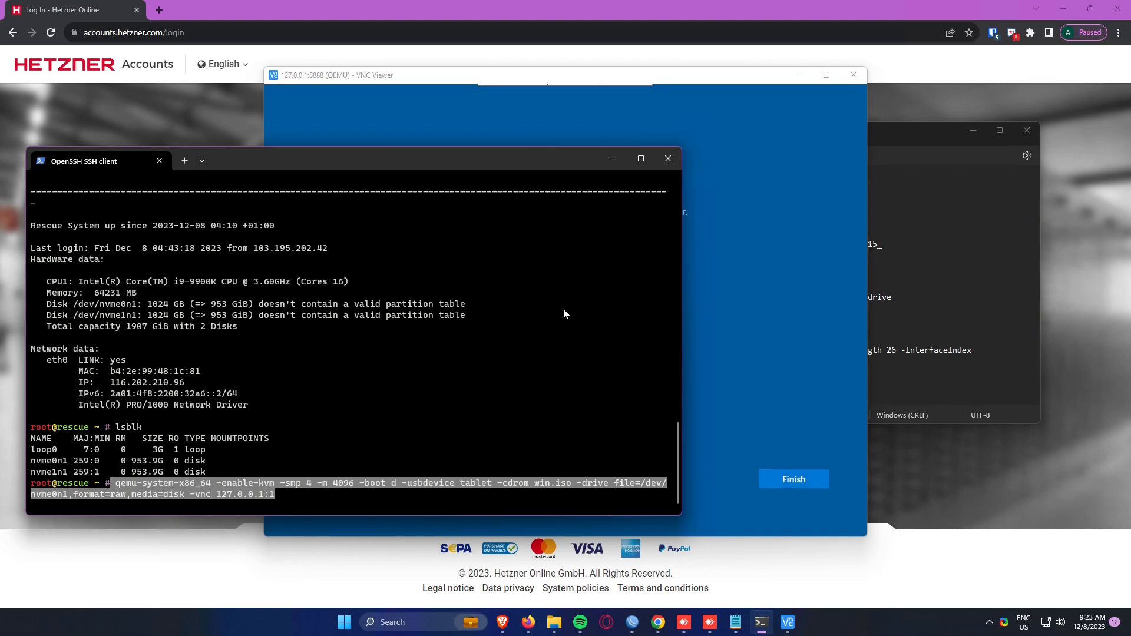
pyautogui.moveTo(582, 343)
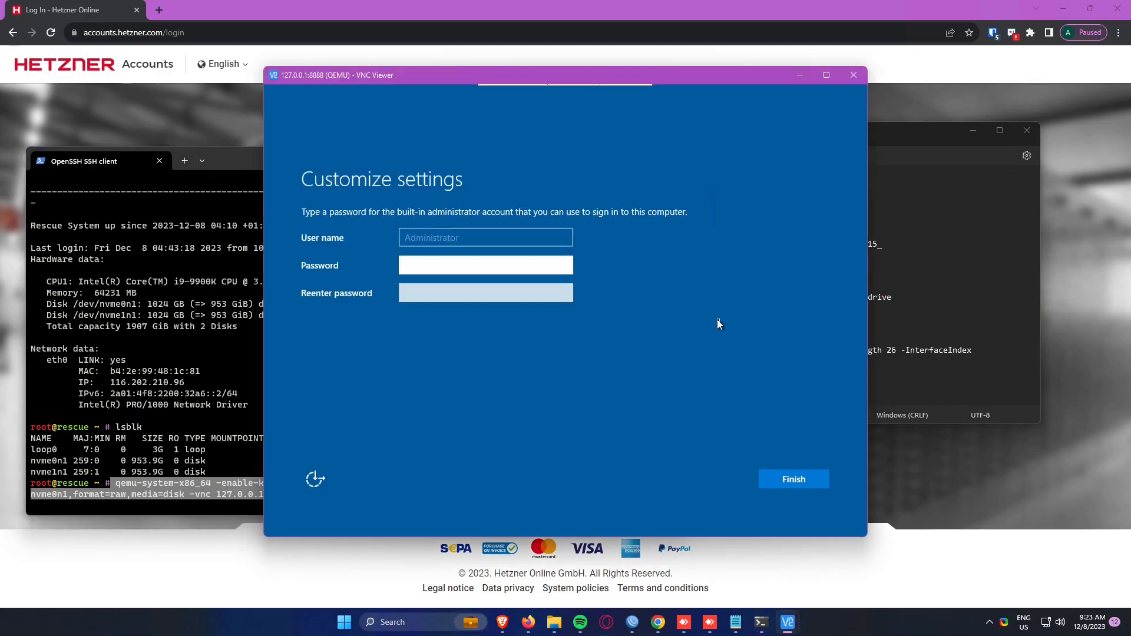
# - Enter an Administrator password, then submit a stronger one after the complexity rejection
pyautogui.click(485, 264)
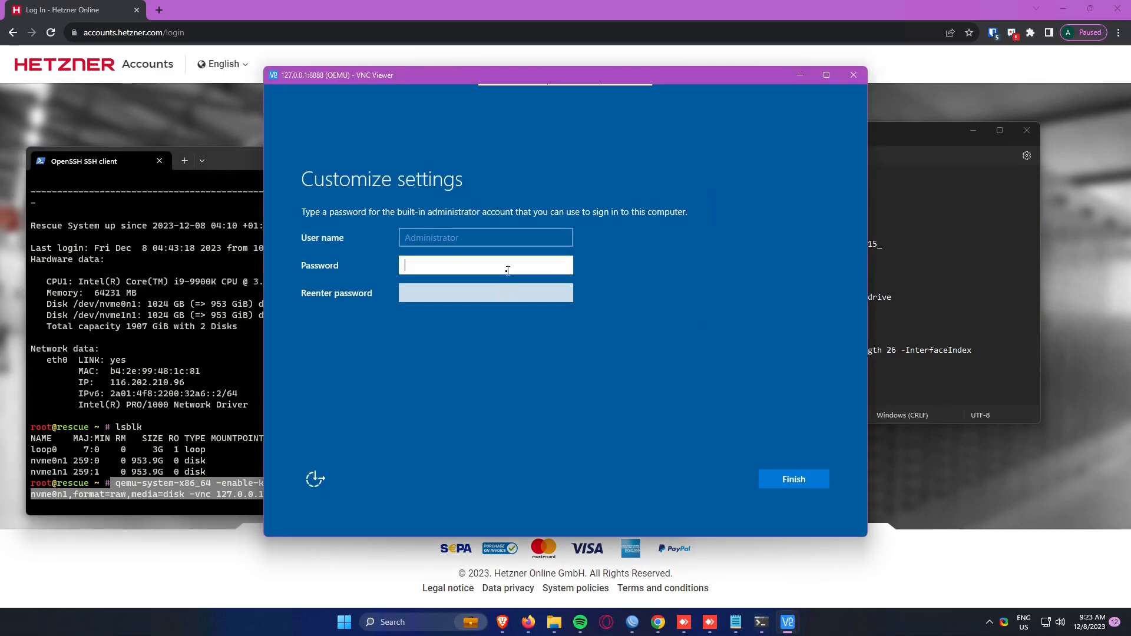
pyautogui.write('••••')
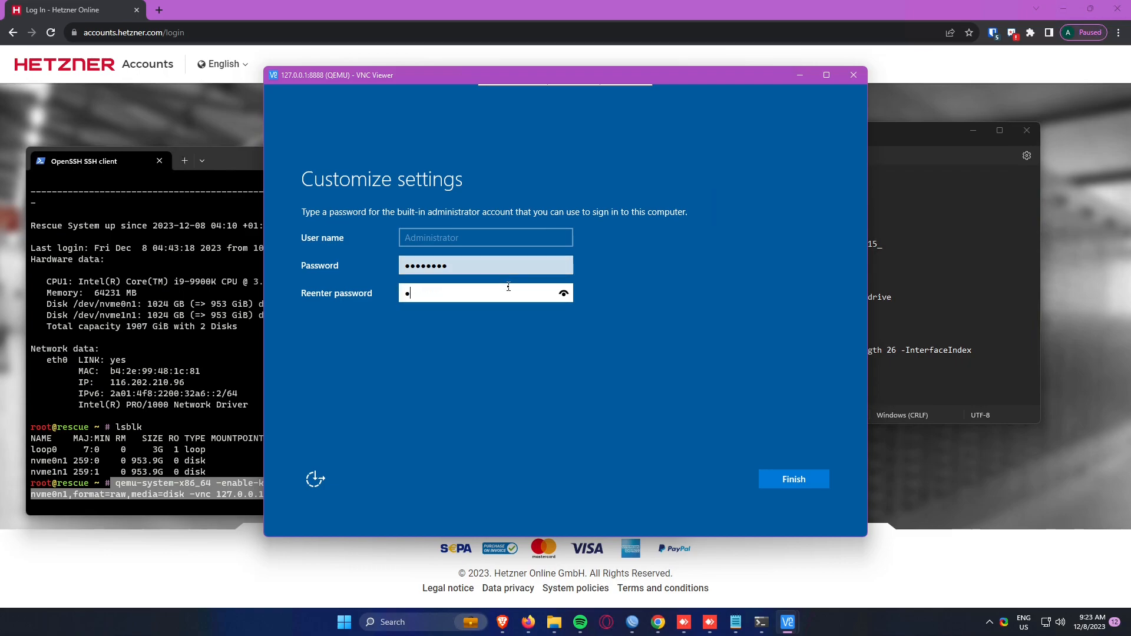
pyautogui.write('password')
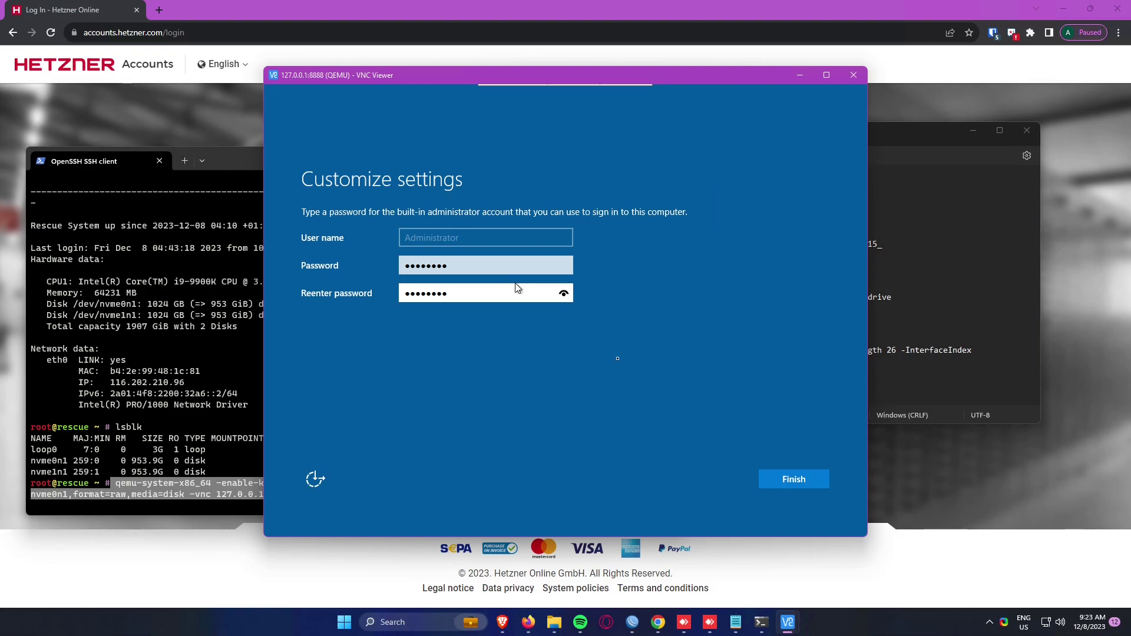
pyautogui.click(792, 479)
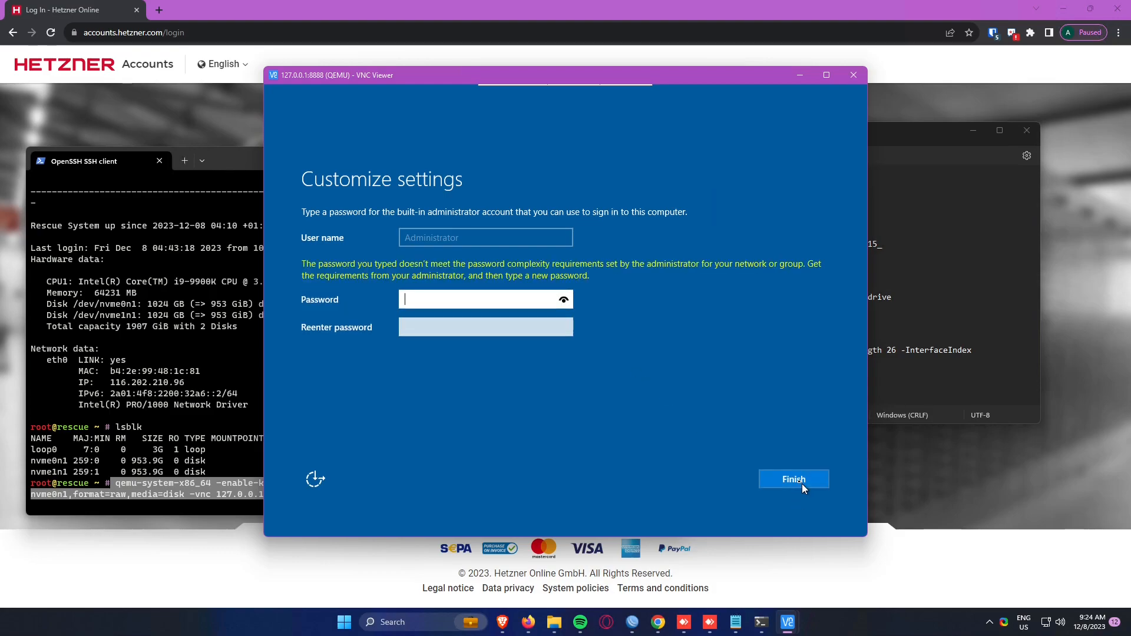
pyautogui.moveTo(758, 467)
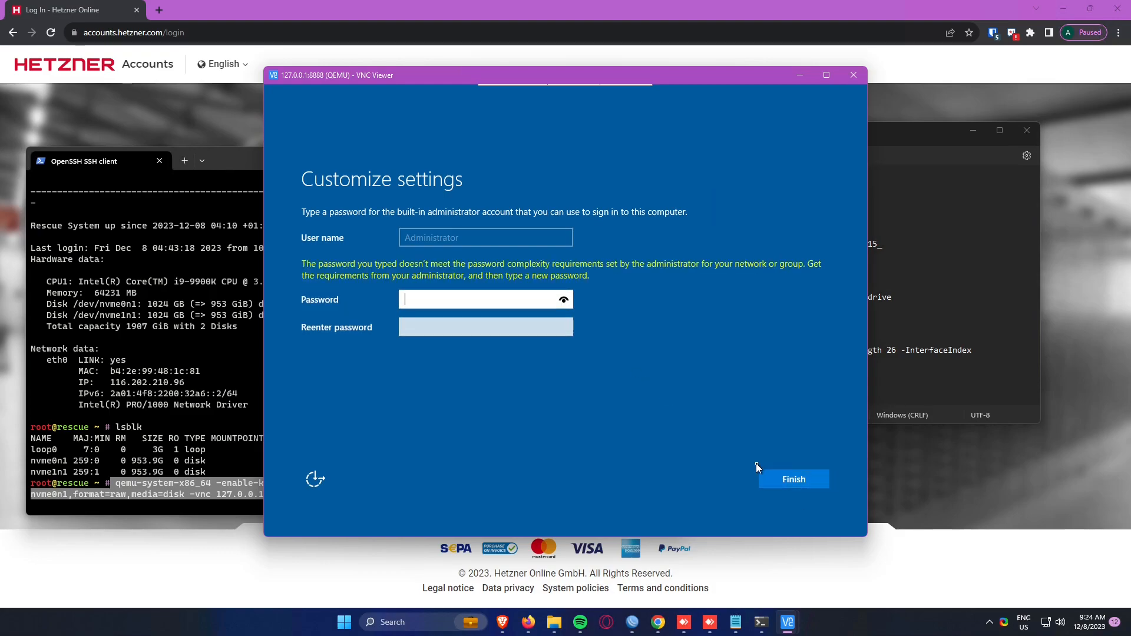
pyautogui.write('password')
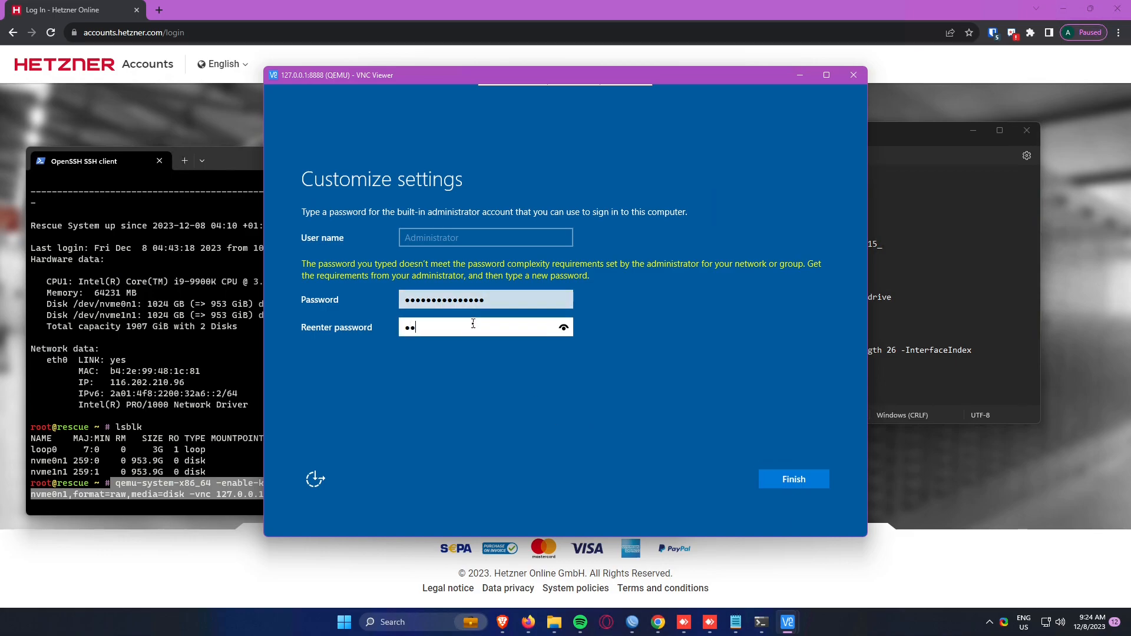
pyautogui.write('password')
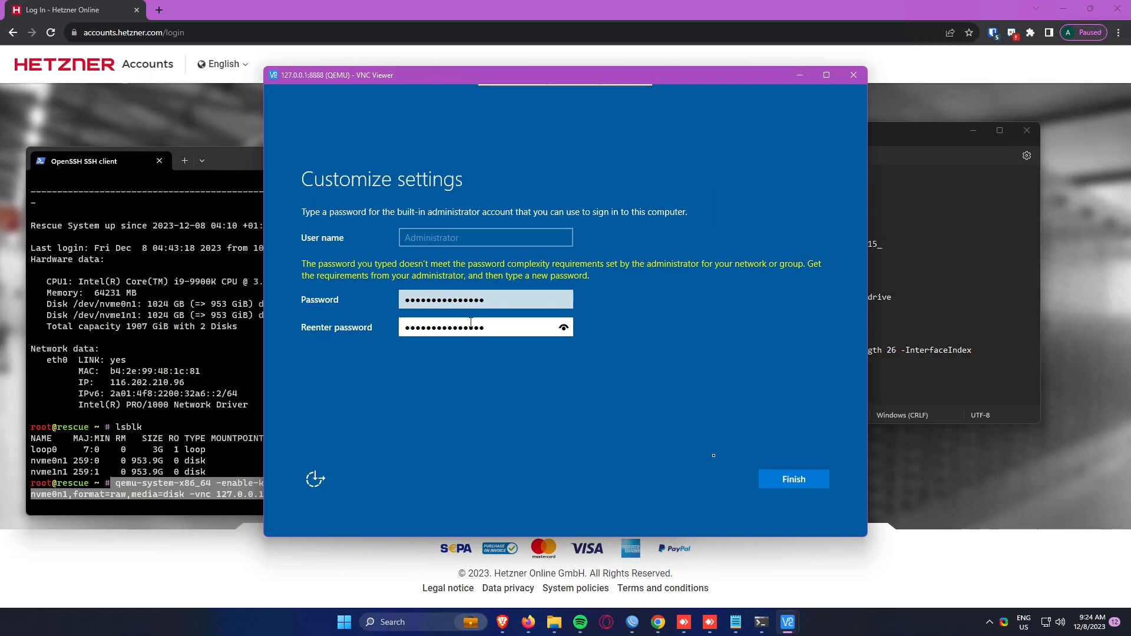
pyautogui.click(793, 479)
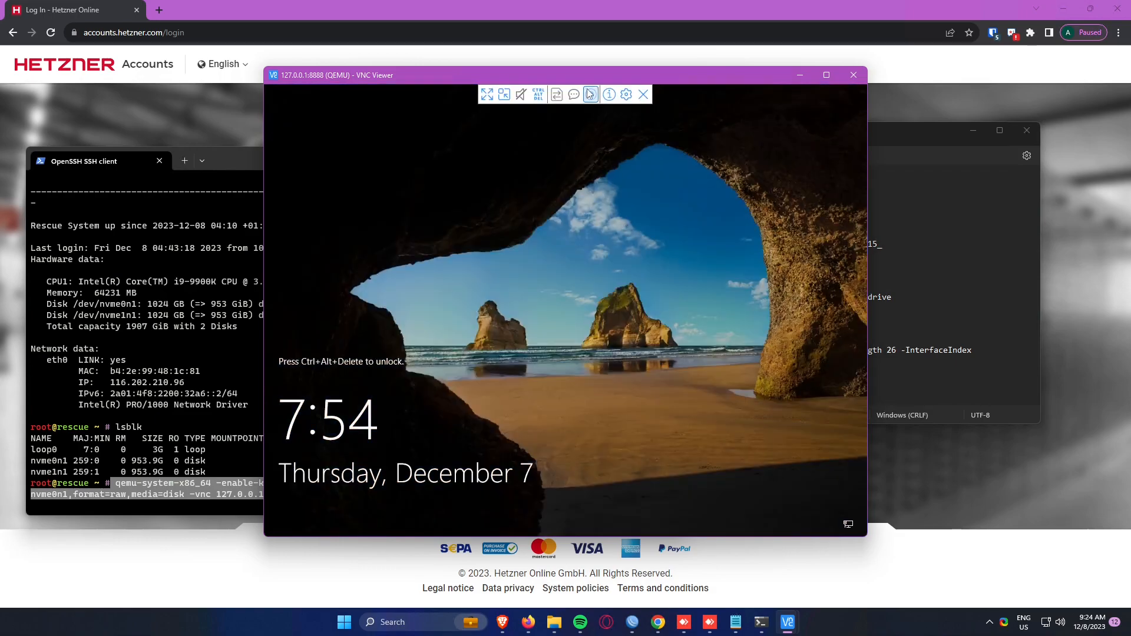
# - Sign in as Administrator, dismiss the Windows Admin Center prompt, and open Local Server properties
pyautogui.click(536, 94)
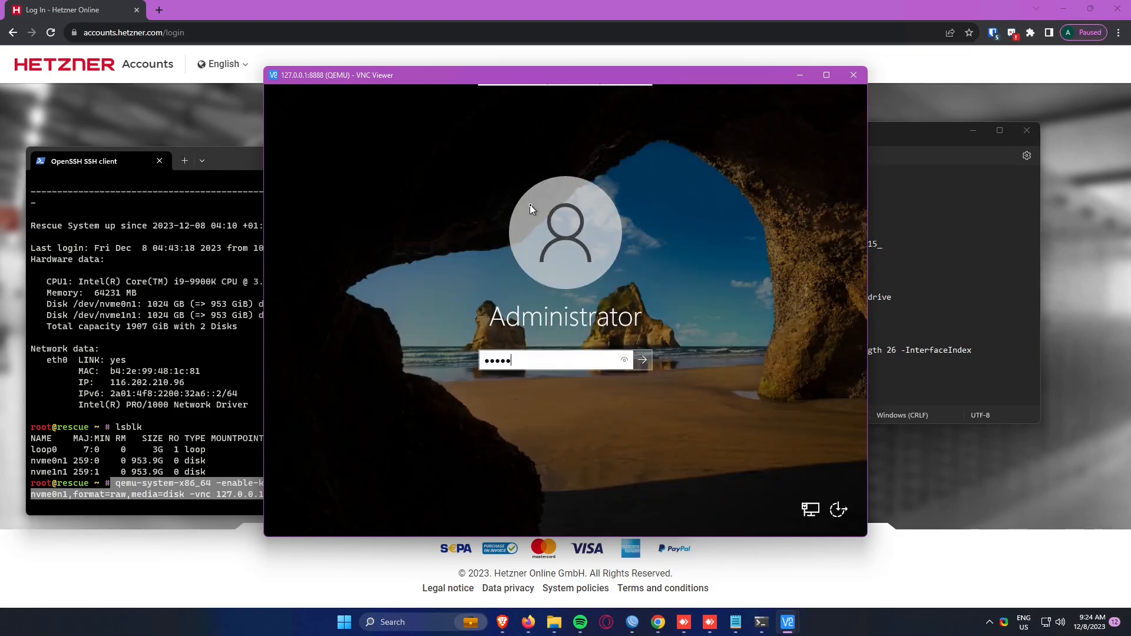
pyautogui.write('password')
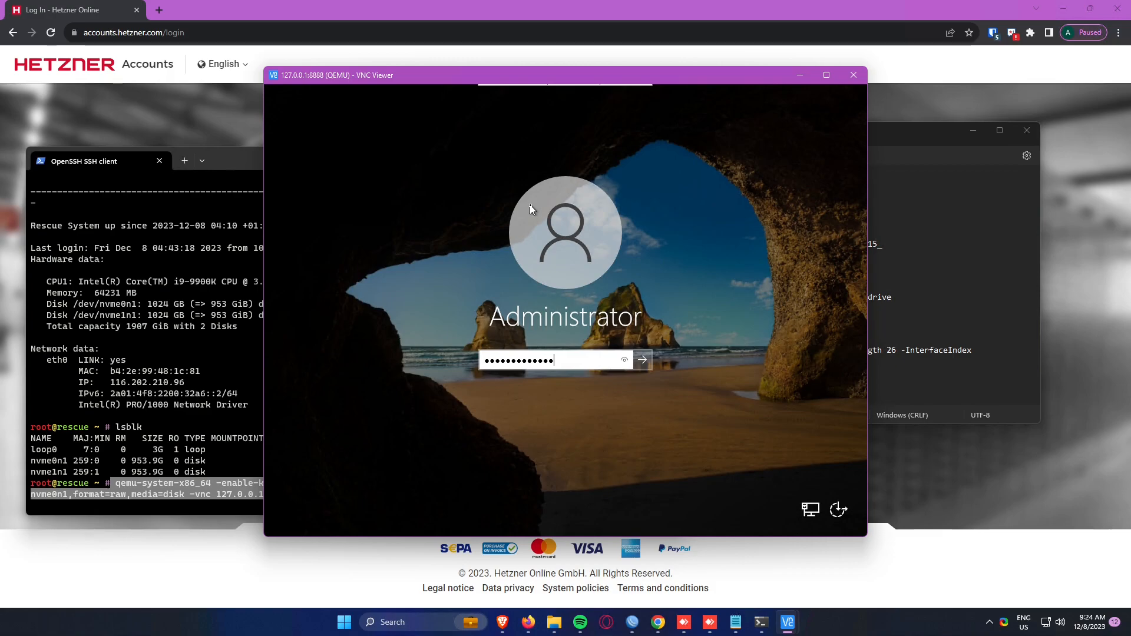
pyautogui.click(641, 359)
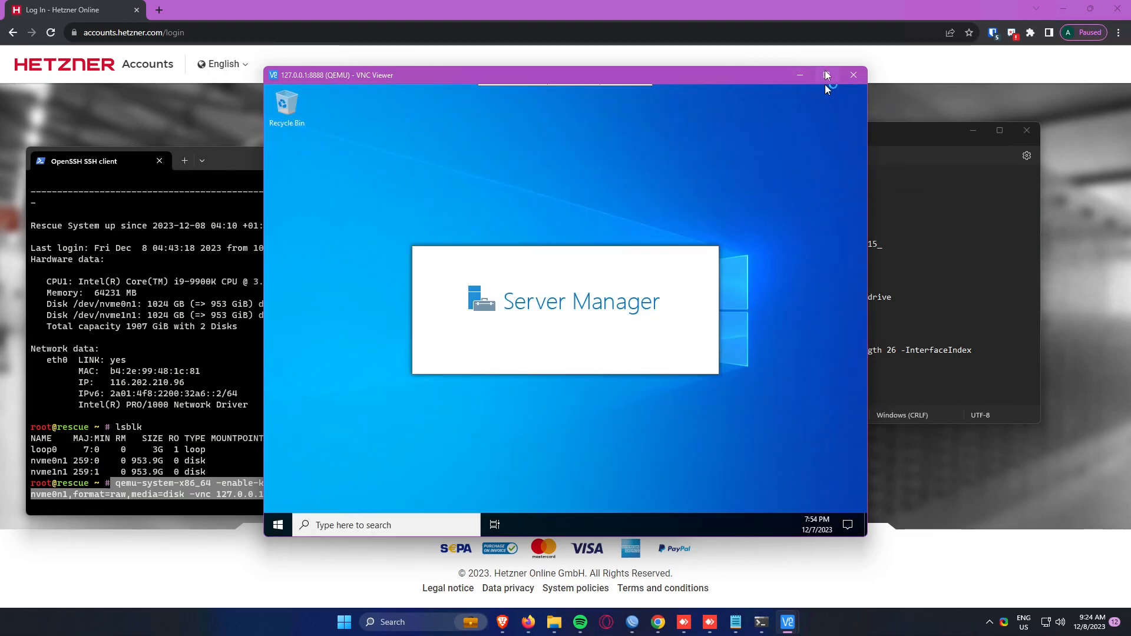
pyautogui.click(826, 75)
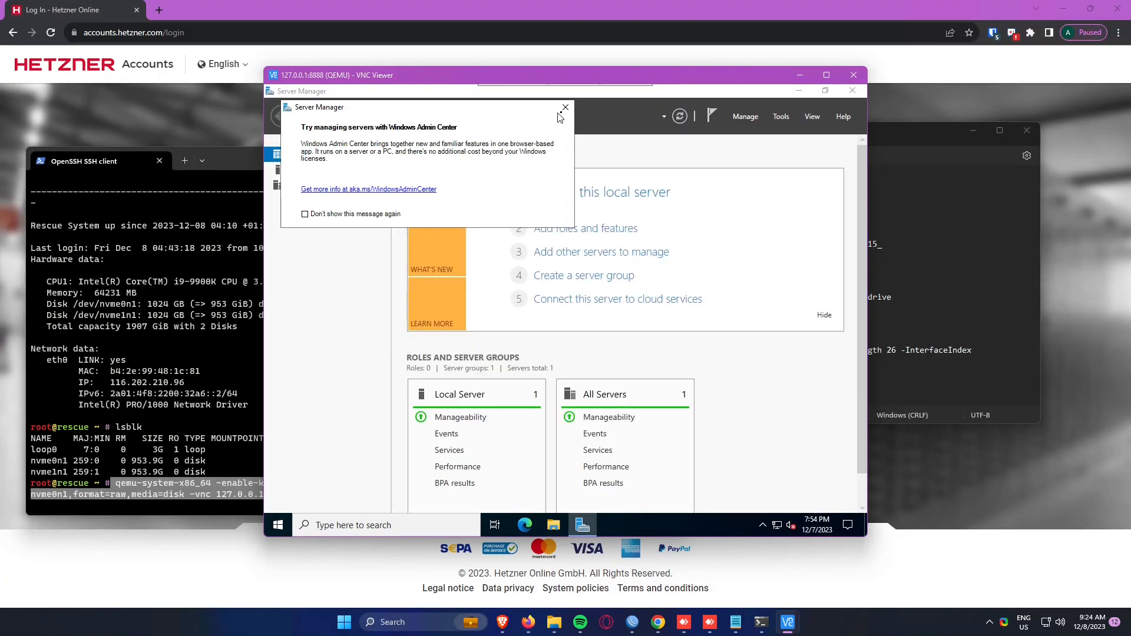
pyautogui.click(566, 107)
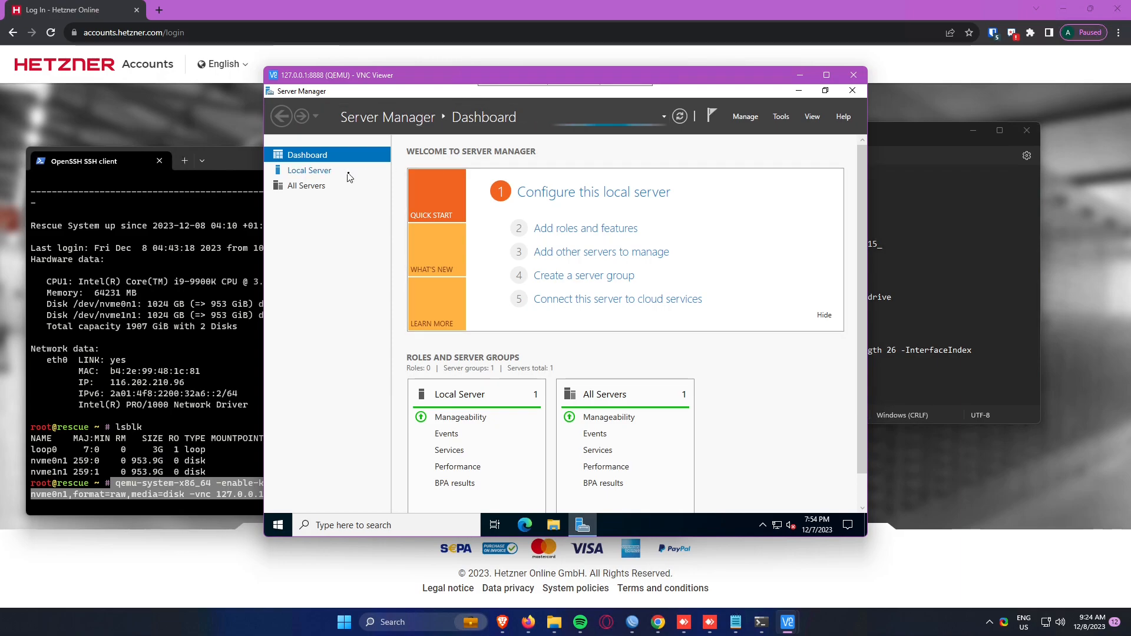
pyautogui.click(308, 171)
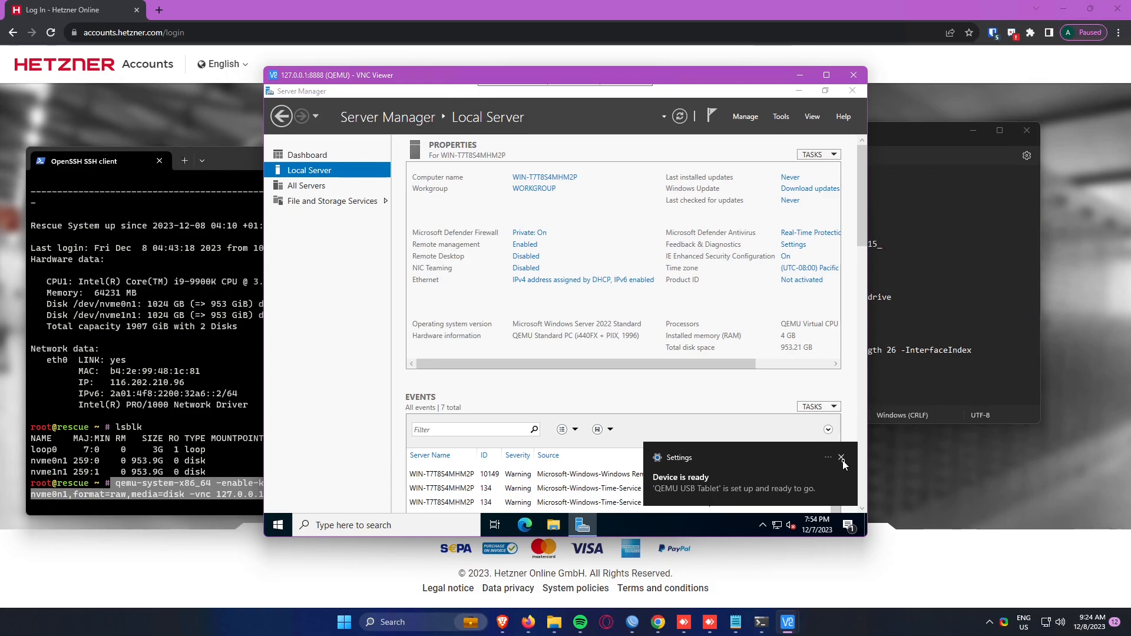
# - Enable Remote Desktop with 'Allow remote connections to this computer' and apply it
pyautogui.click(841, 458)
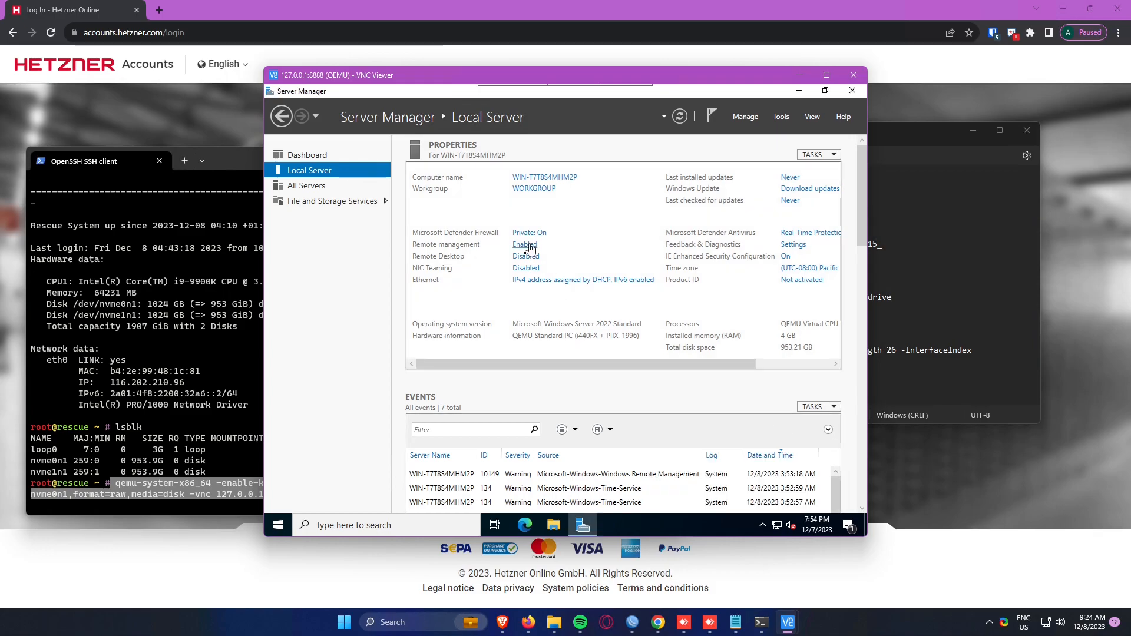
pyautogui.moveTo(526, 258)
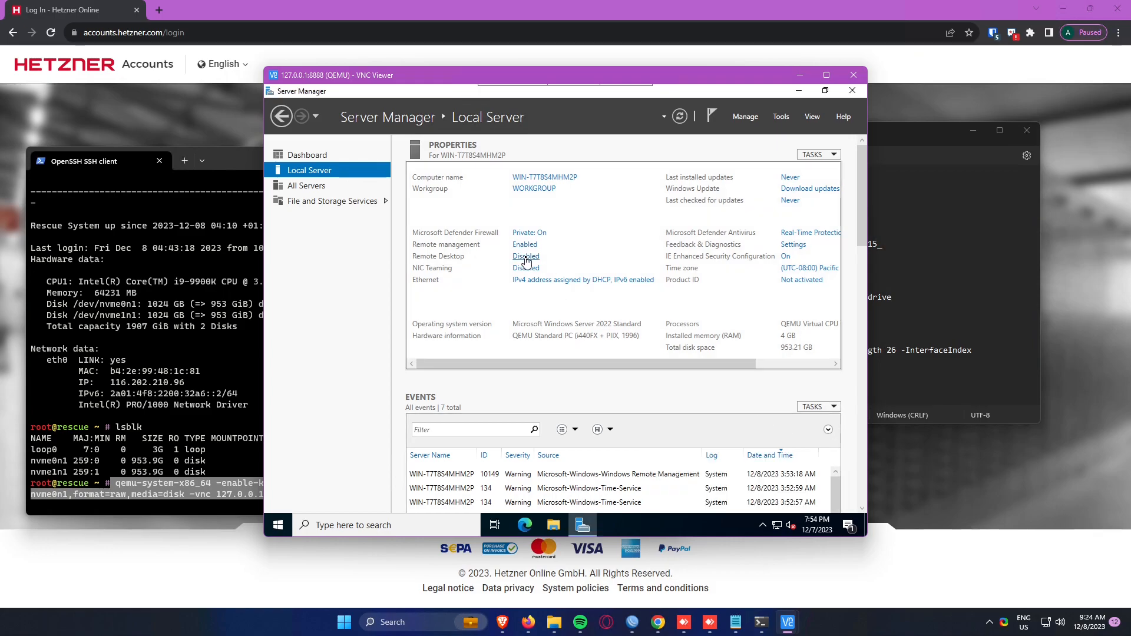
pyautogui.click(526, 257)
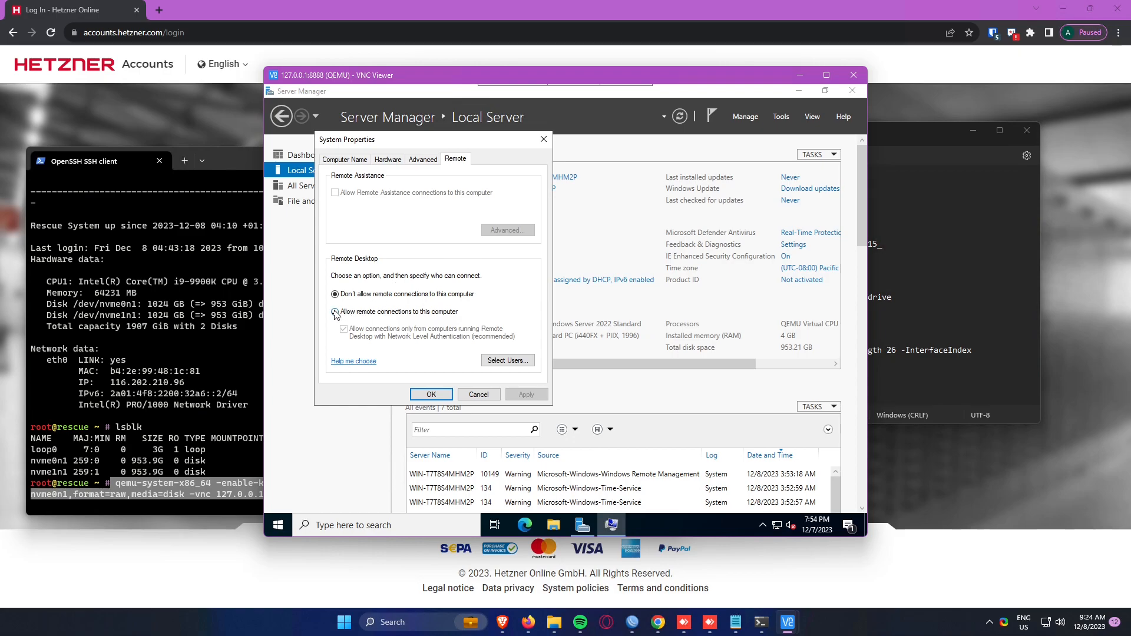
pyautogui.click(335, 293)
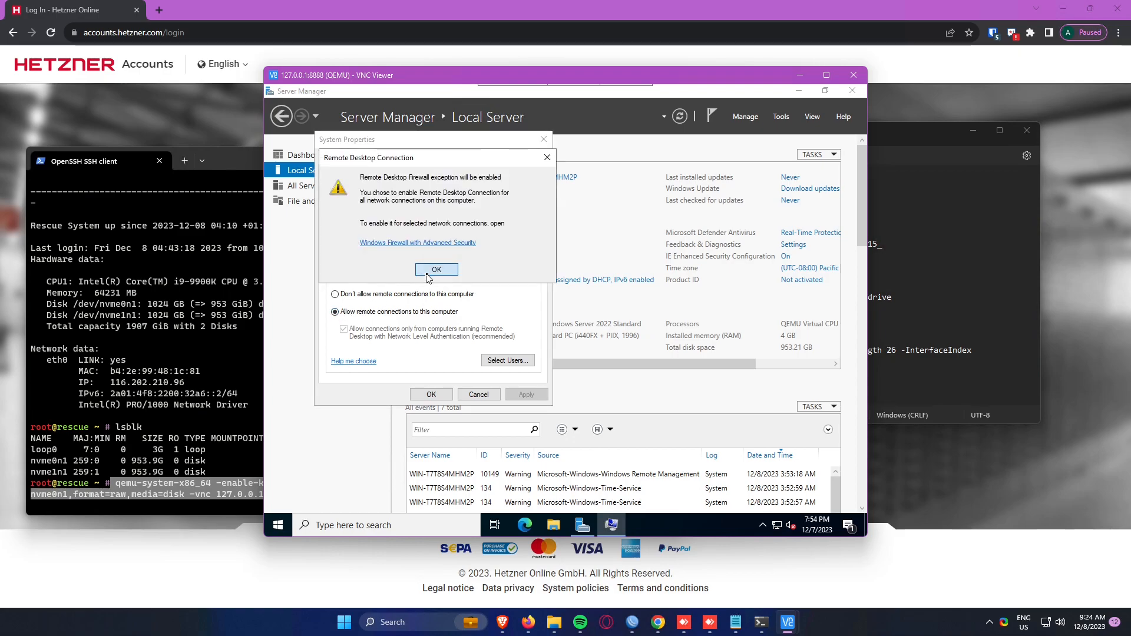
pyautogui.click(437, 269)
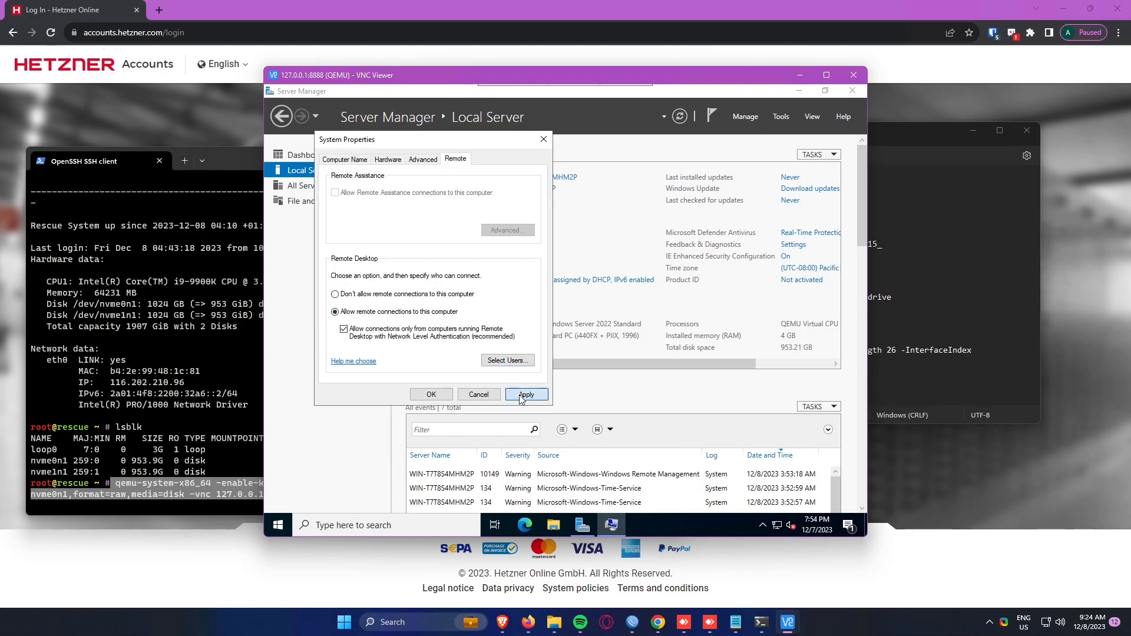
pyautogui.click(526, 395)
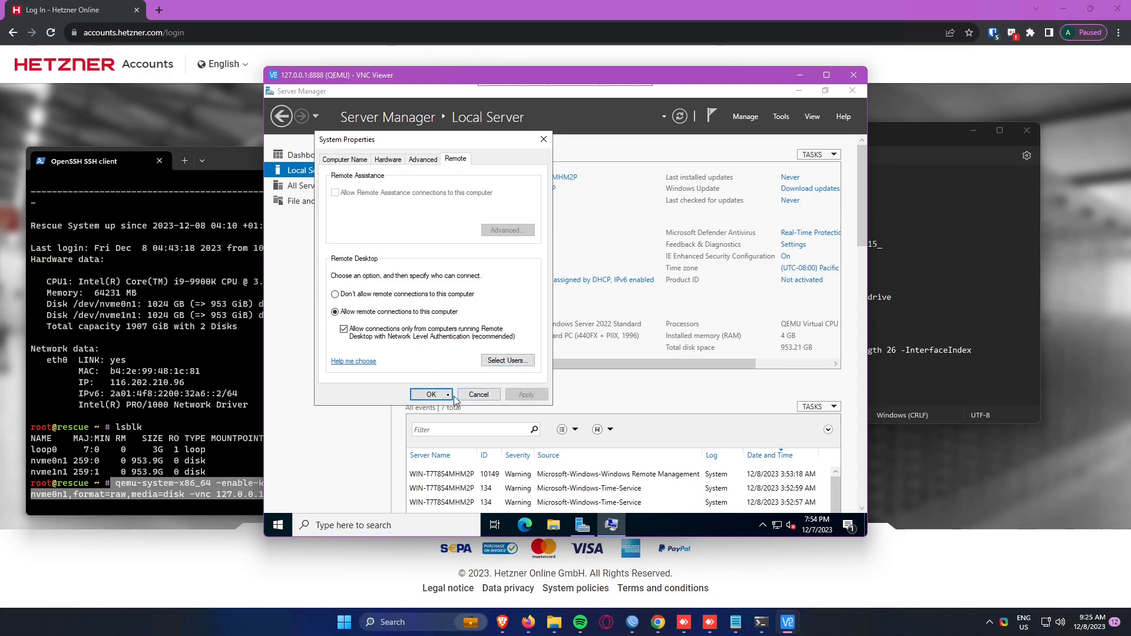
pyautogui.click(430, 395)
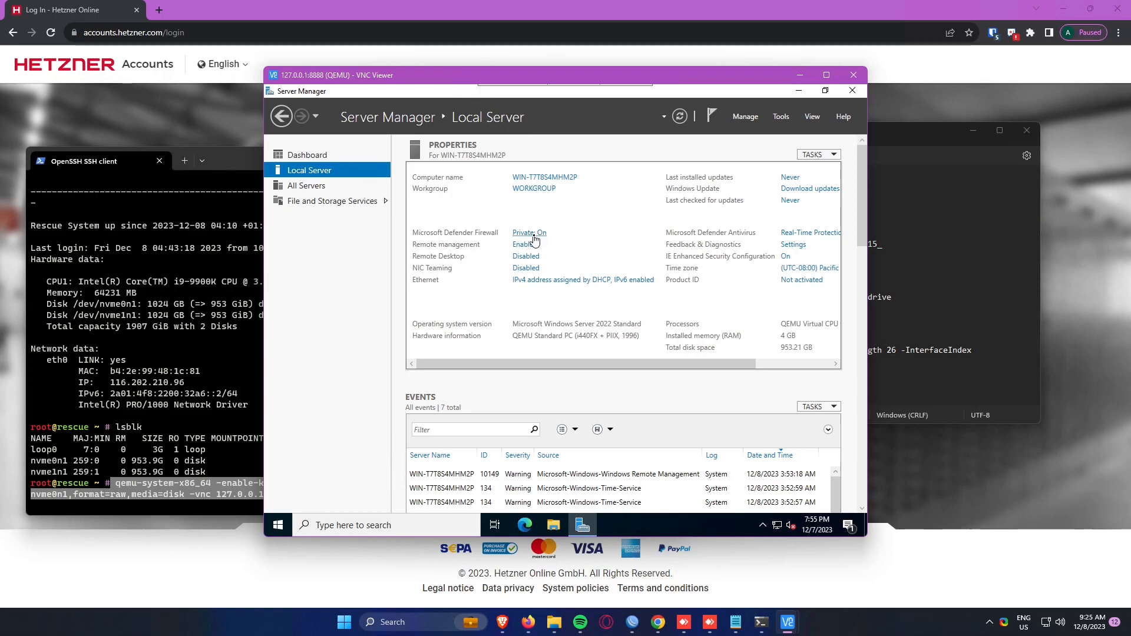
# - Switch Defender Firewall off for the private, domain and public profiles, then close Windows Security
pyautogui.click(527, 232)
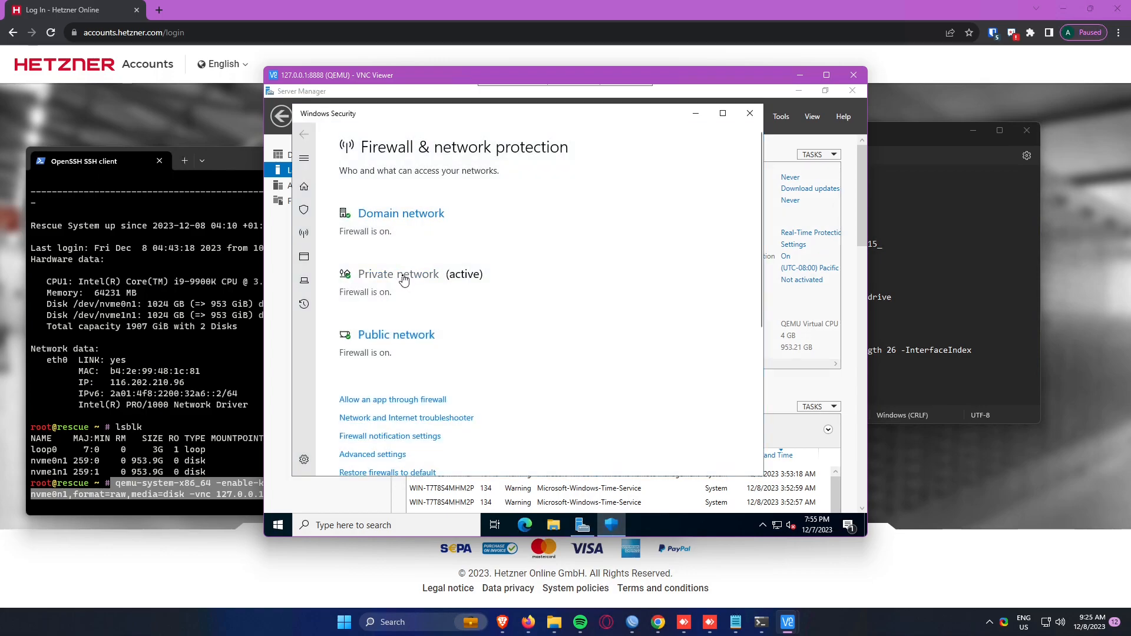
pyautogui.click(398, 274)
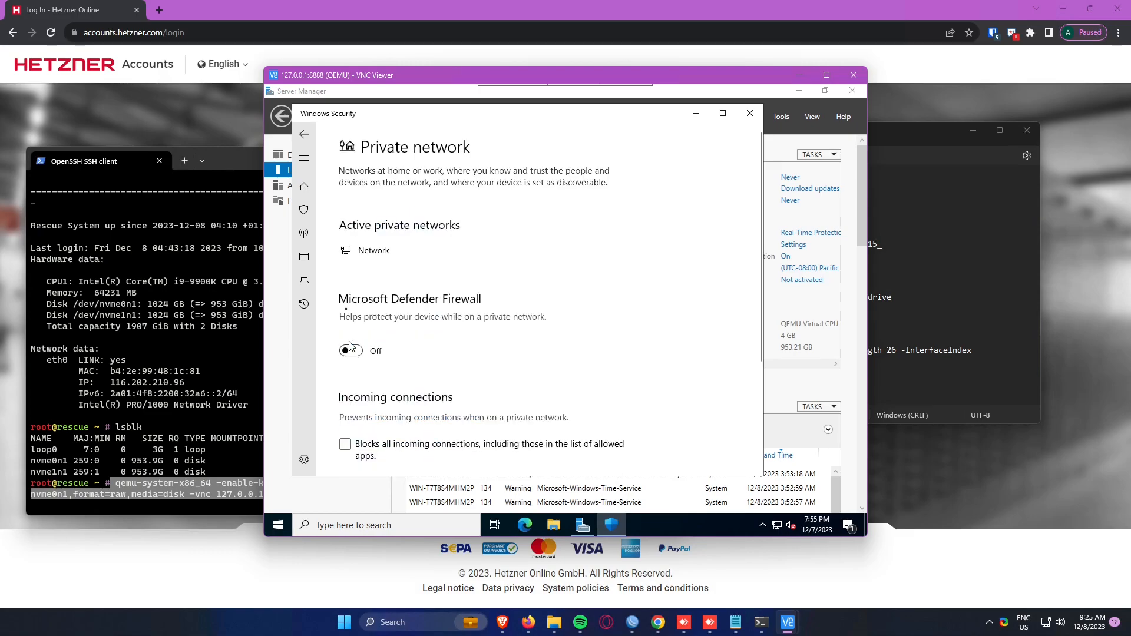
pyautogui.click(304, 135)
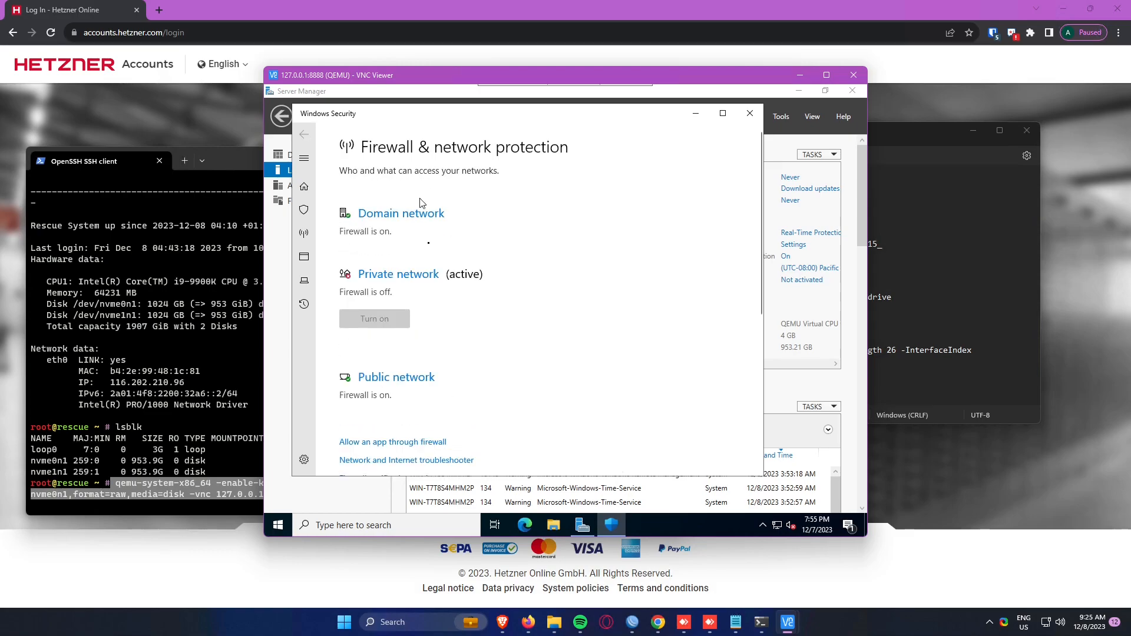
pyautogui.click(401, 212)
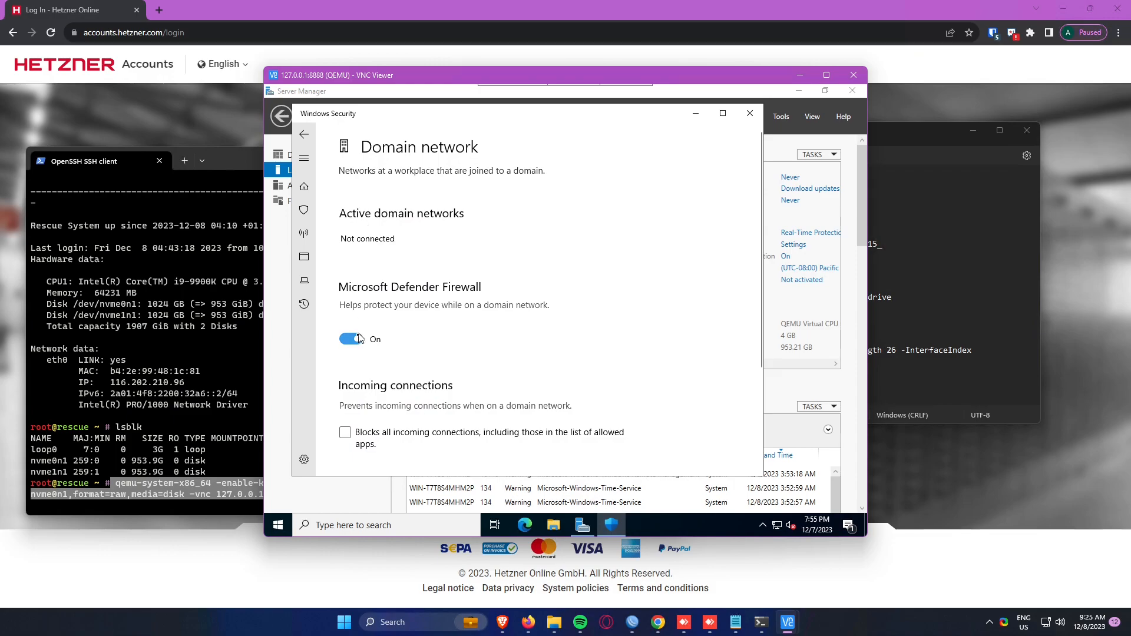
pyautogui.click(348, 339)
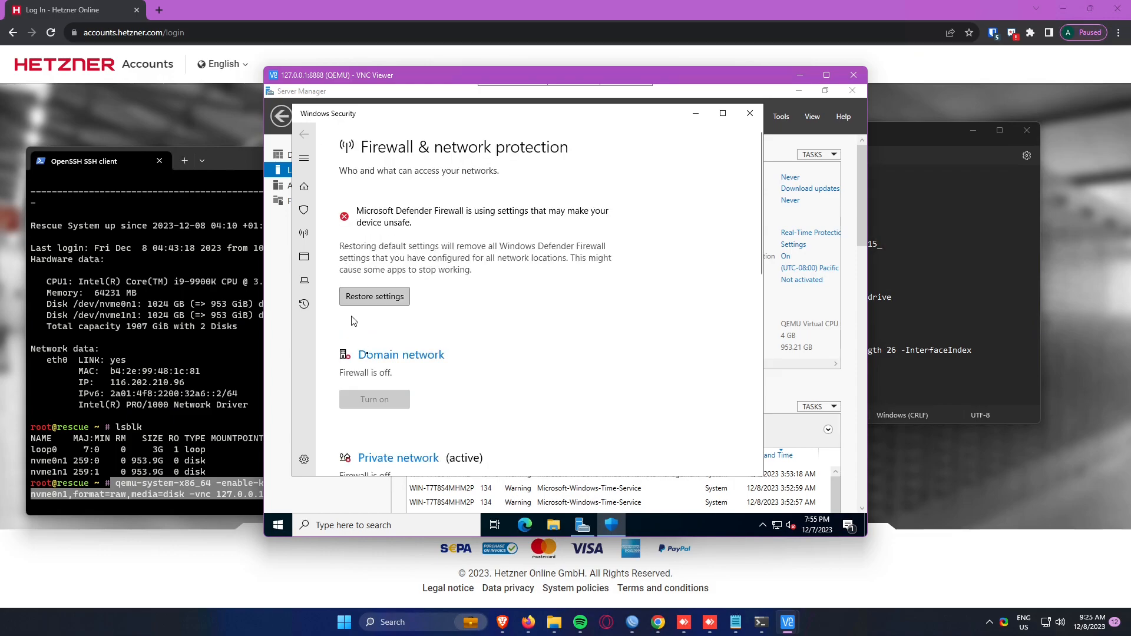
pyautogui.scroll(-3)
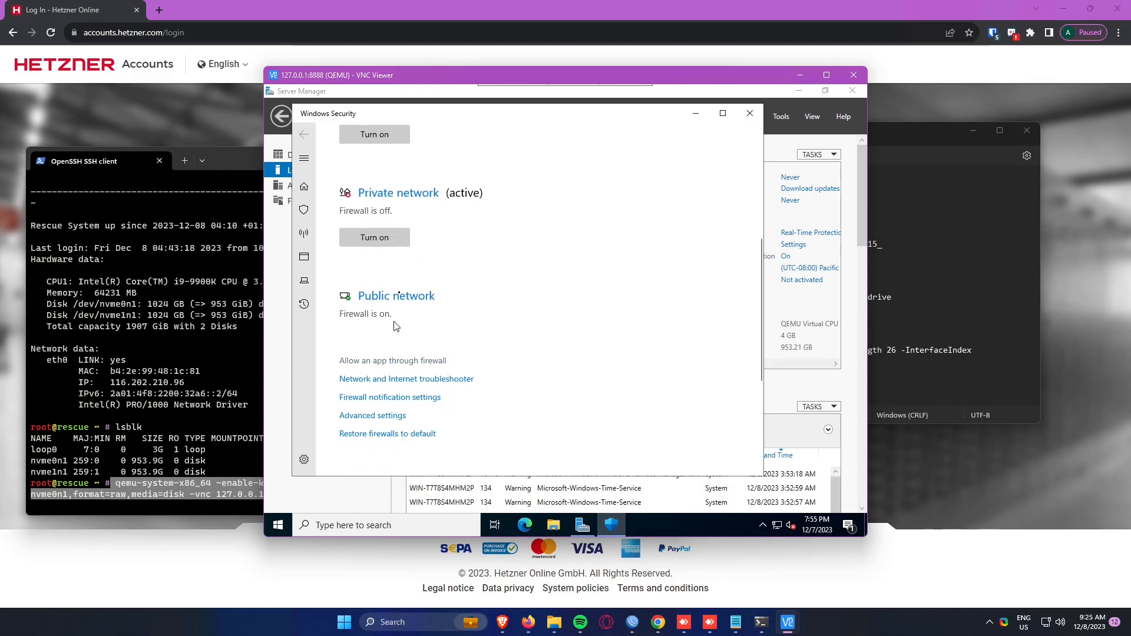
pyautogui.click(395, 296)
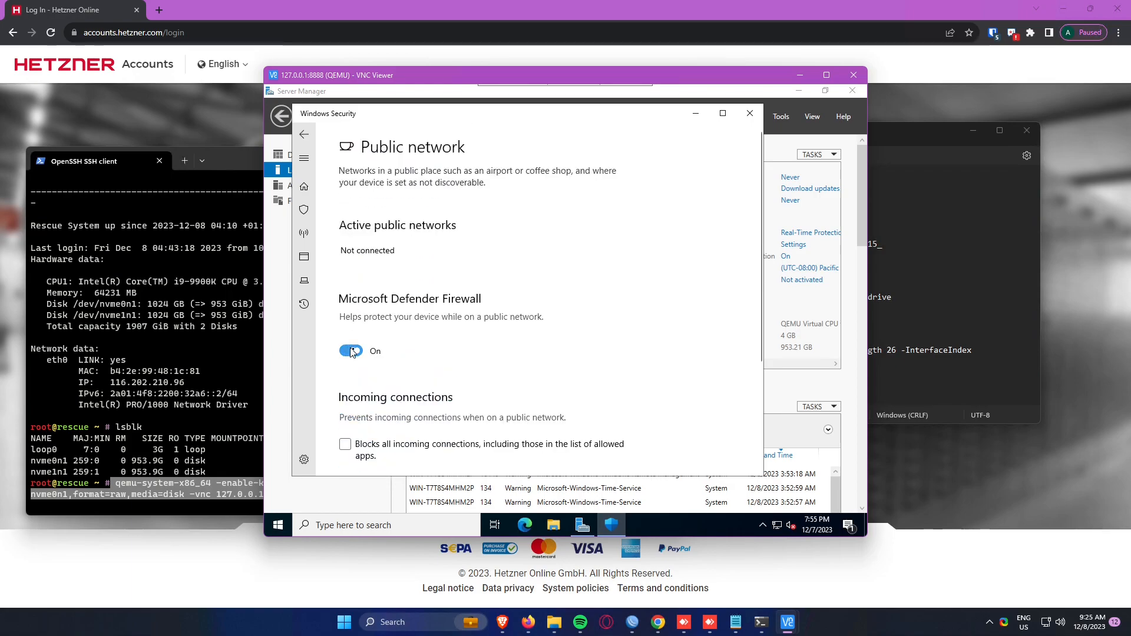
pyautogui.click(304, 134)
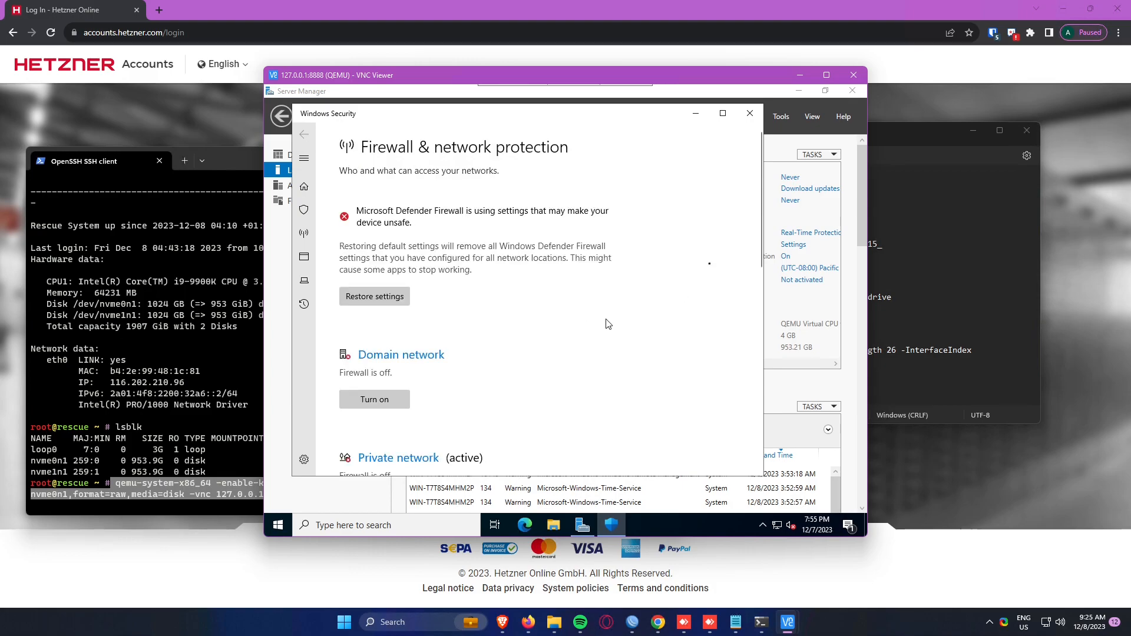
pyautogui.click(749, 113)
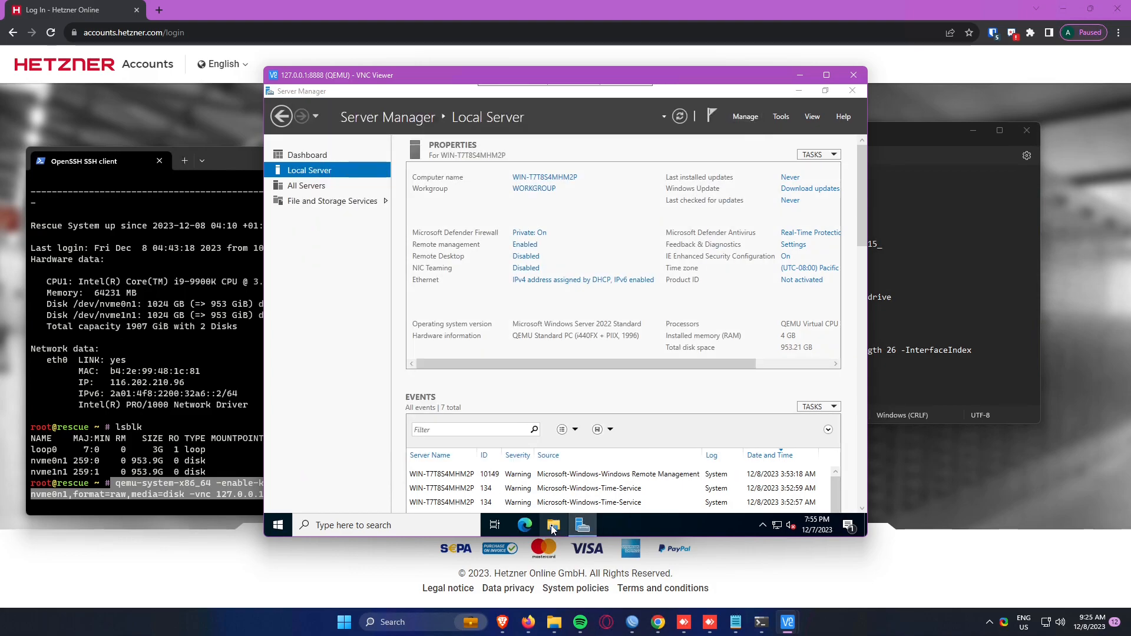
# - Create a new text document named 'script' in C:\ and open it in Notepad
pyautogui.click(554, 524)
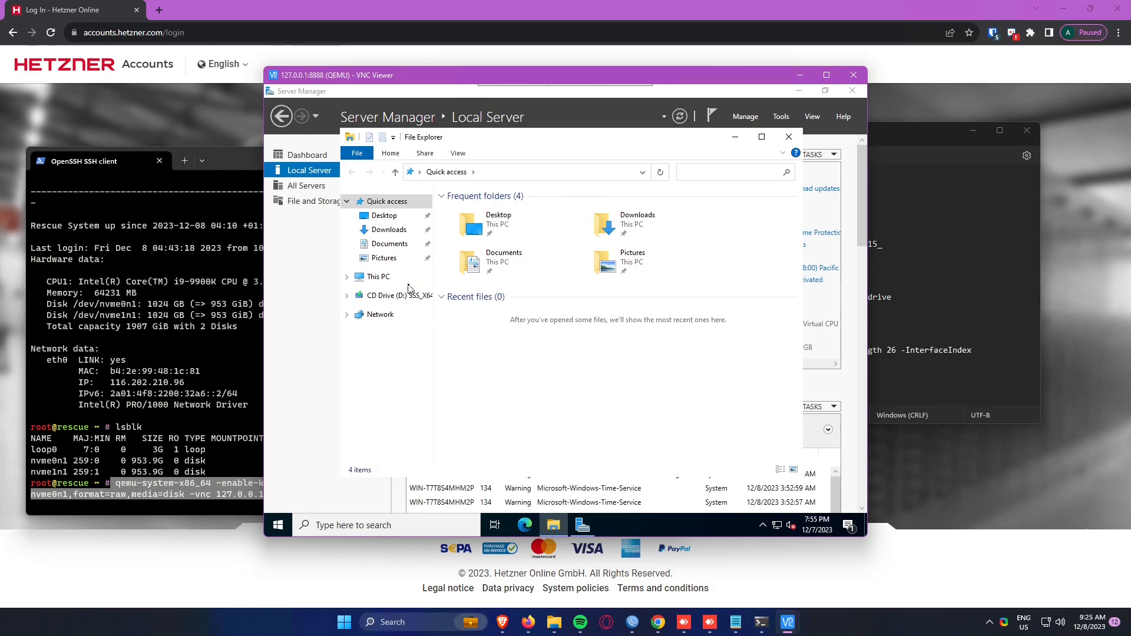
pyautogui.click(378, 276)
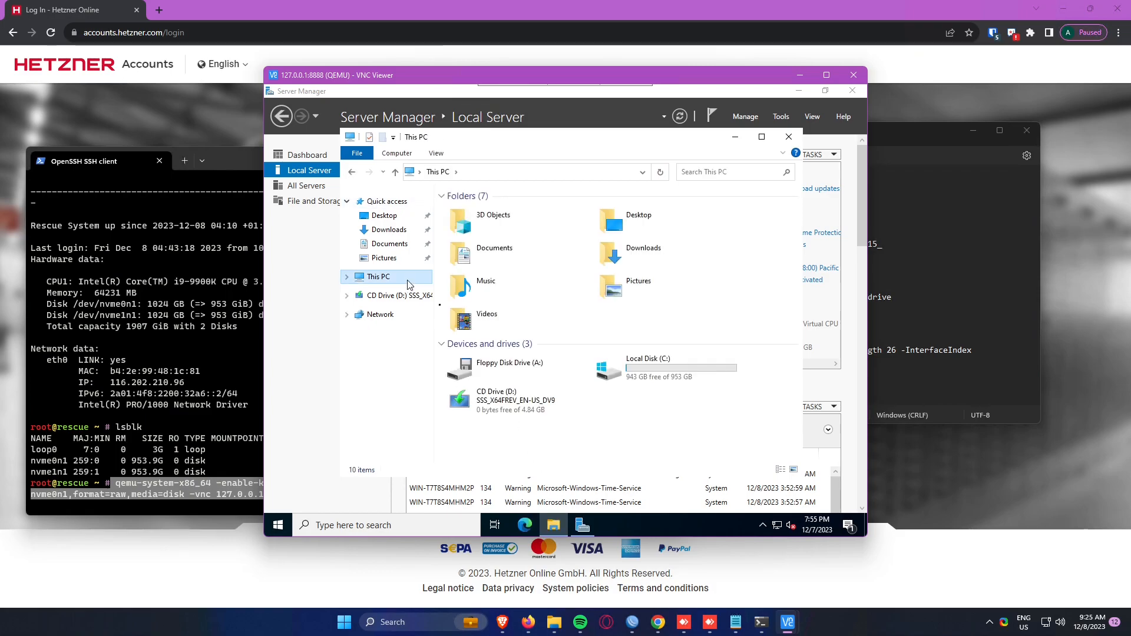
pyautogui.doubleClick(648, 359)
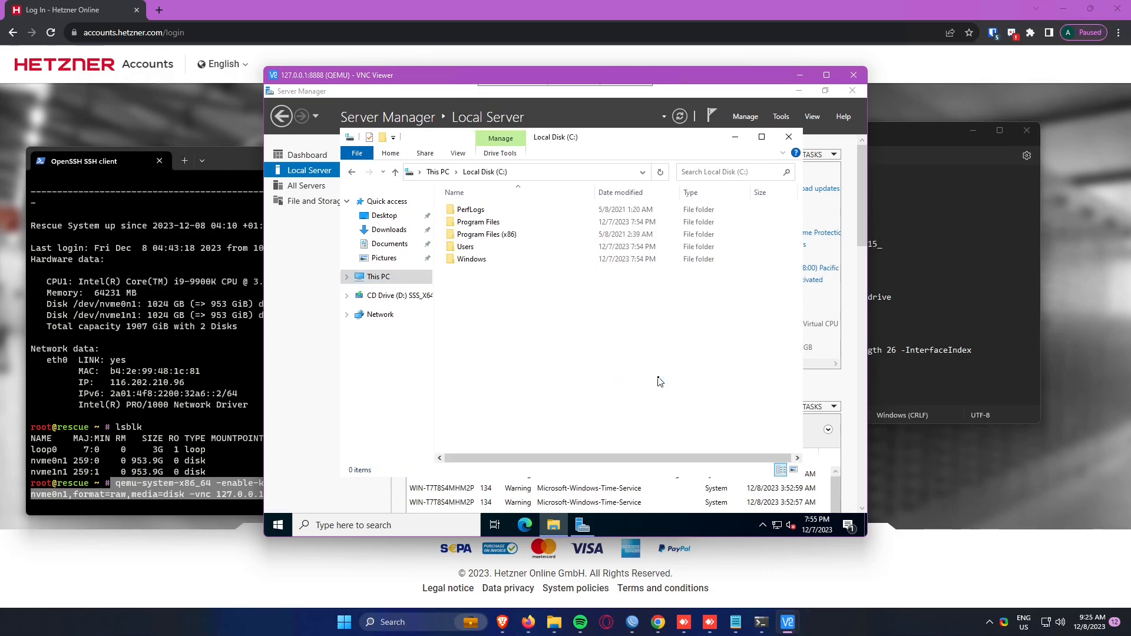
pyautogui.rightClick(658, 382)
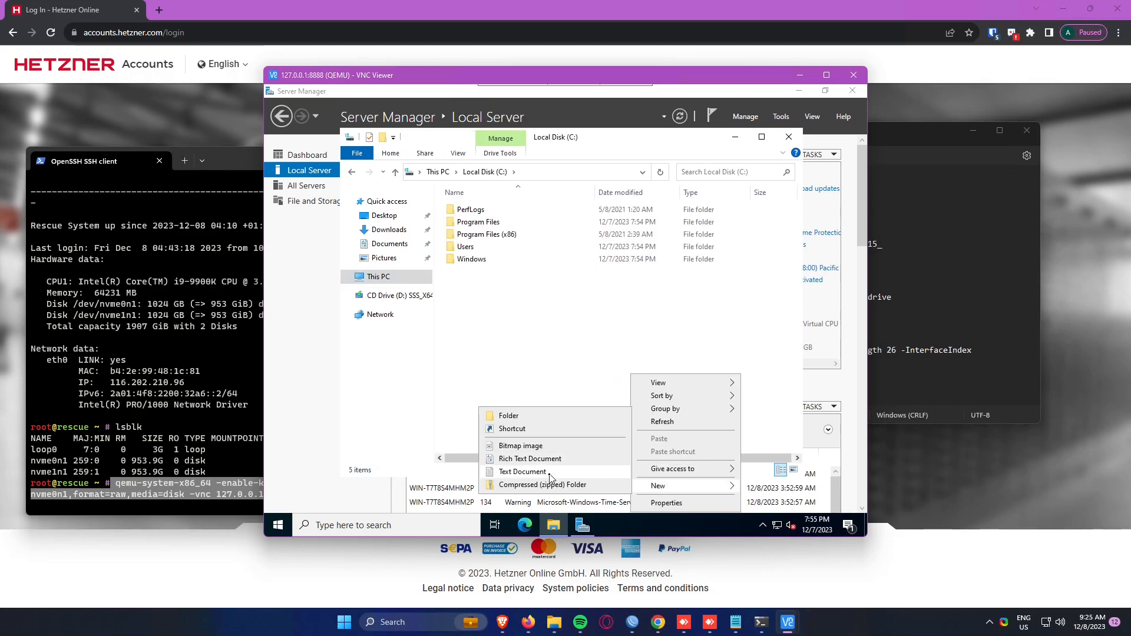
pyautogui.click(521, 472)
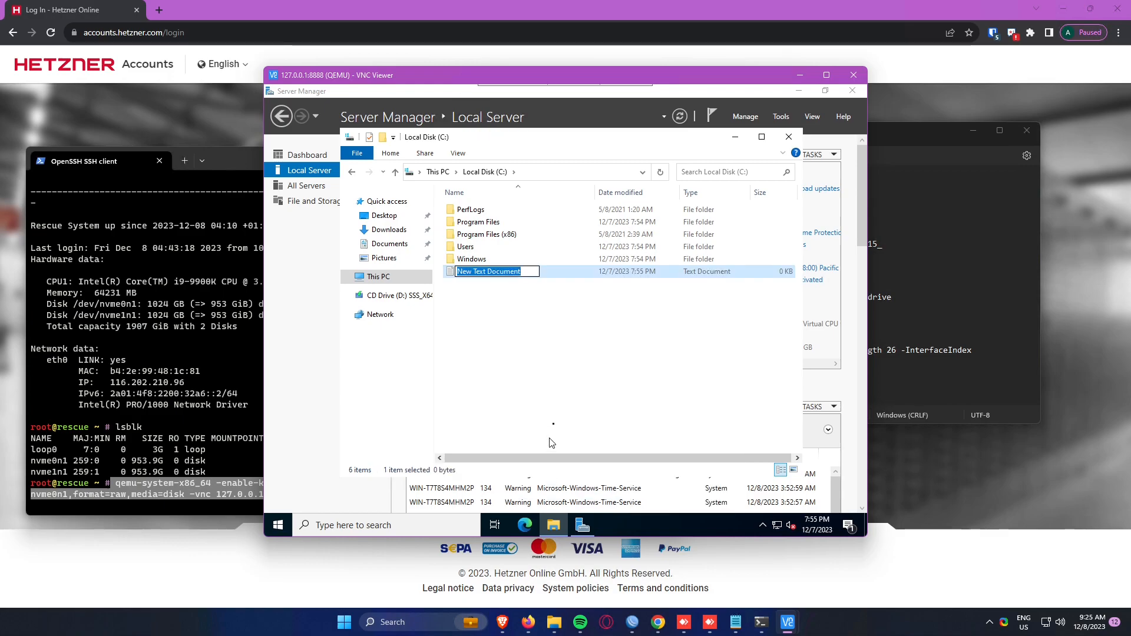
pyautogui.write('script')
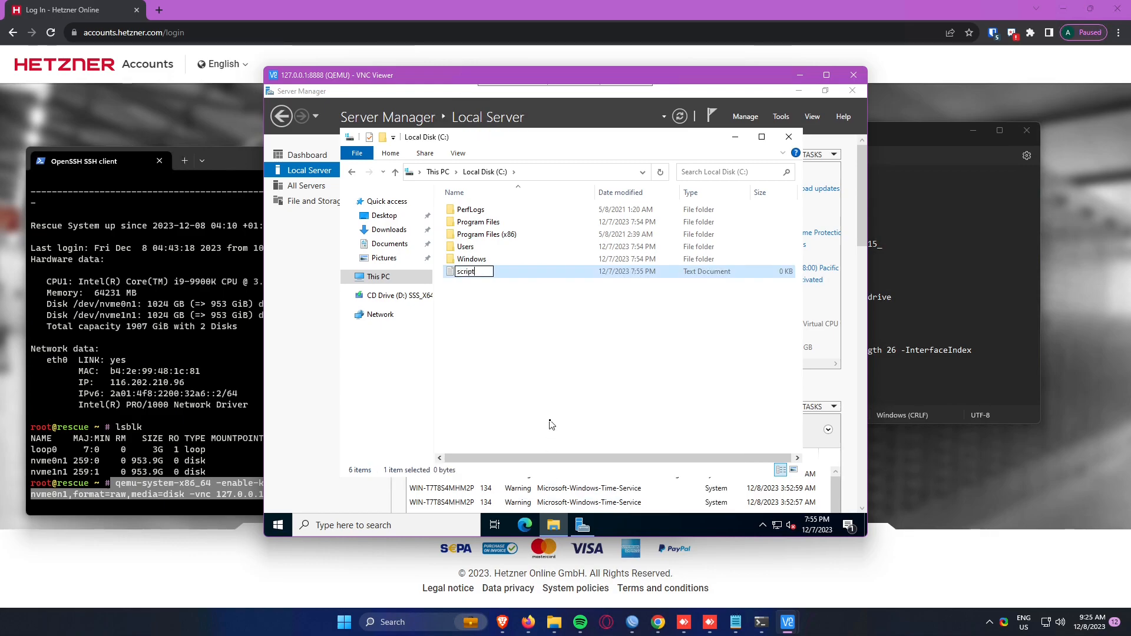
pyautogui.doubleClick(465, 271)
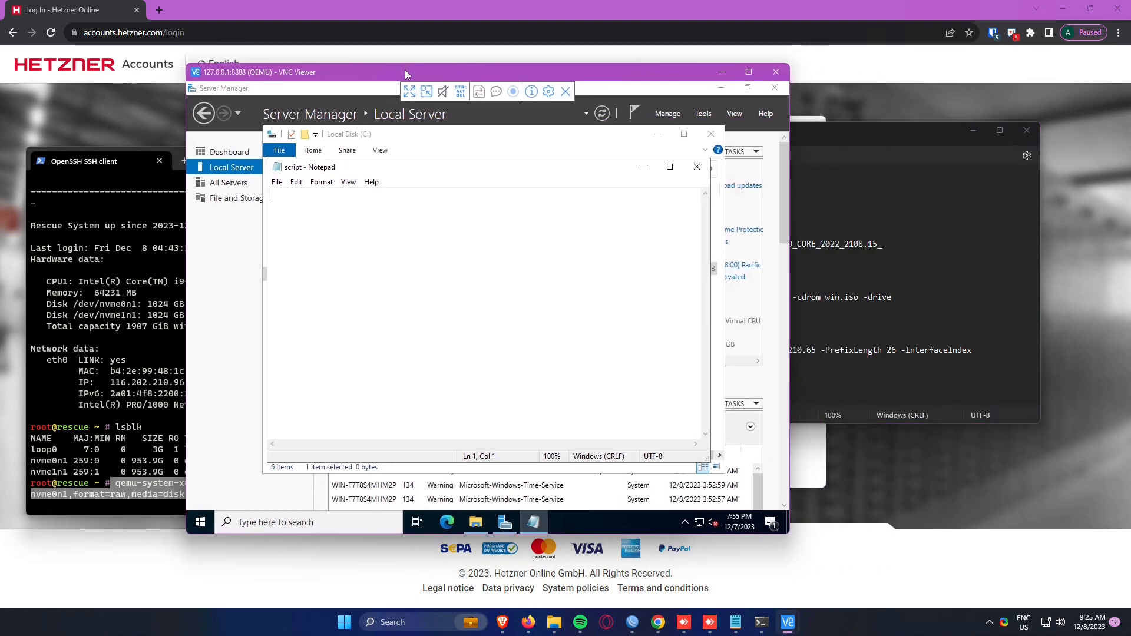
# - Enter the foreach Get-NetAdapter New-NetIPAddress loop for 116.202.210.96/26 and save it
pyautogui.moveTo(407, 72); pyautogui.dragTo(252, 67)
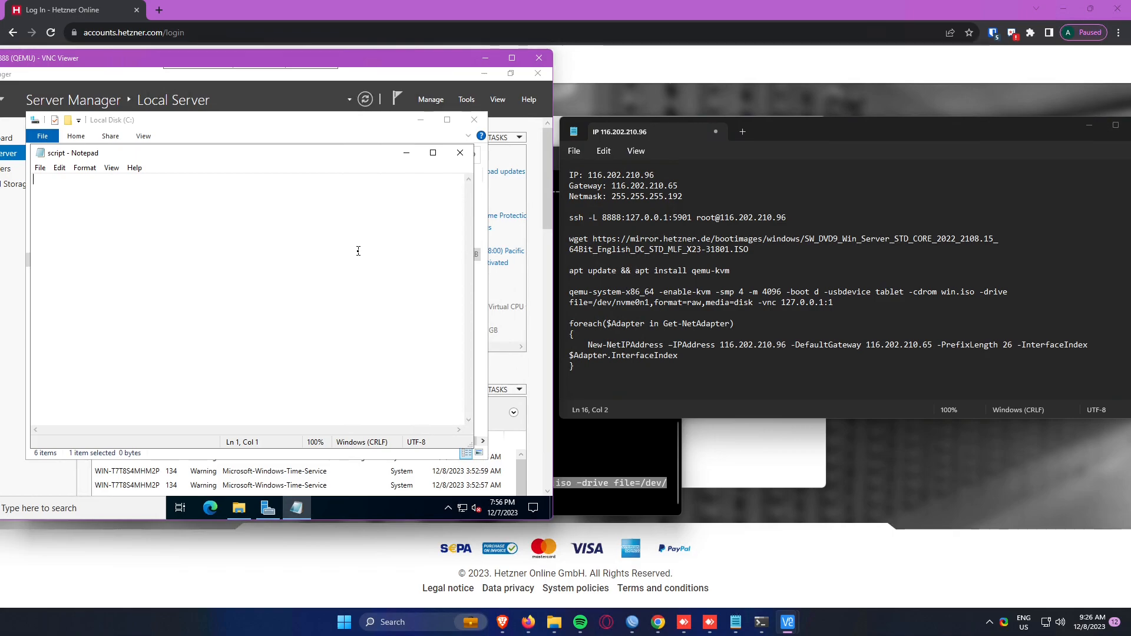
pyautogui.write('foreach($Adapter in Get')
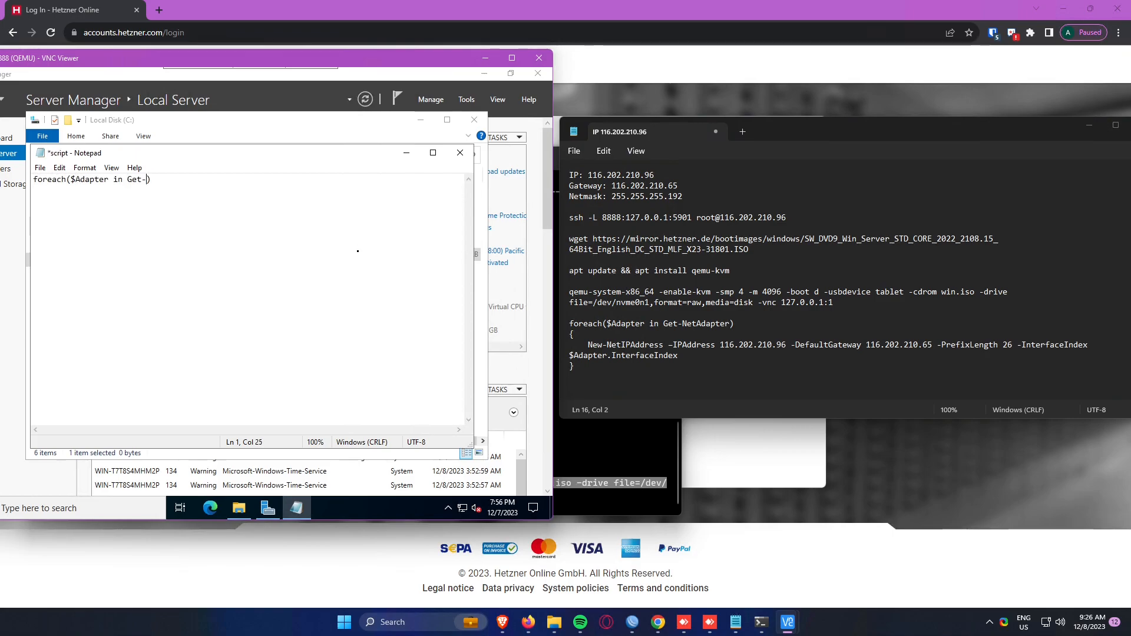
pyautogui.write('-NetAdapter)')
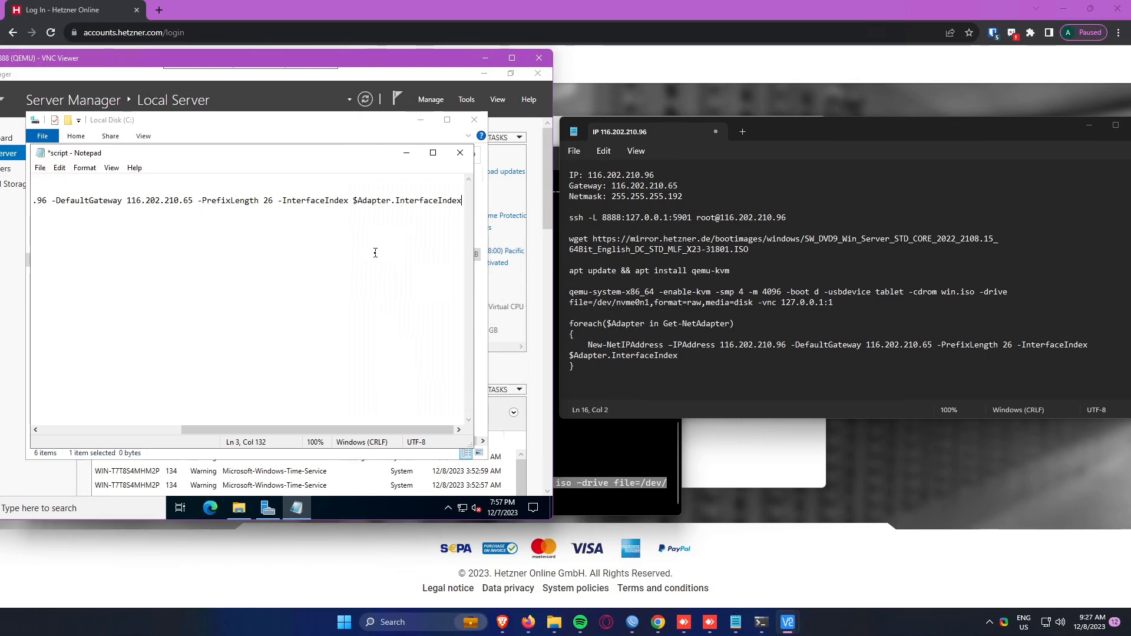
pyautogui.moveTo(449, 208)
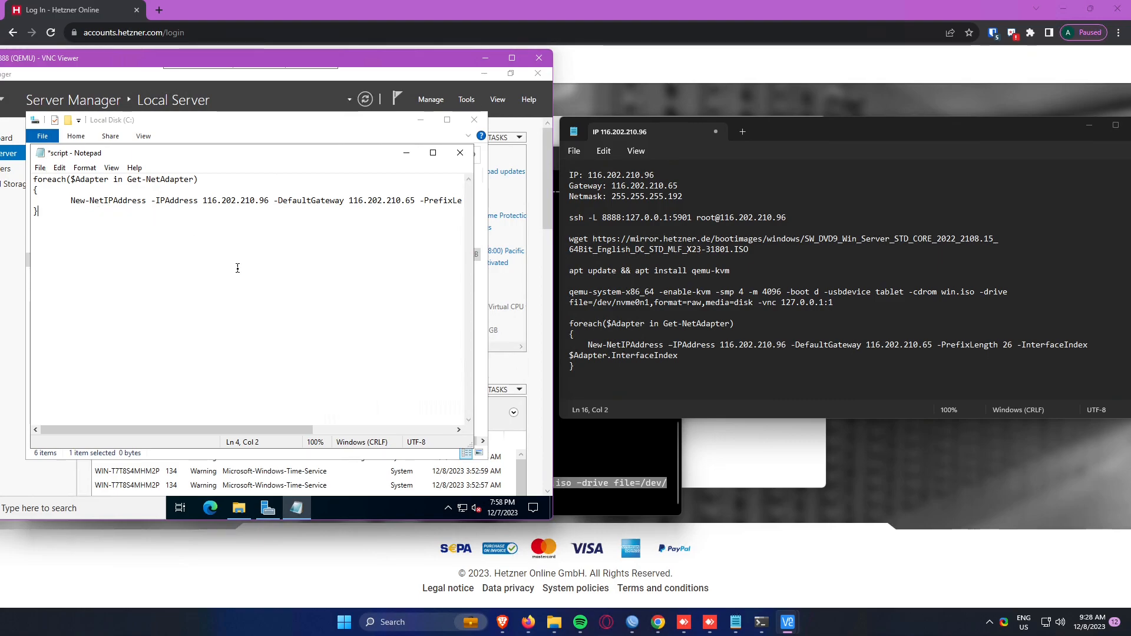
pyautogui.press('ctrl+s')
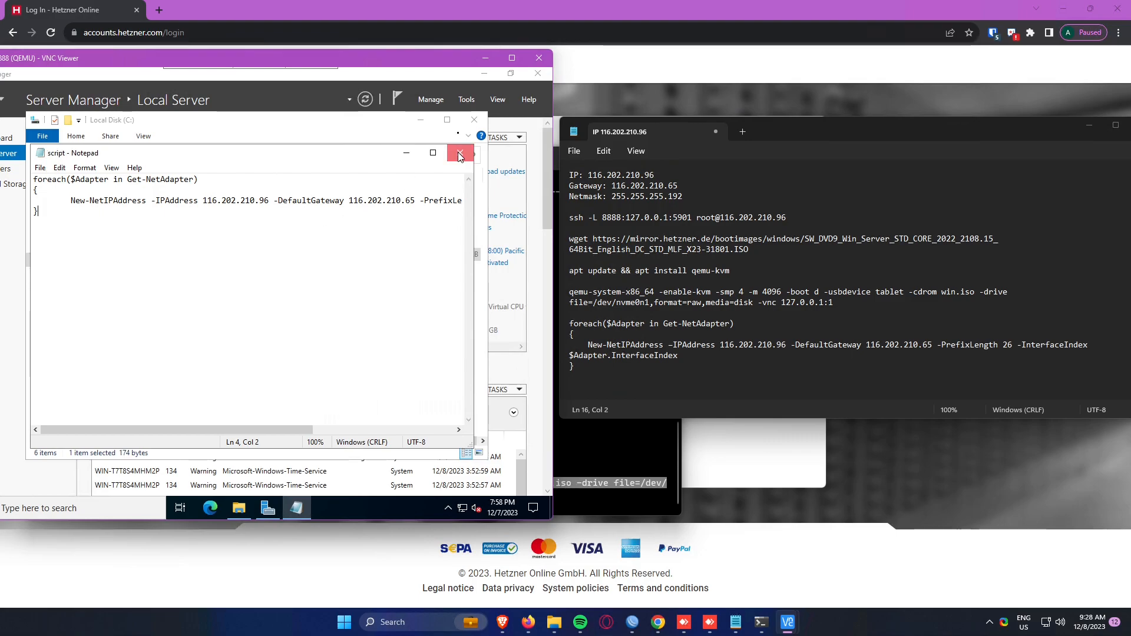
# - Close Notepad and turn on Hidden items in File Explorer's View options
pyautogui.click(459, 154)
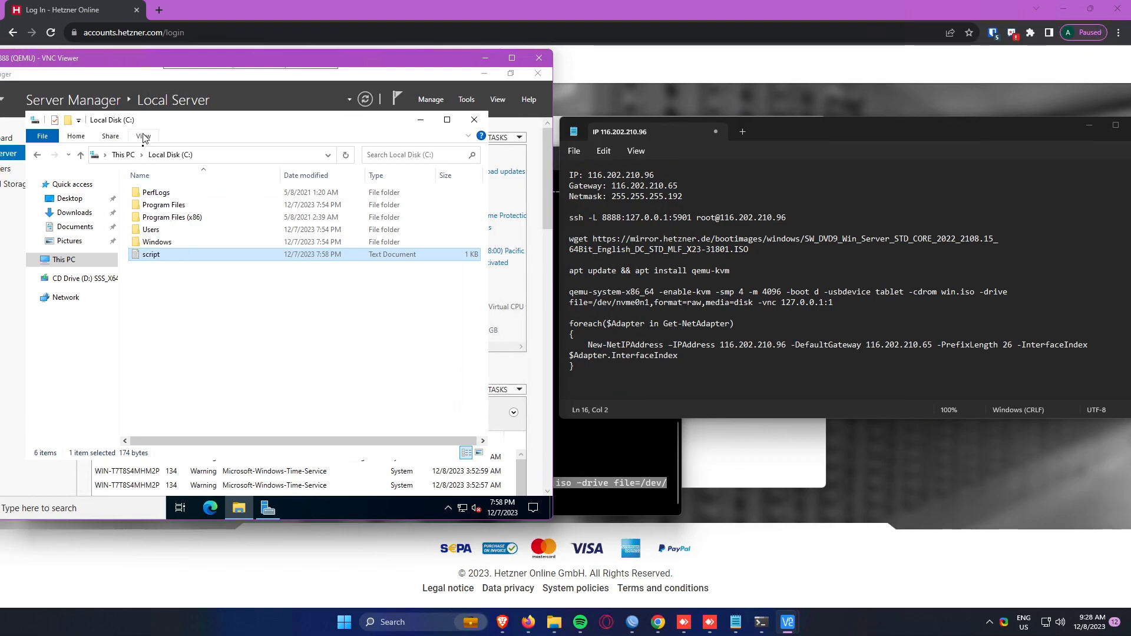
pyautogui.click(142, 136)
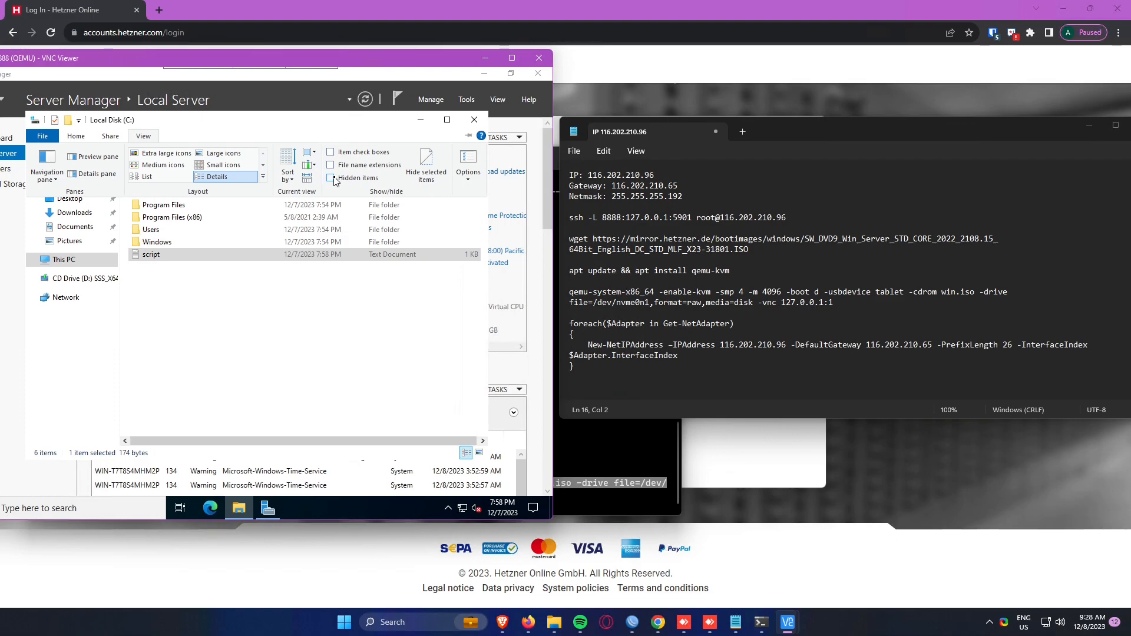
pyautogui.click(333, 178)
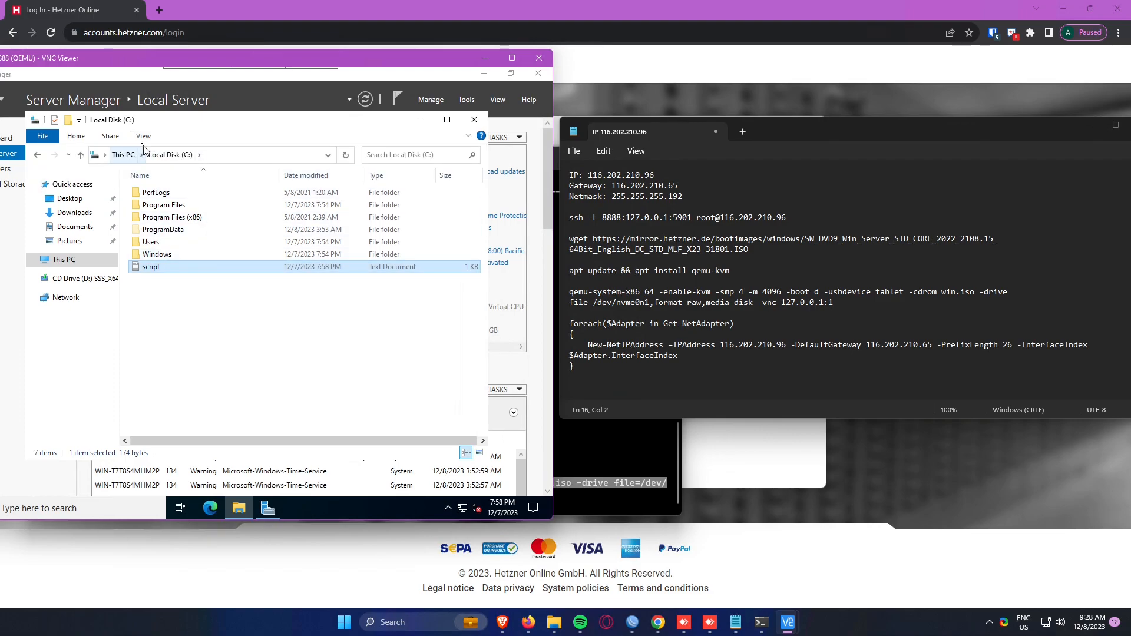
pyautogui.click(142, 136)
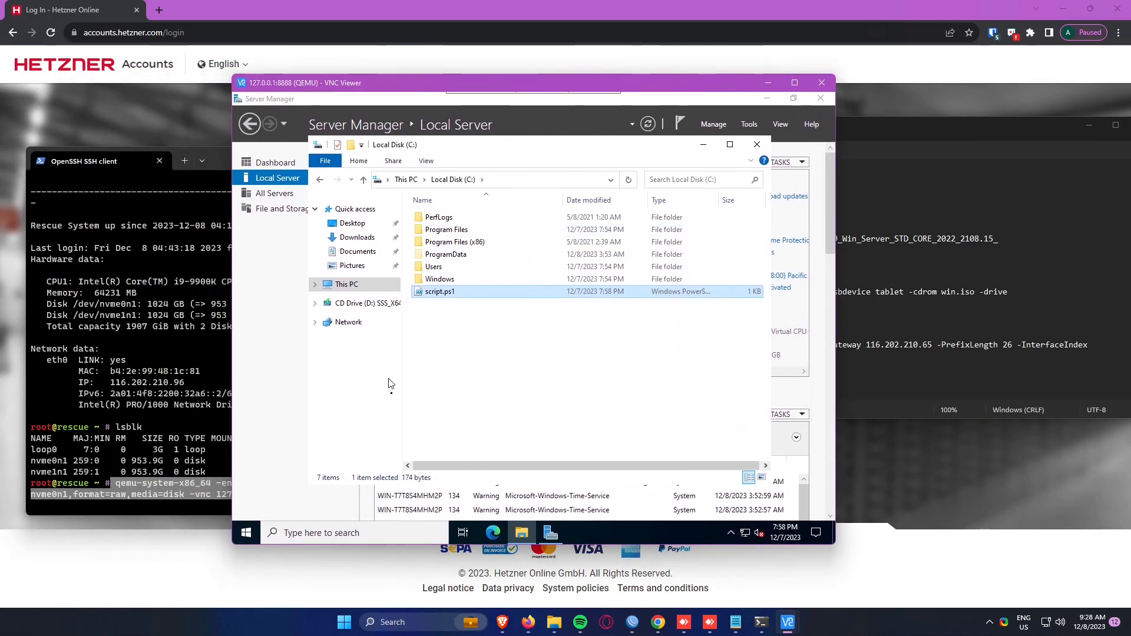
# - Launch Task Scheduler and create a basic task 'networking' triggered when the computer starts
pyautogui.click(246, 533)
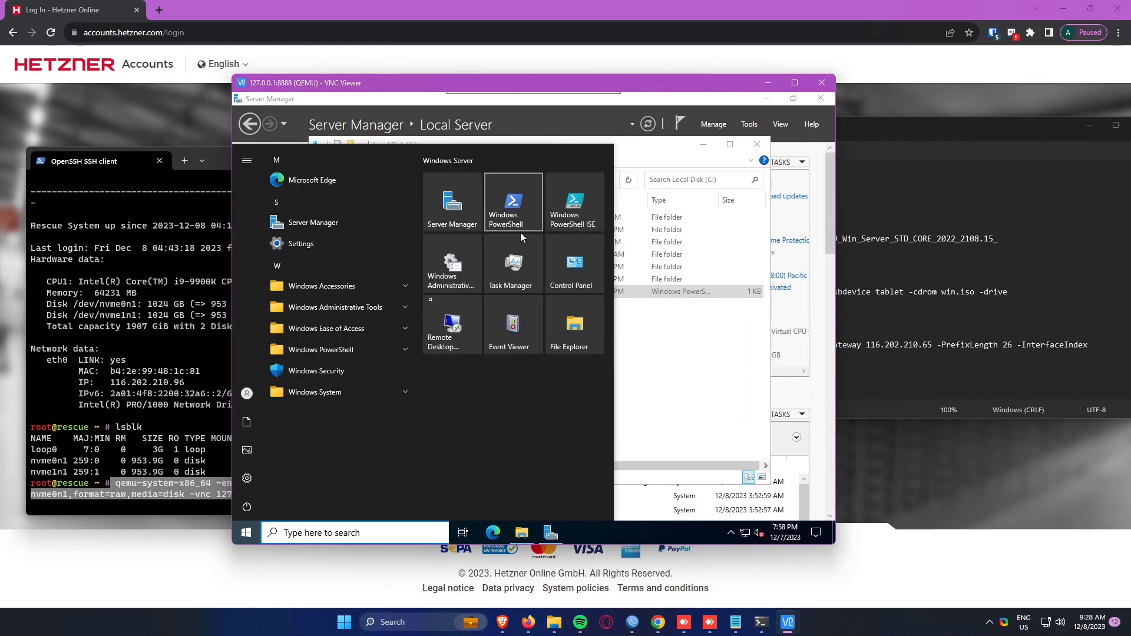
pyautogui.write('ter')
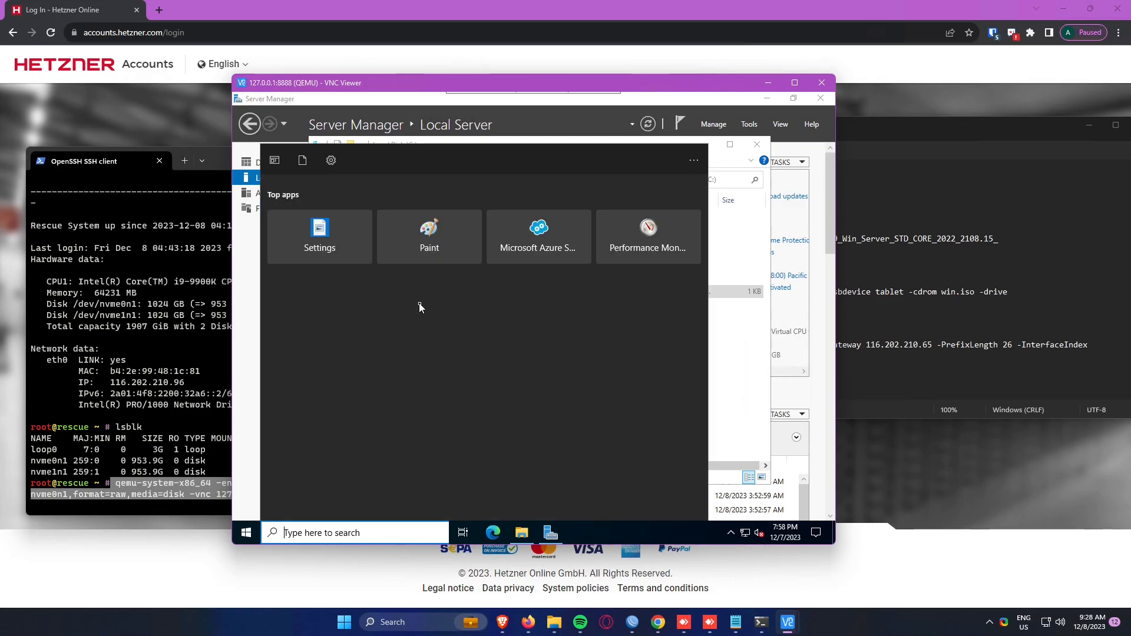
pyautogui.write('task')
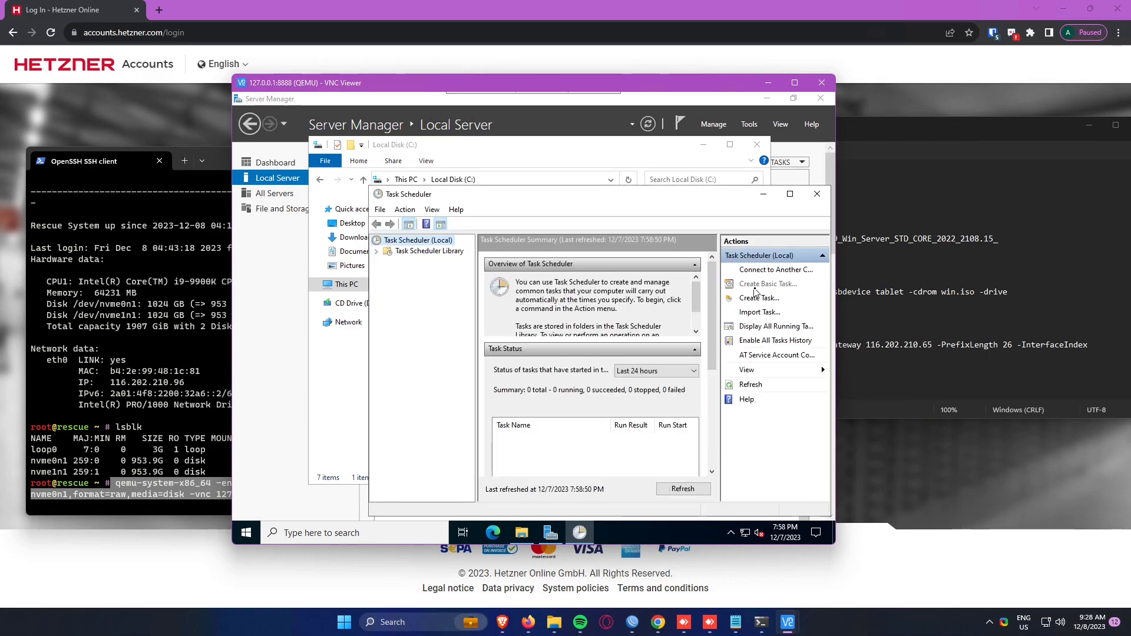
pyautogui.click(768, 284)
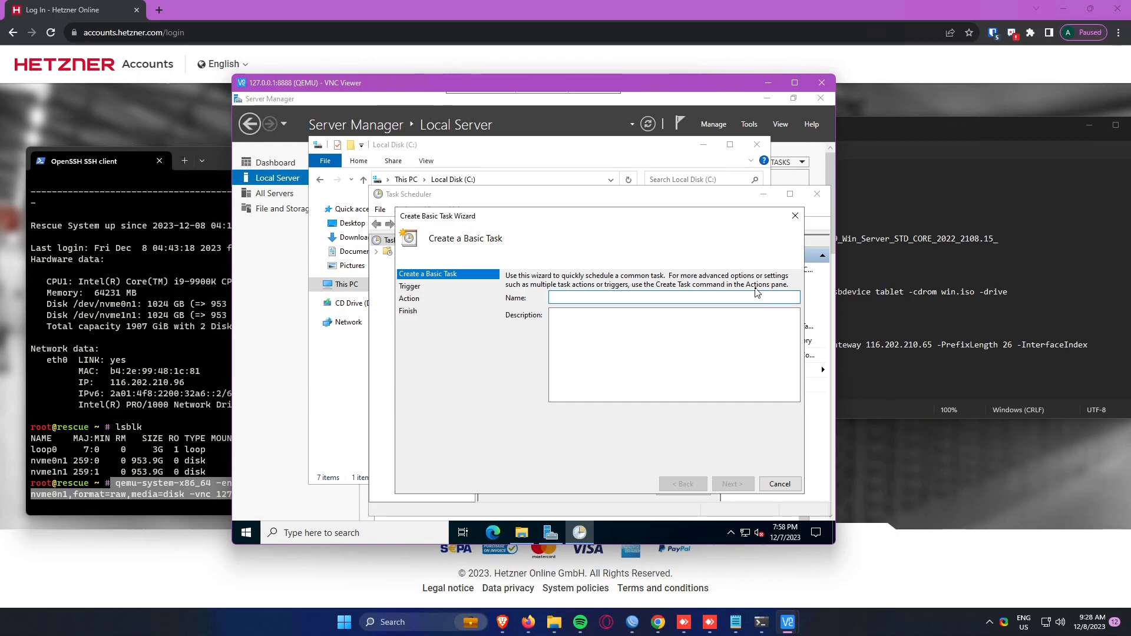
pyautogui.write('networking')
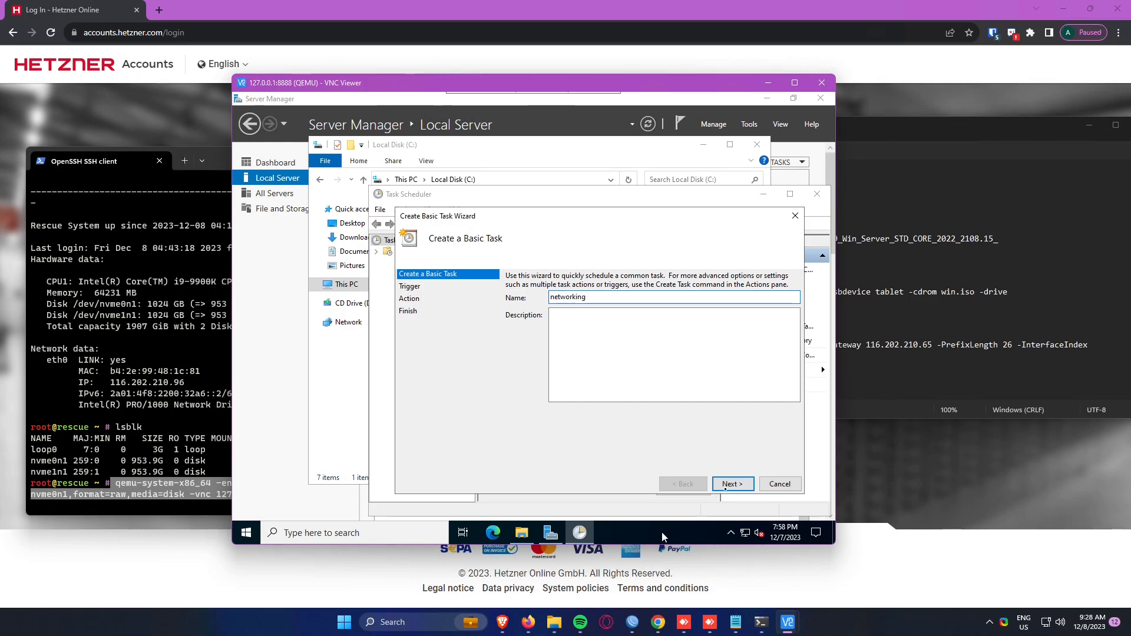
pyautogui.click(731, 483)
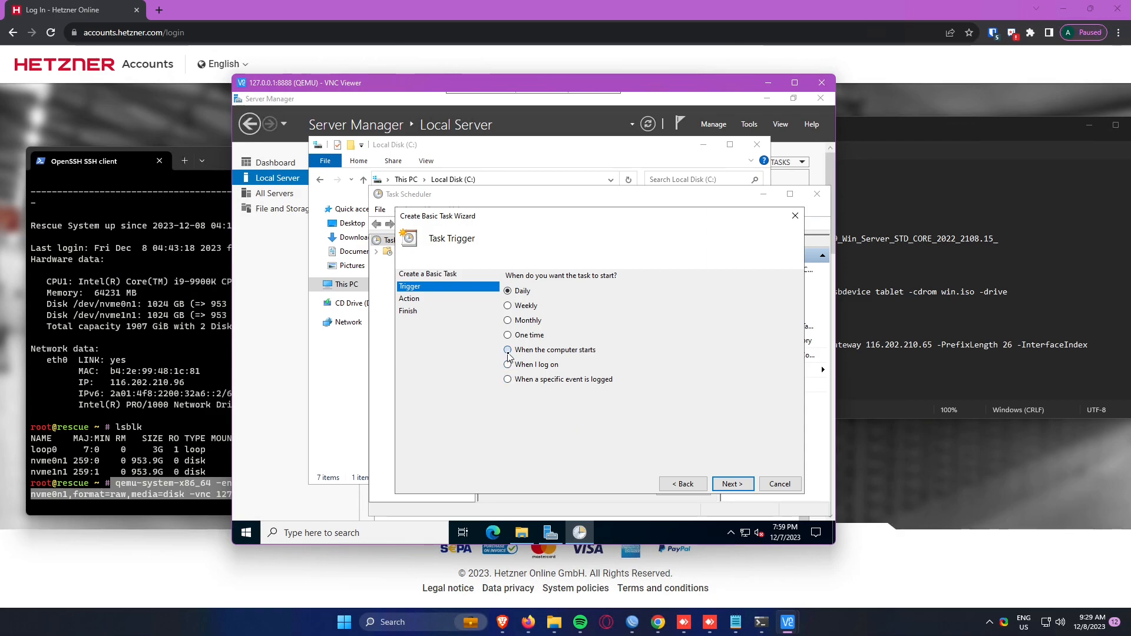
pyautogui.click(508, 350)
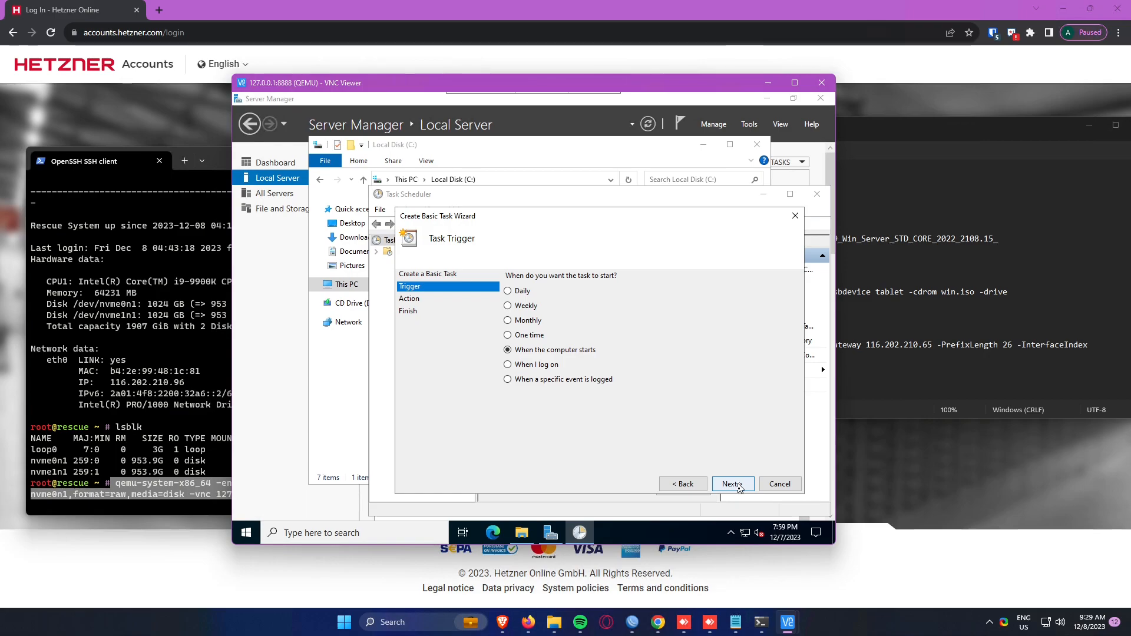
pyautogui.moveTo(739, 491)
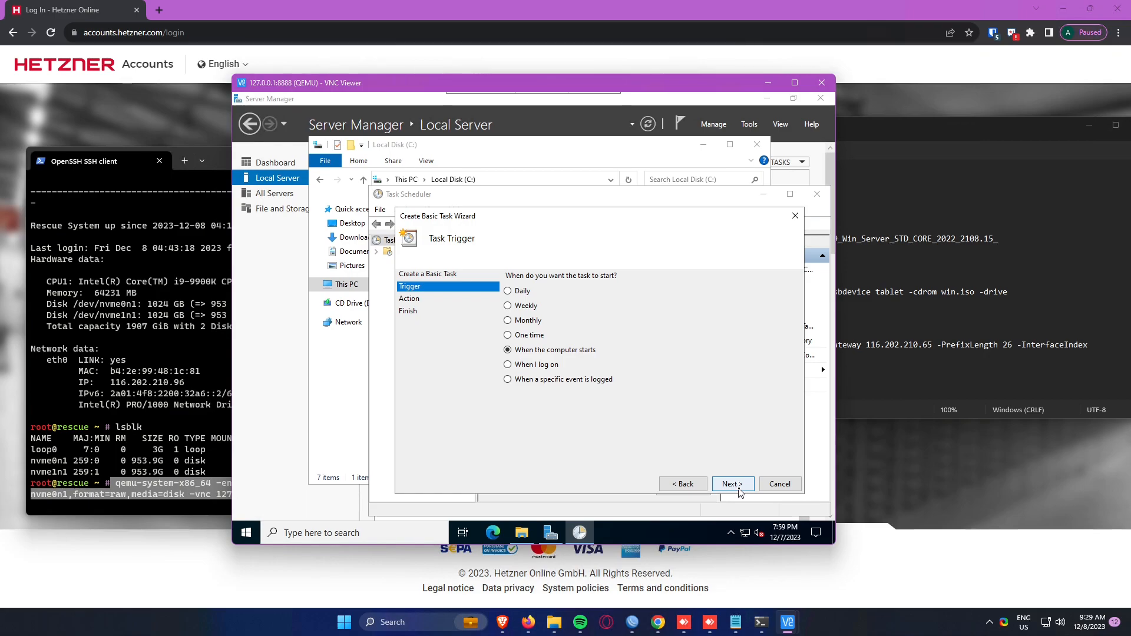
pyautogui.click(732, 484)
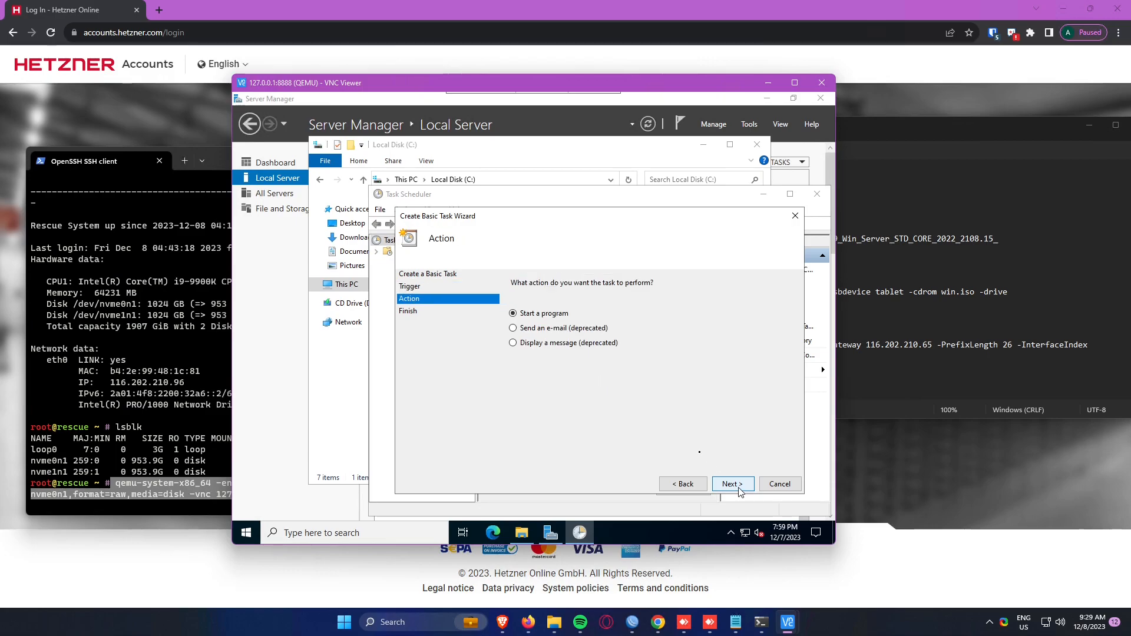
pyautogui.click(732, 484)
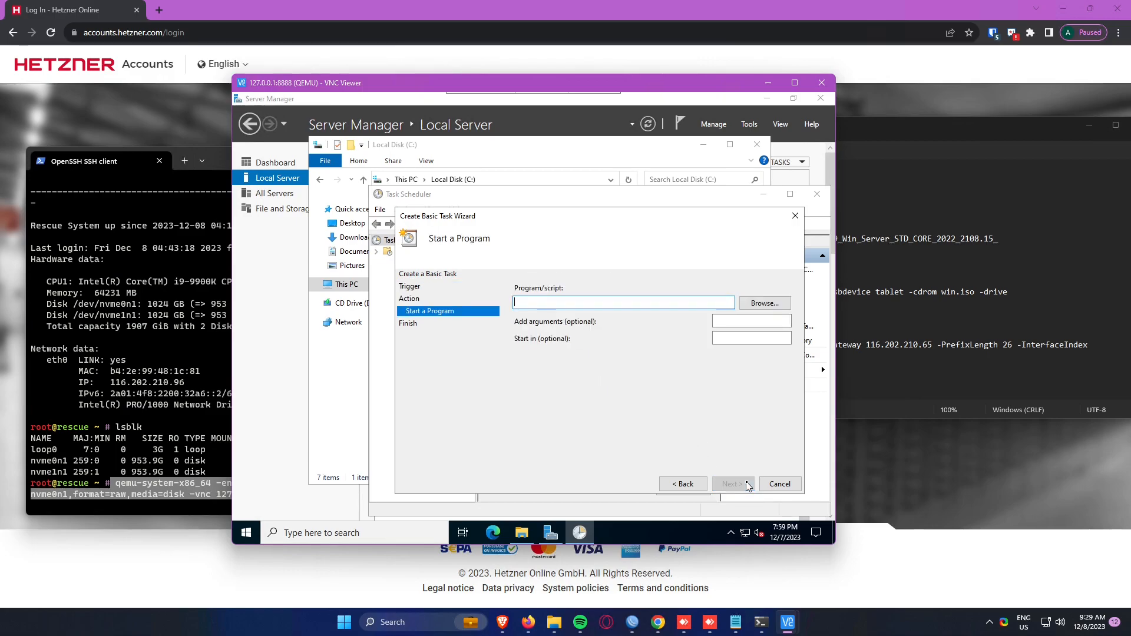
# - Set the action to start powershell.exe with -ExecutionPolicy Bypass -File C:\script.ps1
pyautogui.write('po')
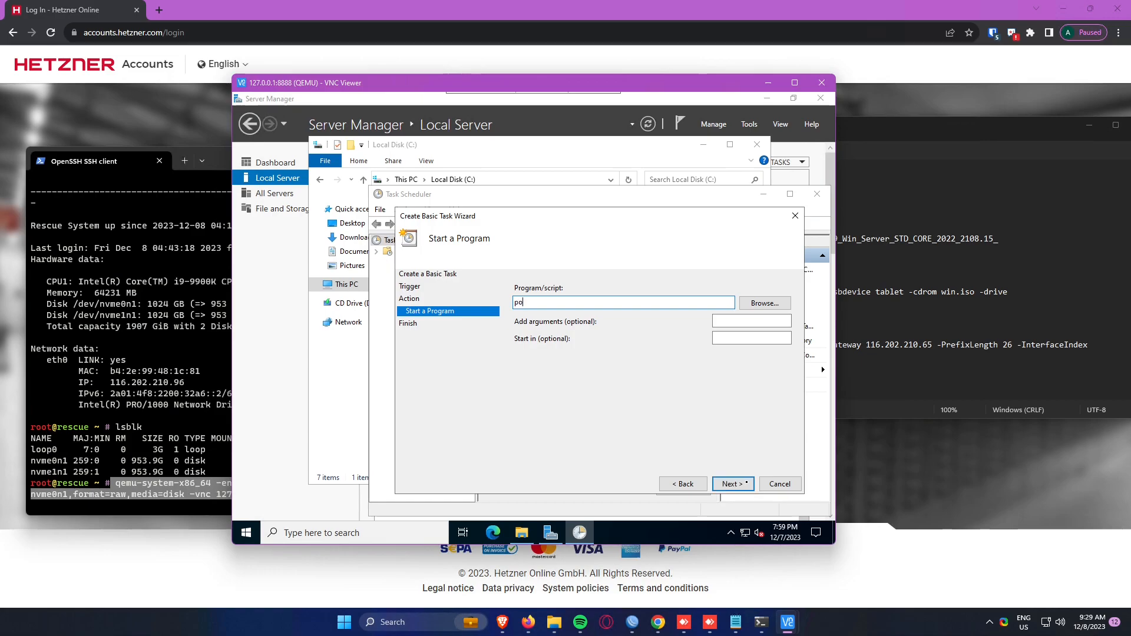
pyautogui.write('powershell.e')
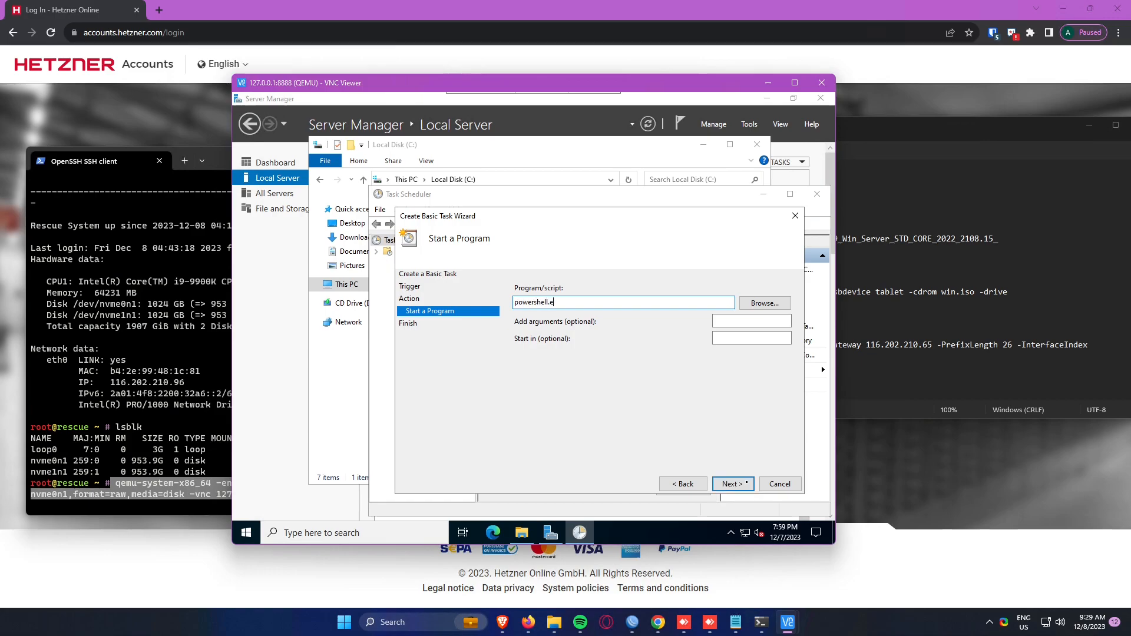
pyautogui.write('xe')
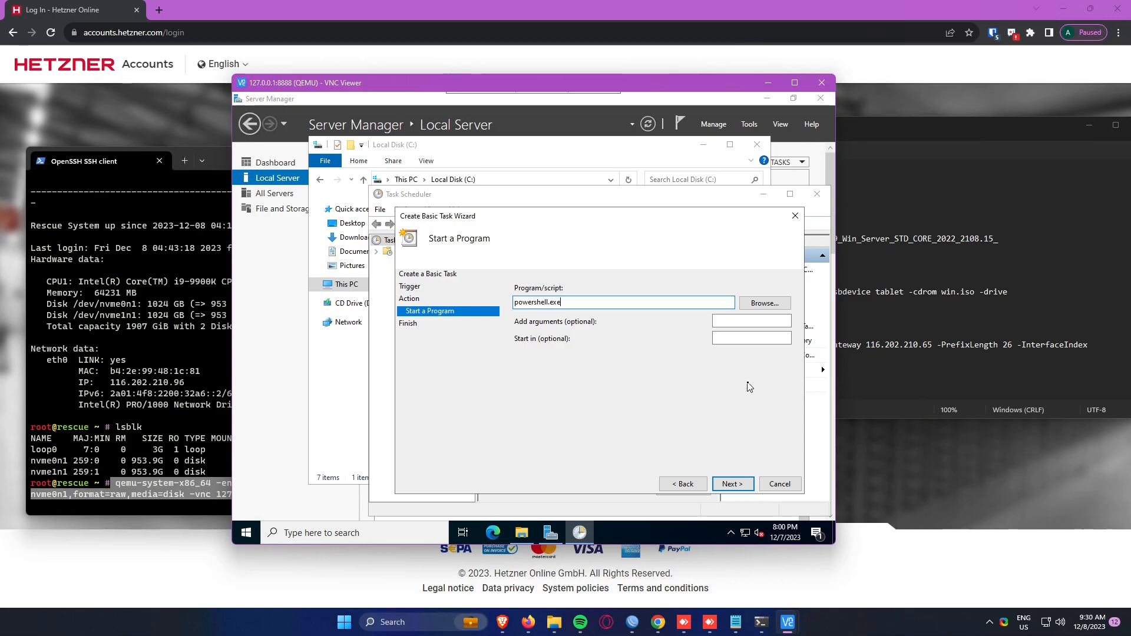
pyautogui.moveTo(743, 332)
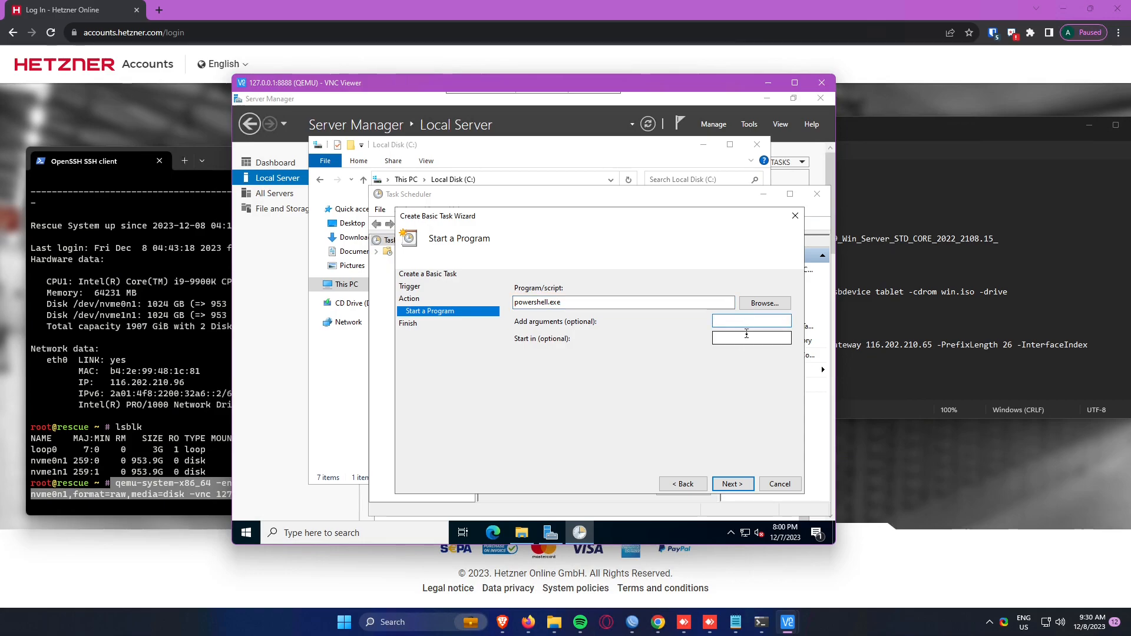
pyautogui.write('-E')
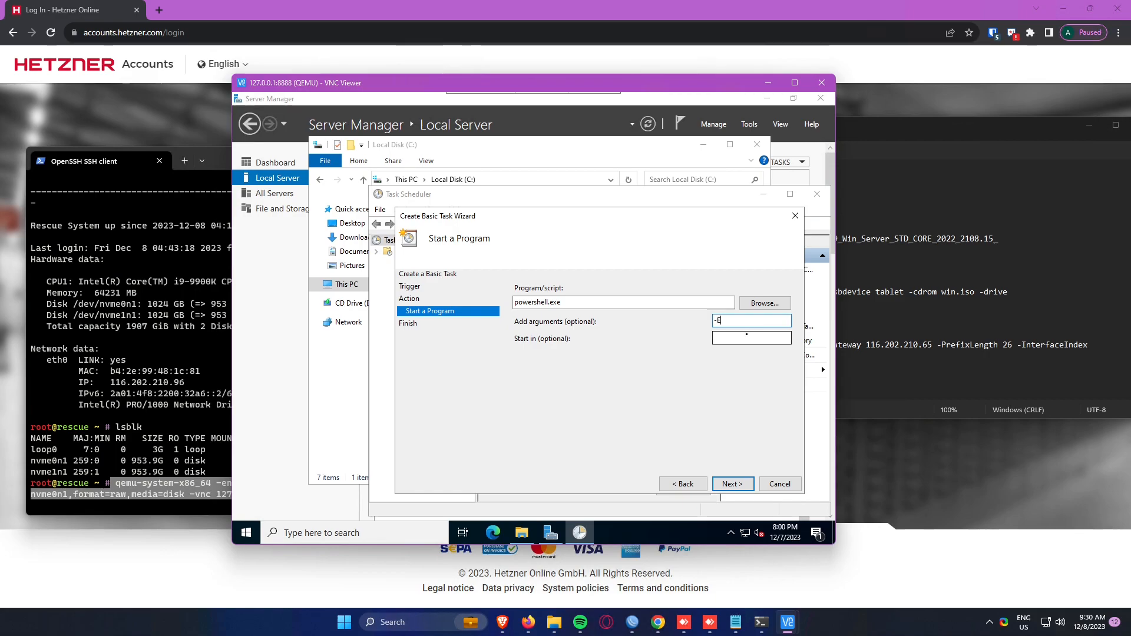
pyautogui.write('x')
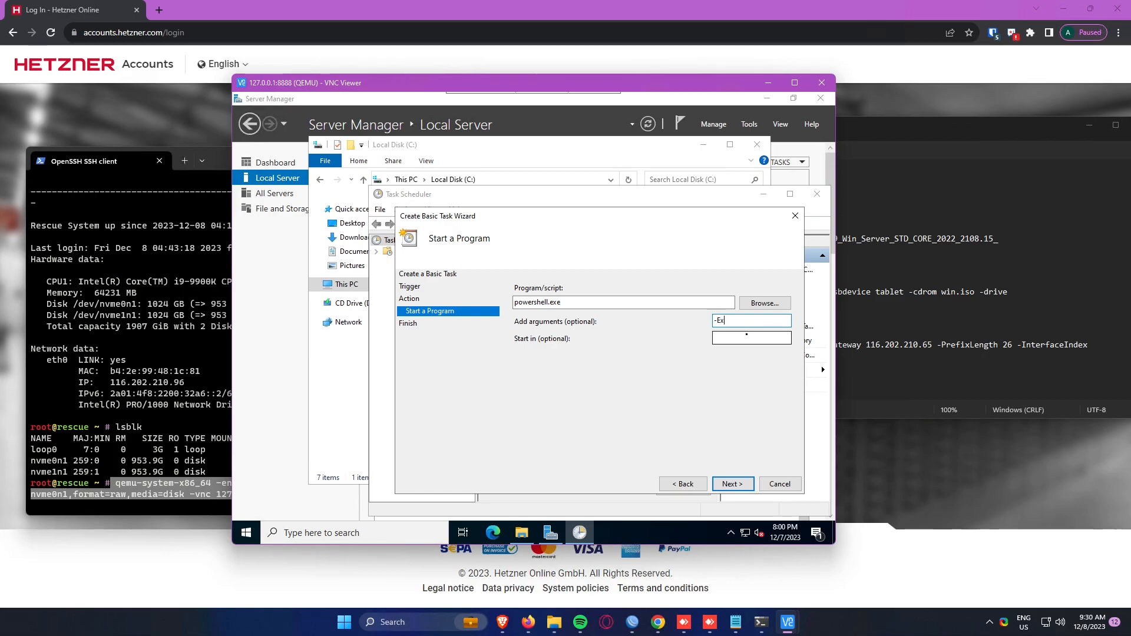
pyautogui.write('ecution')
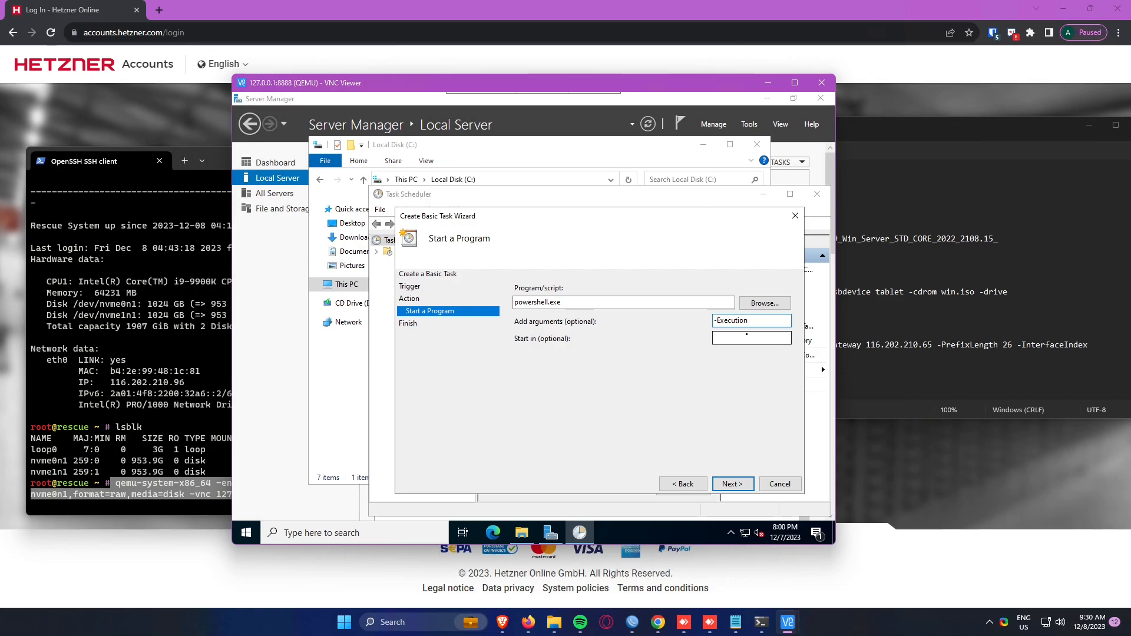
pyautogui.write('Poli')
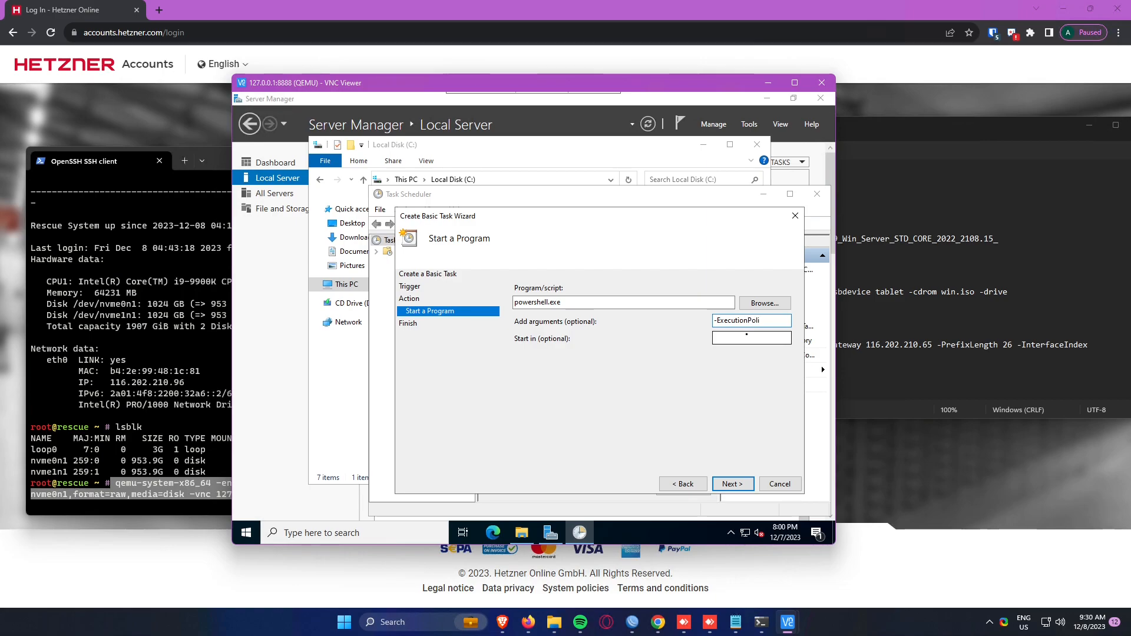
pyautogui.write('cy VB')
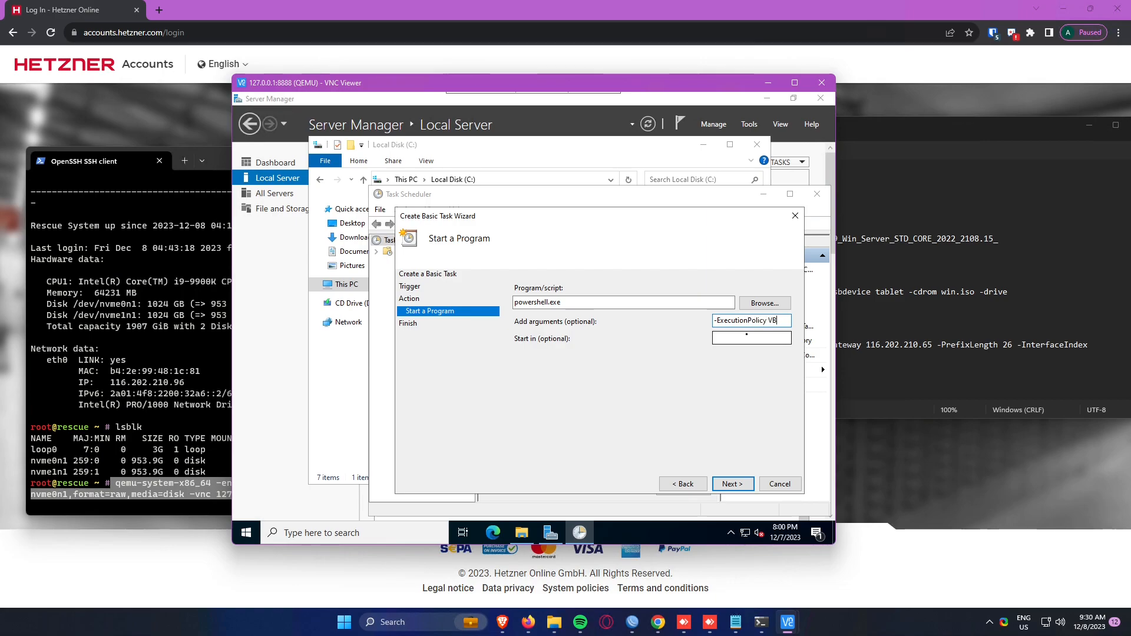
pyautogui.write('ypa')
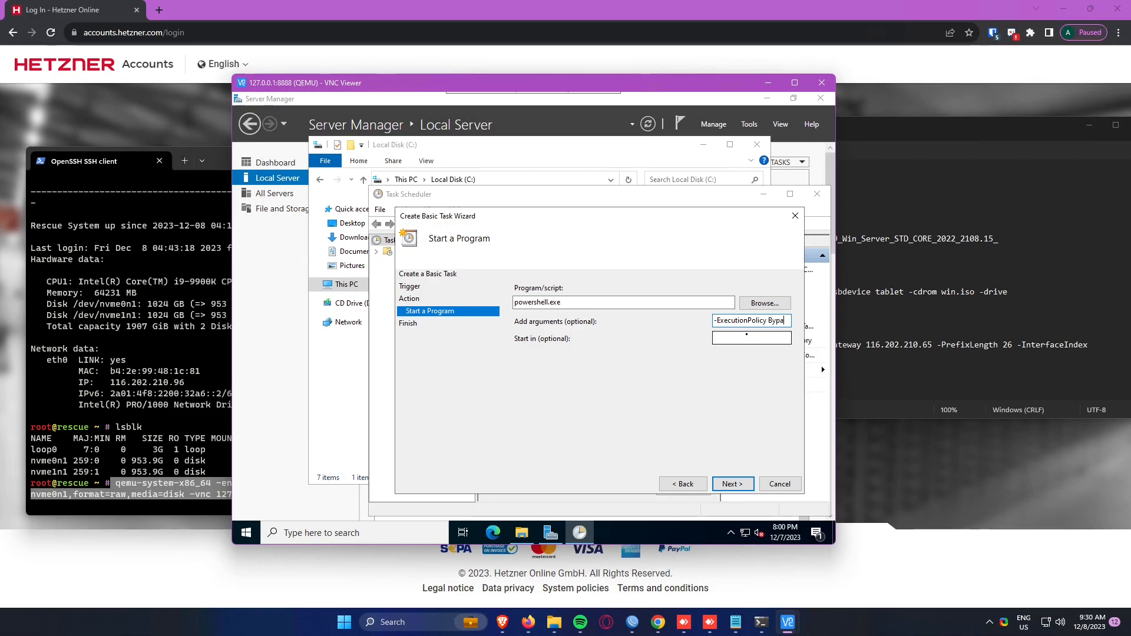
pyautogui.write('ss')
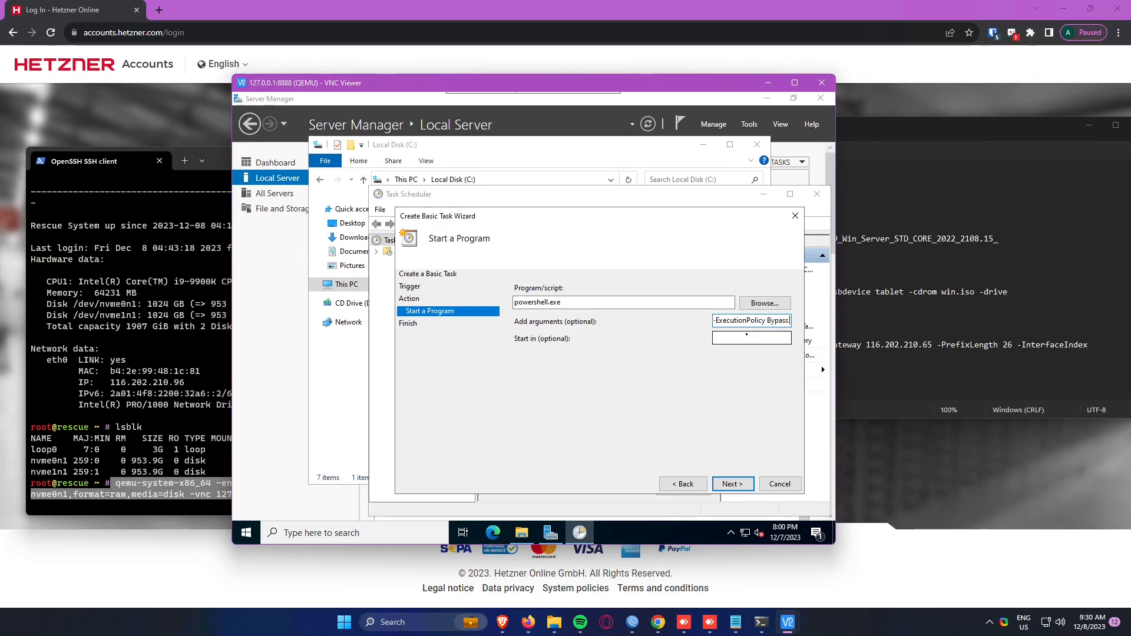
pyautogui.write('-File')
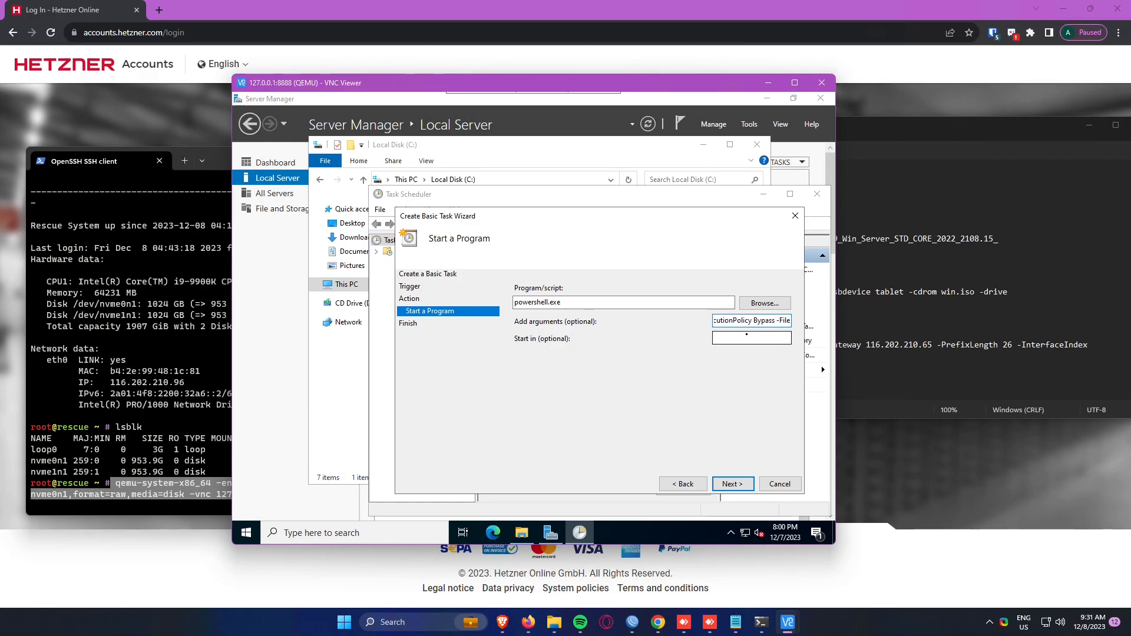
pyautogui.write('C:')
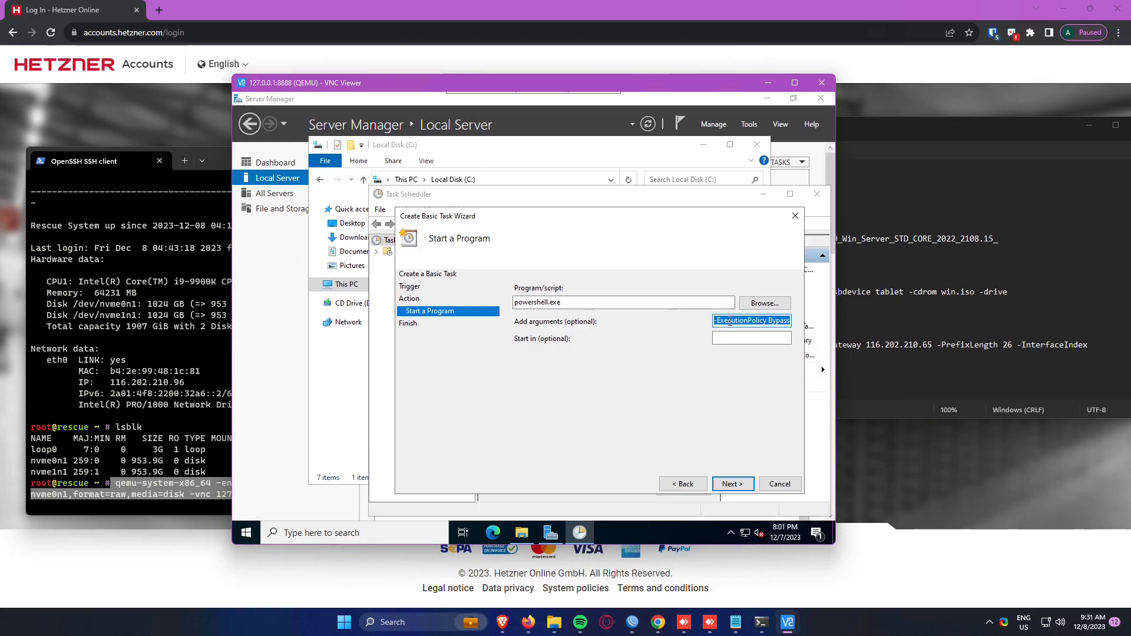
# - Verify the arguments' script path matches script.ps1 and advance to the summary
pyautogui.click(751, 320)
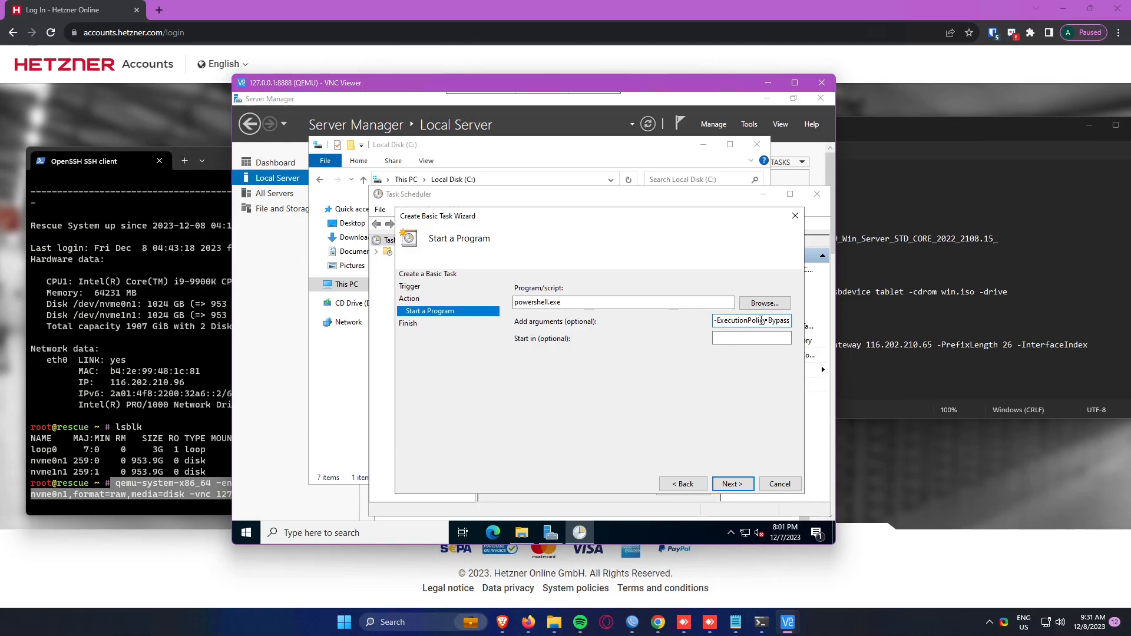
pyautogui.doubleClick(777, 320)
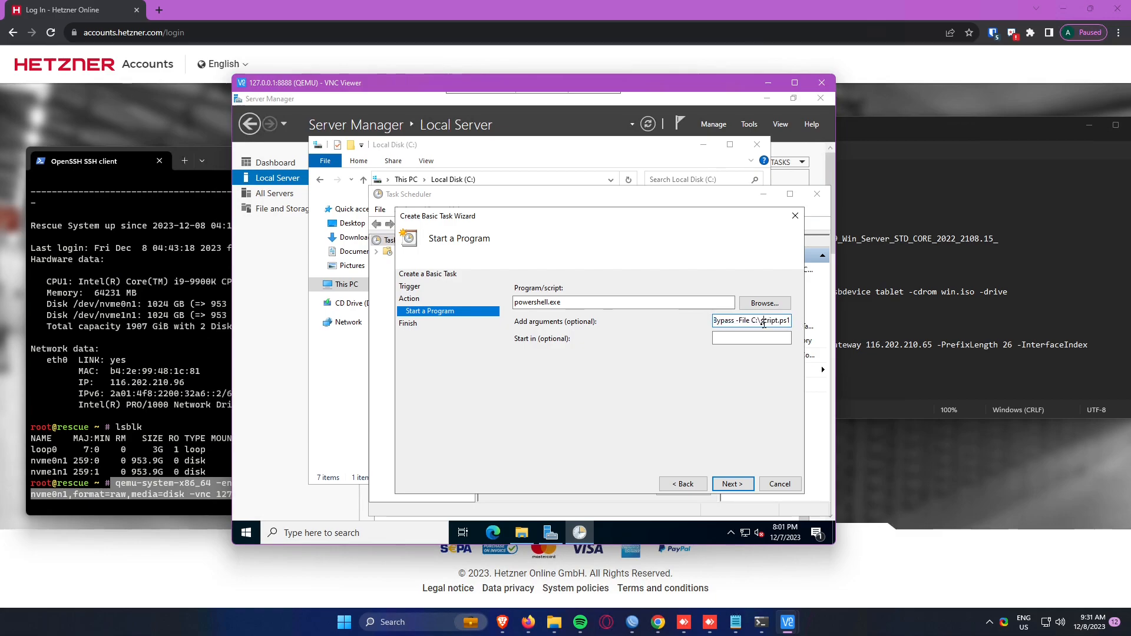
pyautogui.doubleClick(740, 320)
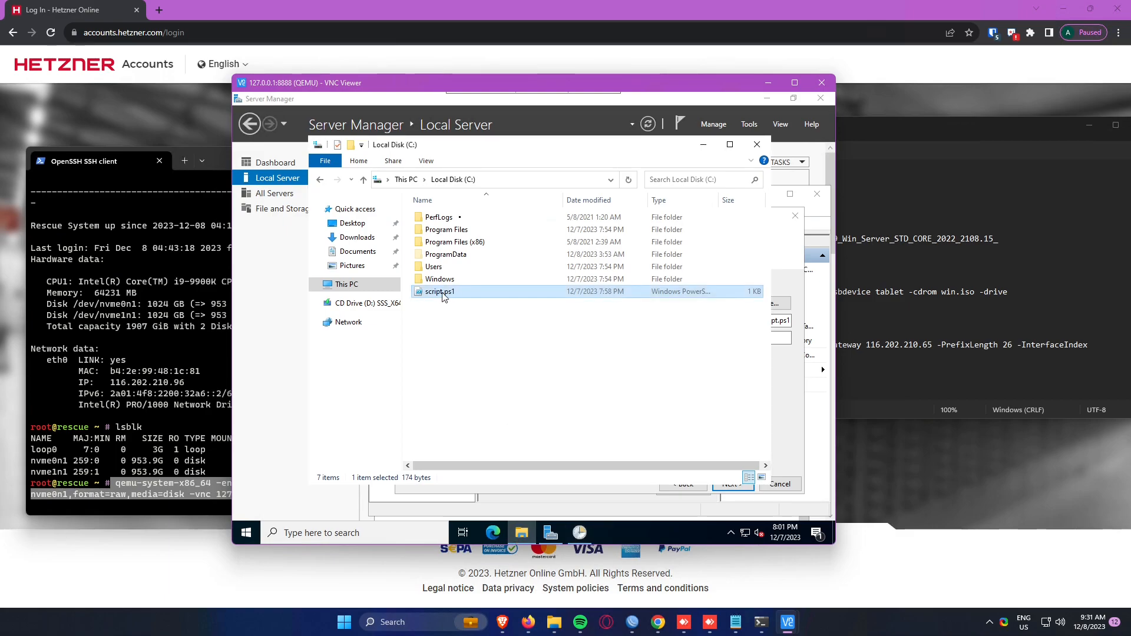
pyautogui.click(504, 180)
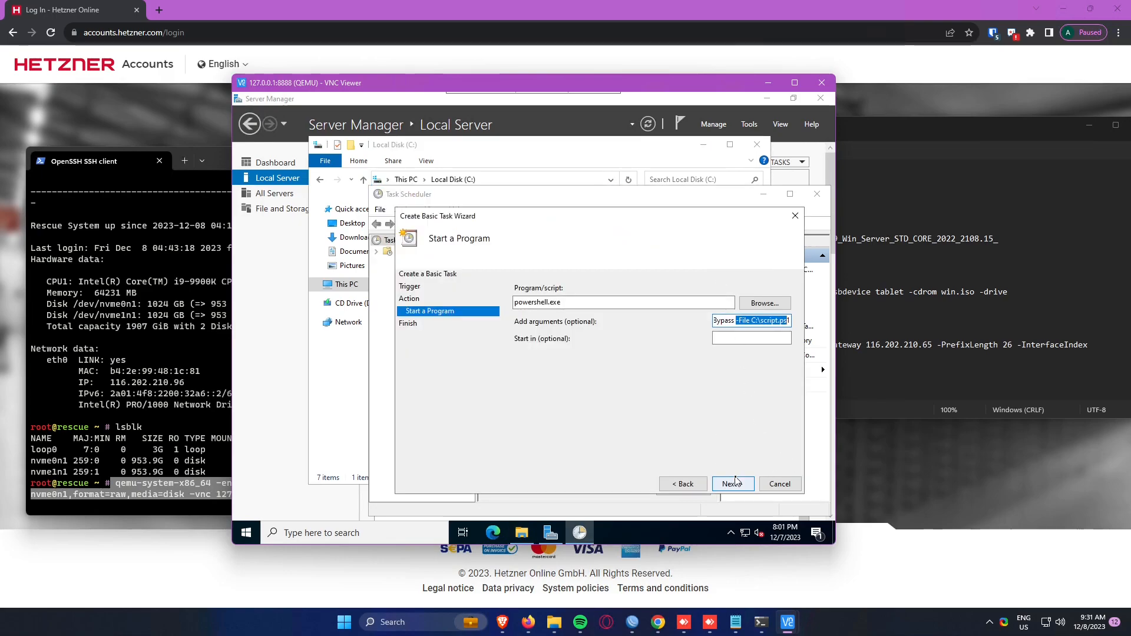
pyautogui.click(732, 485)
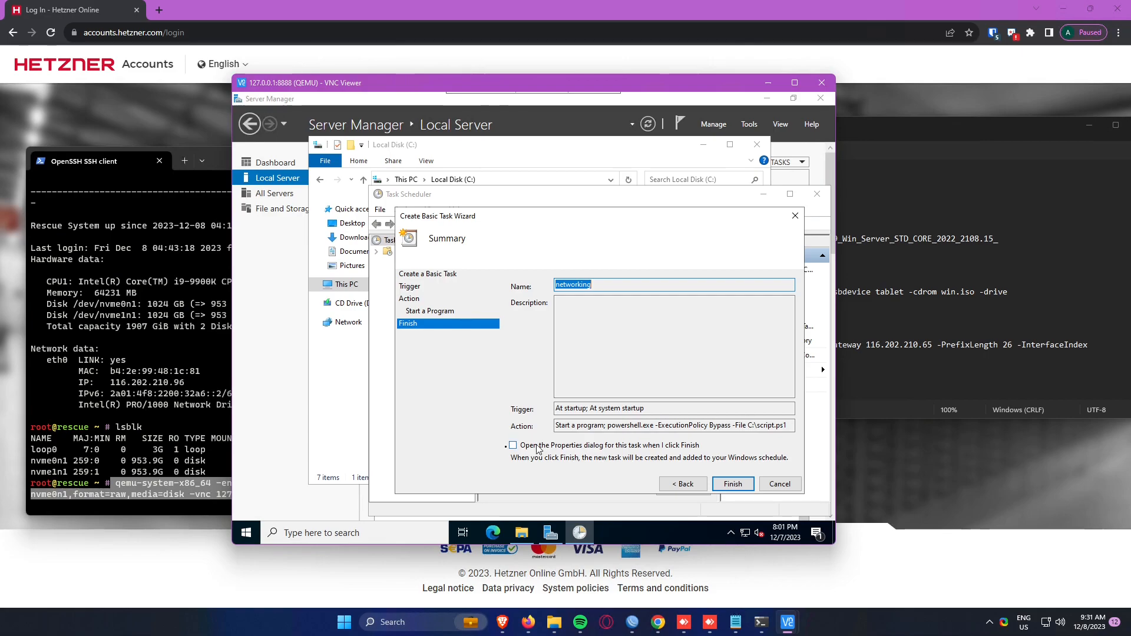
# - Finish the task set to run logged on or not, highest privileges, with Administrator password
pyautogui.click(512, 446)
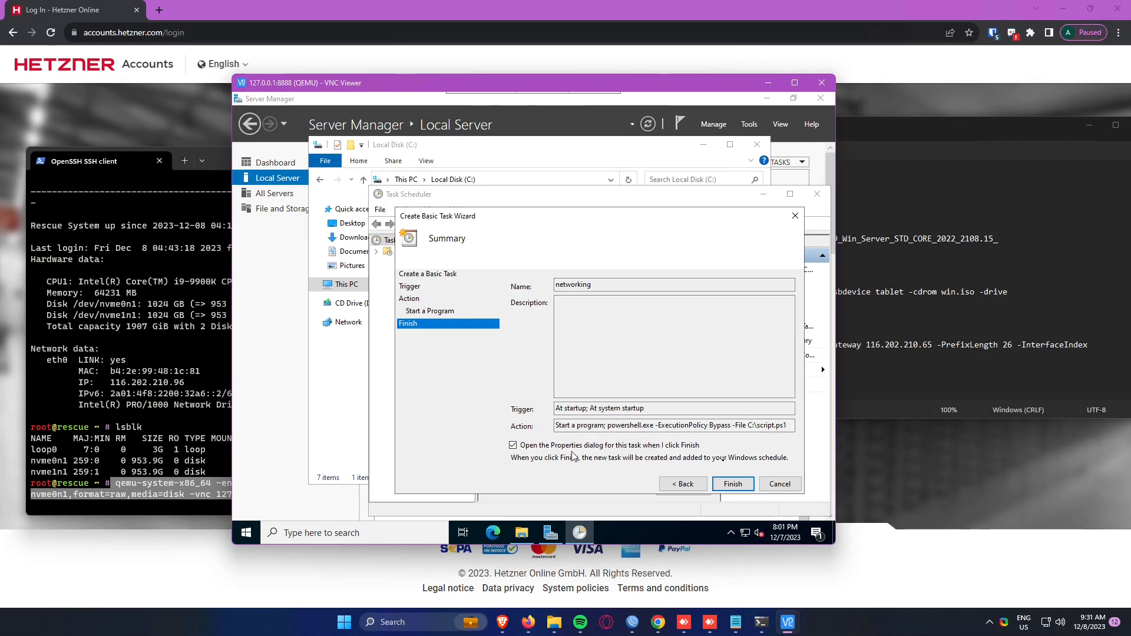
pyautogui.click(732, 485)
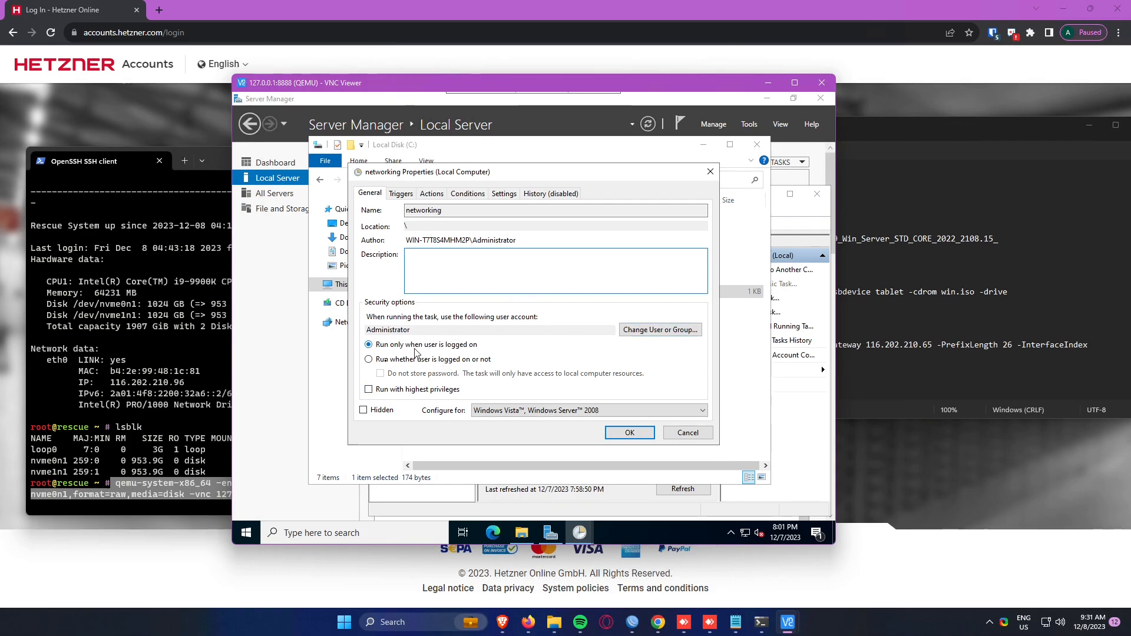
pyautogui.click(369, 359)
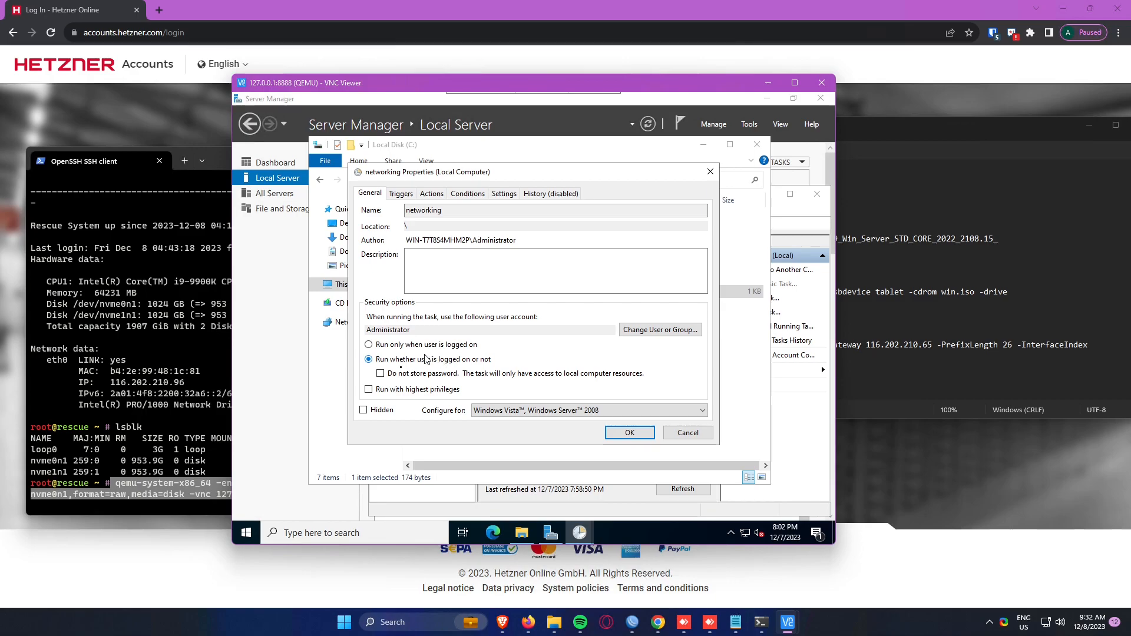
pyautogui.click(369, 389)
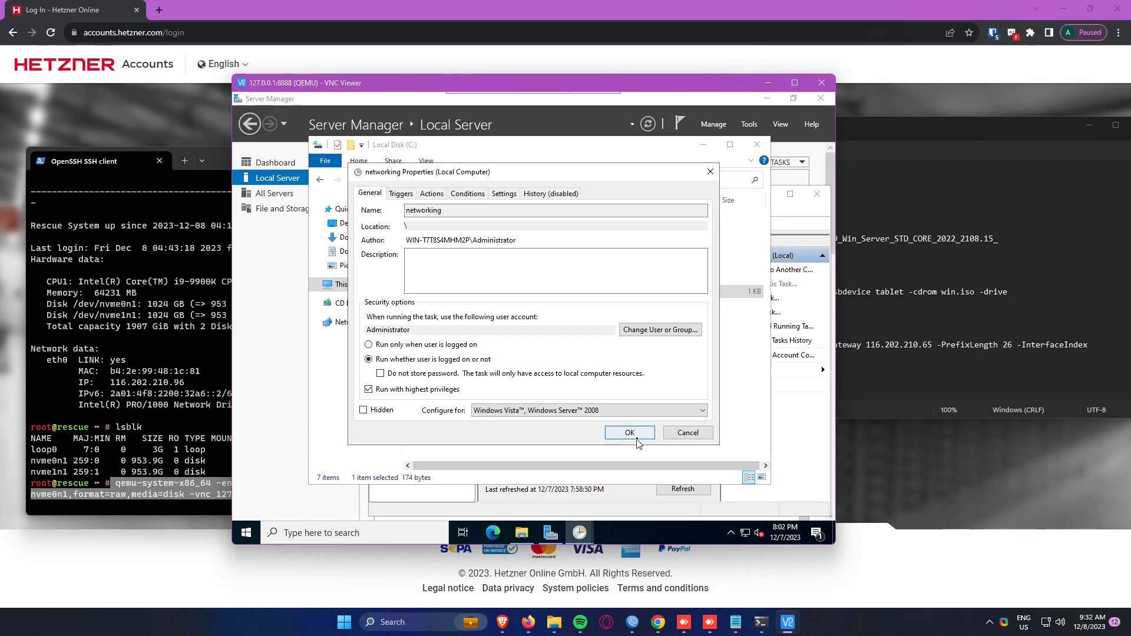
pyautogui.click(629, 431)
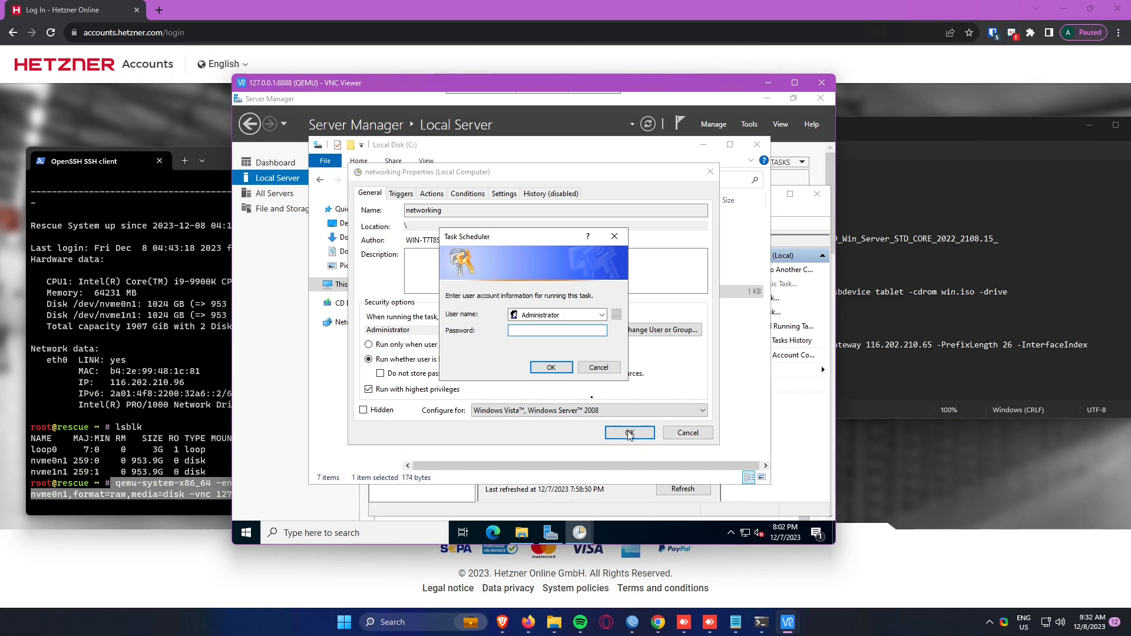
pyautogui.moveTo(591, 401)
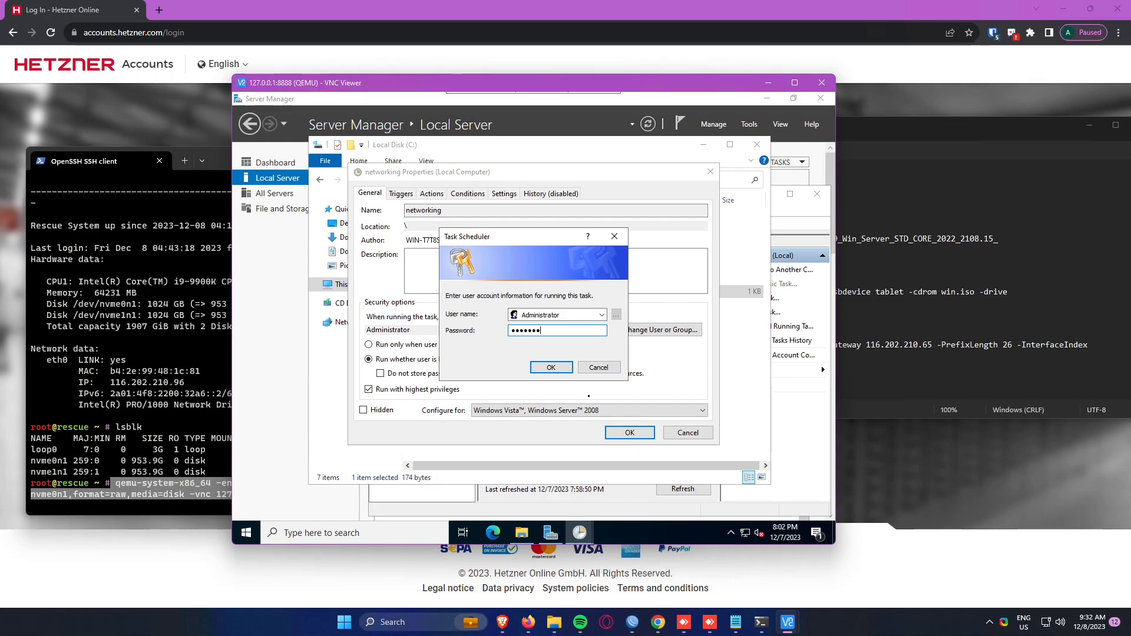
pyautogui.click(550, 367)
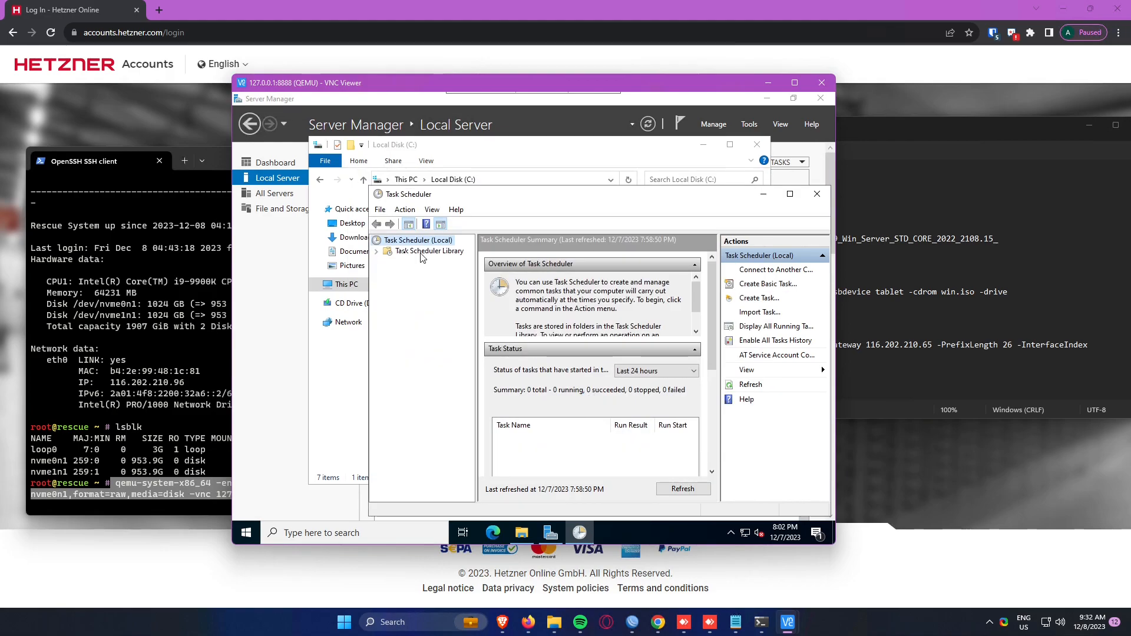
# - Run the networking task from the Task Scheduler Library
pyautogui.click(428, 250)
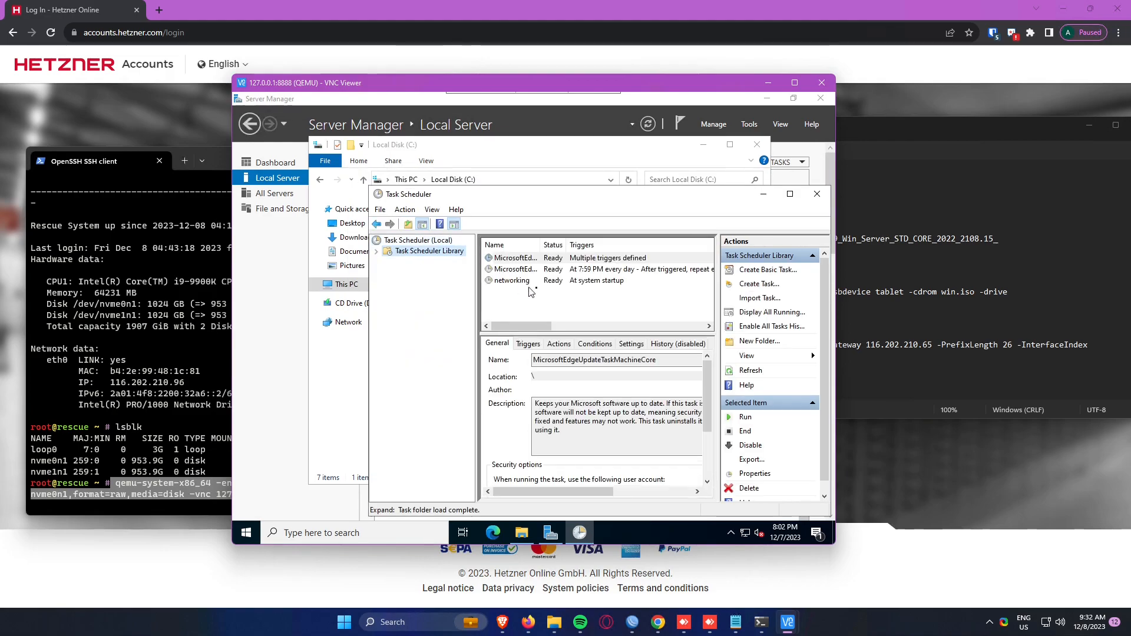
pyautogui.click(512, 279)
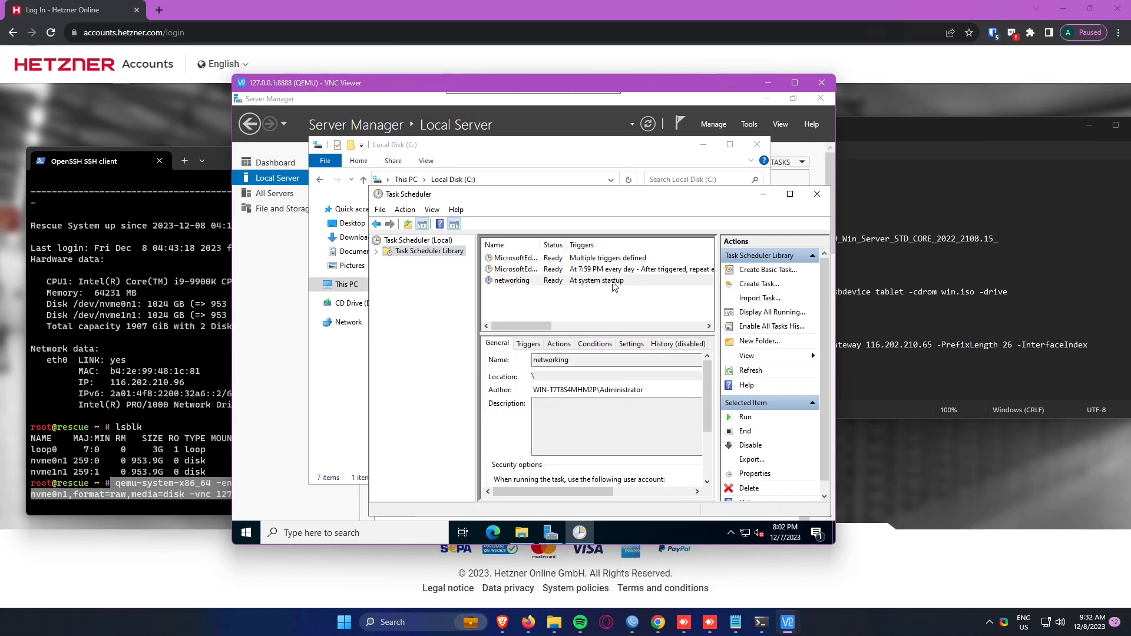
pyautogui.rightClick(512, 280)
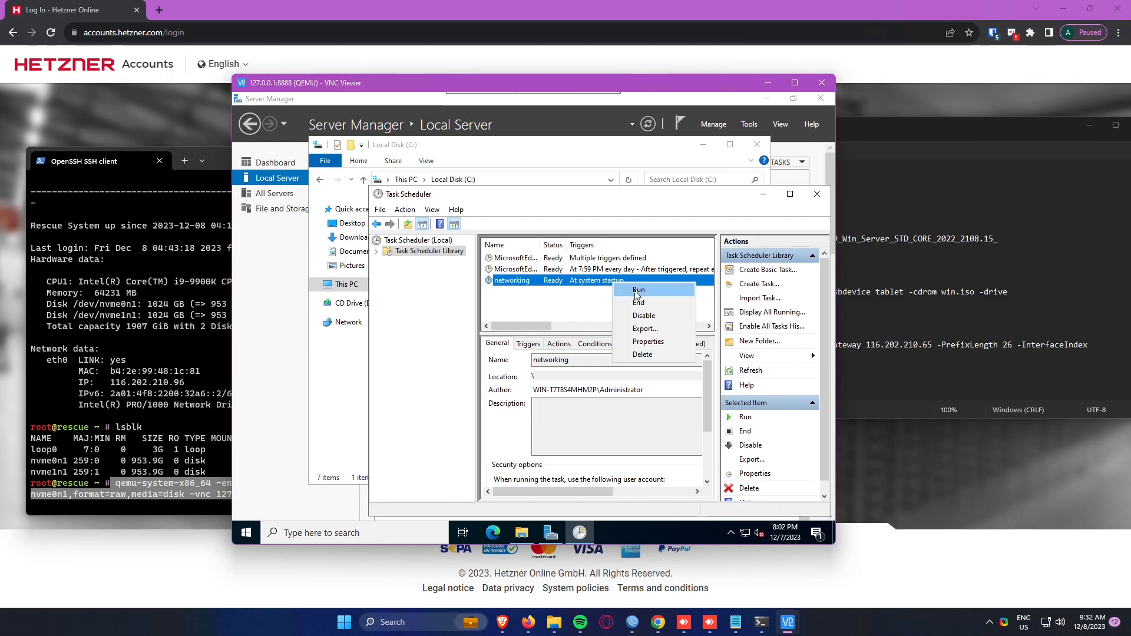
pyautogui.click(637, 289)
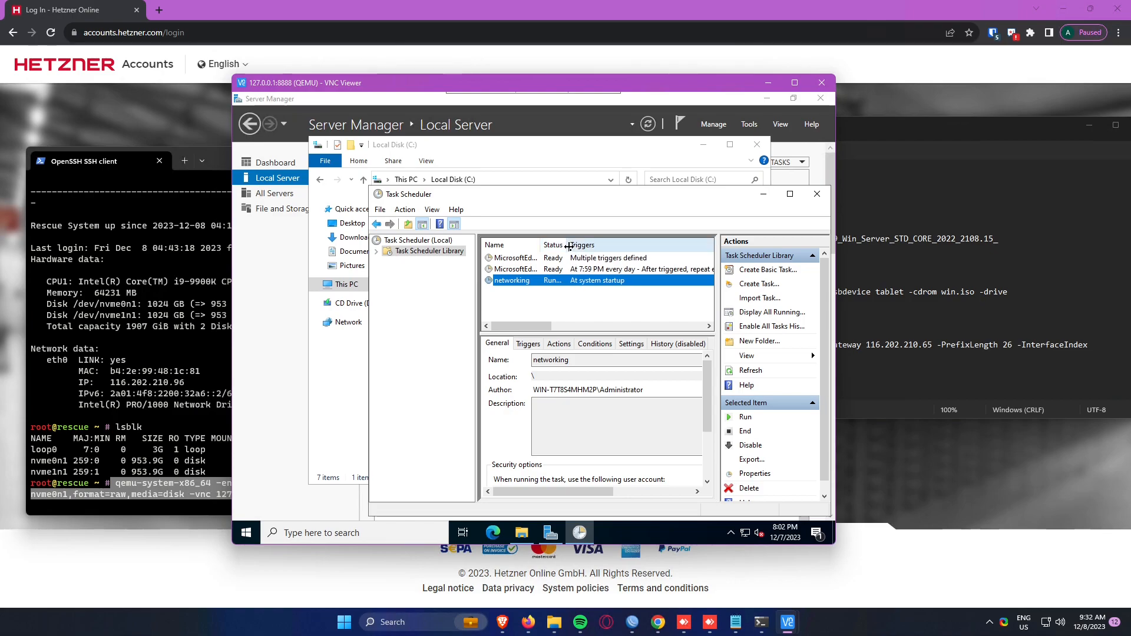
pyautogui.rightClick(728, 532)
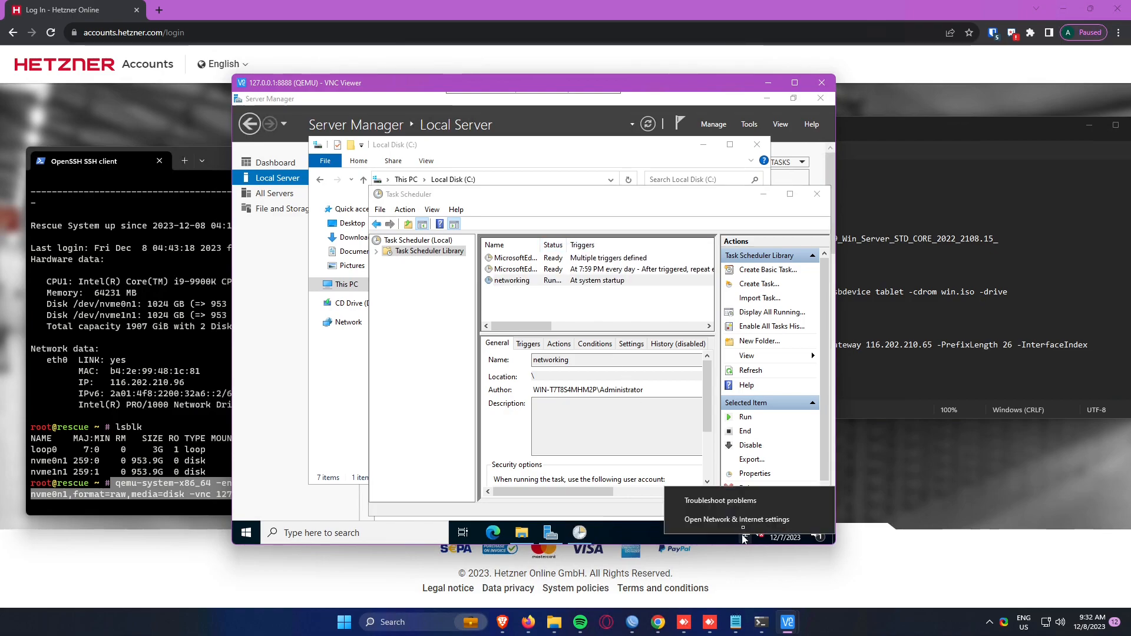
# - Check Ethernet IPv4 shows static 116.202.210.96, gateway 116.202.210.65, then close its properties
pyautogui.click(737, 520)
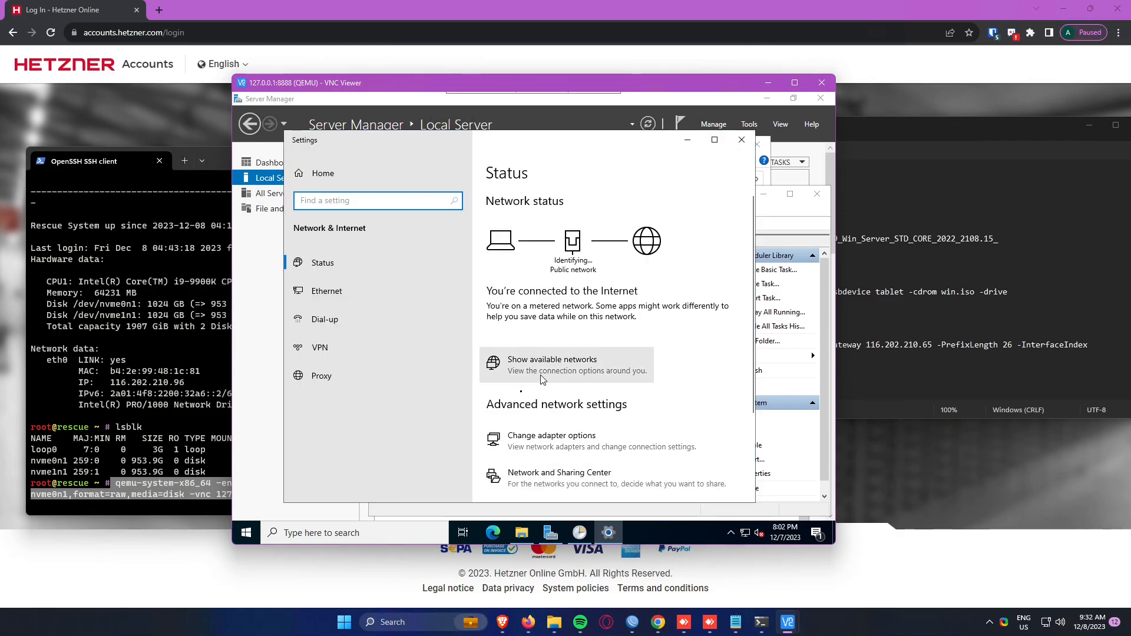
pyautogui.click(551, 435)
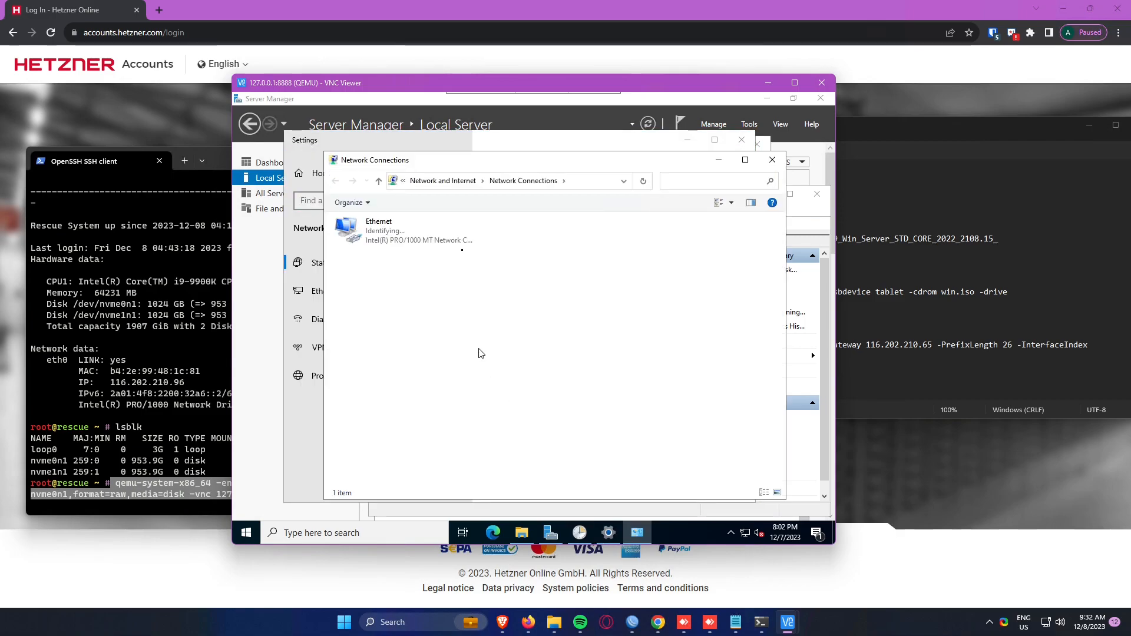
pyautogui.doubleClick(378, 230)
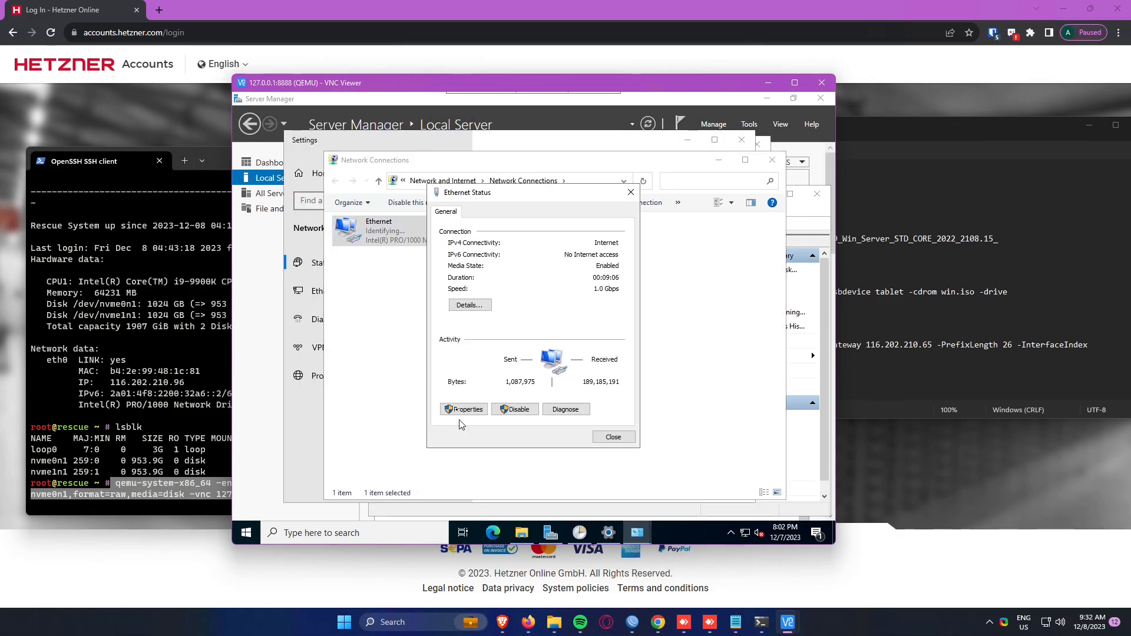
pyautogui.click(464, 409)
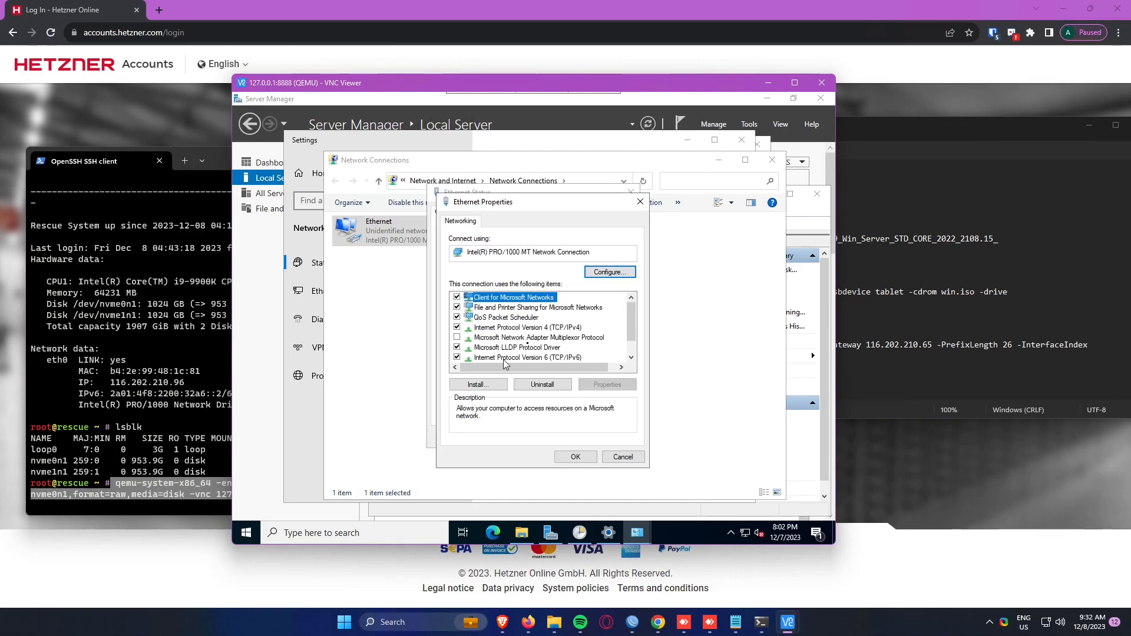
pyautogui.click(539, 338)
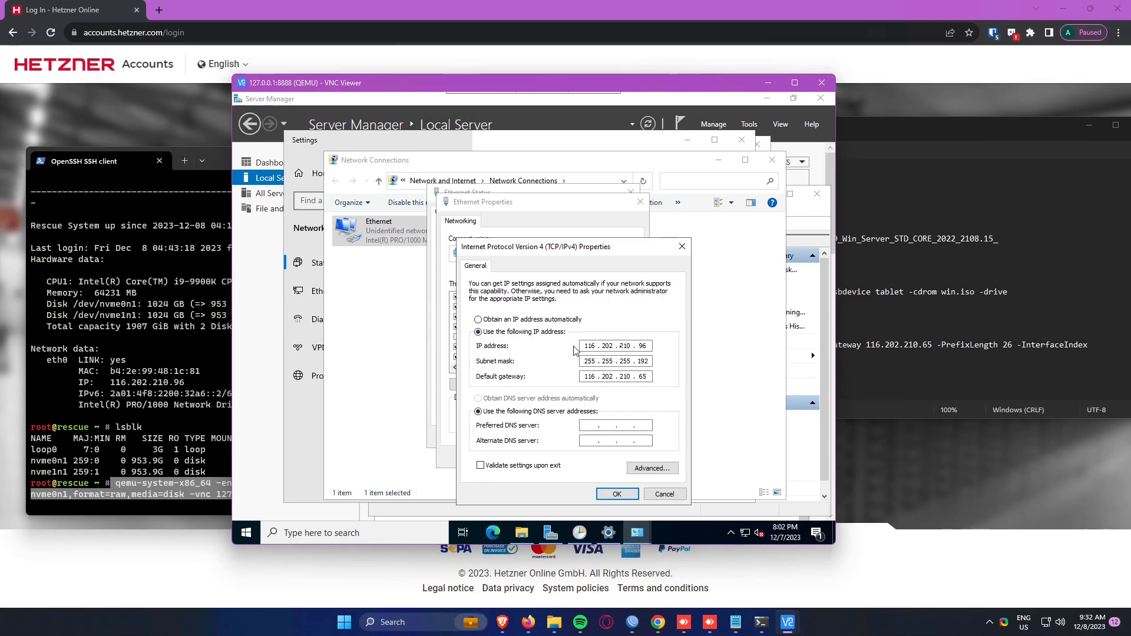
pyautogui.moveTo(622, 376)
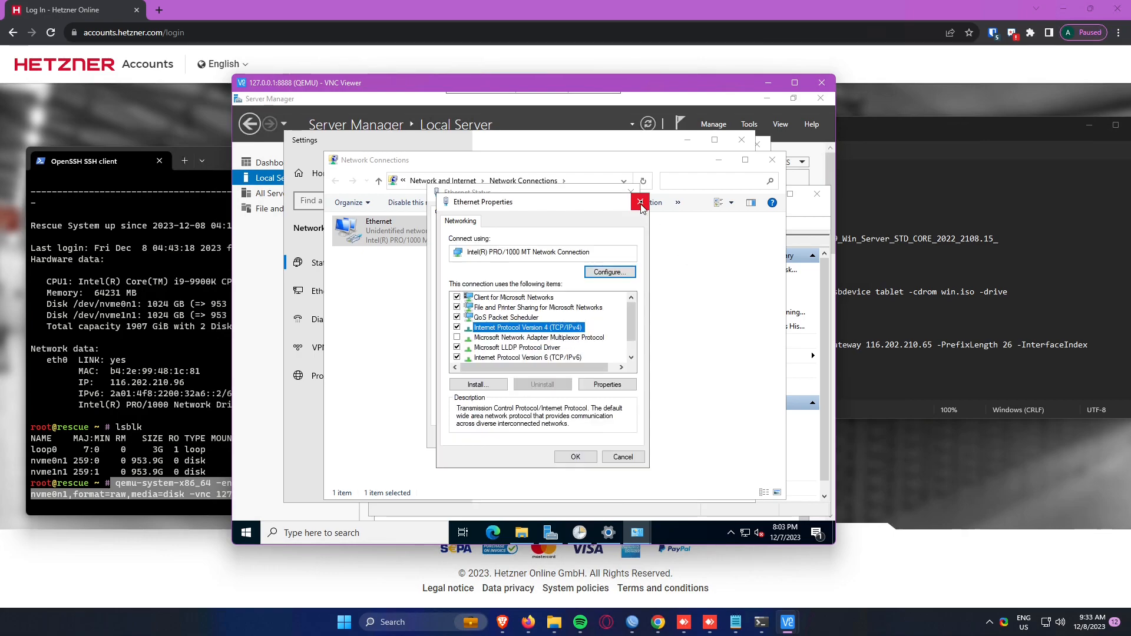
pyautogui.click(641, 202)
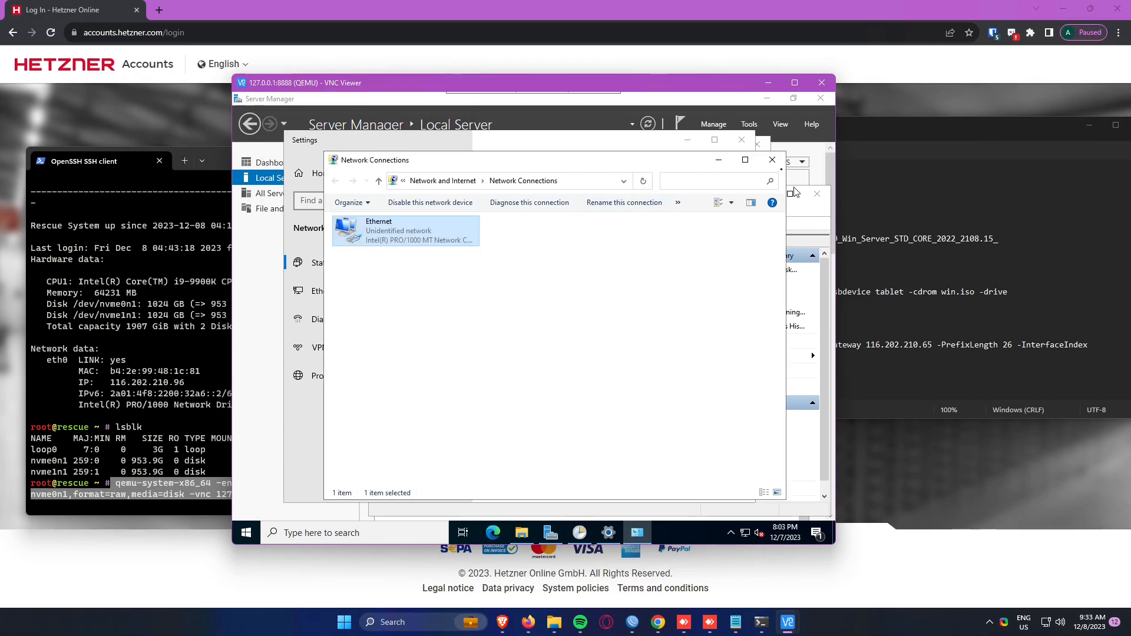
# - Close the Network Connections and network Settings windows to return to Server Manager
pyautogui.click(772, 160)
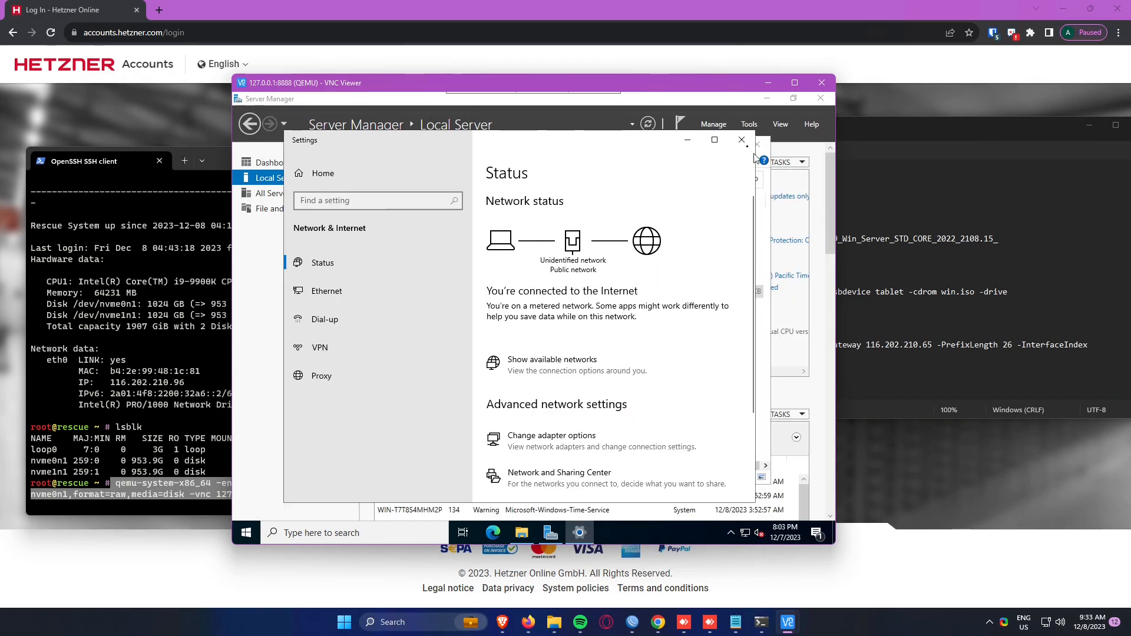
pyautogui.click(740, 139)
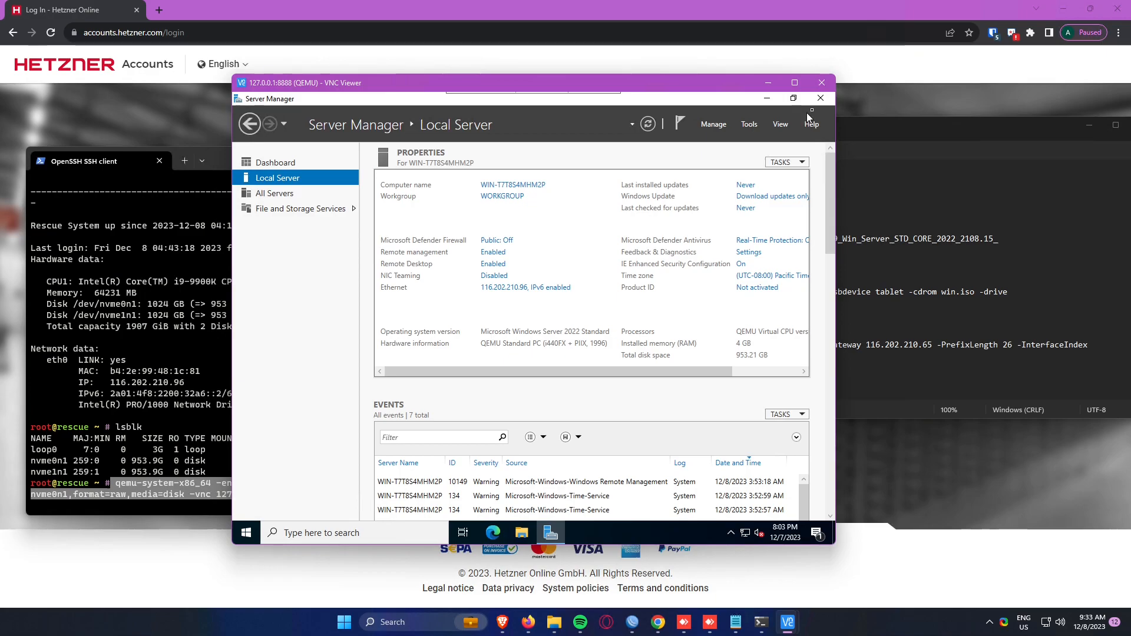
pyautogui.moveTo(686, 280)
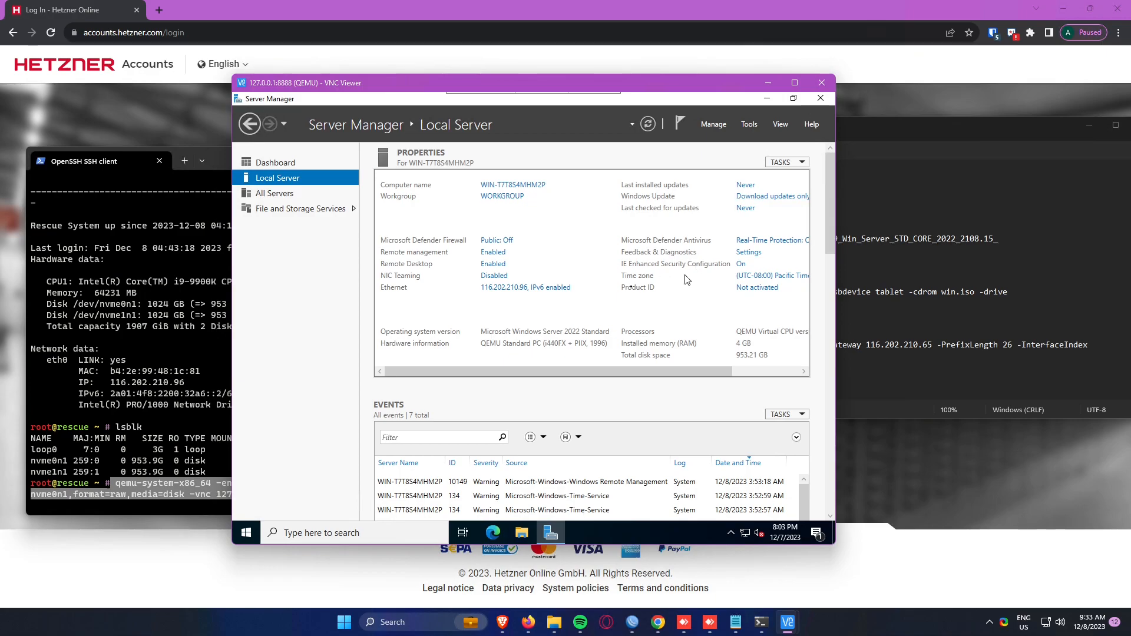
pyautogui.moveTo(274, 328)
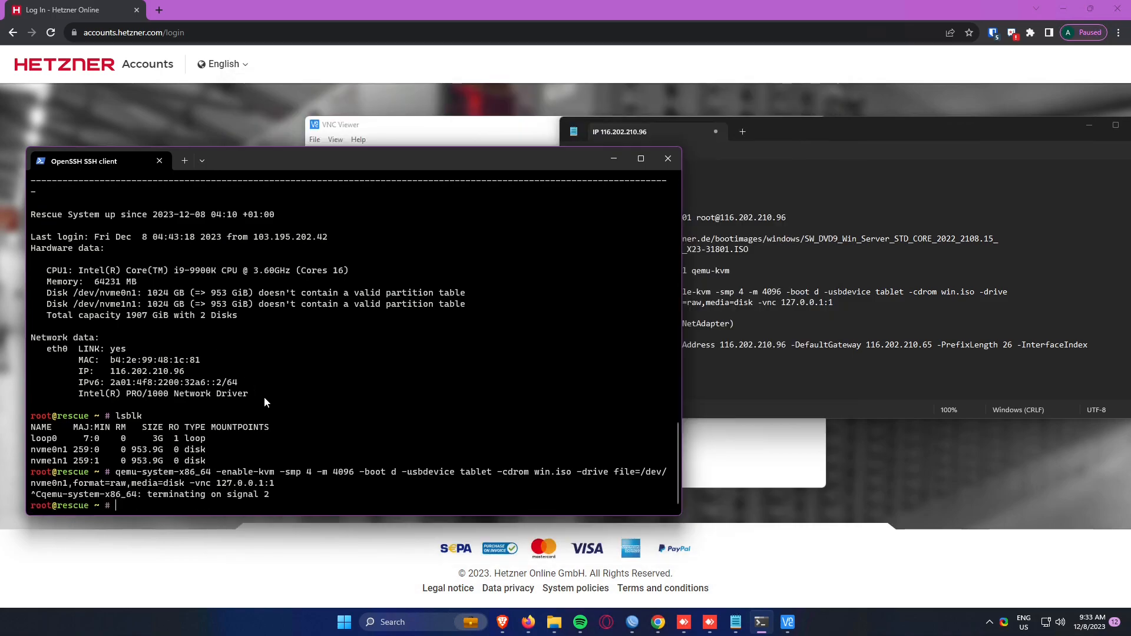
pyautogui.moveTo(360, 373)
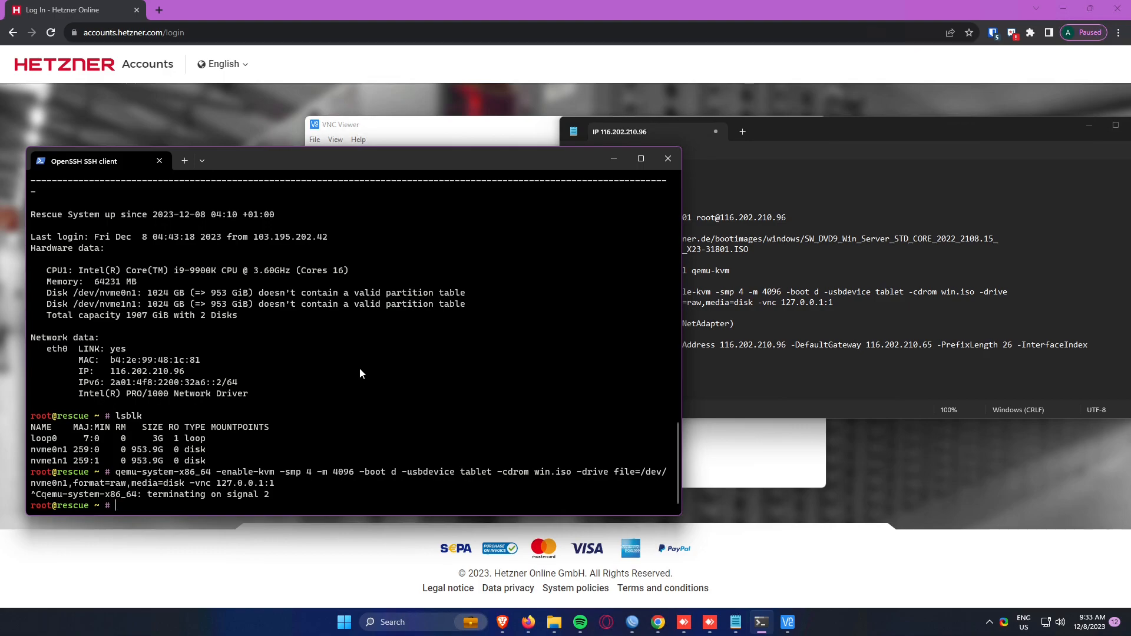
pyautogui.moveTo(354, 332)
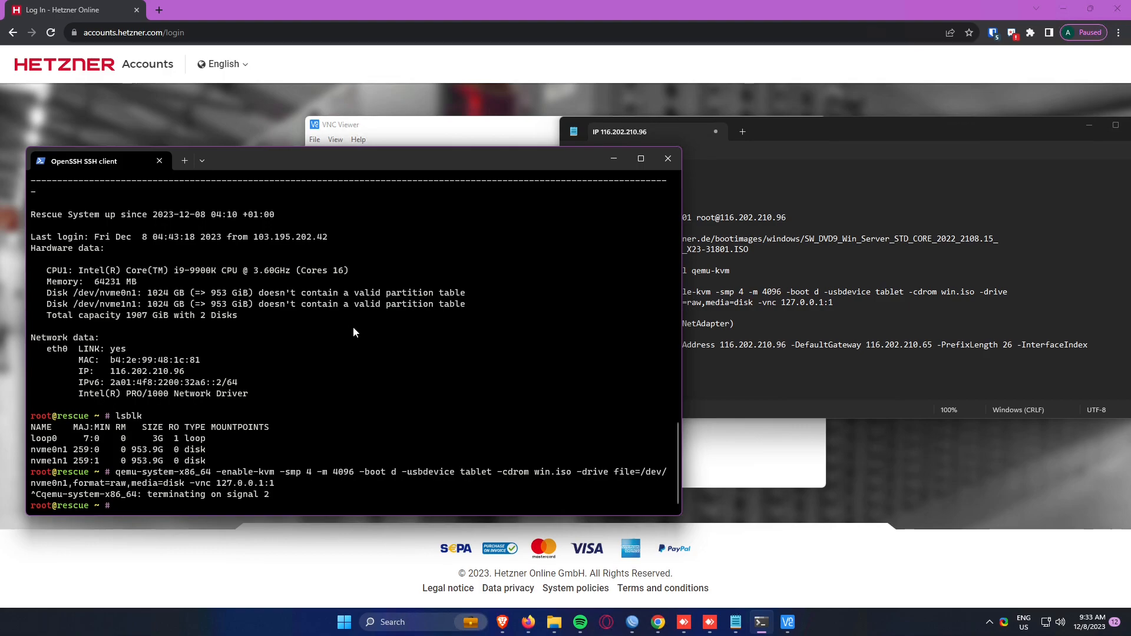
# - Reboot the rescue system and ping 116.202.210.96 continuously until replies return, then stop
pyautogui.write('reboot')
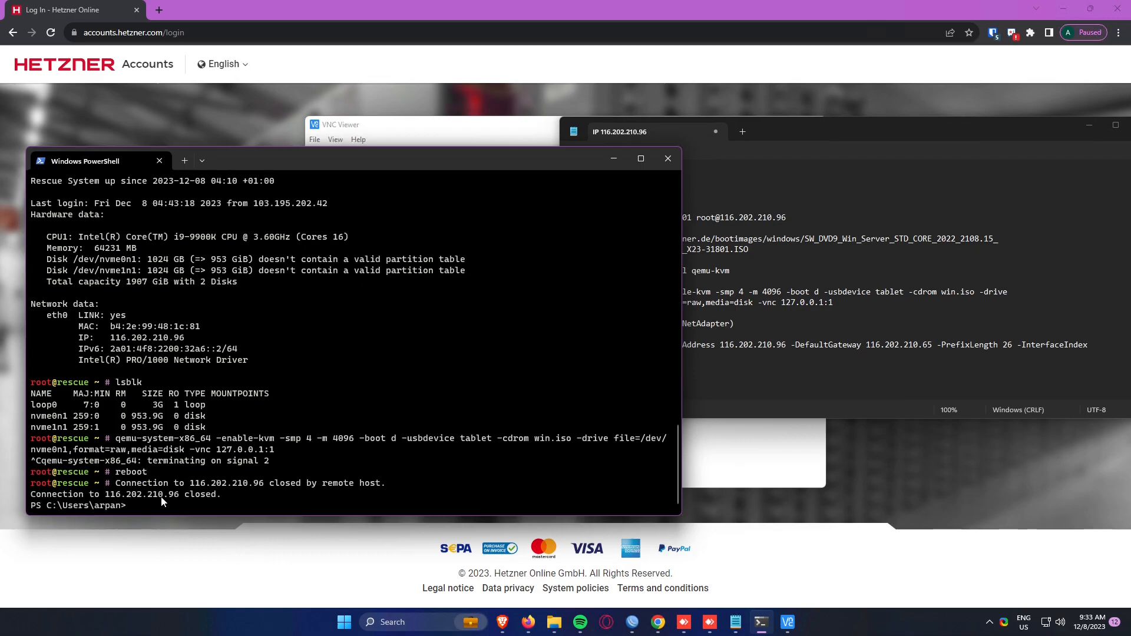
pyautogui.doubleClick(141, 494)
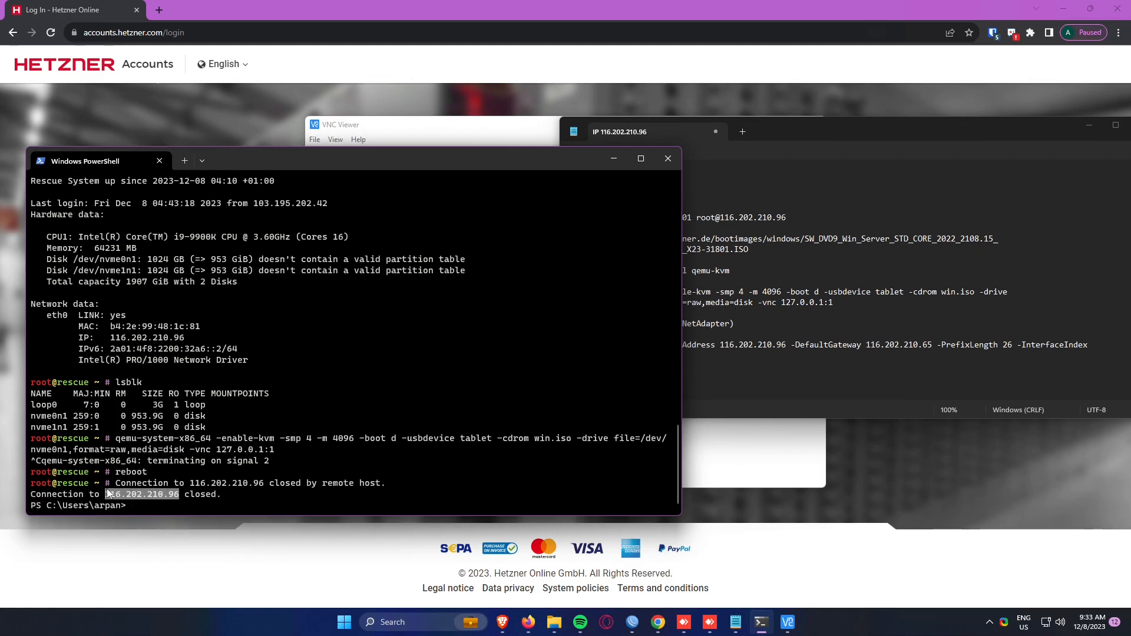
pyautogui.write('p')
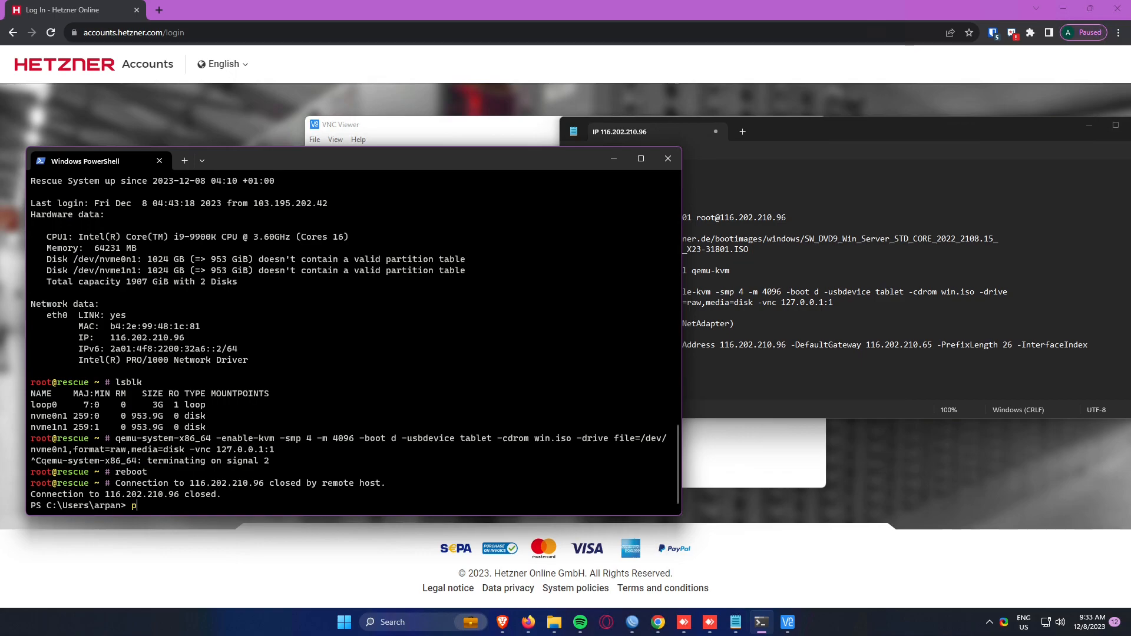
pyautogui.write('ing 116.202.210.96 -t')
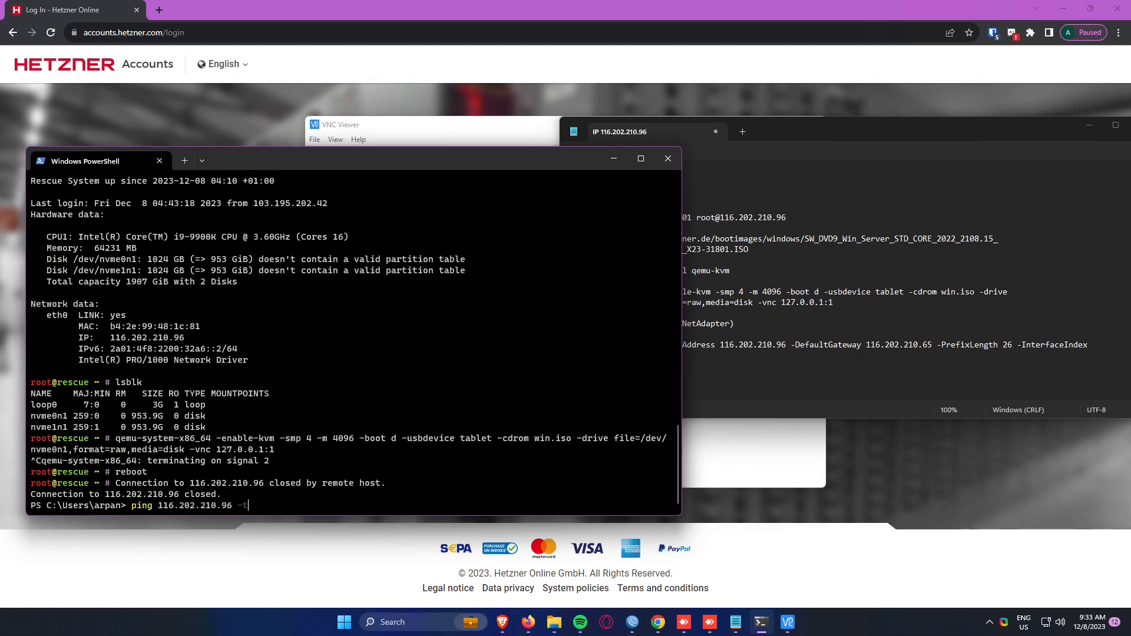
pyautogui.press('Return')
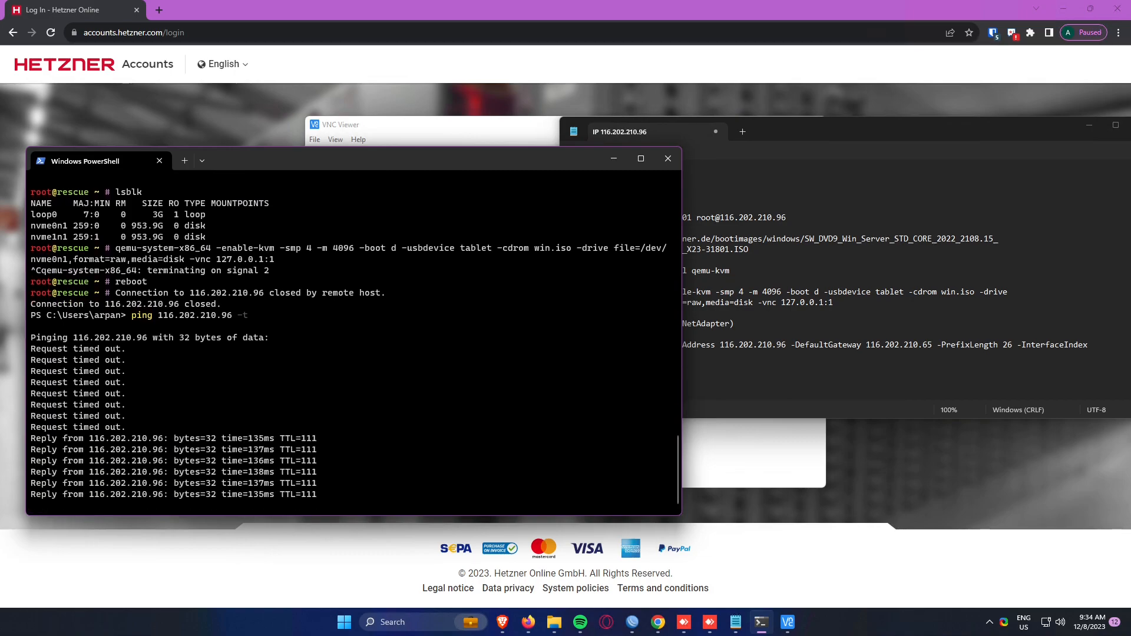
pyautogui.press('ctrl+c')
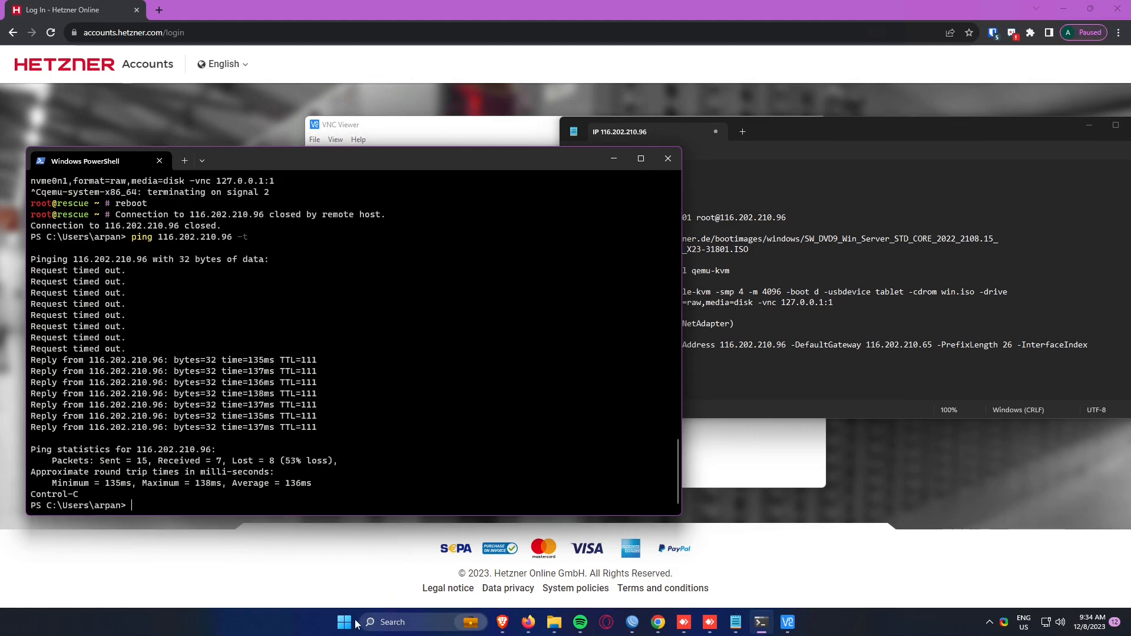
# - Launch Remote Desktop Connection and connect to 116.202.210.96
pyautogui.click(344, 623)
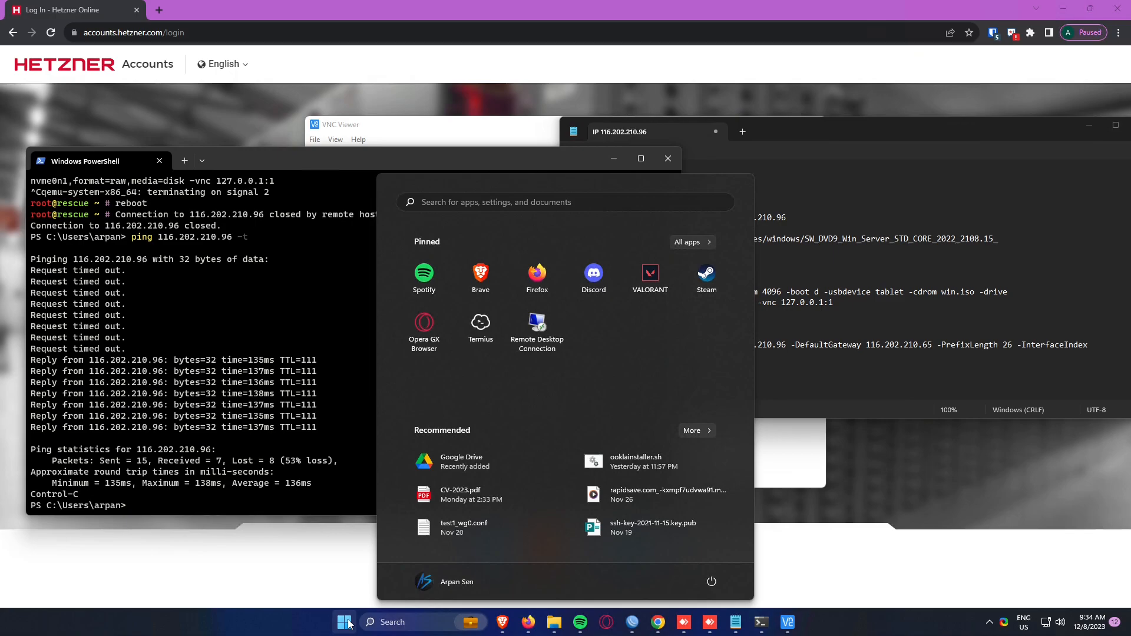
pyautogui.click(537, 329)
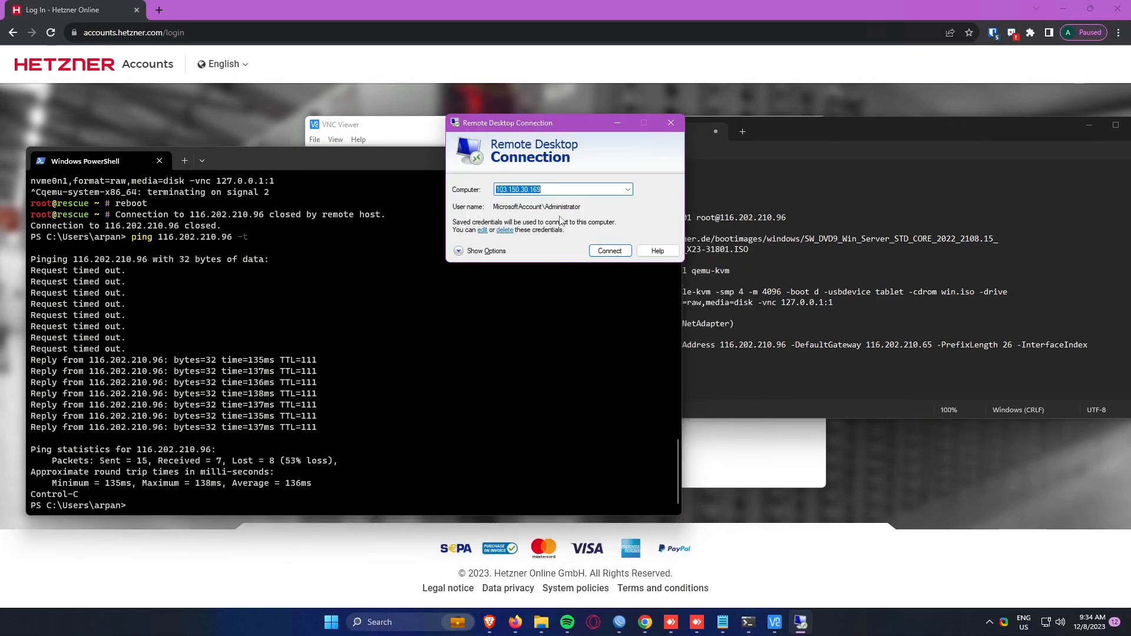
pyautogui.write('116.202.210.96')
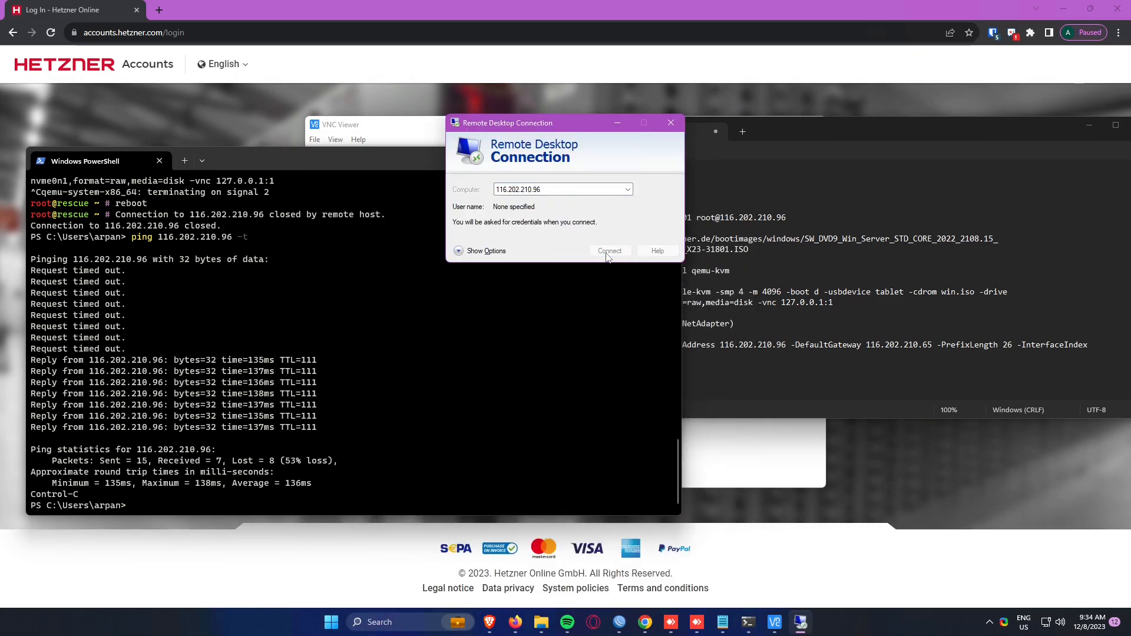
pyautogui.click(609, 250)
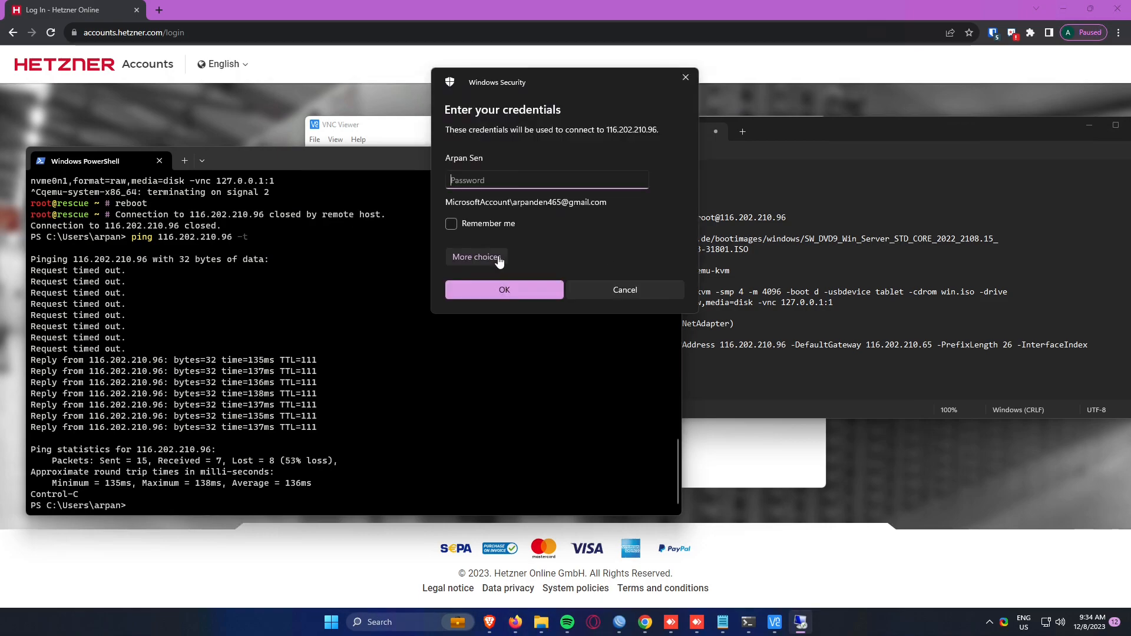
# - Sign in as Administrator with a different account and accept the untrusted certificate
pyautogui.click(476, 257)
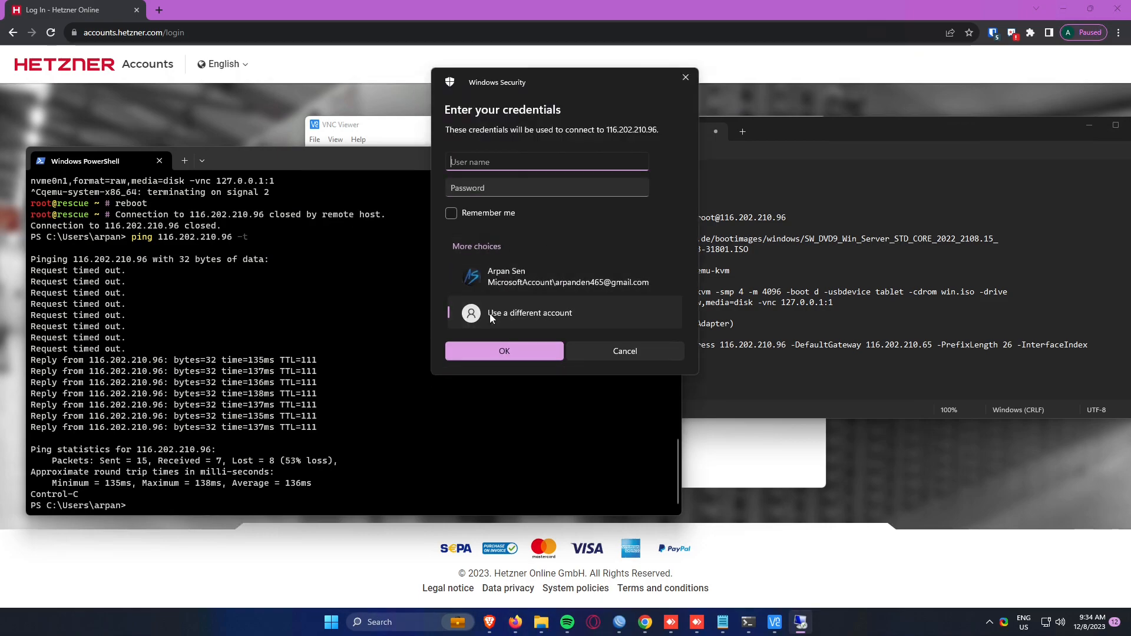
pyautogui.write('Administrator')
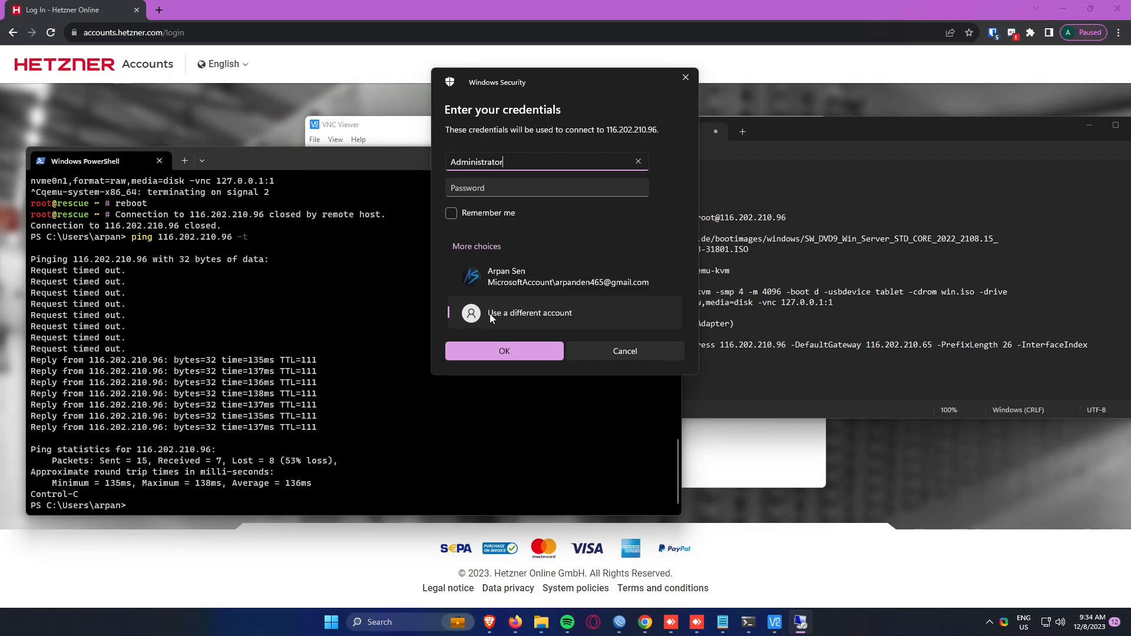
pyautogui.write('password')
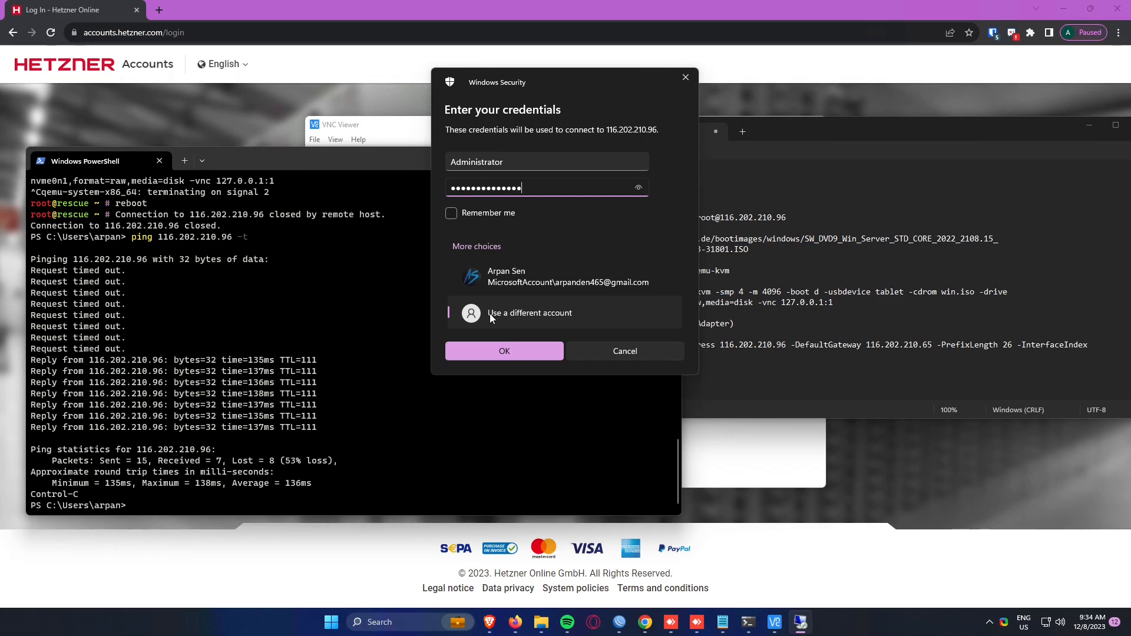
pyautogui.click(504, 351)
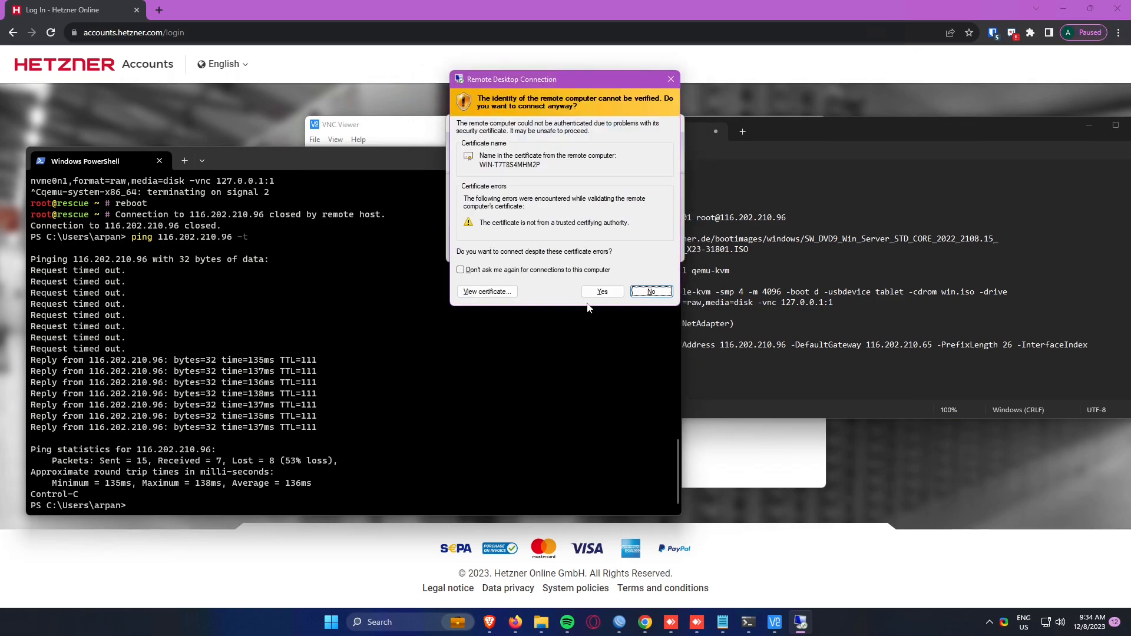
pyautogui.click(602, 292)
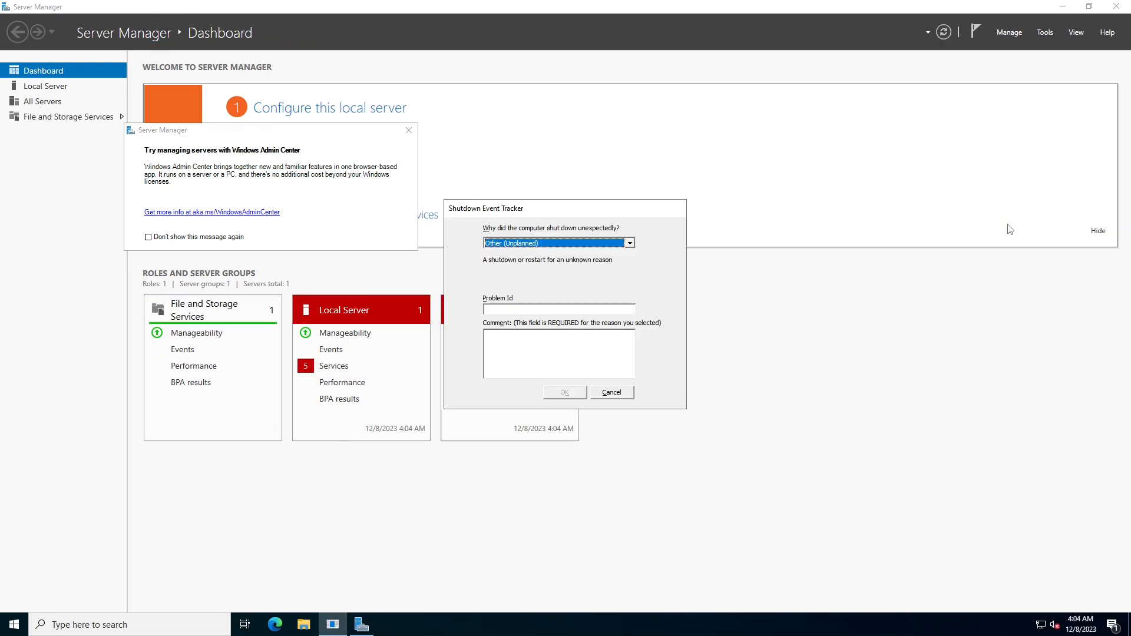
# - Dismiss the startup prompts, open Task Scheduler Library, and bring up the networking task's menu
pyautogui.click(610, 392)
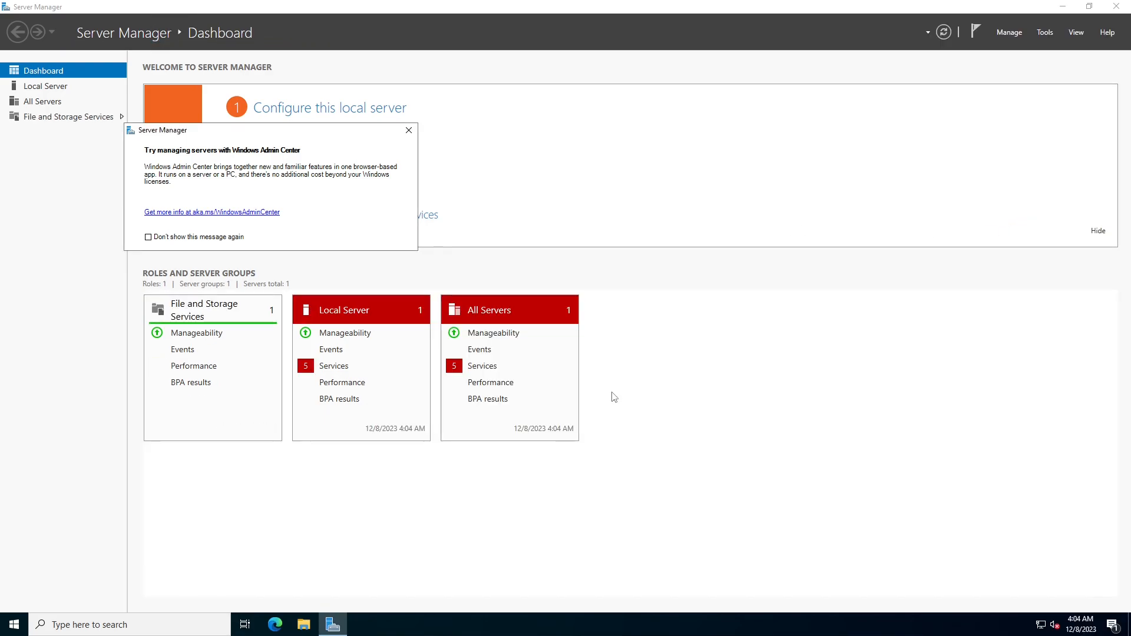
pyautogui.click(408, 131)
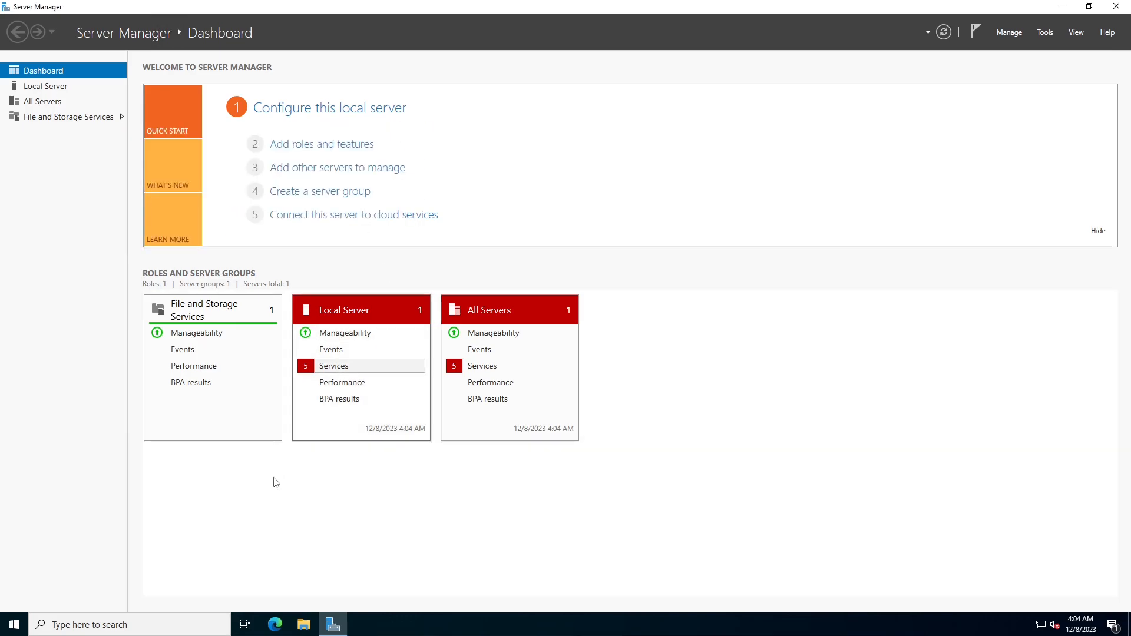
pyautogui.click(10, 624)
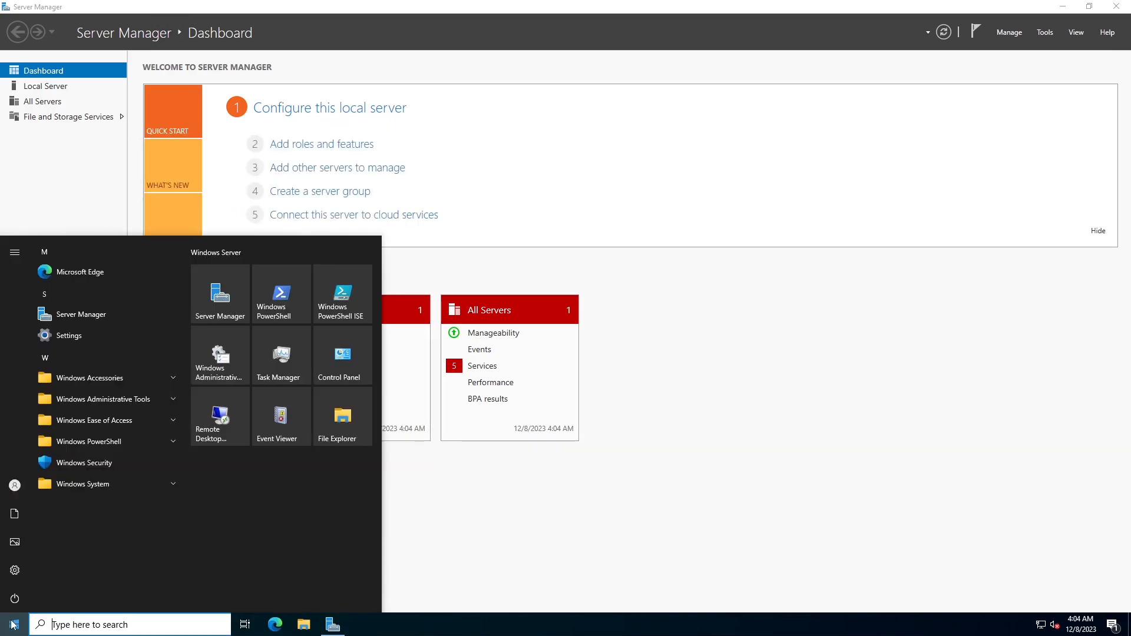
pyautogui.write('task')
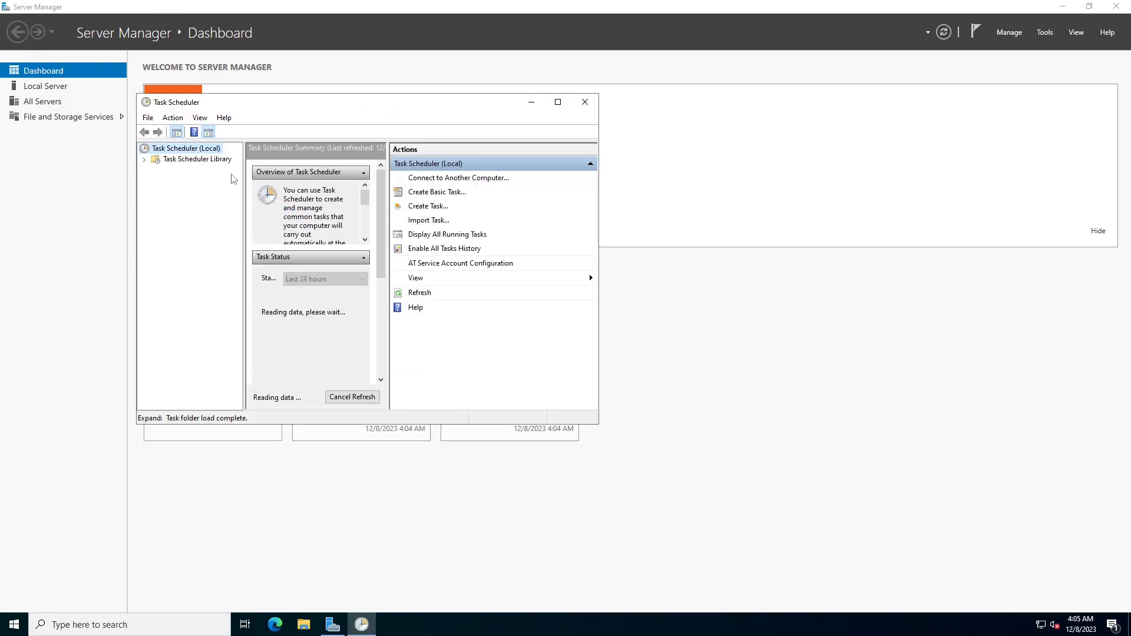
pyautogui.click(198, 158)
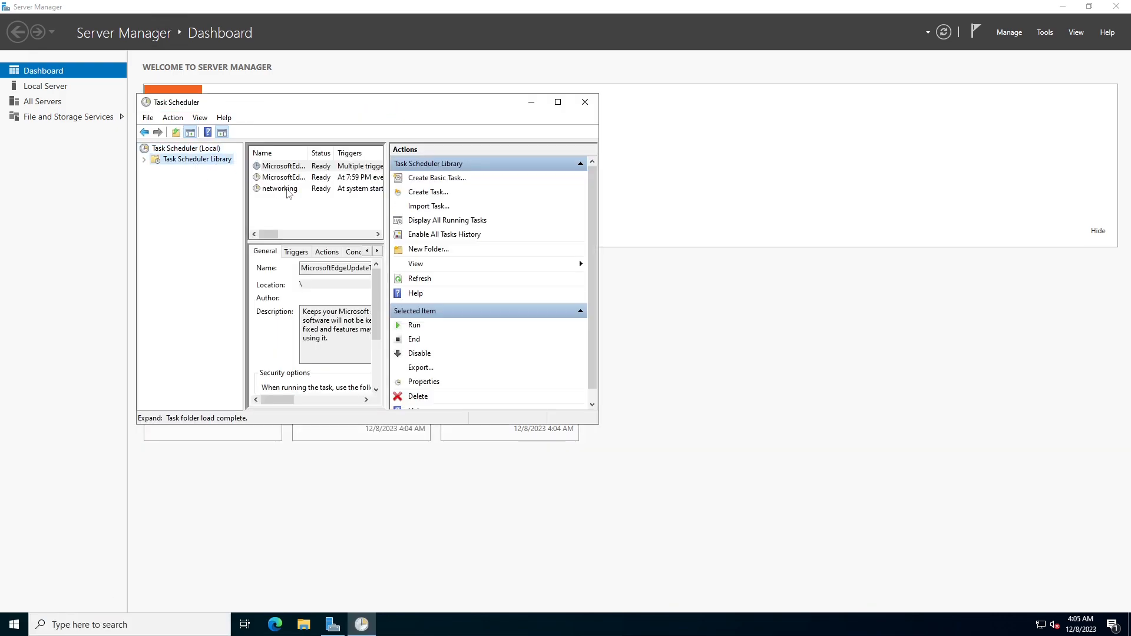
pyautogui.rightClick(279, 189)
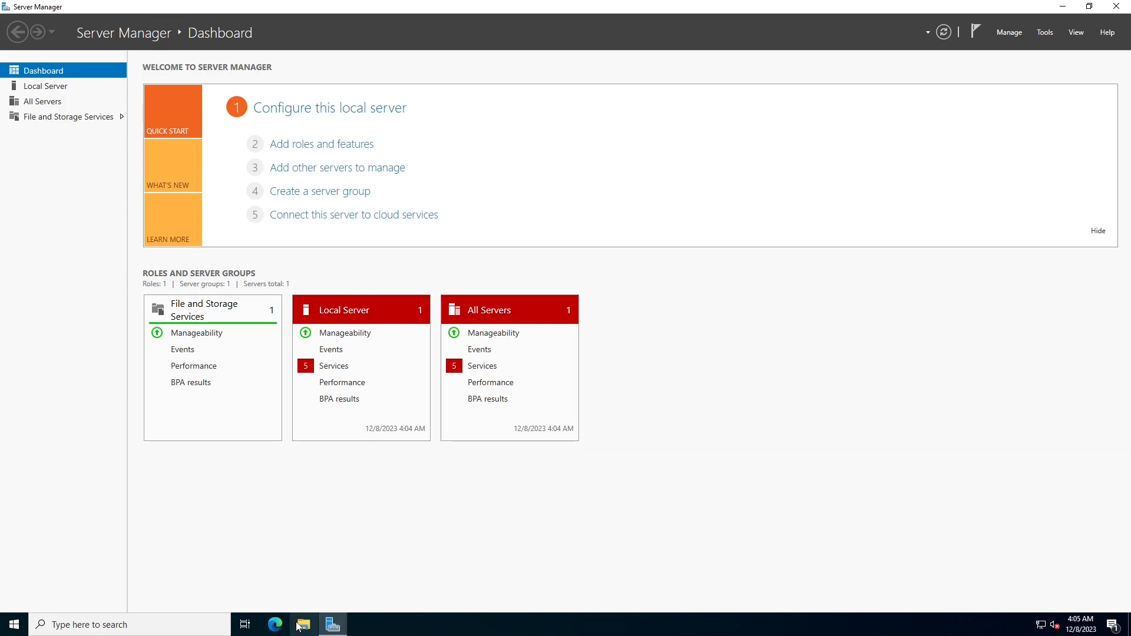
# - Open File Explorer and browse from This PC into Local Disk (C:)
pyautogui.click(303, 624)
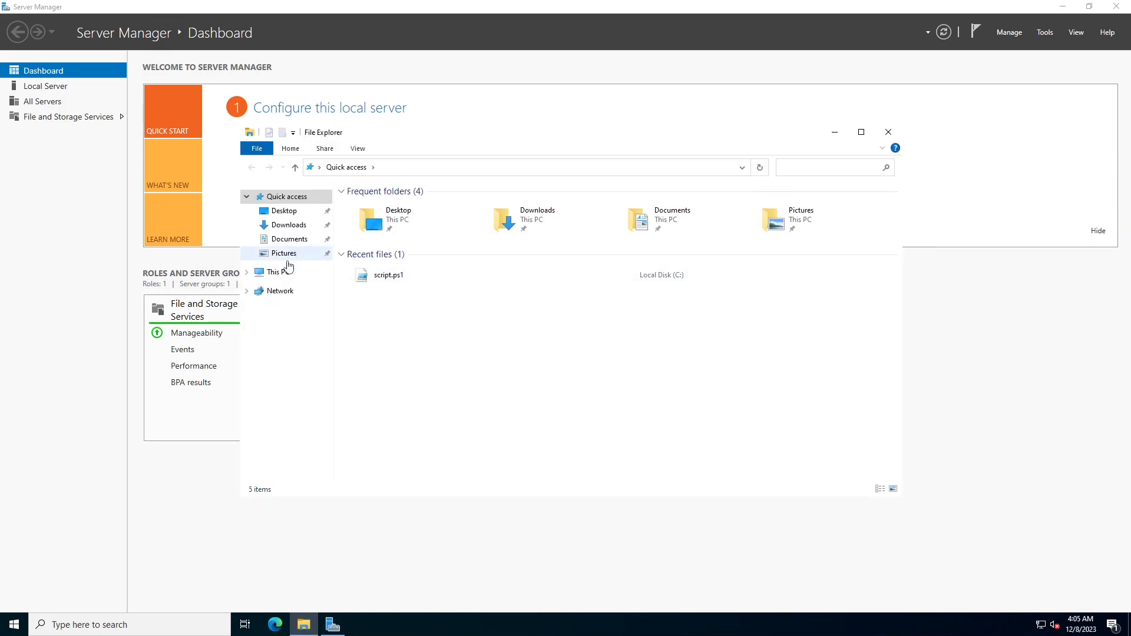
pyautogui.click(276, 272)
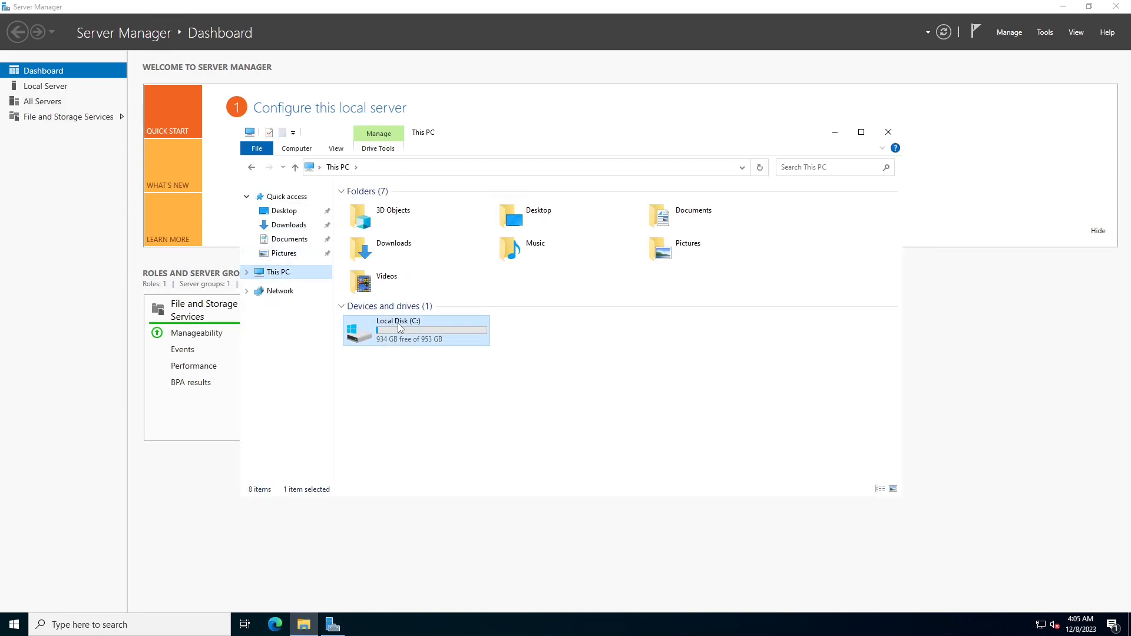
pyautogui.doubleClick(399, 330)
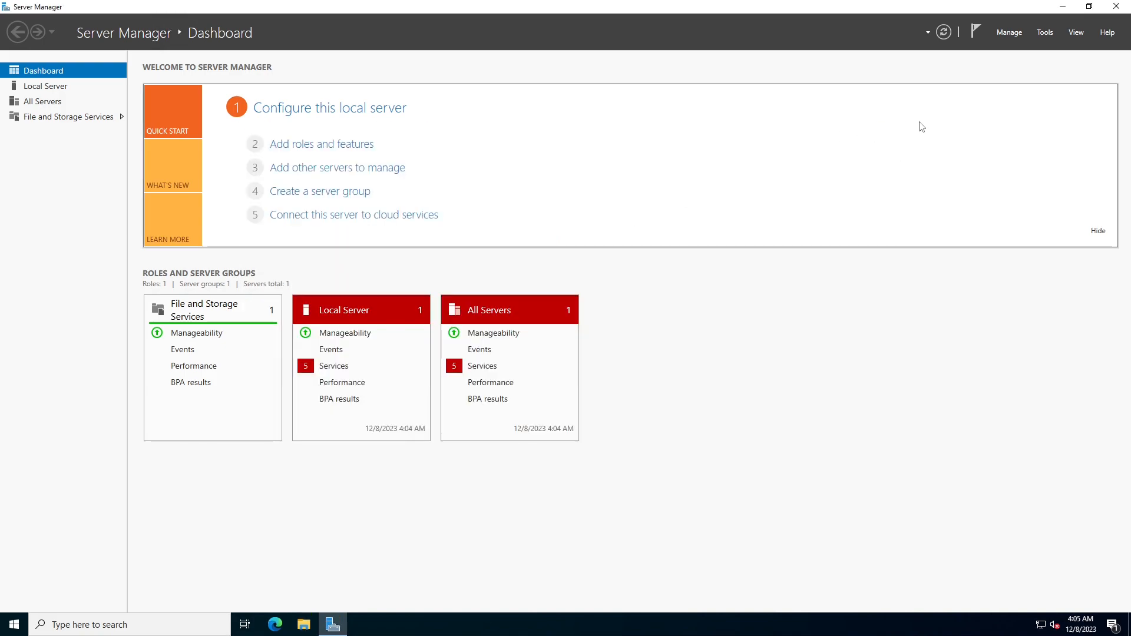
pyautogui.moveTo(926, 113)
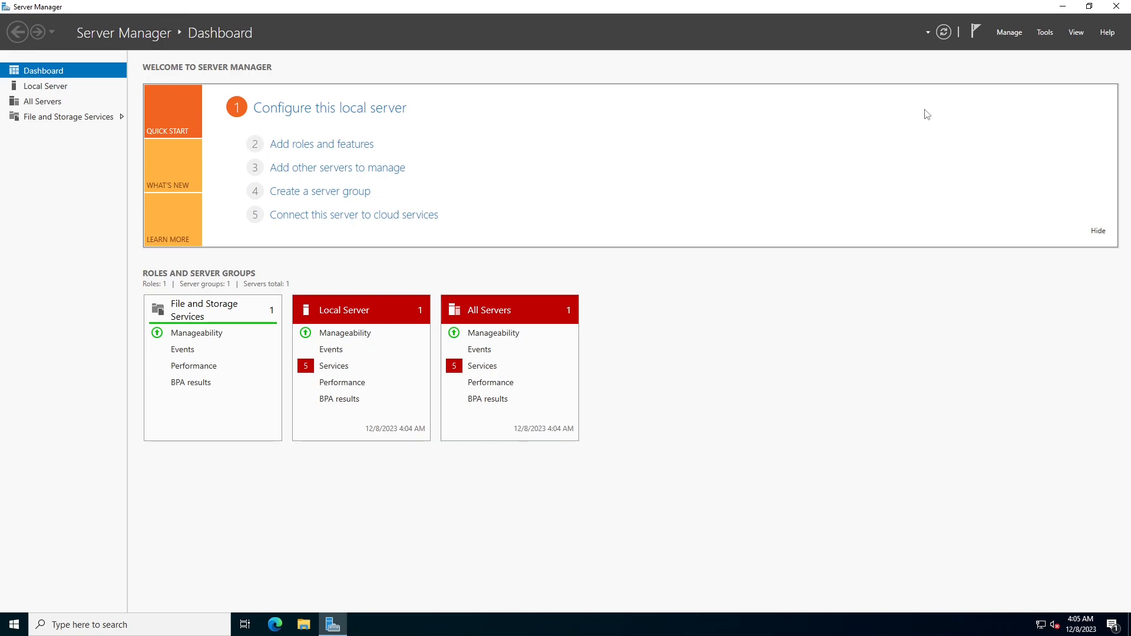
pyautogui.moveTo(1080, 23)
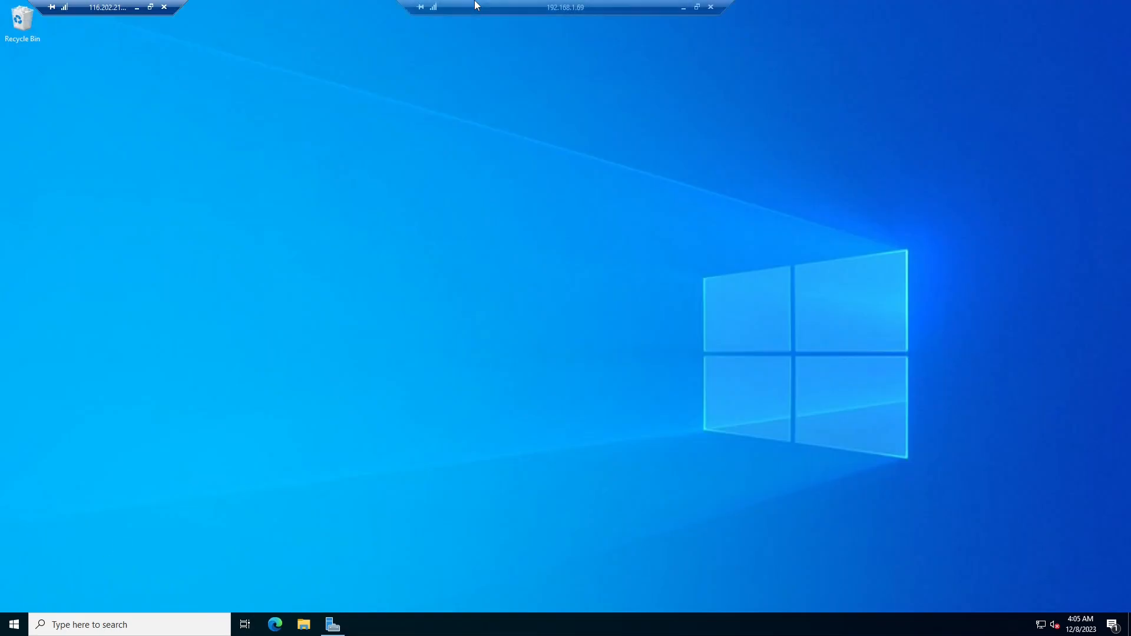
pyautogui.moveTo(493, 173)
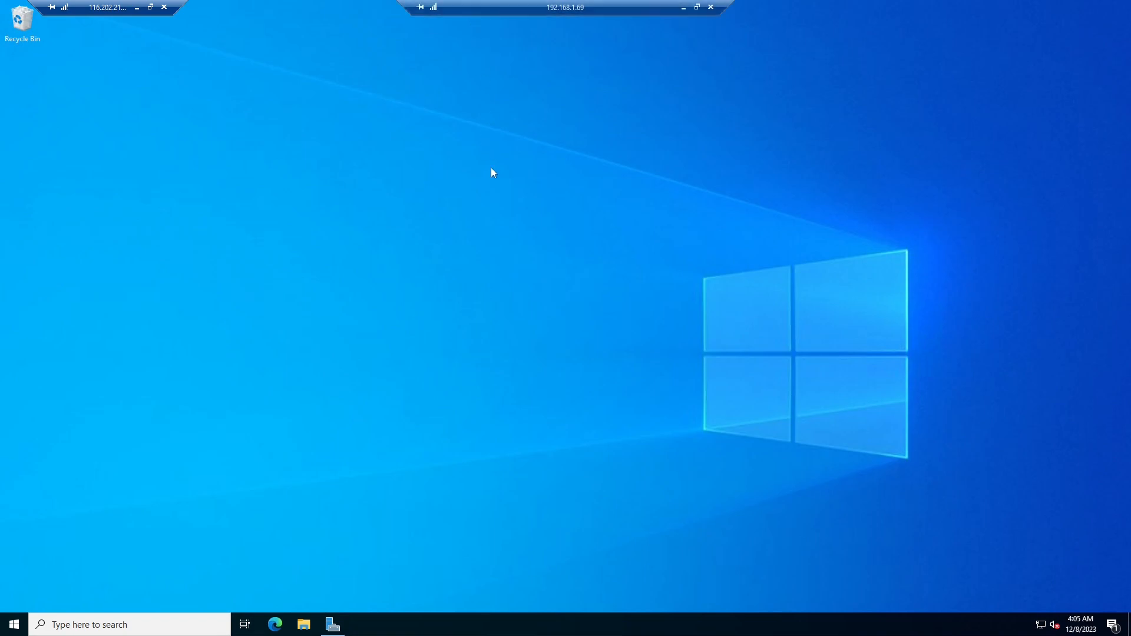
# - Disconnect from 116.202.210.96 and clear all notifications in Action Center
pyautogui.click(164, 6)
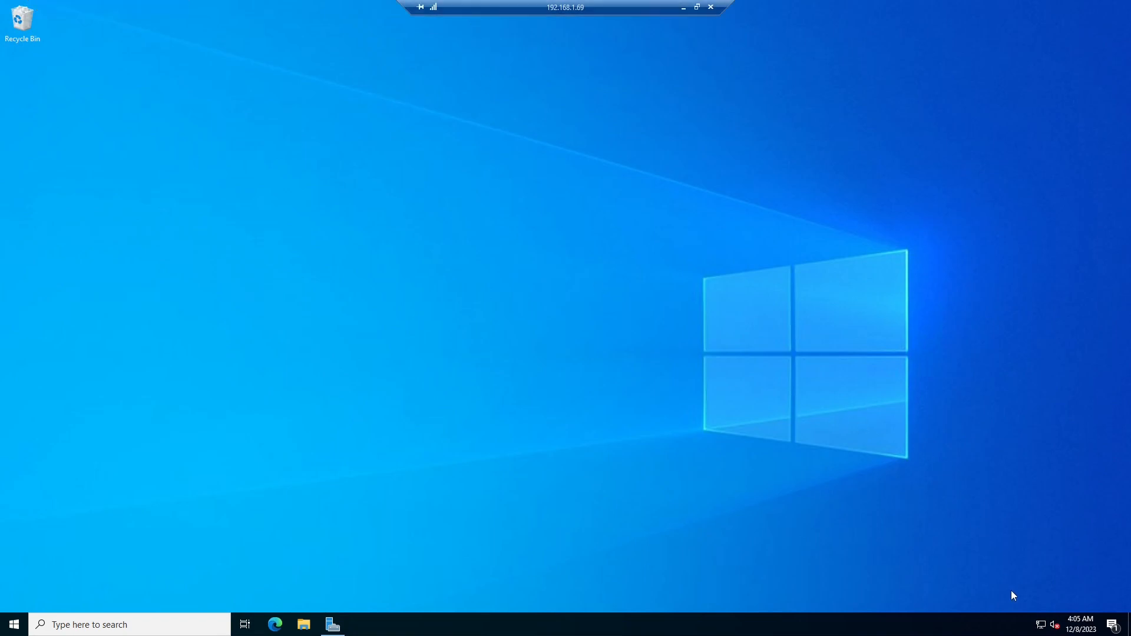
pyautogui.click(1117, 624)
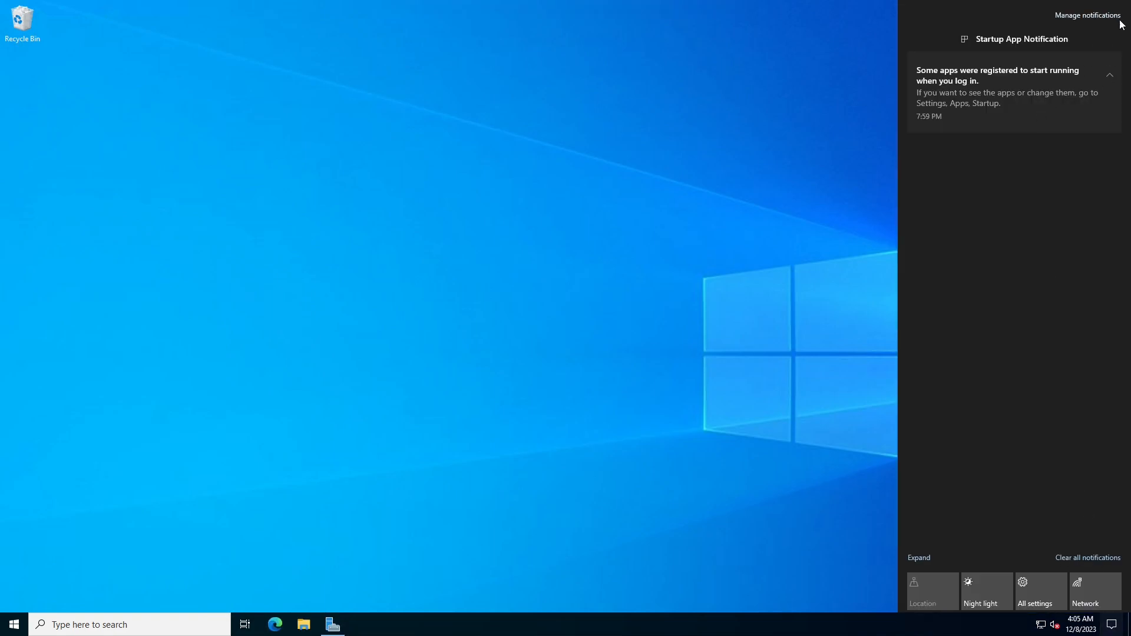
pyautogui.click(1088, 557)
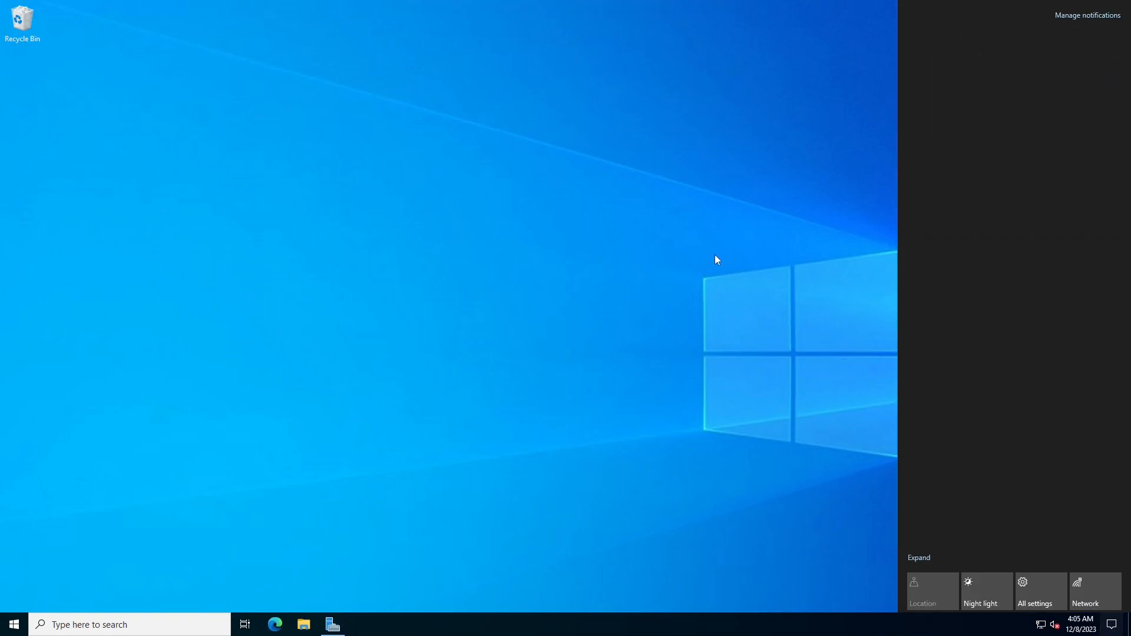
pyautogui.click(313, 281)
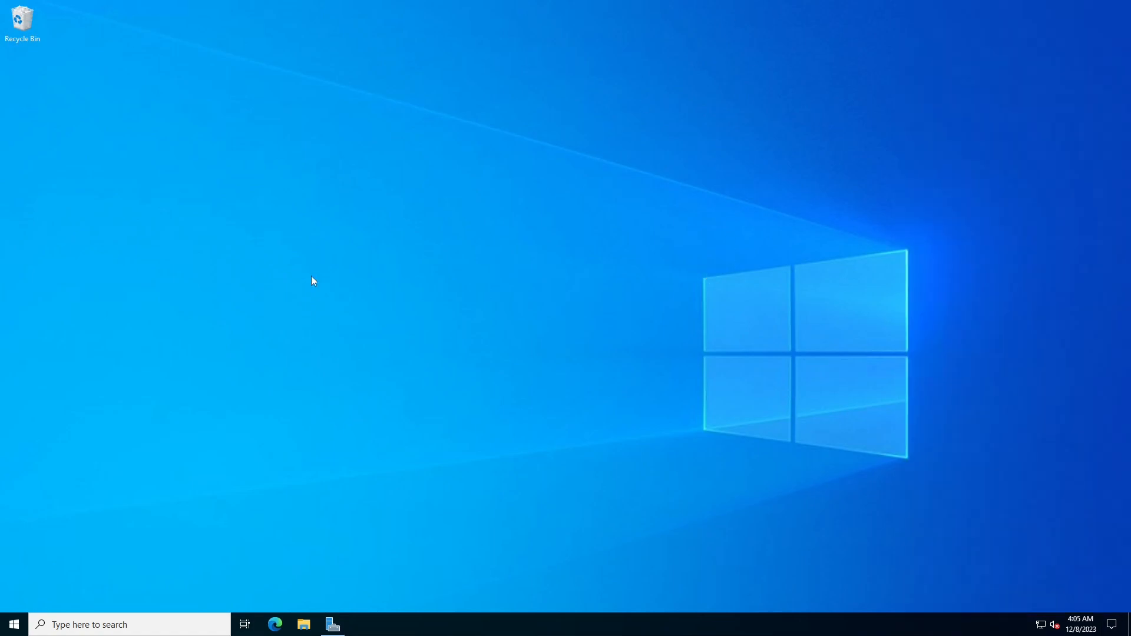